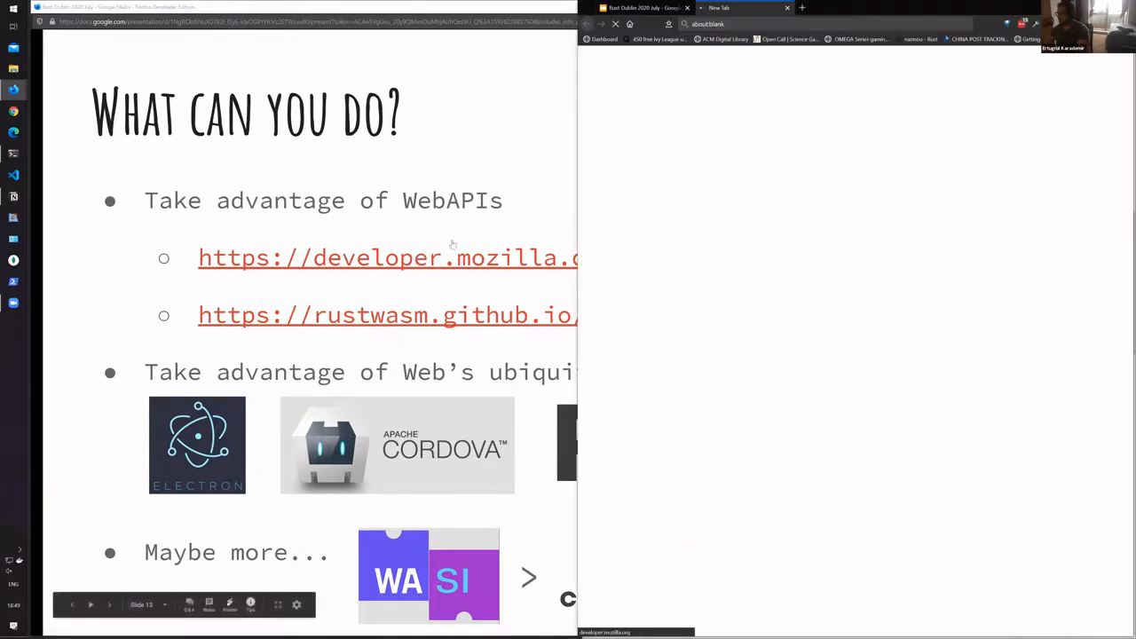
Step: Open MDN's Web APIs reference from the slide link and scroll through its interfaces
{"action": "left_click", "coordinate": [386, 258]}
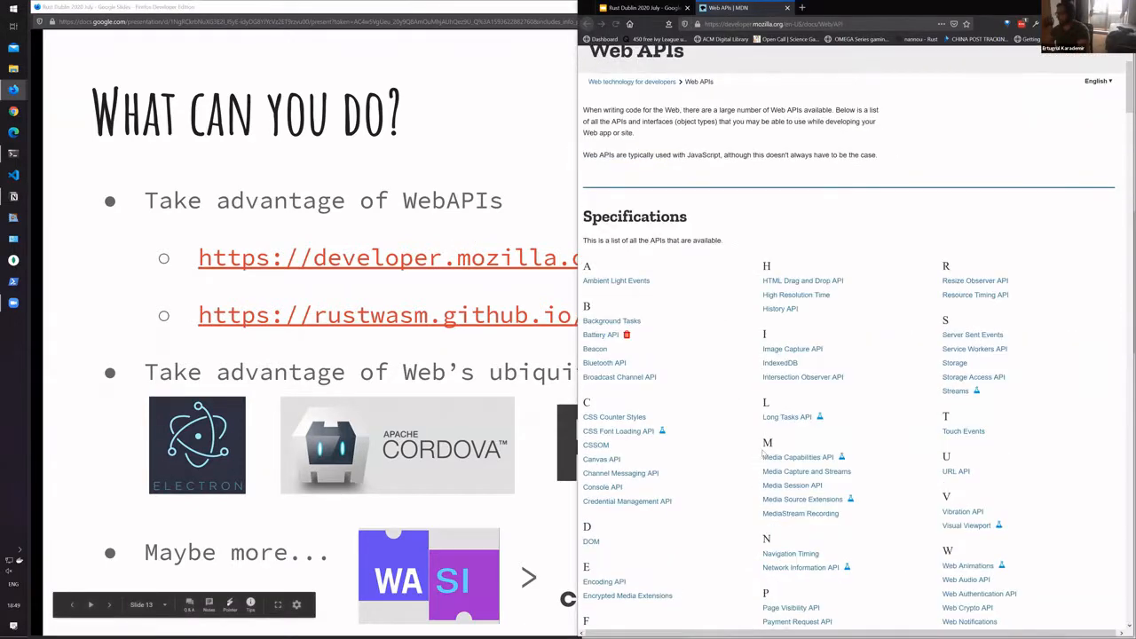
{"action": "scroll", "scroll_direction": "down", "scroll_amount": 3}
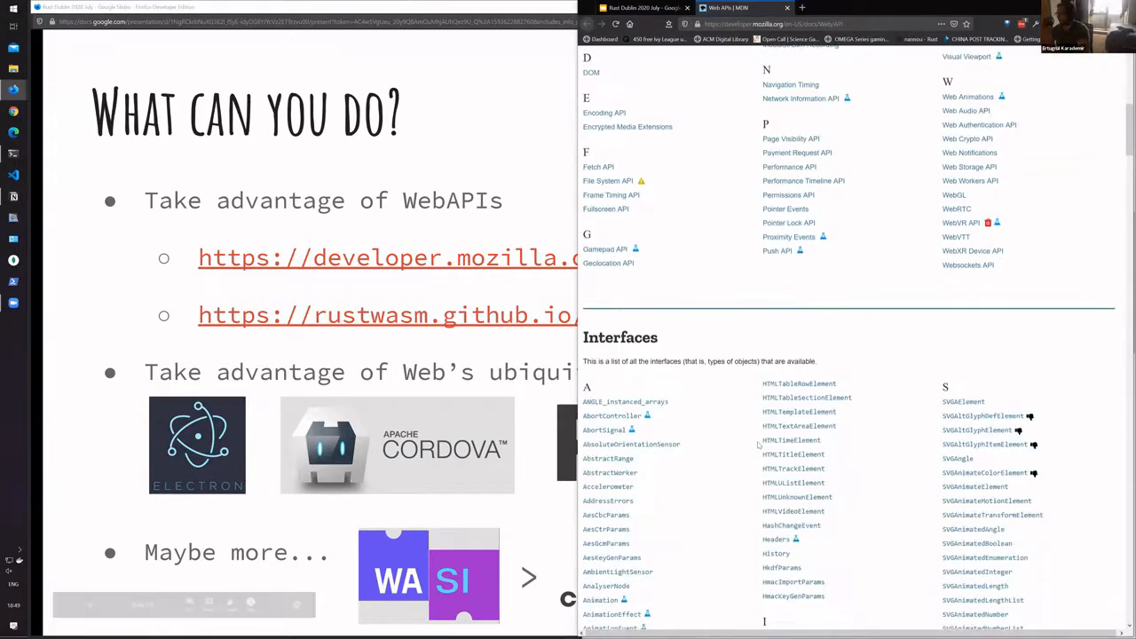
{"action": "scroll", "scroll_direction": "down", "scroll_amount": 3}
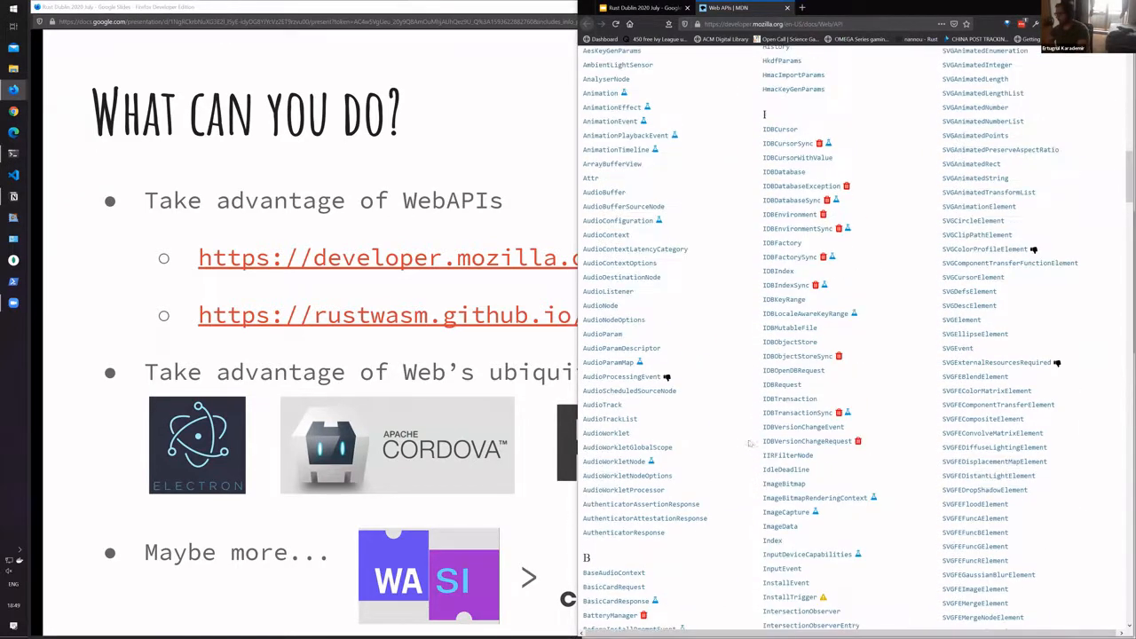
{"action": "scroll", "scroll_direction": "up", "scroll_amount": 3}
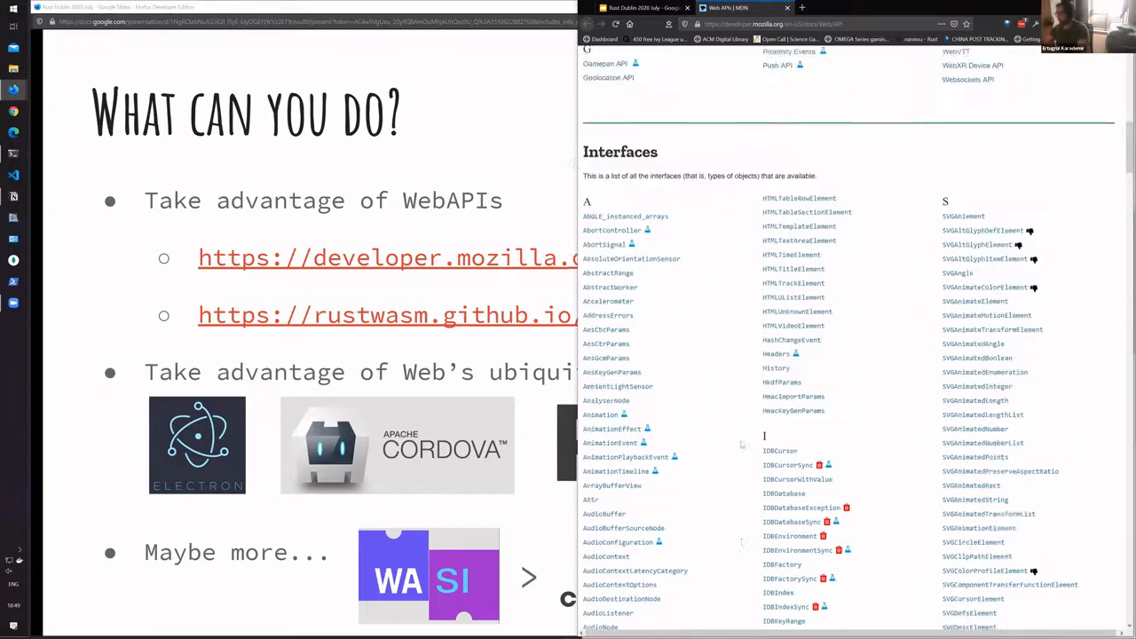
{"action": "scroll", "scroll_direction": "up", "scroll_amount": 3}
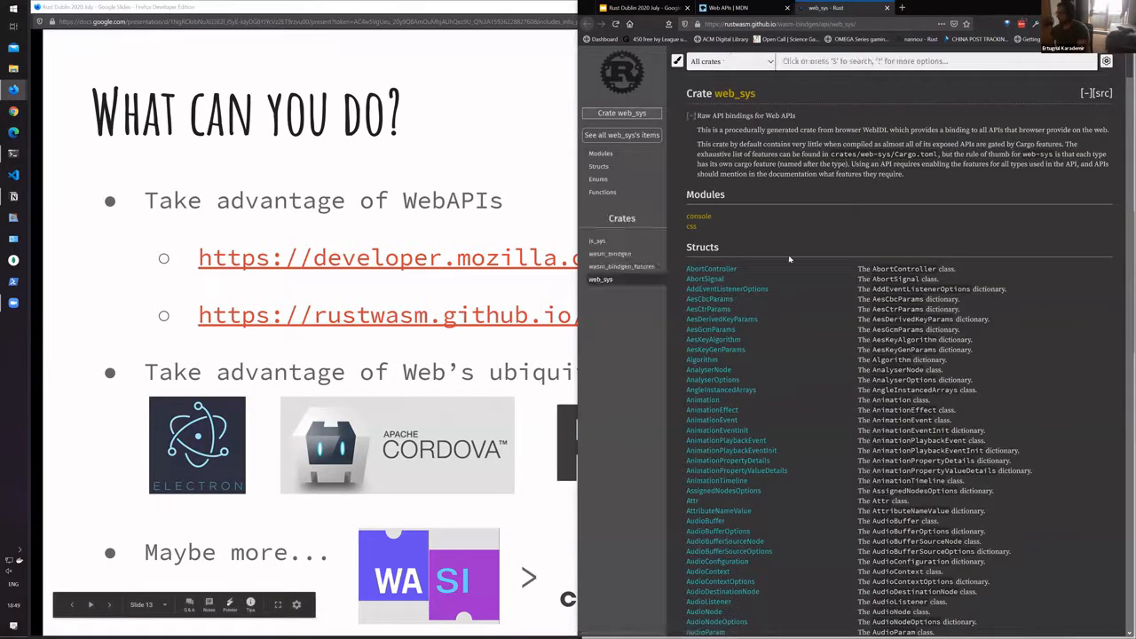
{"action": "mouse_move", "coordinate": [797, 298]}
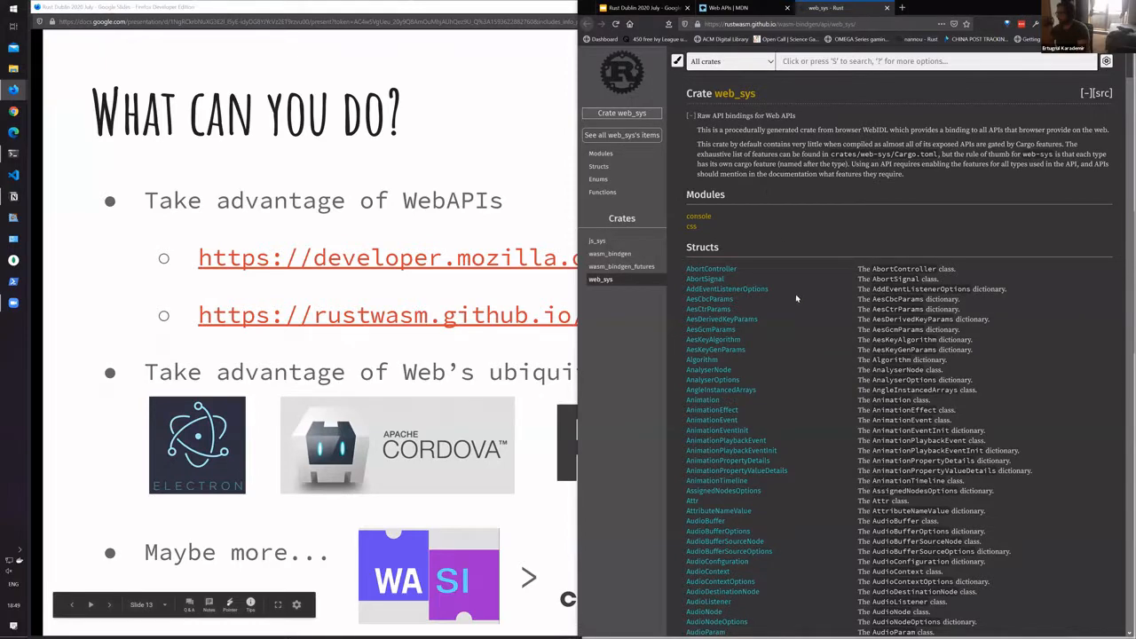
Step: Scroll down through the web_sys crate docs' long list of Web API structs
{"action": "scroll", "scroll_direction": "down", "scroll_amount": 3}
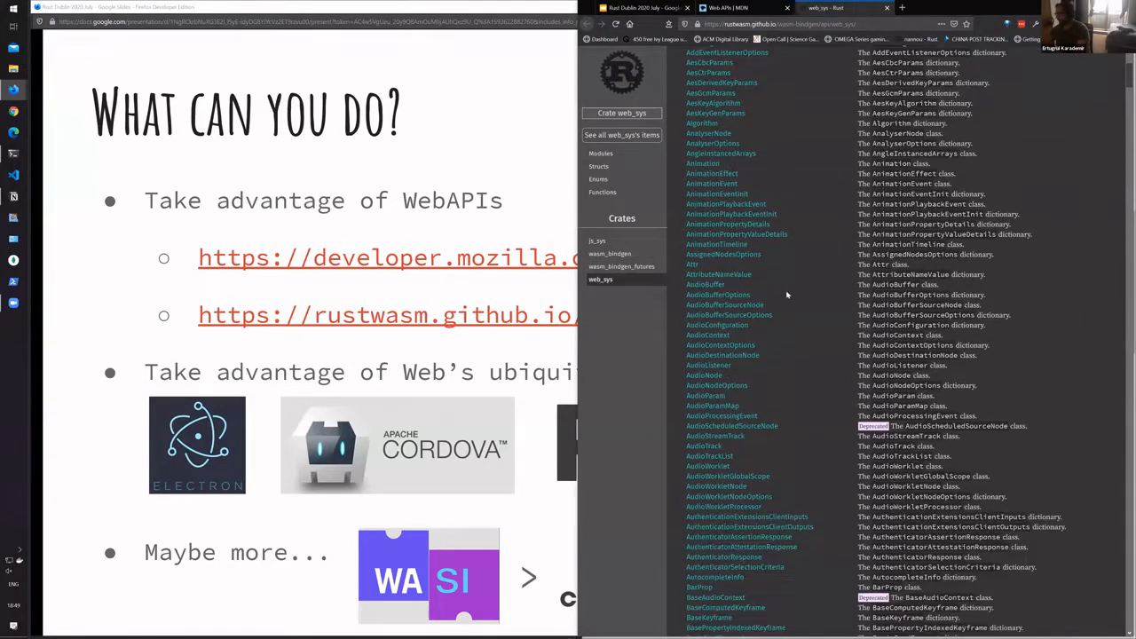
{"action": "scroll", "scroll_direction": "down", "scroll_amount": 3}
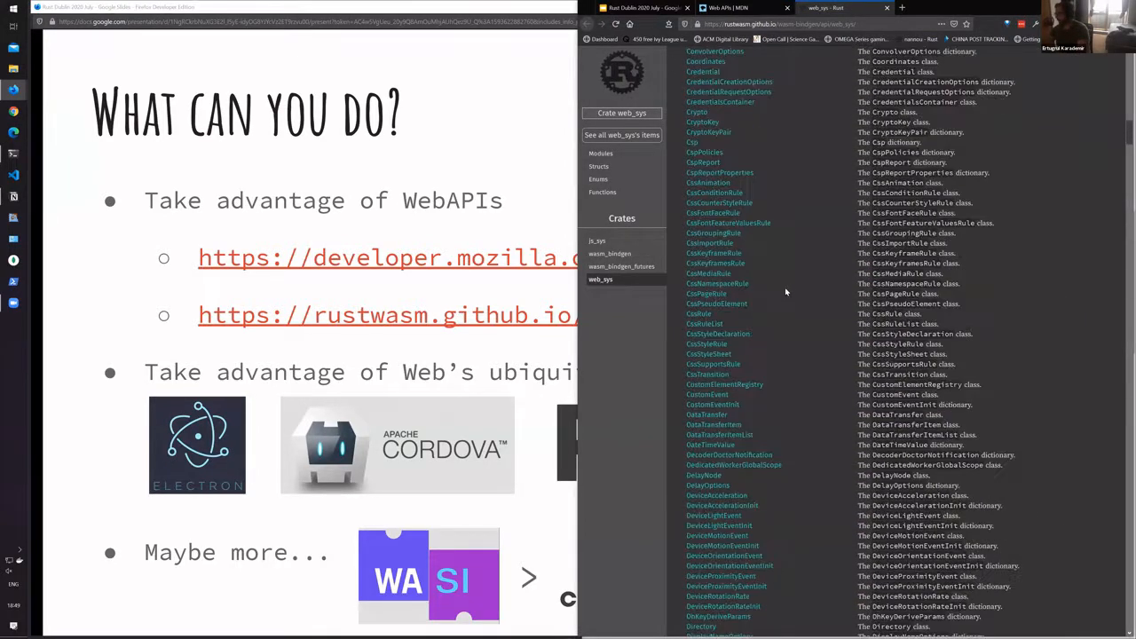
{"action": "scroll", "scroll_direction": "down", "scroll_amount": 3}
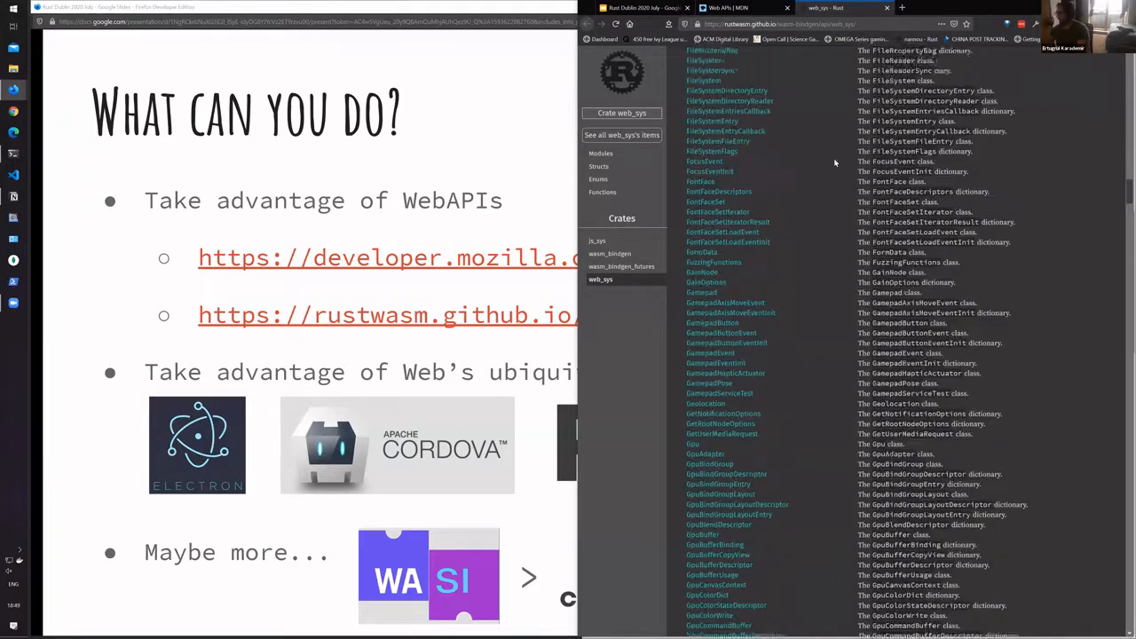
{"action": "scroll", "scroll_direction": "down", "scroll_amount": 3}
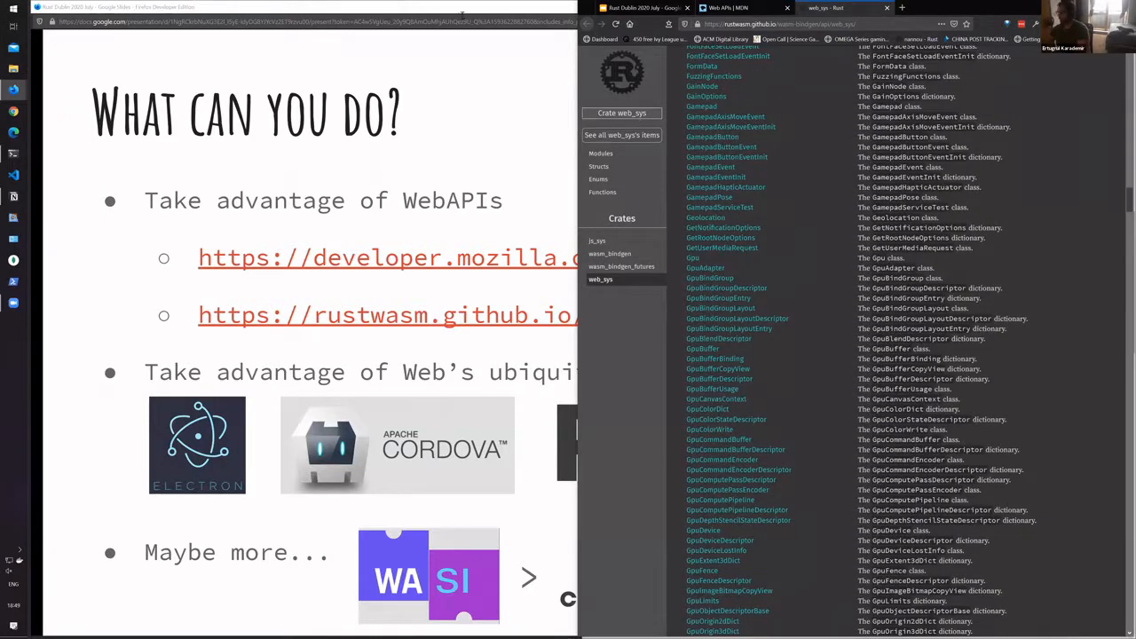
{"action": "scroll", "scroll_direction": "down", "scroll_amount": 3}
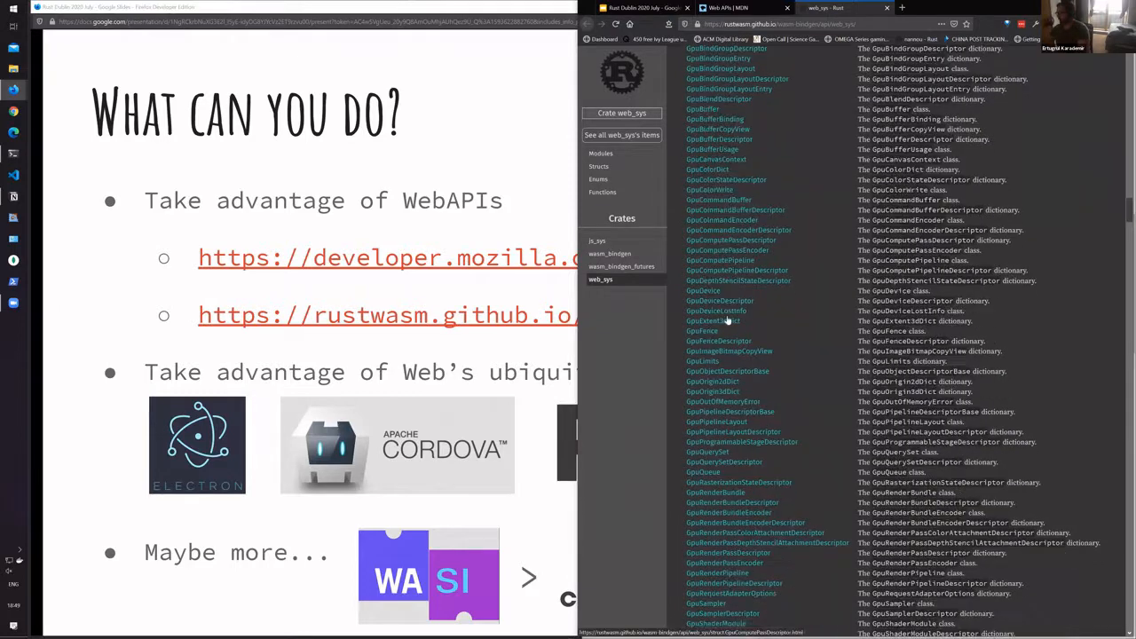
{"action": "scroll", "scroll_direction": "down", "scroll_amount": 3}
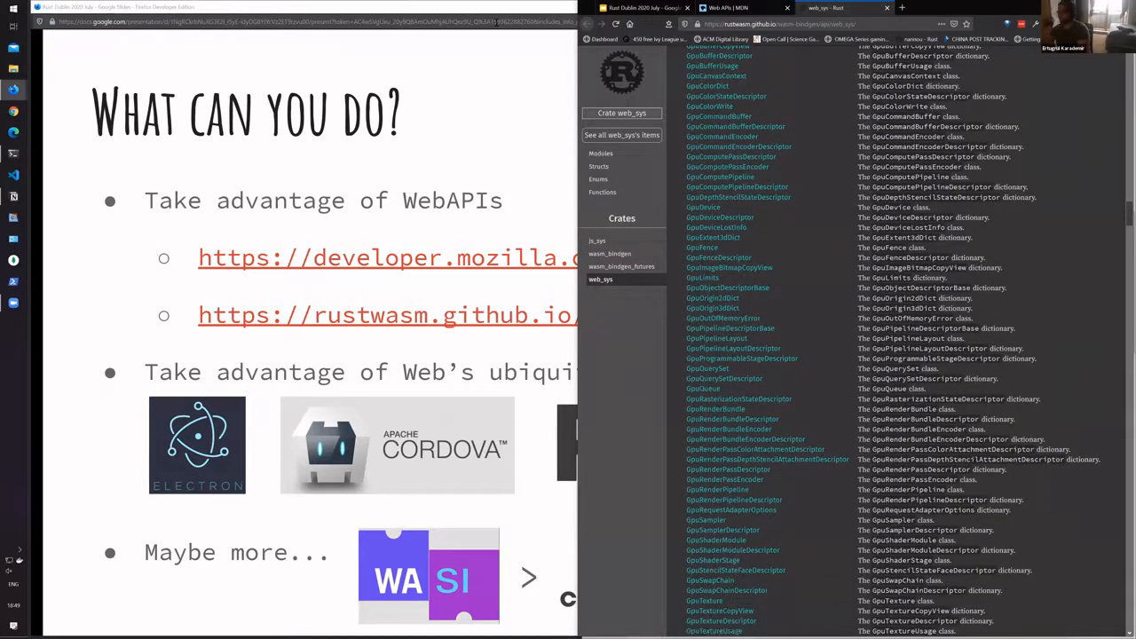
{"action": "scroll", "scroll_direction": "down", "scroll_amount": 3}
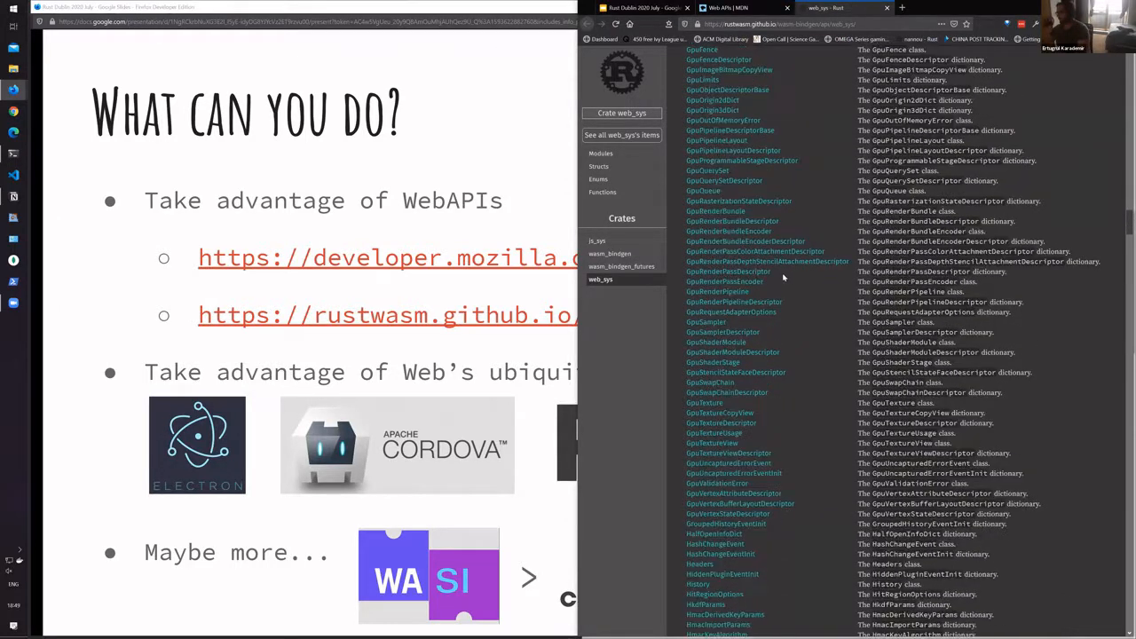
{"action": "scroll", "scroll_direction": "down", "scroll_amount": 3}
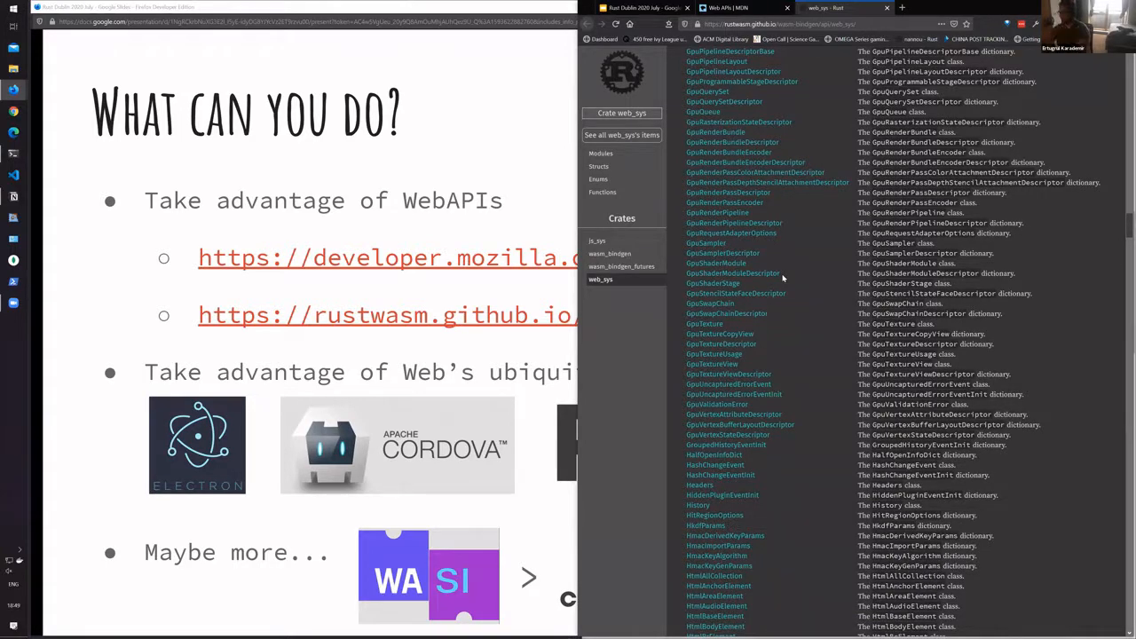
{"action": "scroll", "scroll_direction": "down", "scroll_amount": 3}
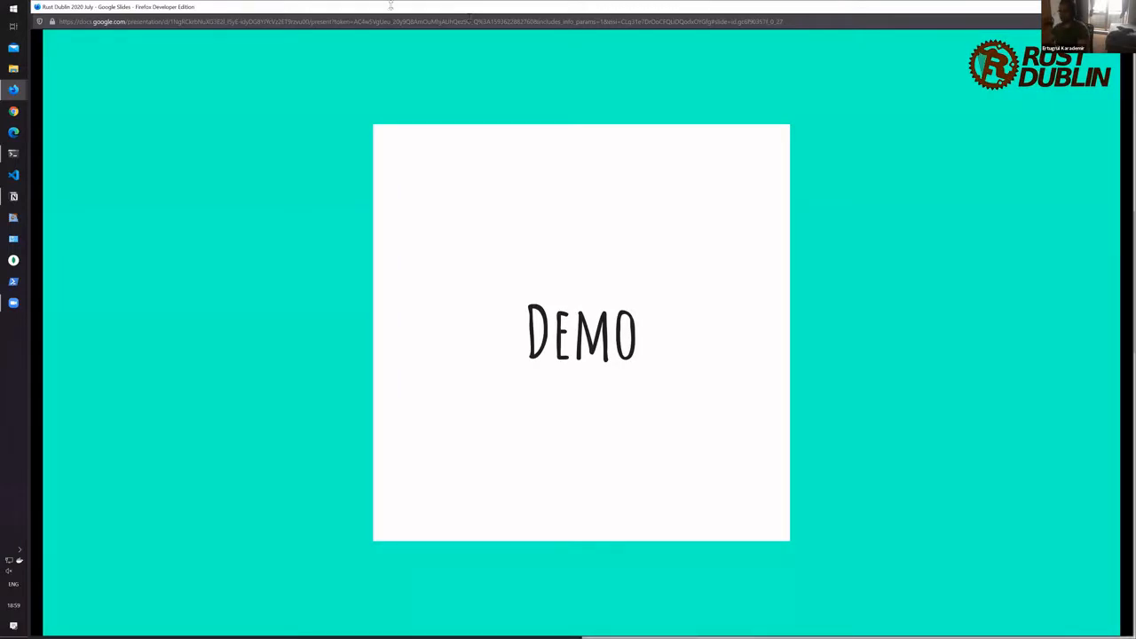
{"action": "mouse_move", "coordinate": [476, 45]}
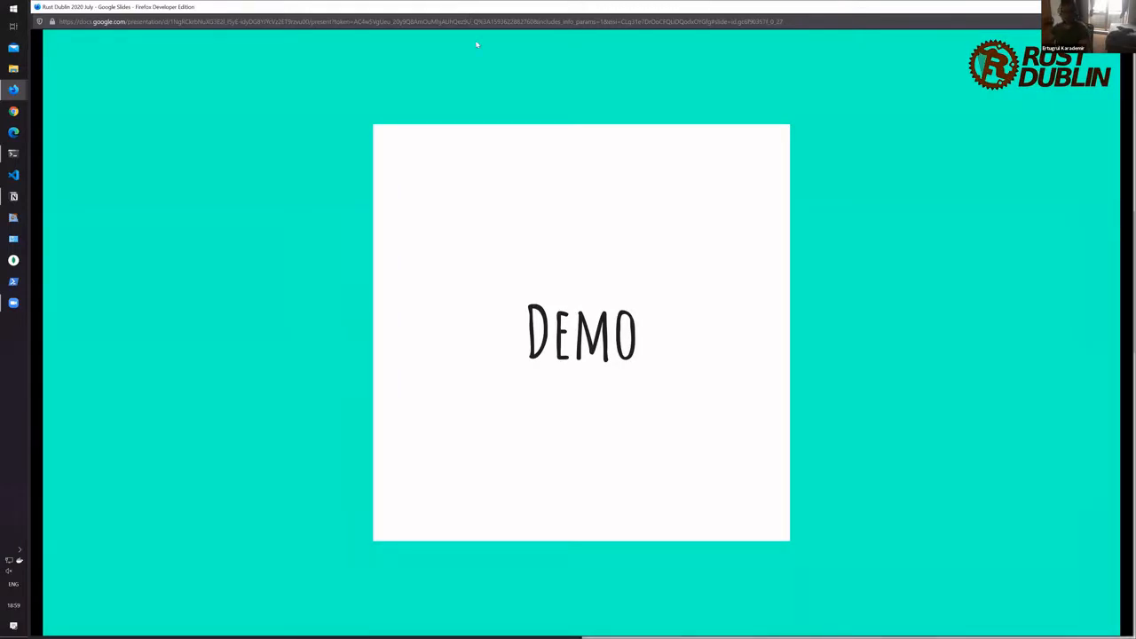
{"action": "mouse_move", "coordinate": [711, 263]}
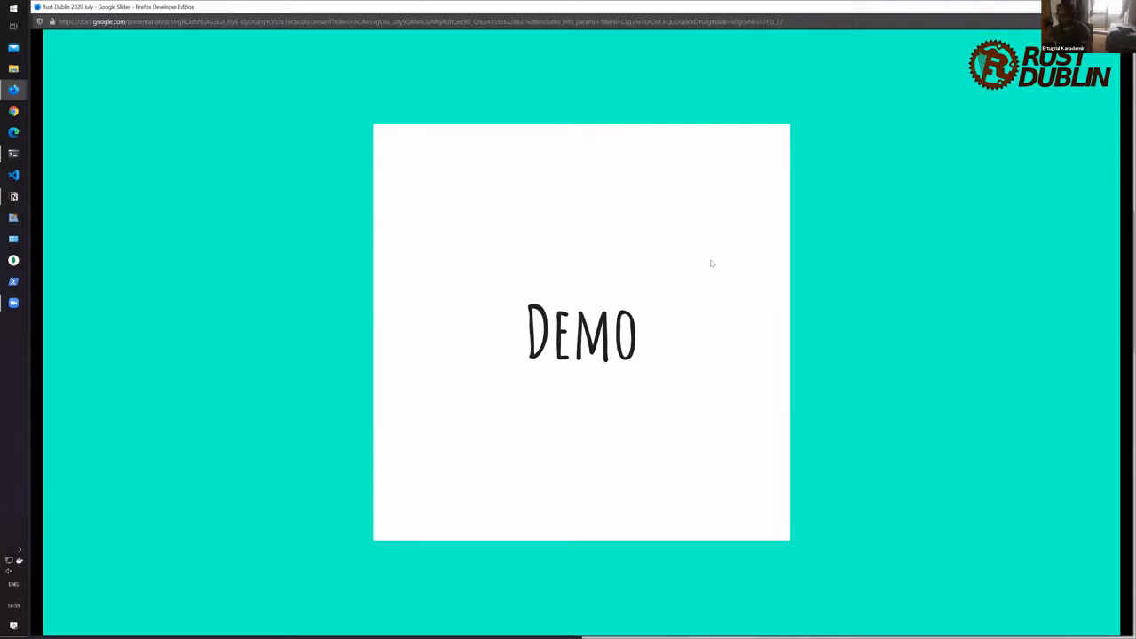
{"action": "mouse_move", "coordinate": [848, 132]}
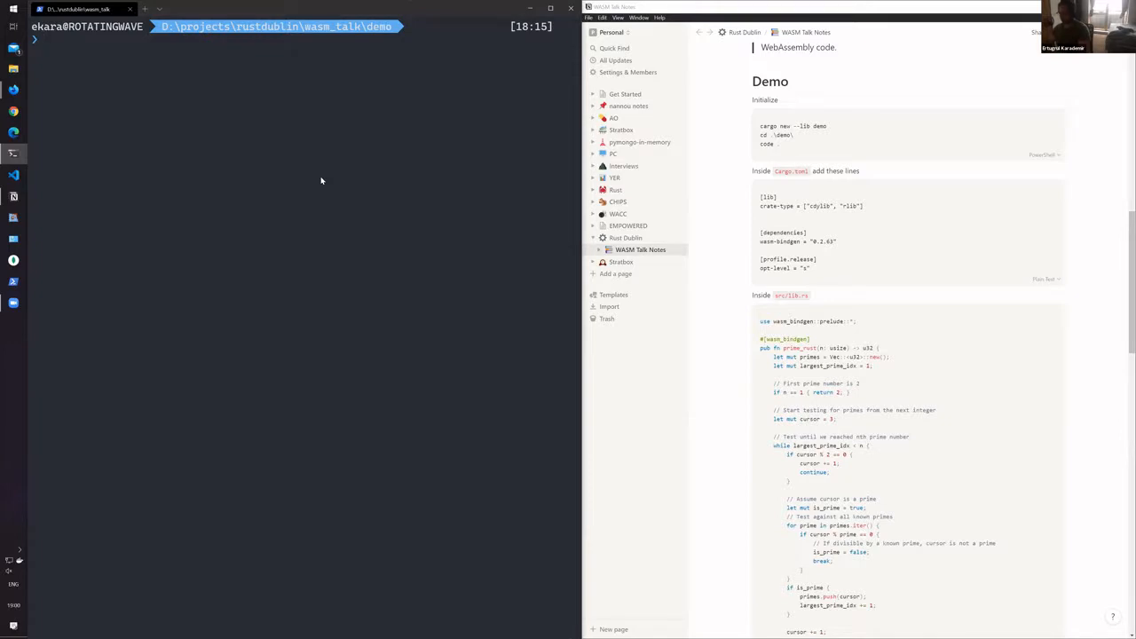
{"action": "mouse_move", "coordinate": [284, 190]}
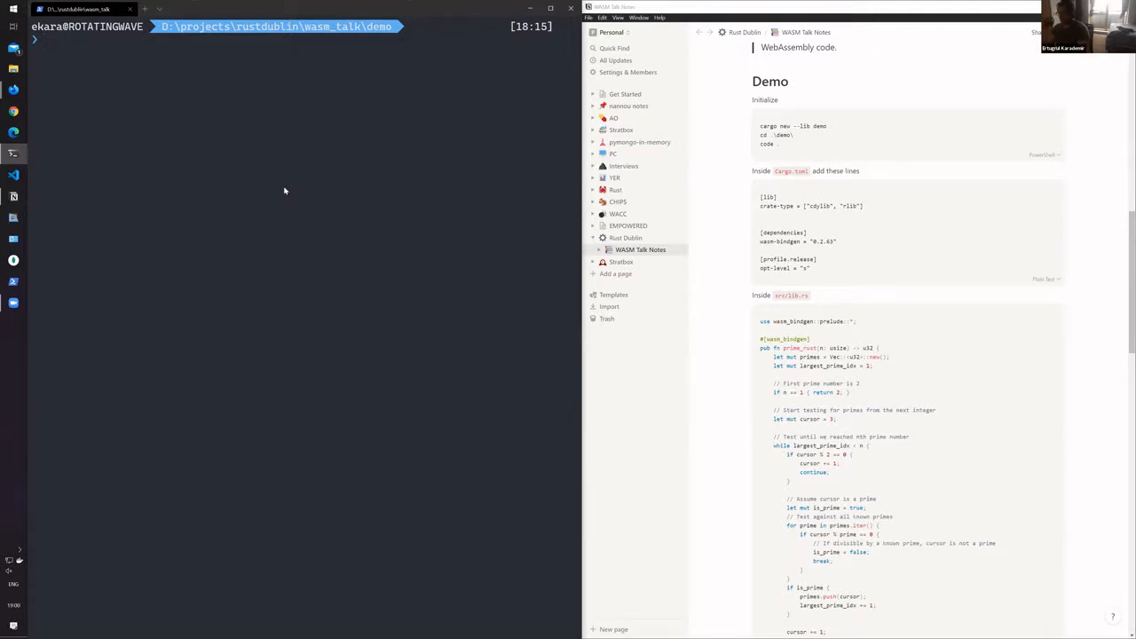
Step: Create the demo Rust library package with cargo new --lib demo
{"action": "type", "text": "cargo"}
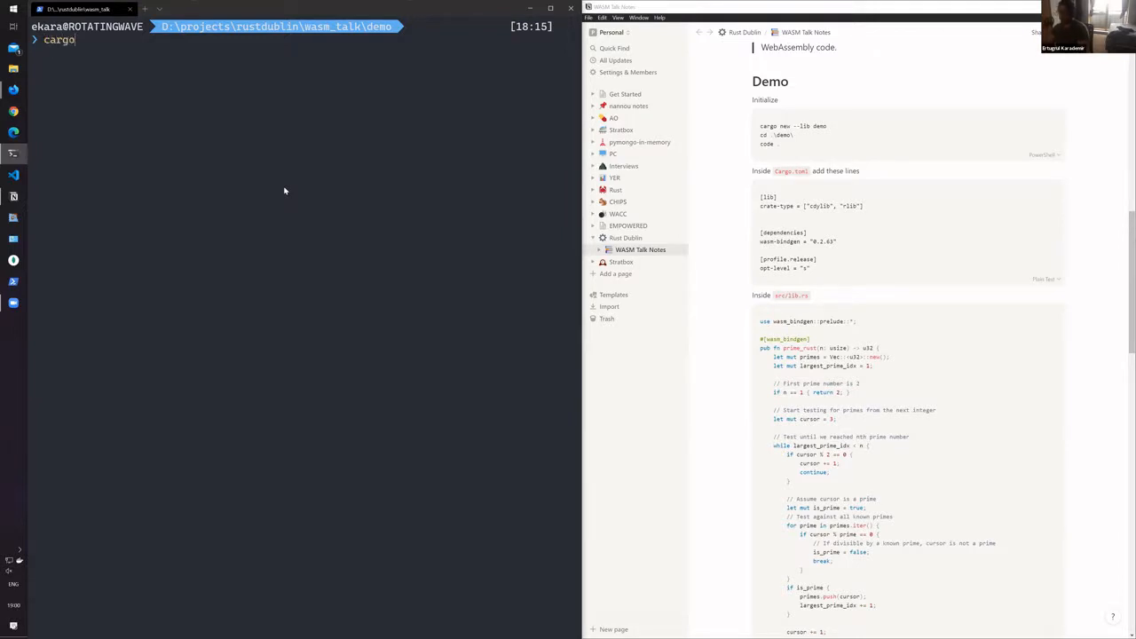
{"action": "type", "text": "new"}
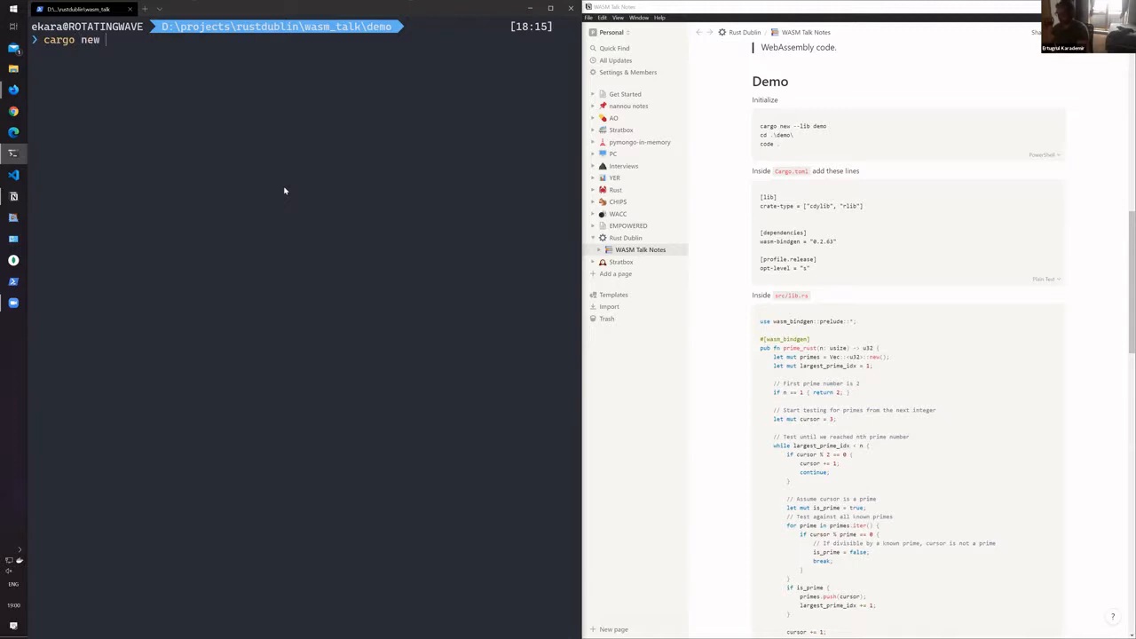
{"action": "type", "text": "--lib"}
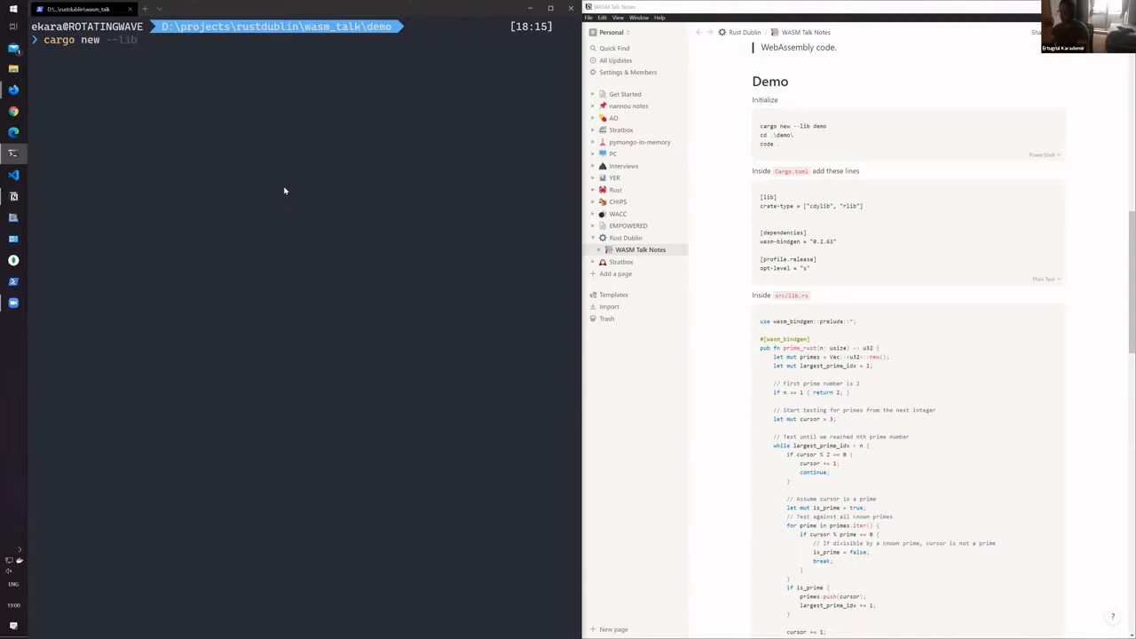
{"action": "mouse_move", "coordinate": [238, 145]}
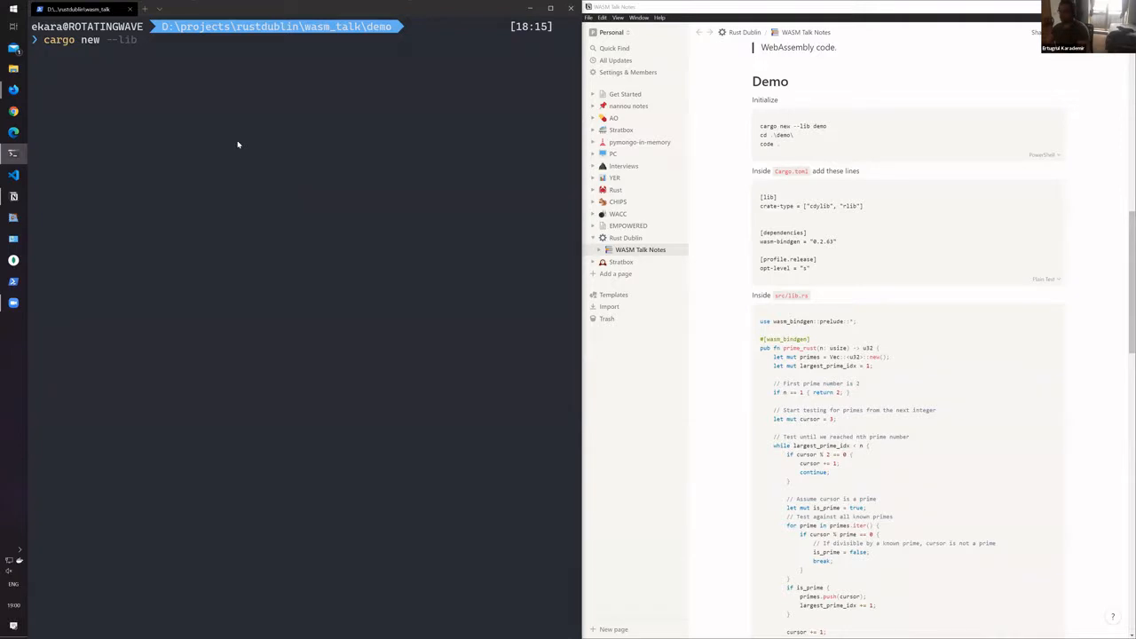
{"action": "mouse_move", "coordinate": [222, 98]}
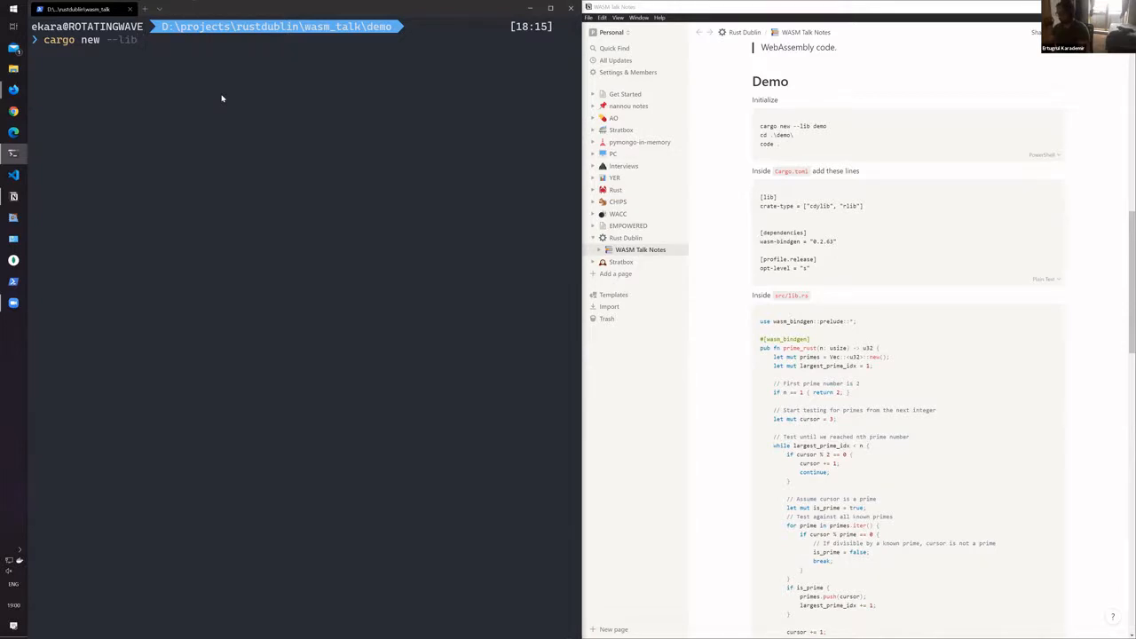
{"action": "key", "text": "Return"}
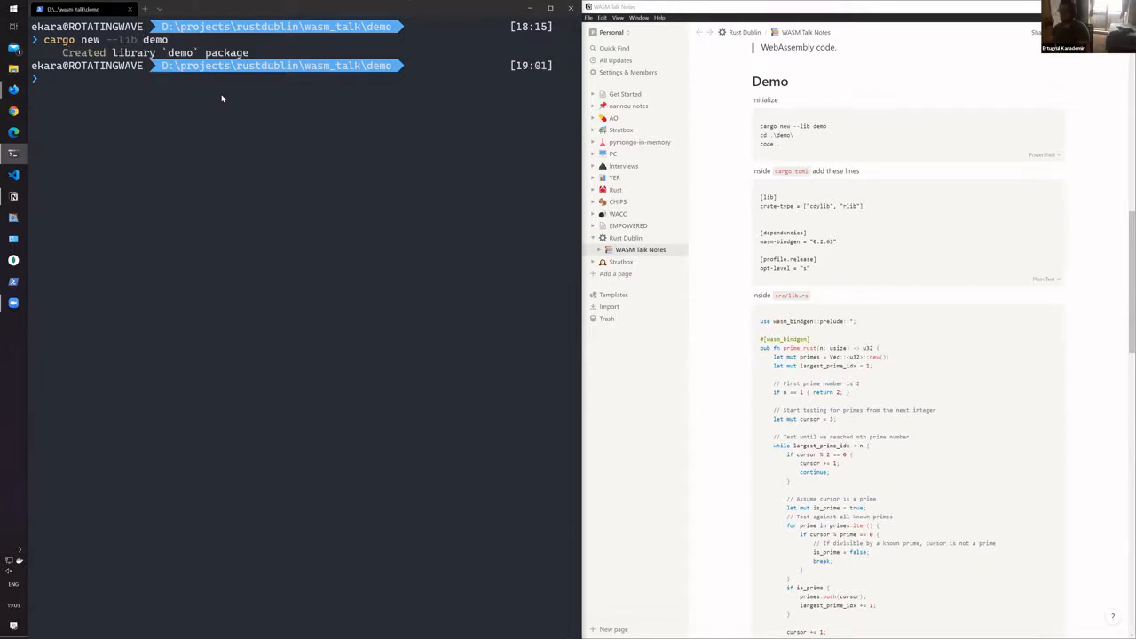
Step: Move into the new demo folder and launch VS Code there with code
{"action": "type", "text": "cd"}
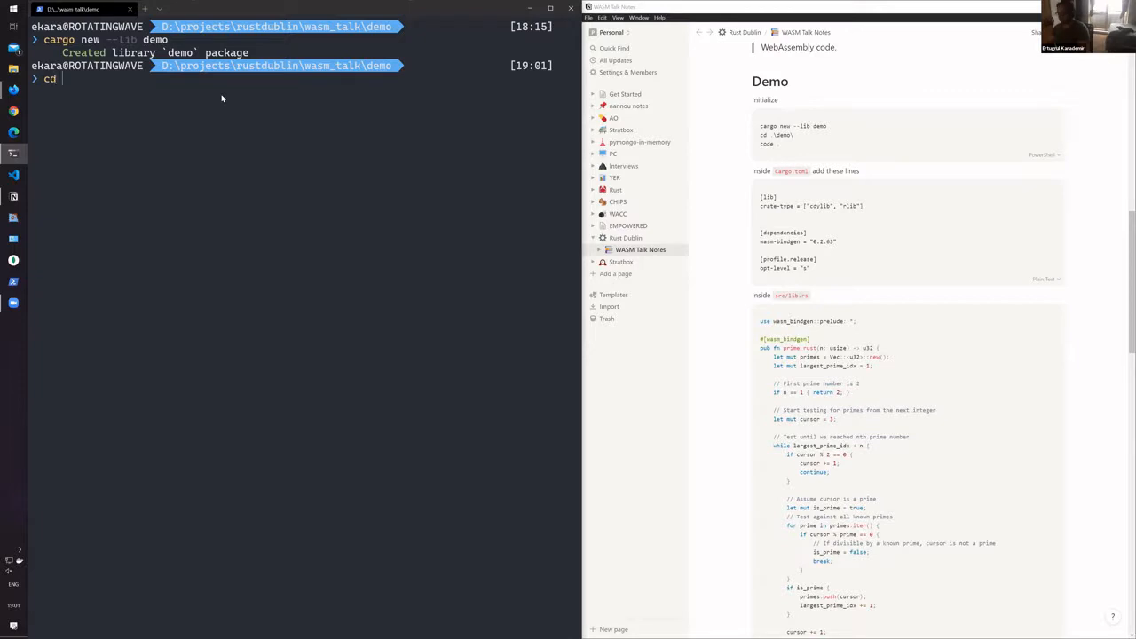
{"action": "key", "text": "Return"}
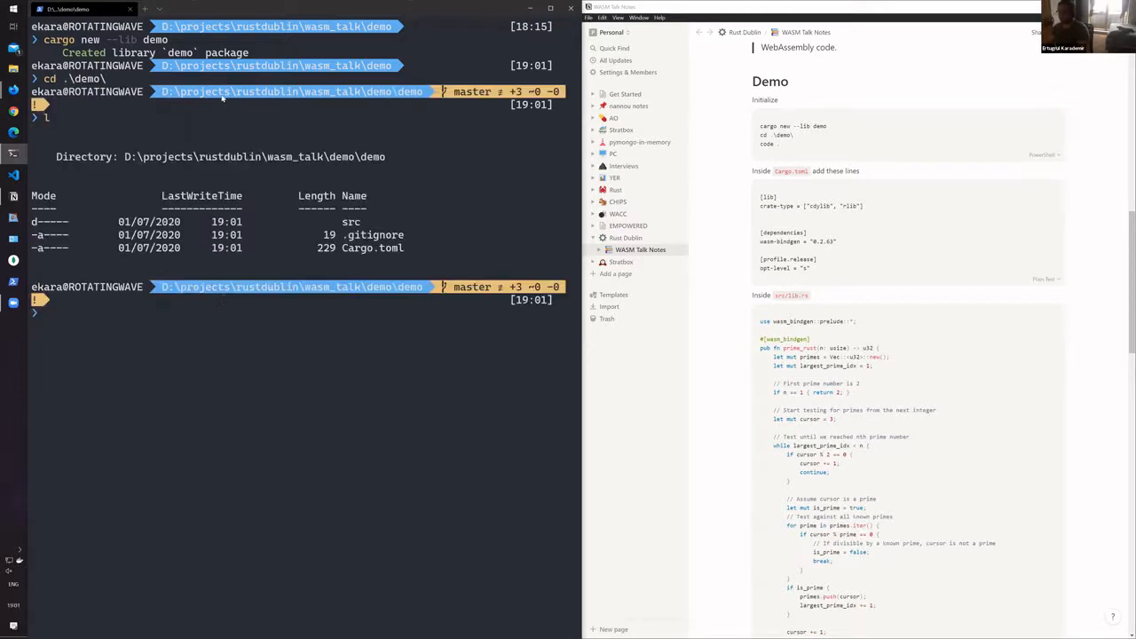
{"action": "type", "text": "cod"}
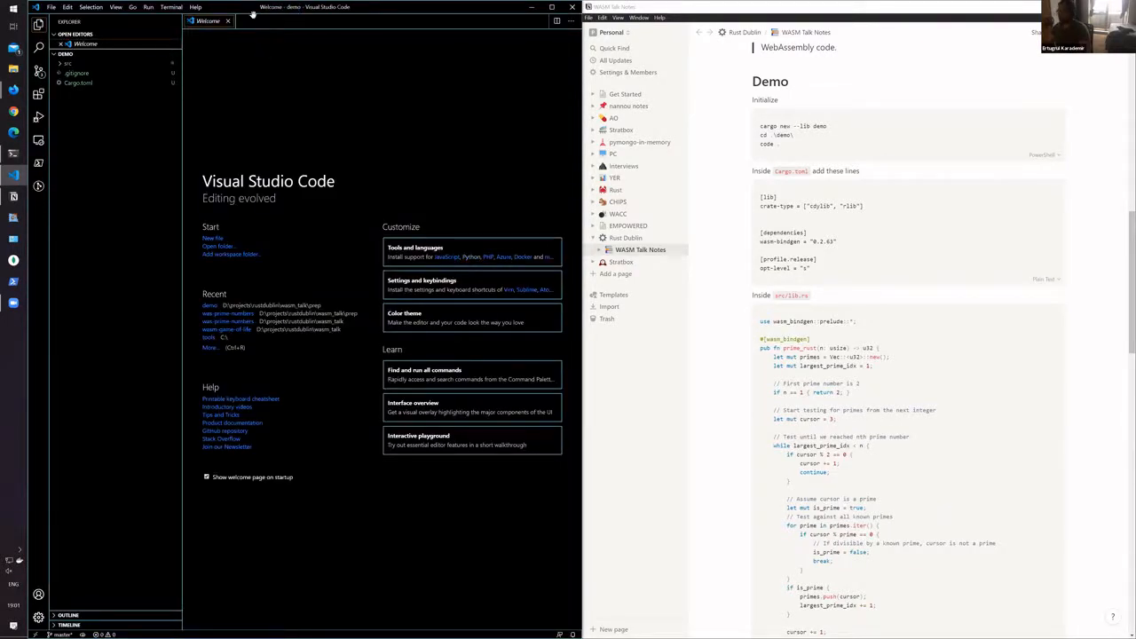
Step: Edit Cargo.toml with cdylib/rlib crate-type, wasm-bindgen 0.2.63, and release opt-level "s"
{"action": "left_click", "coordinate": [229, 20]}
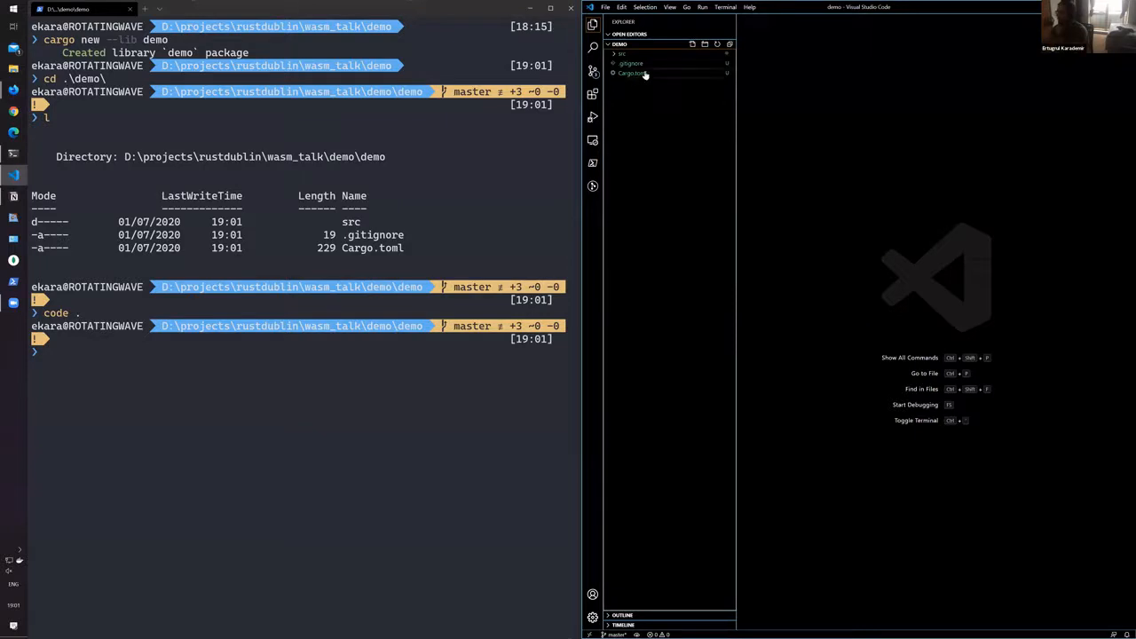
{"action": "left_click", "coordinate": [628, 73]}
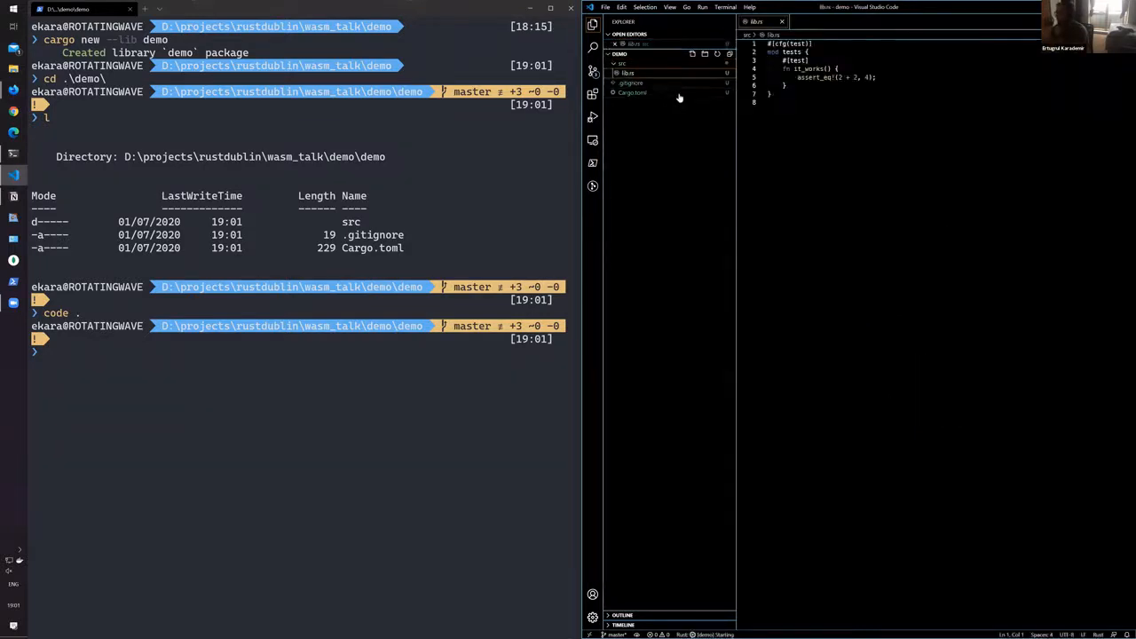
{"action": "left_click", "coordinate": [633, 92]}
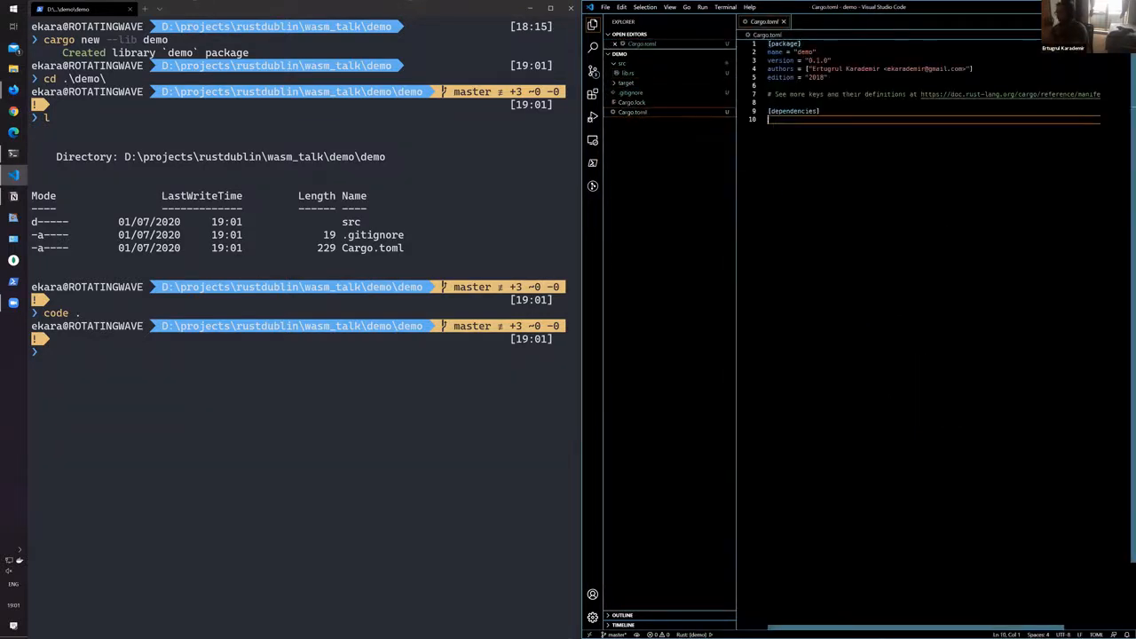
{"action": "mouse_move", "coordinate": [831, 196]}
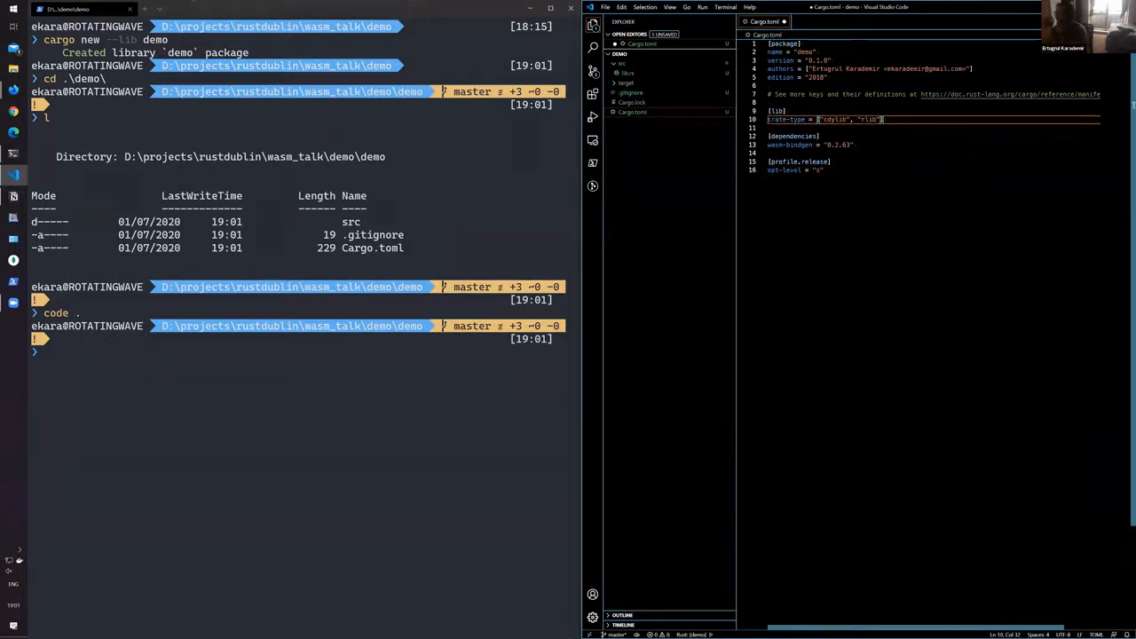
{"action": "left_click", "coordinate": [797, 169]}
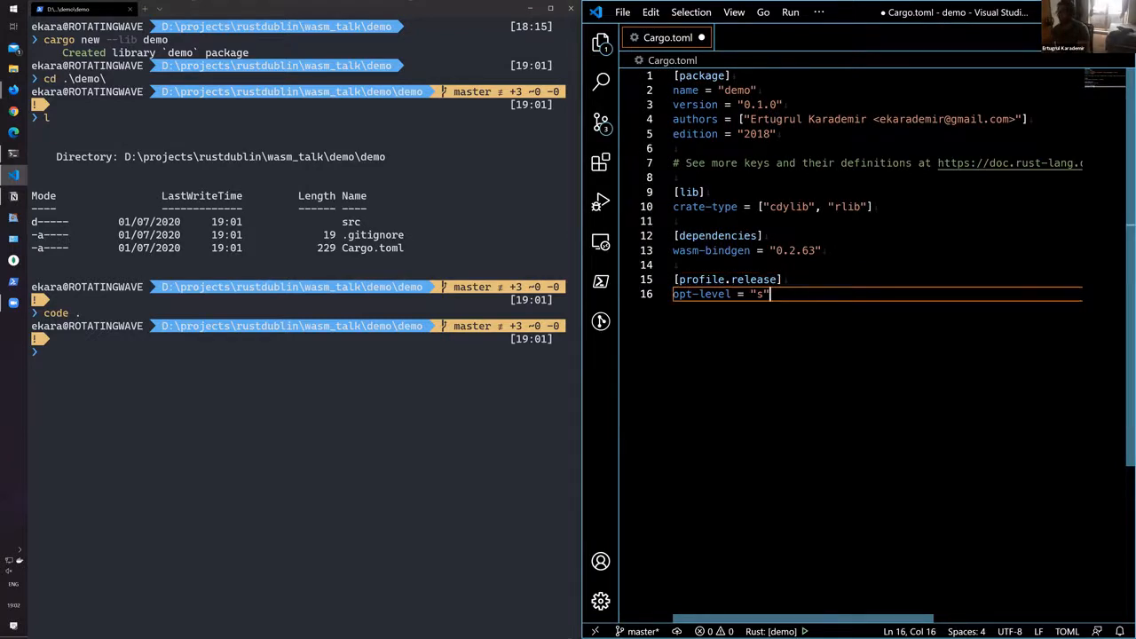
{"action": "key", "text": "ctrl+s"}
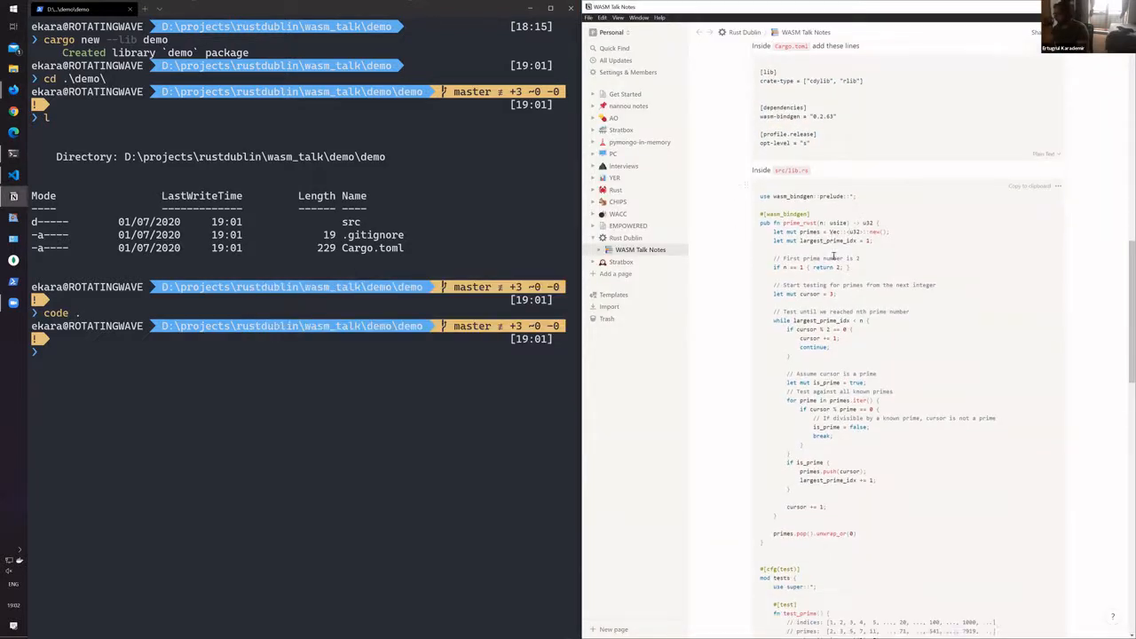
{"action": "scroll", "scroll_direction": "down", "scroll_amount": 3}
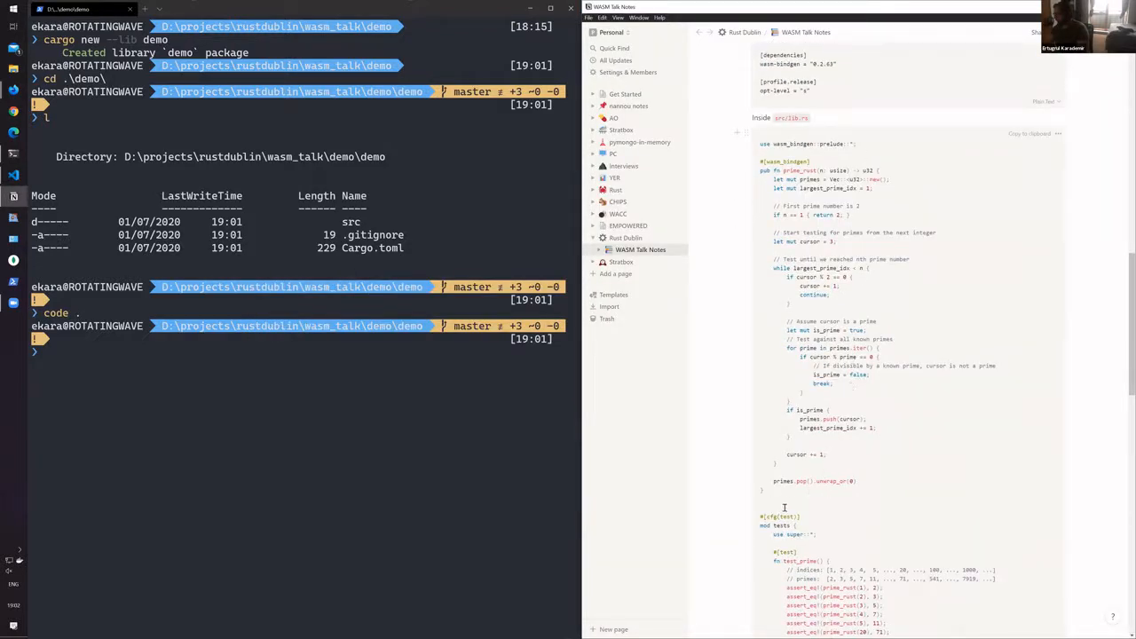
{"action": "scroll", "scroll_direction": "up", "scroll_amount": 3}
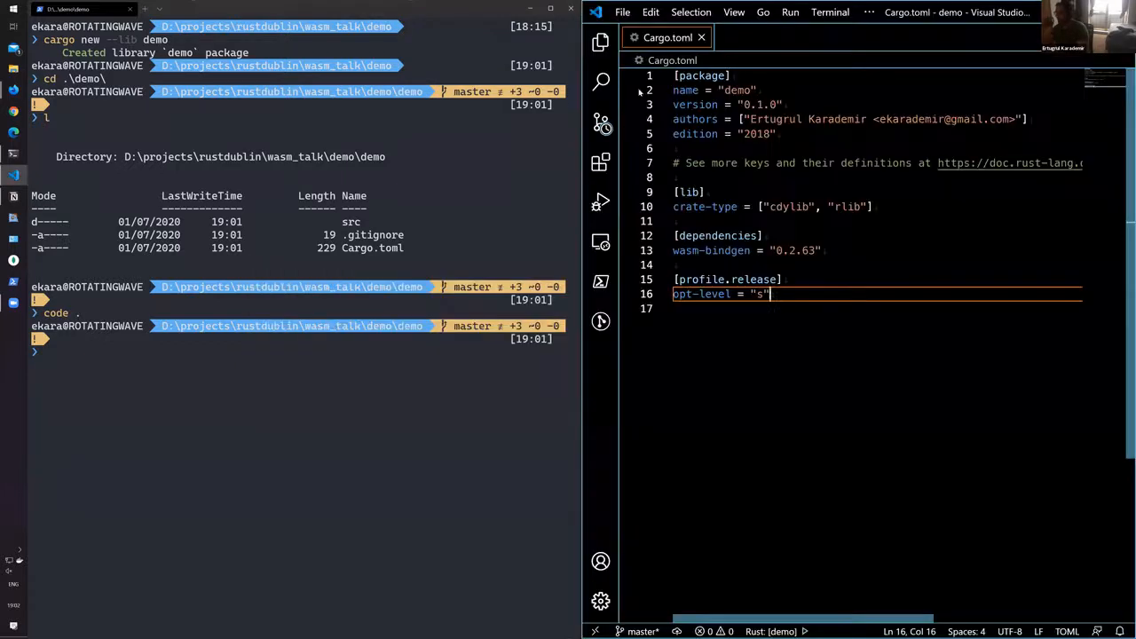
Step: Replace the lib.rs template with the prime_rust wasm_bindgen function and test_prime tests from the notes
{"action": "left_click", "coordinate": [601, 42]}
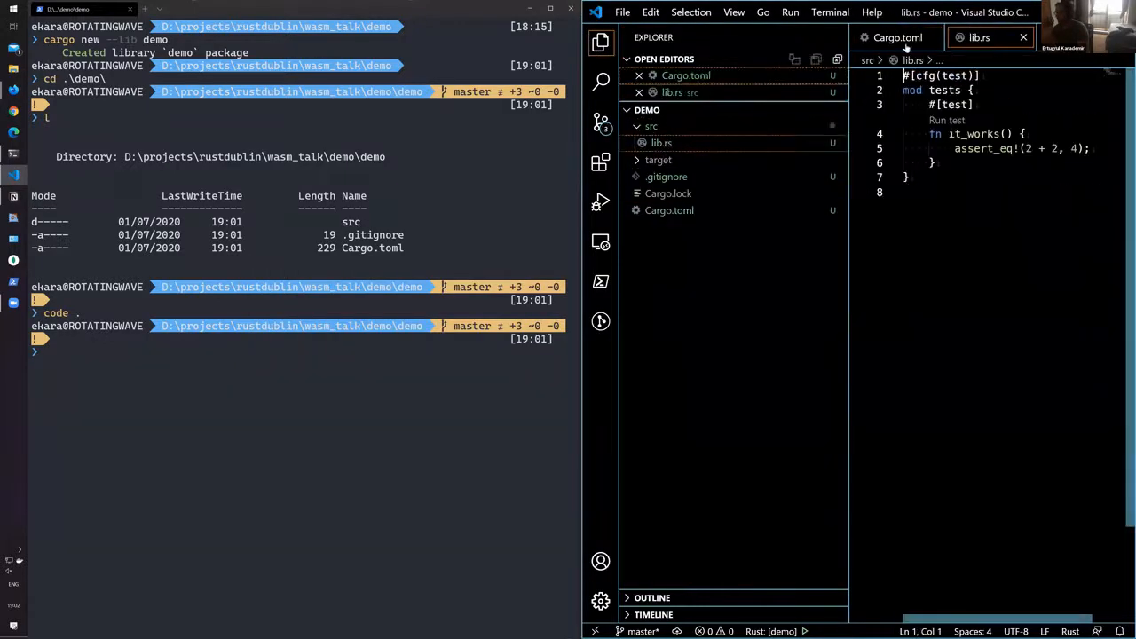
{"action": "left_click", "coordinate": [601, 42]}
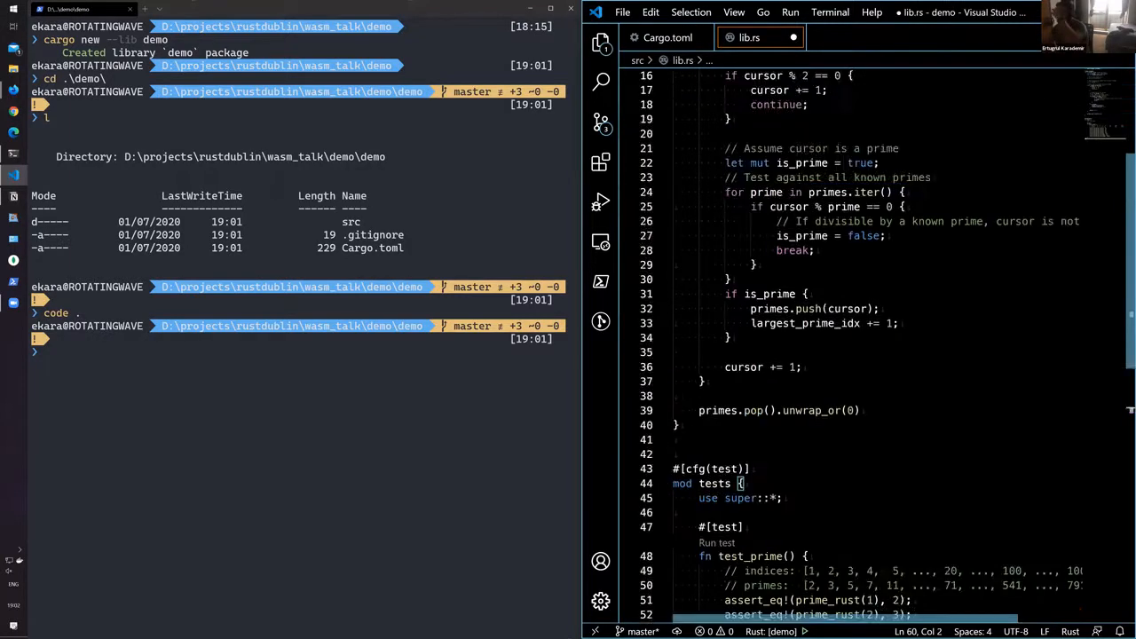
{"action": "scroll", "scroll_direction": "up", "scroll_amount": 3}
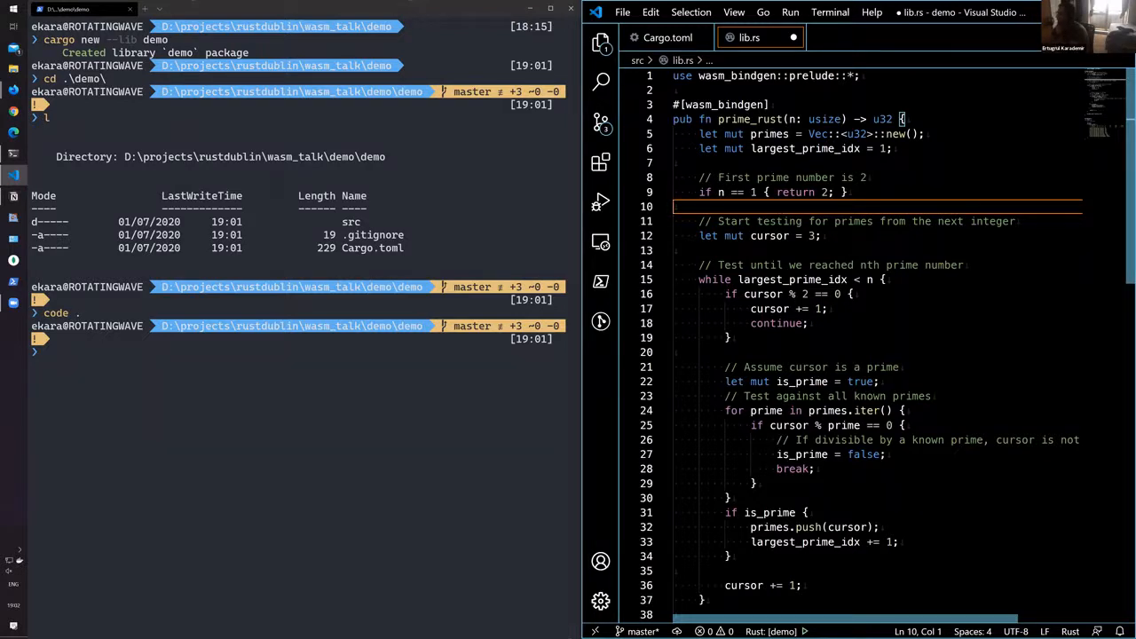
{"action": "mouse_move", "coordinate": [750, 119]}
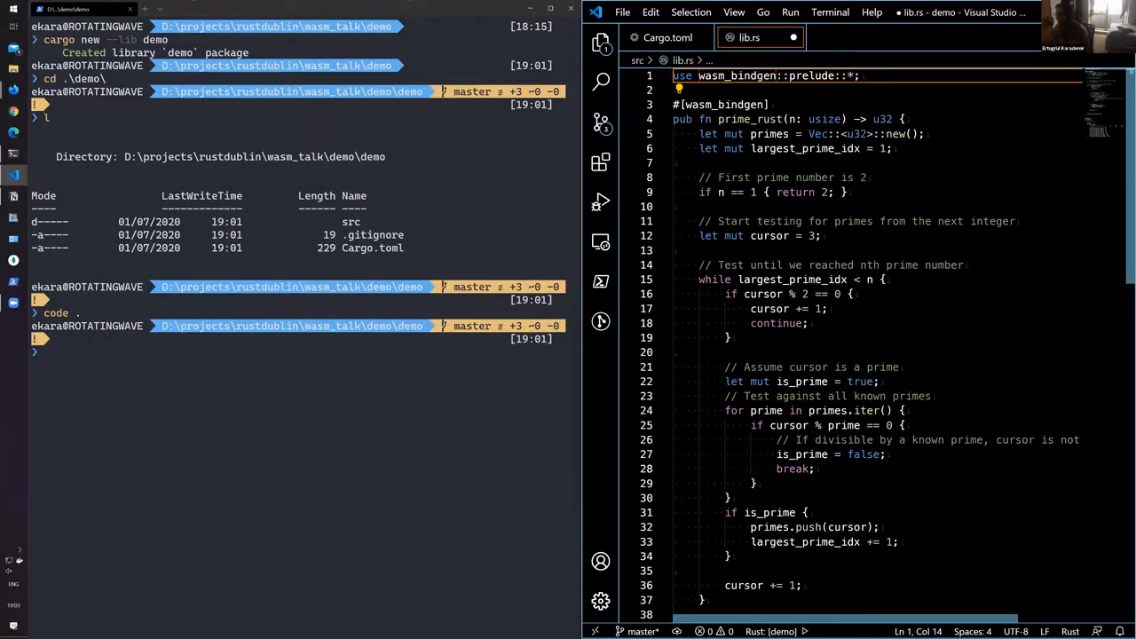
{"action": "scroll", "scroll_direction": "down", "scroll_amount": 3}
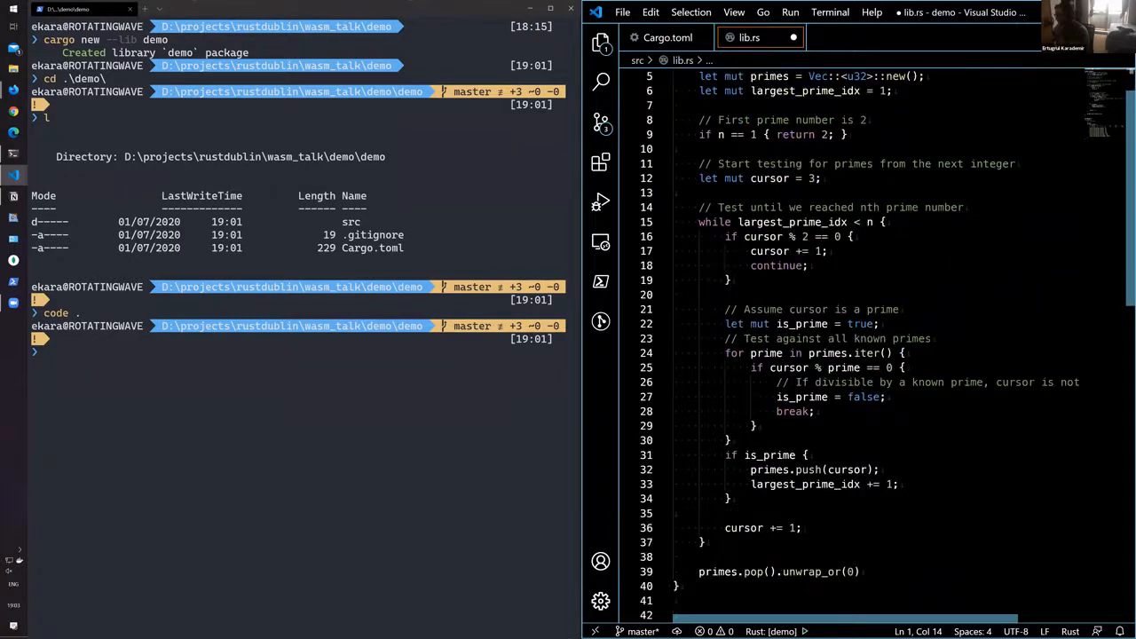
{"action": "scroll", "scroll_direction": "down", "scroll_amount": 3}
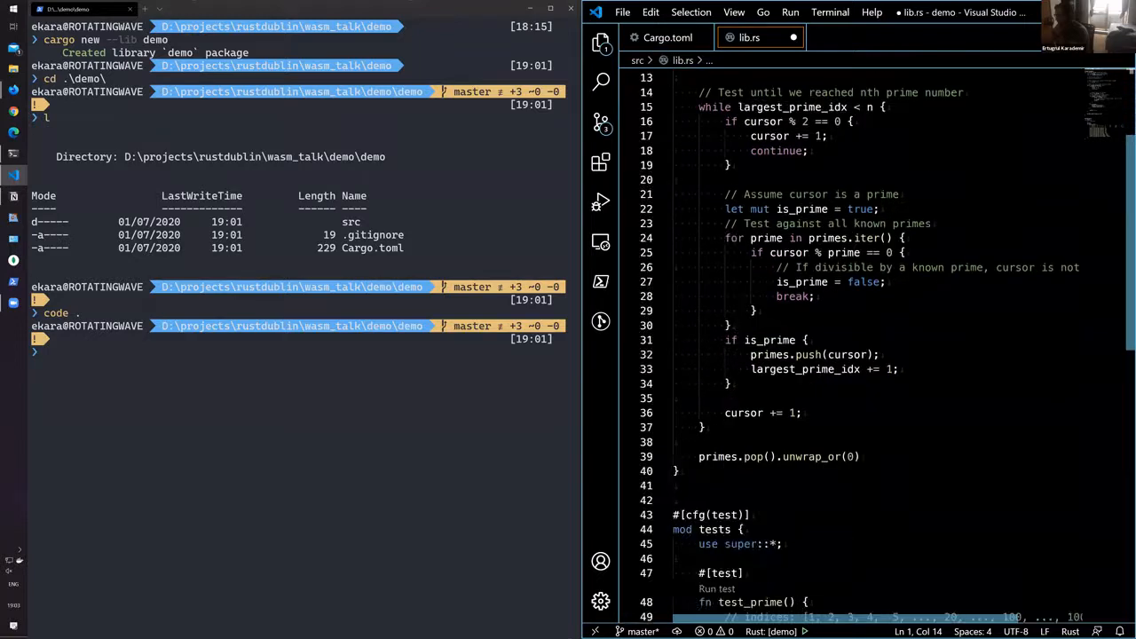
{"action": "scroll", "scroll_direction": "down", "scroll_amount": 3}
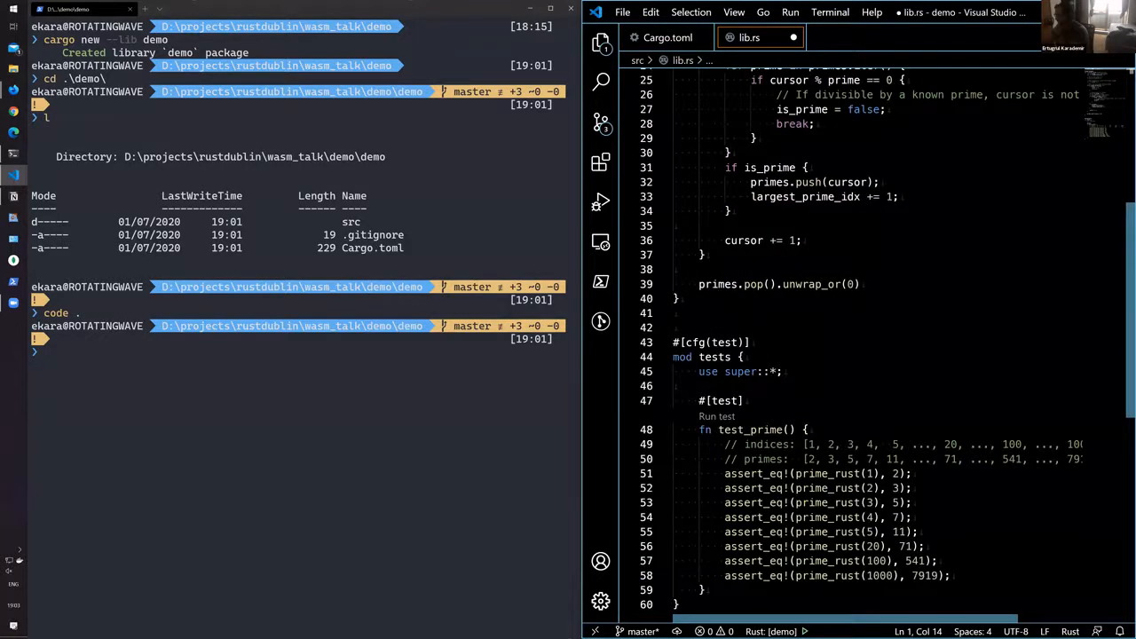
{"action": "scroll", "scroll_direction": "up", "scroll_amount": 3}
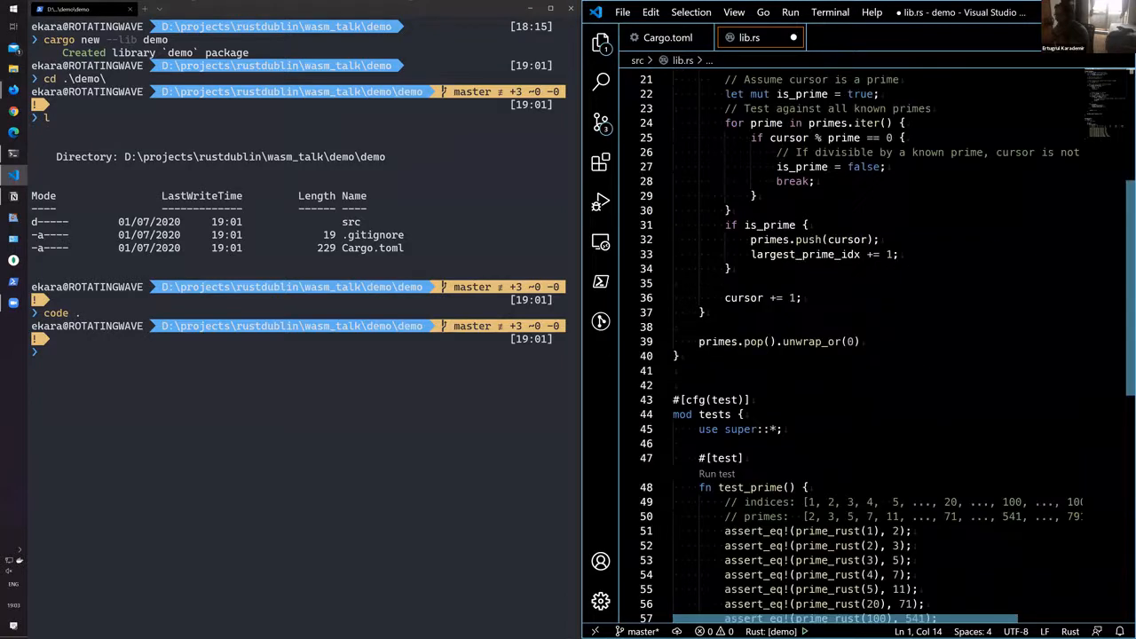
{"action": "scroll", "scroll_direction": "up", "scroll_amount": 3}
{"action": "type", "text": "#[wasm_bindgen]"}
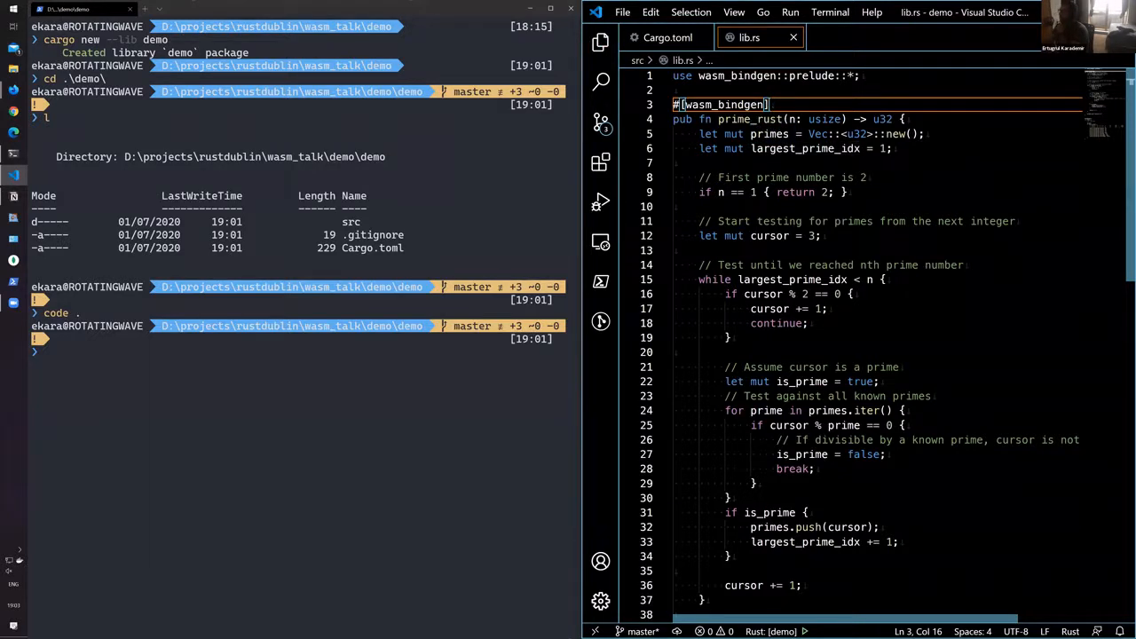
{"action": "mouse_move", "coordinate": [719, 103]}
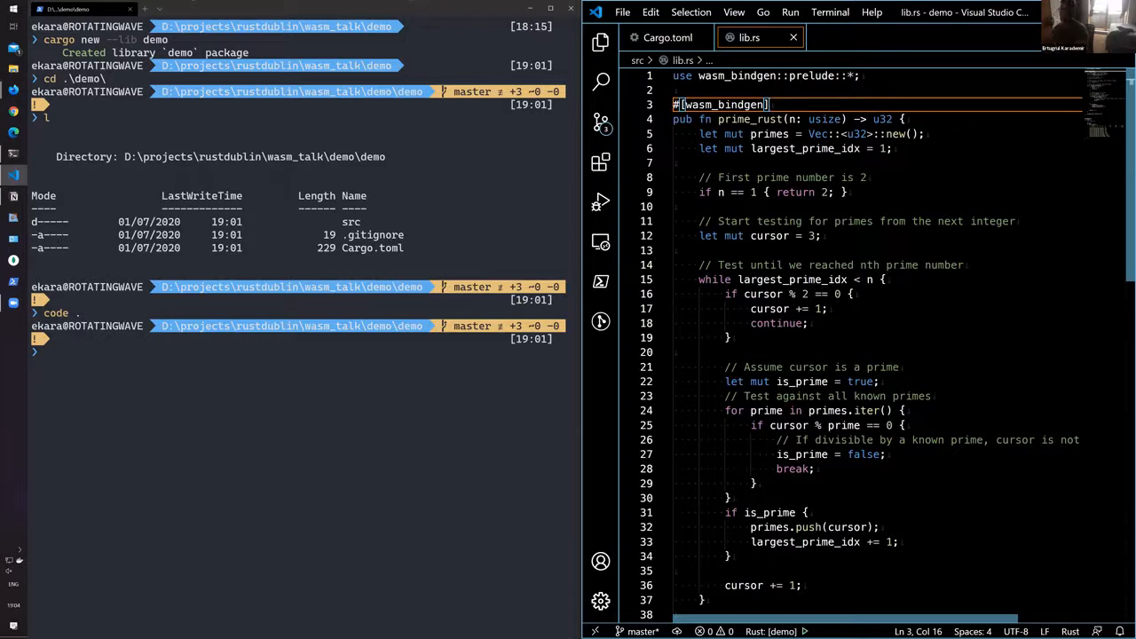
{"action": "scroll", "scroll_direction": "down", "scroll_amount": 3}
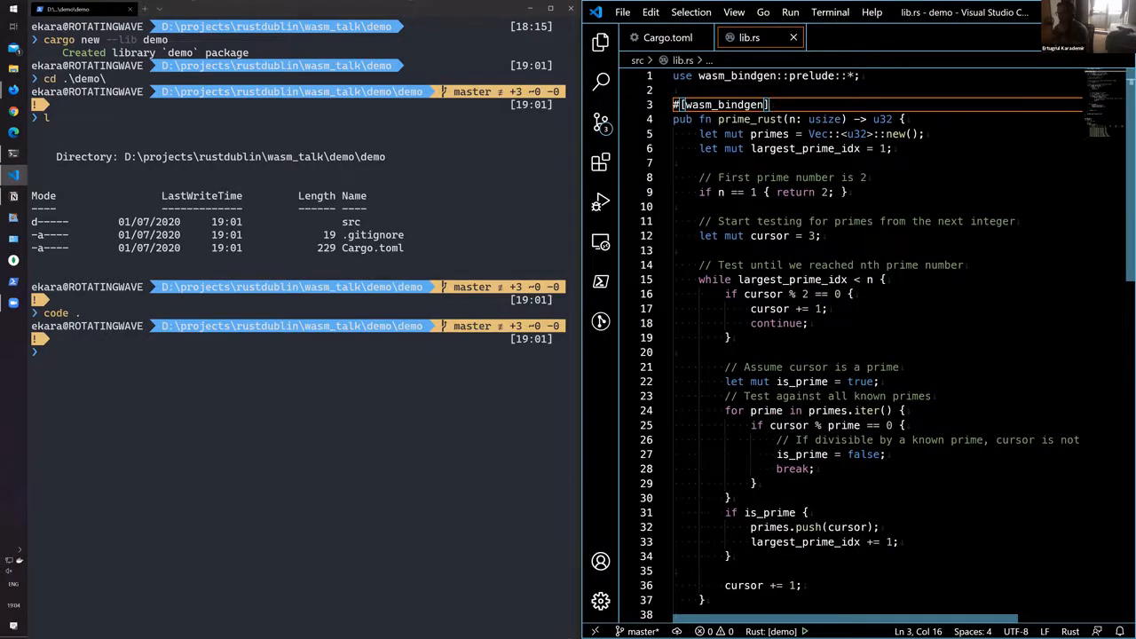
{"action": "scroll", "scroll_direction": "down", "scroll_amount": 3}
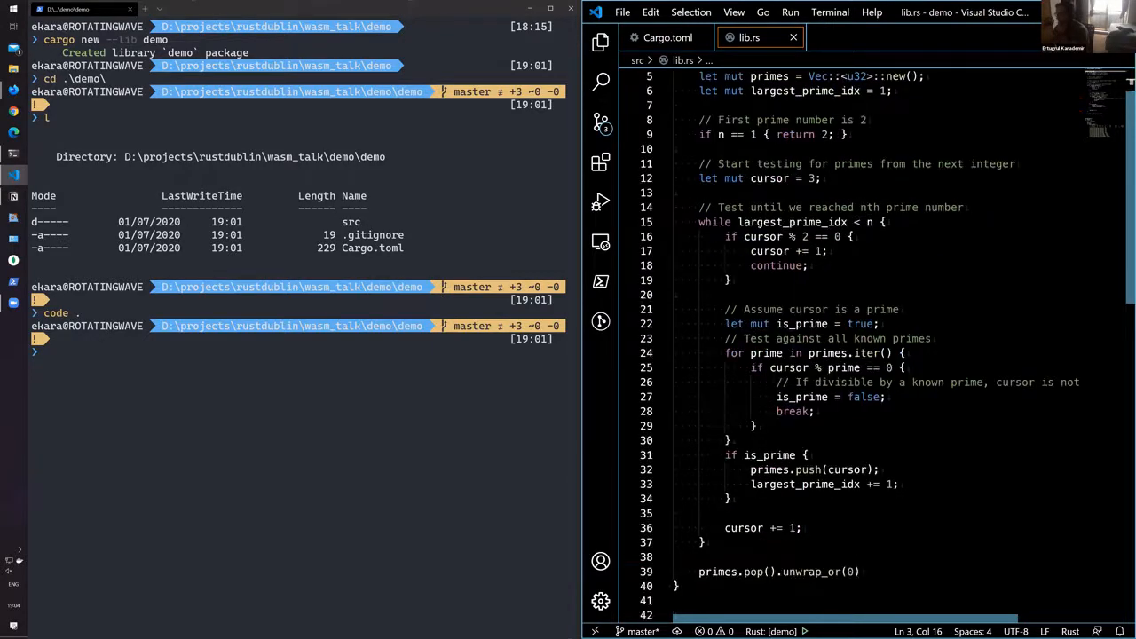
{"action": "scroll", "scroll_direction": "down", "scroll_amount": 3}
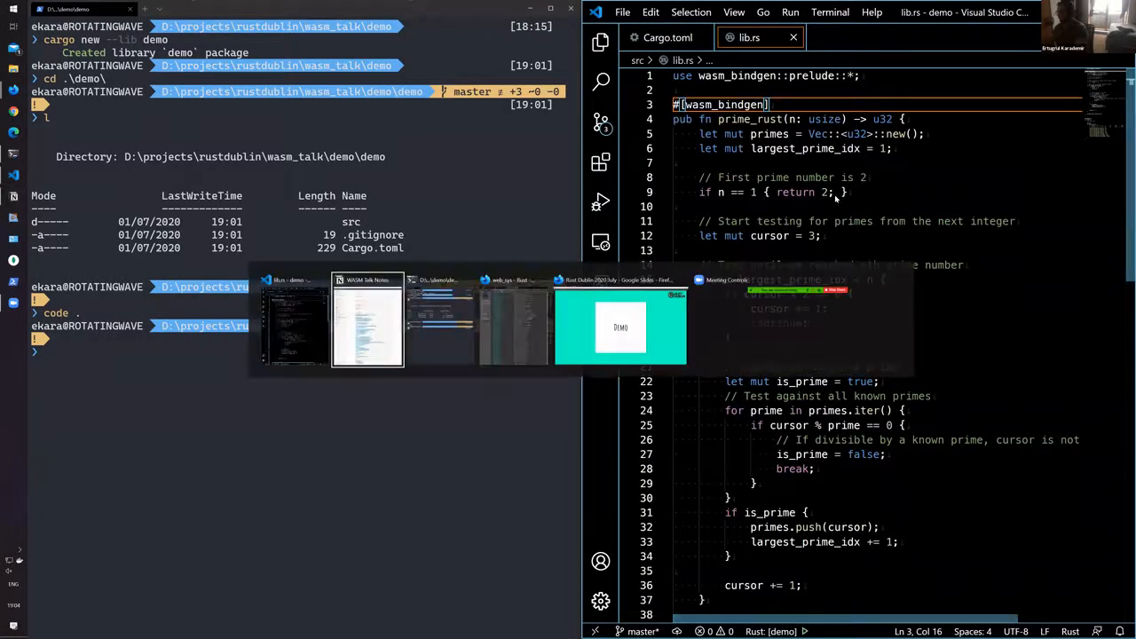
Step: Run wasm-pack build in the terminal to compile demo to WebAssembly in release mode
{"action": "left_click", "coordinate": [367, 324]}
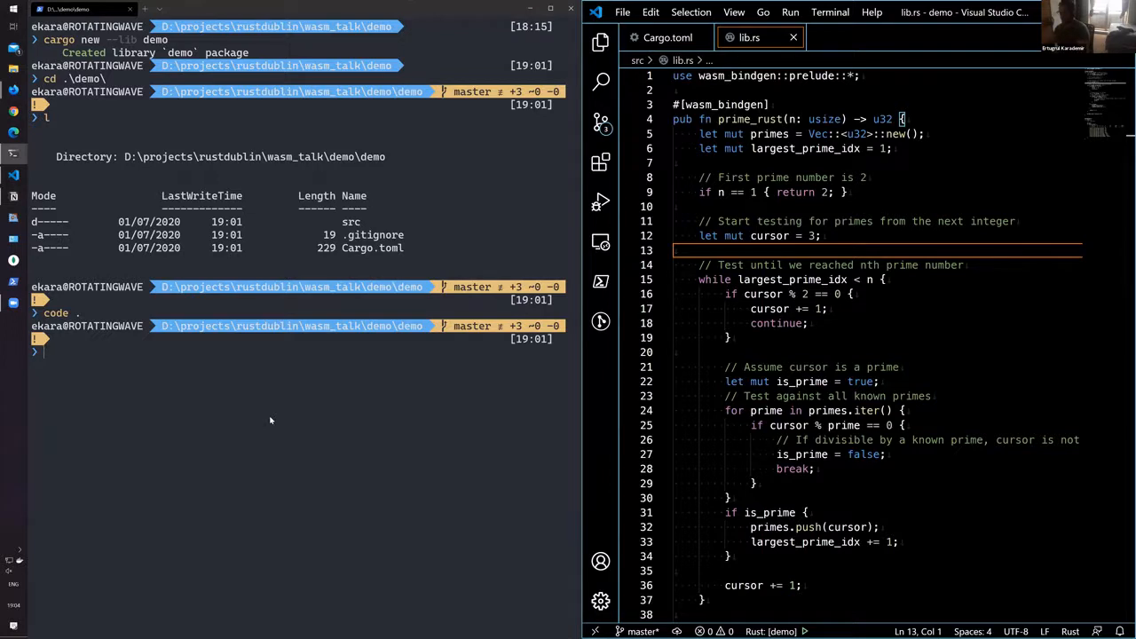
{"action": "type", "text": "was"}
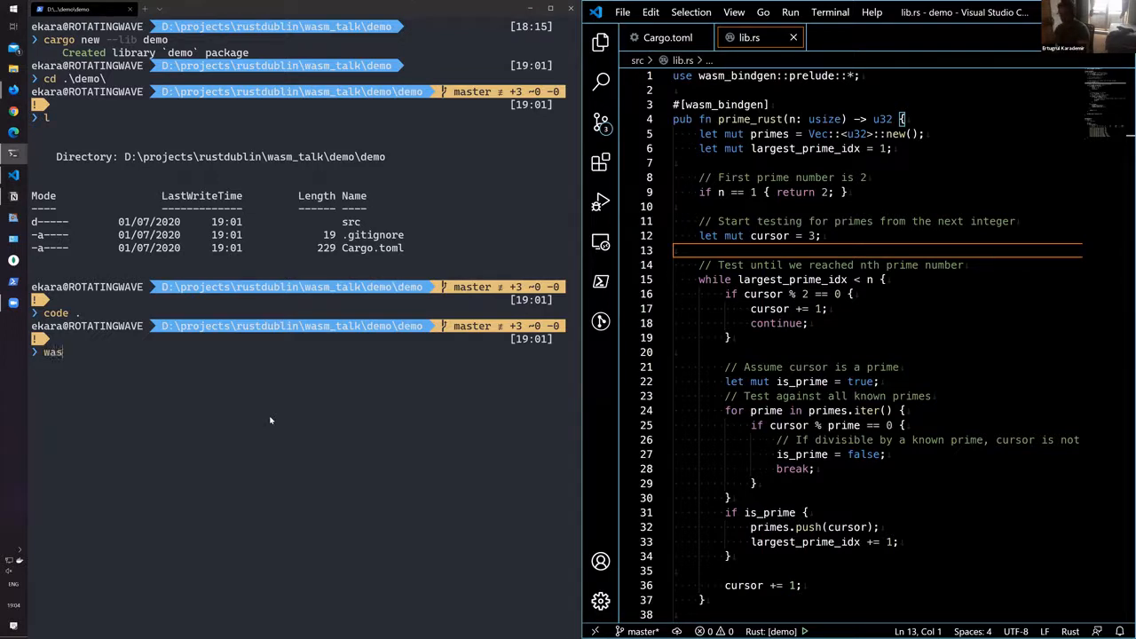
{"action": "type", "text": "m-pack"}
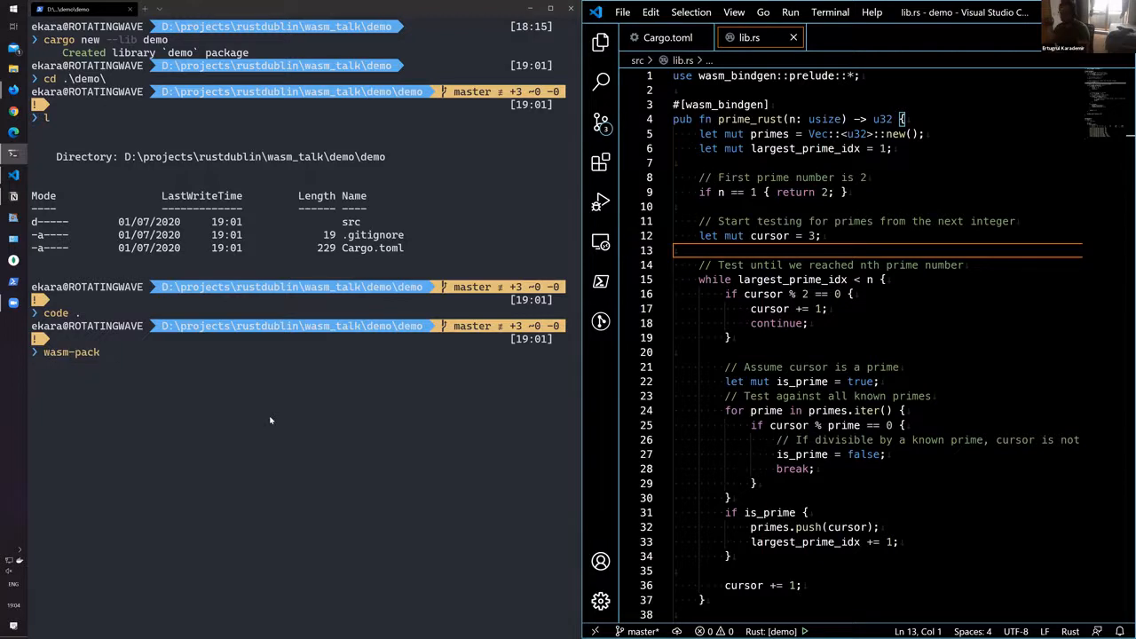
{"action": "type", "text": "biu"}
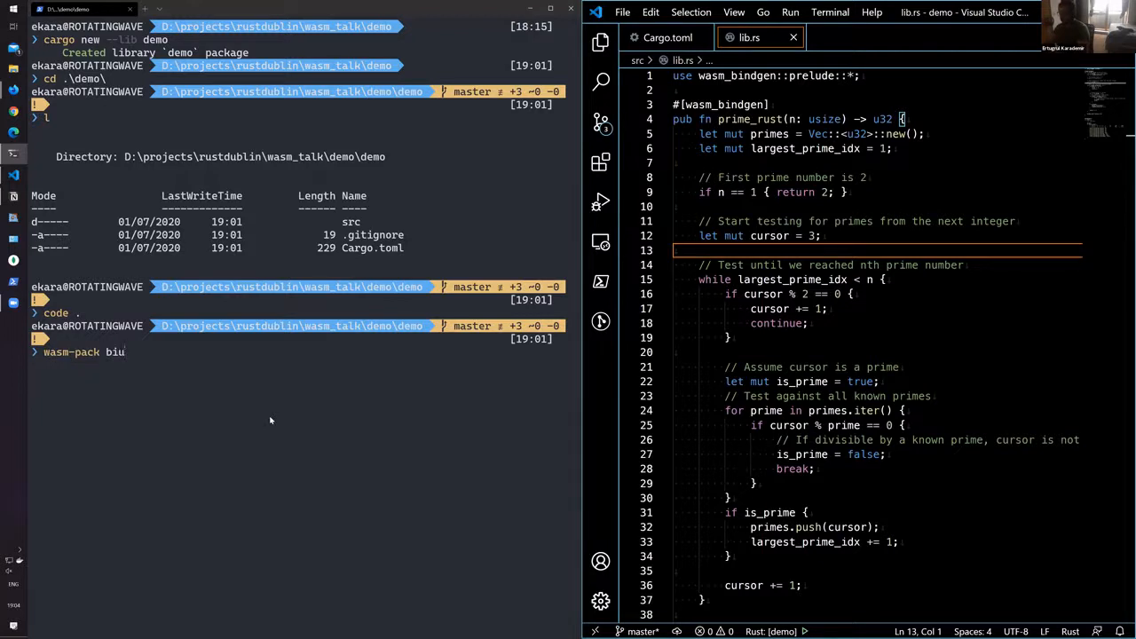
{"action": "type", "text": "uild"}
{"action": "key", "text": "Return"}
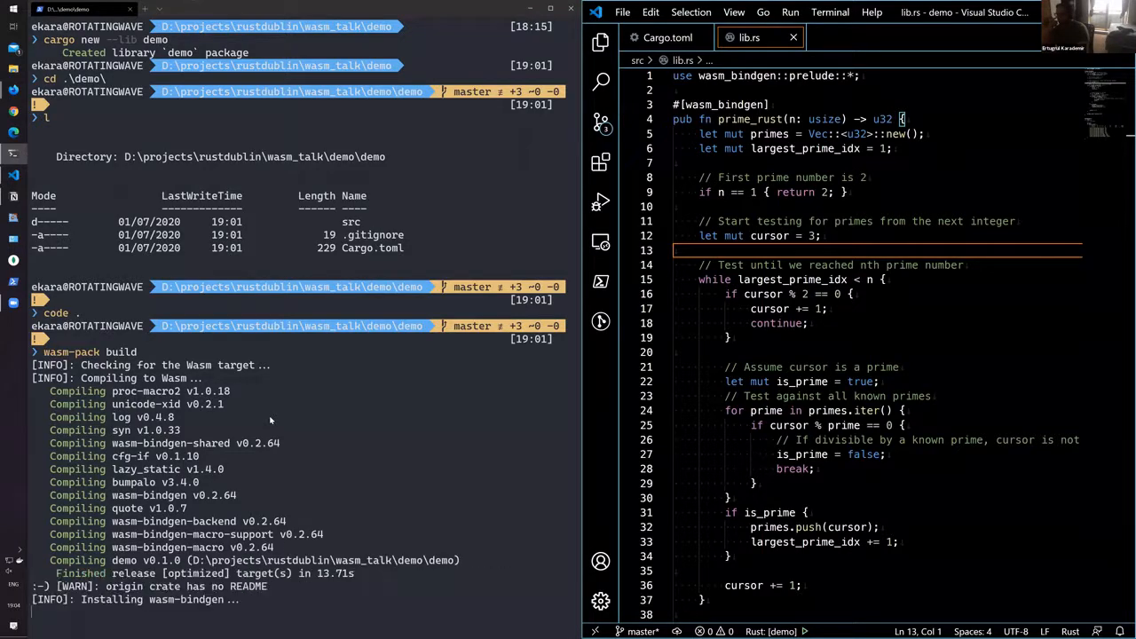
{"action": "scroll", "scroll_direction": "down", "scroll_amount": 3}
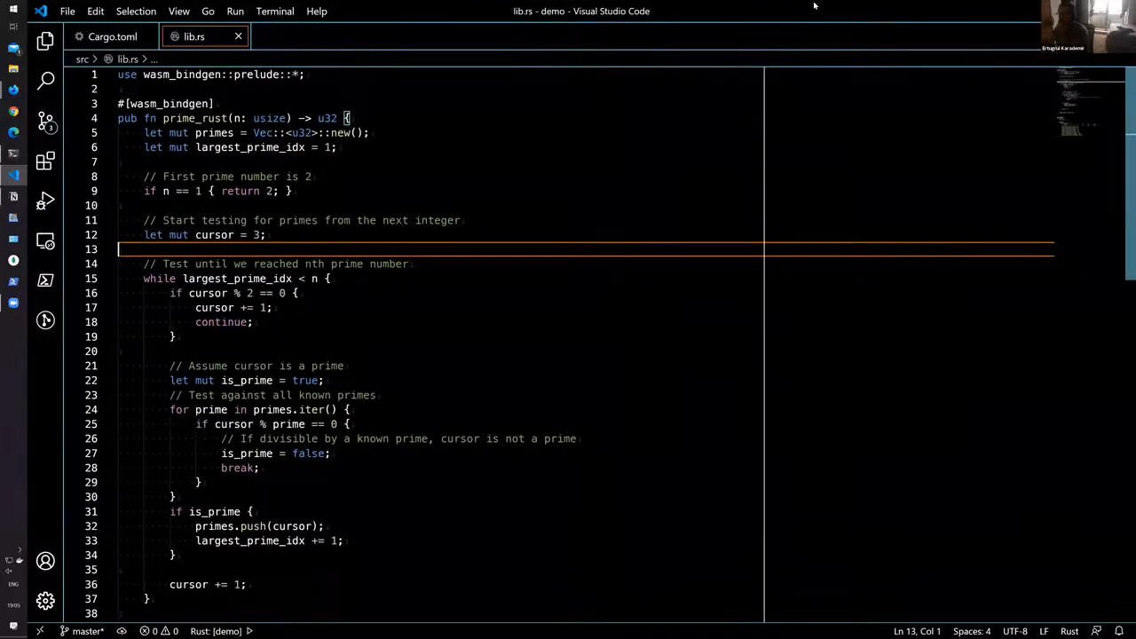
Step: Show the Explorer sidebar to reveal the generated pkg folder and its demo.js
{"action": "left_click", "coordinate": [44, 42]}
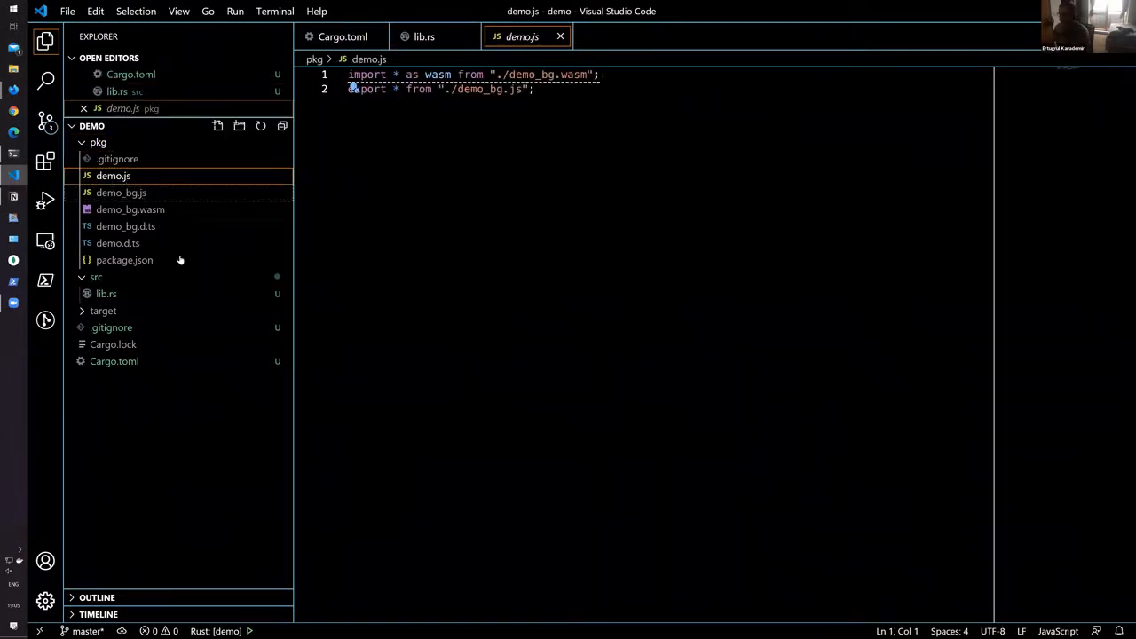
{"action": "mouse_move", "coordinate": [124, 260]}
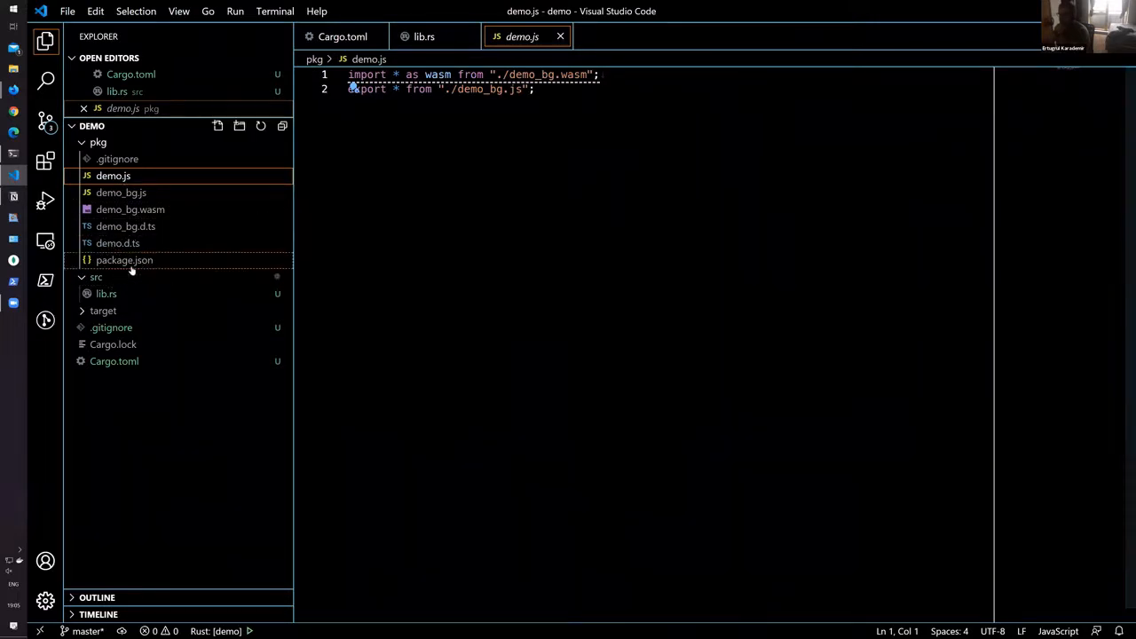
Step: Review the generated package.json's module field, then reopen demo.js from pkg
{"action": "left_click", "coordinate": [124, 260]}
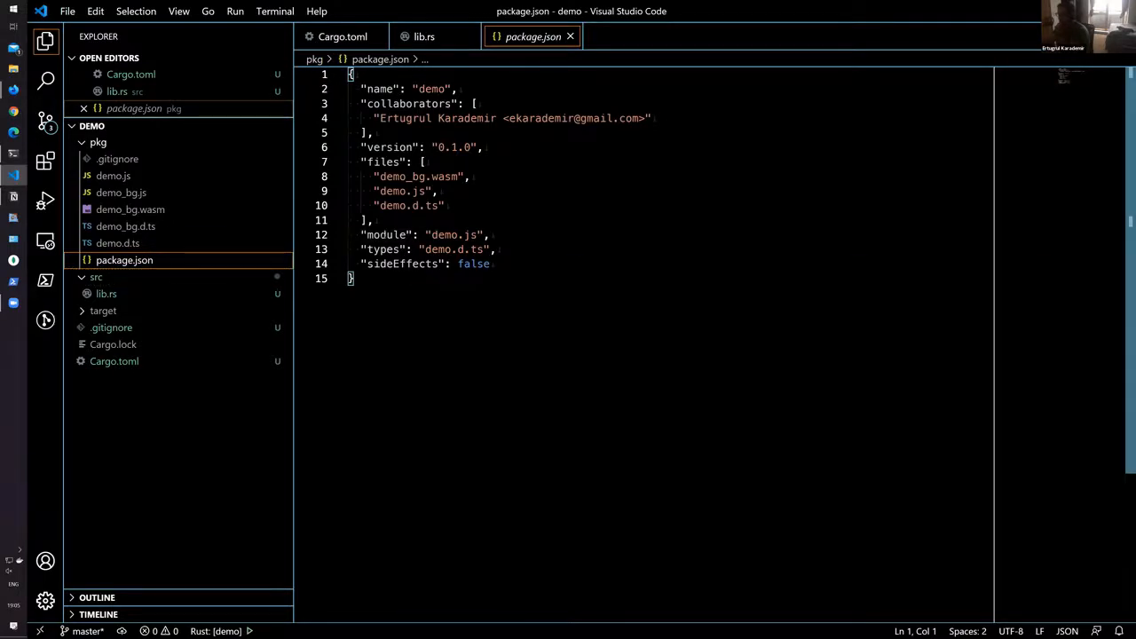
{"action": "double_click", "coordinate": [387, 235]}
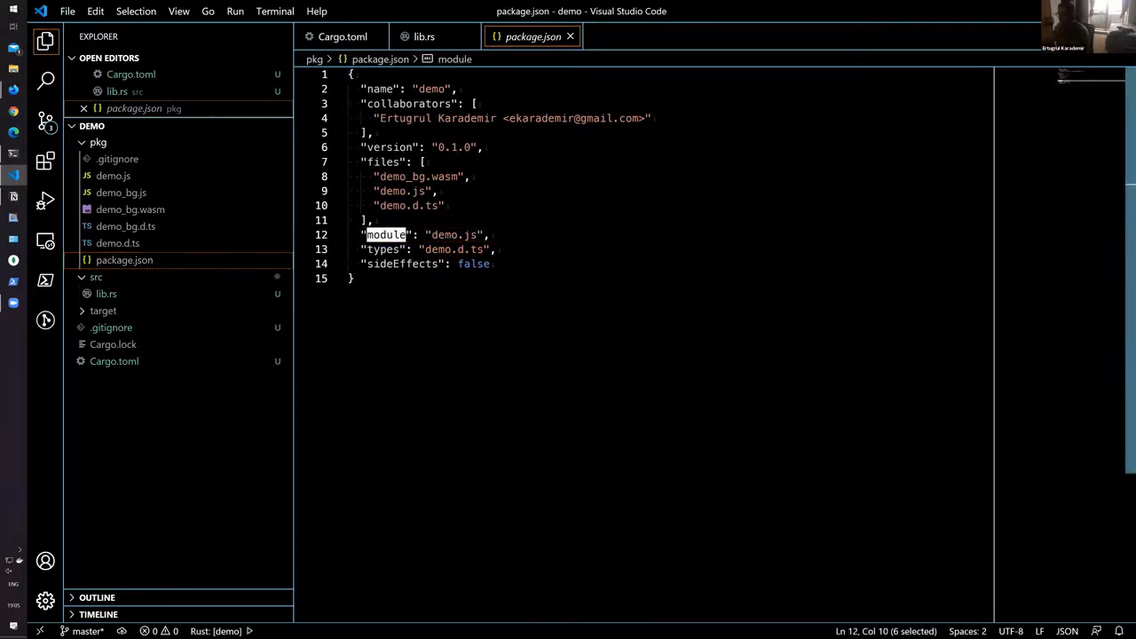
{"action": "left_click", "coordinate": [113, 175]}
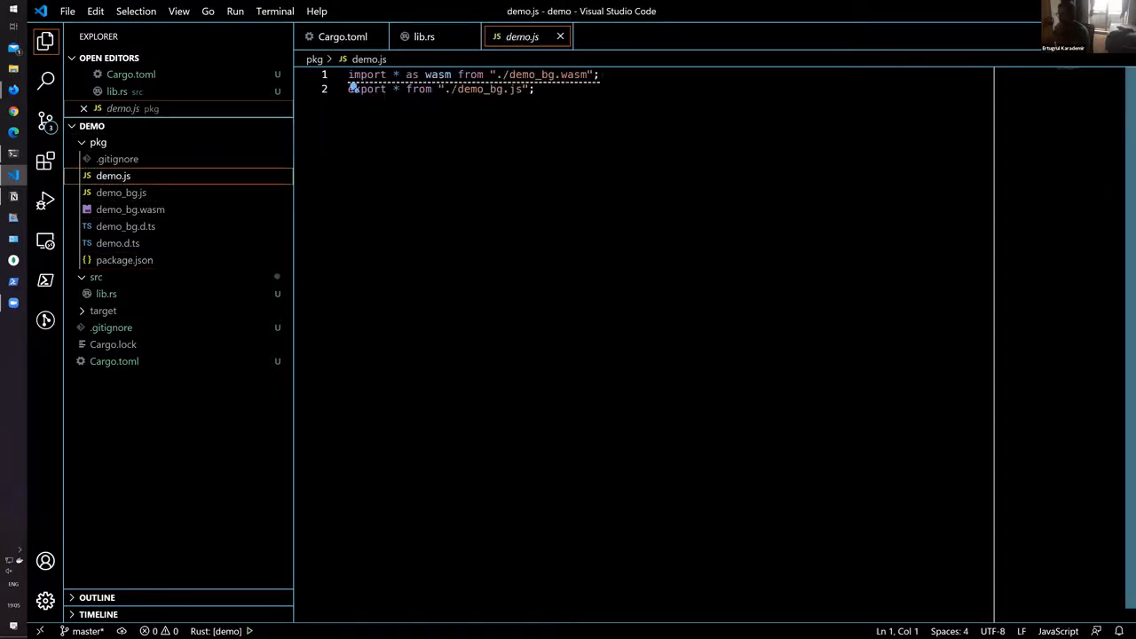
{"action": "mouse_move", "coordinate": [159, 179]}
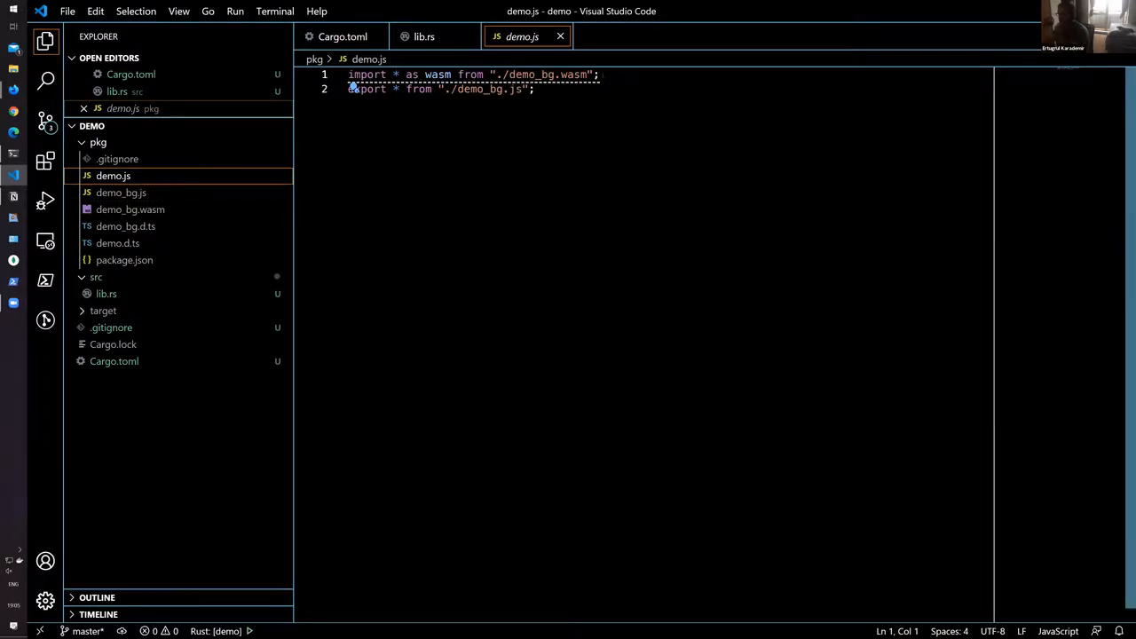
Step: View the demo_bg.js glue code, then open the binary demo_bg.wasm file
{"action": "left_click", "coordinate": [122, 193]}
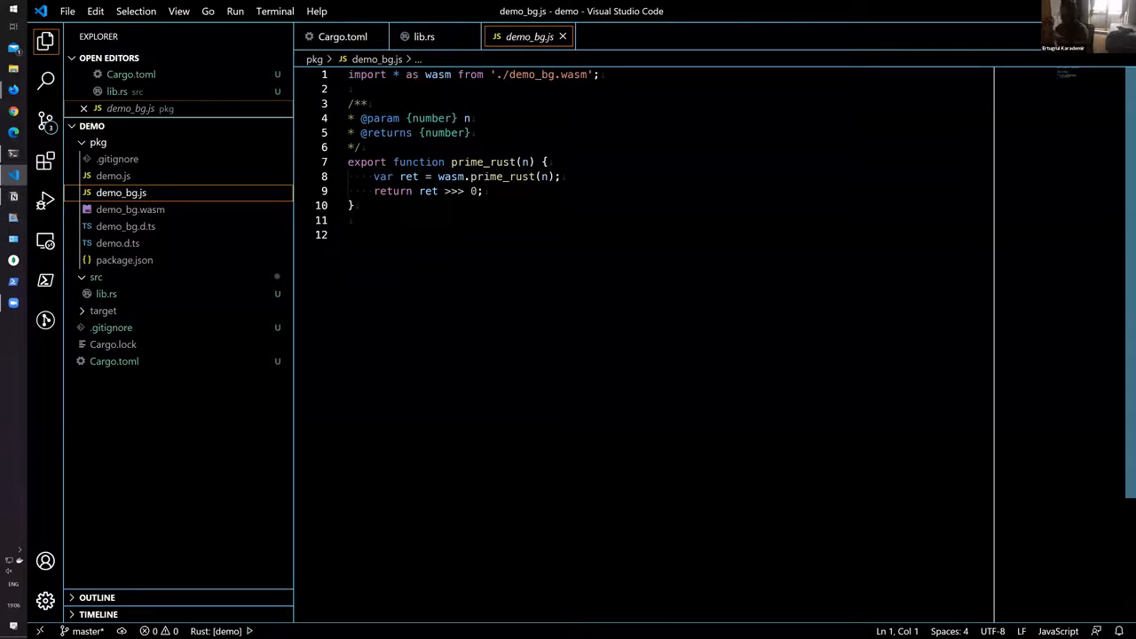
{"action": "left_click", "coordinate": [131, 208]}
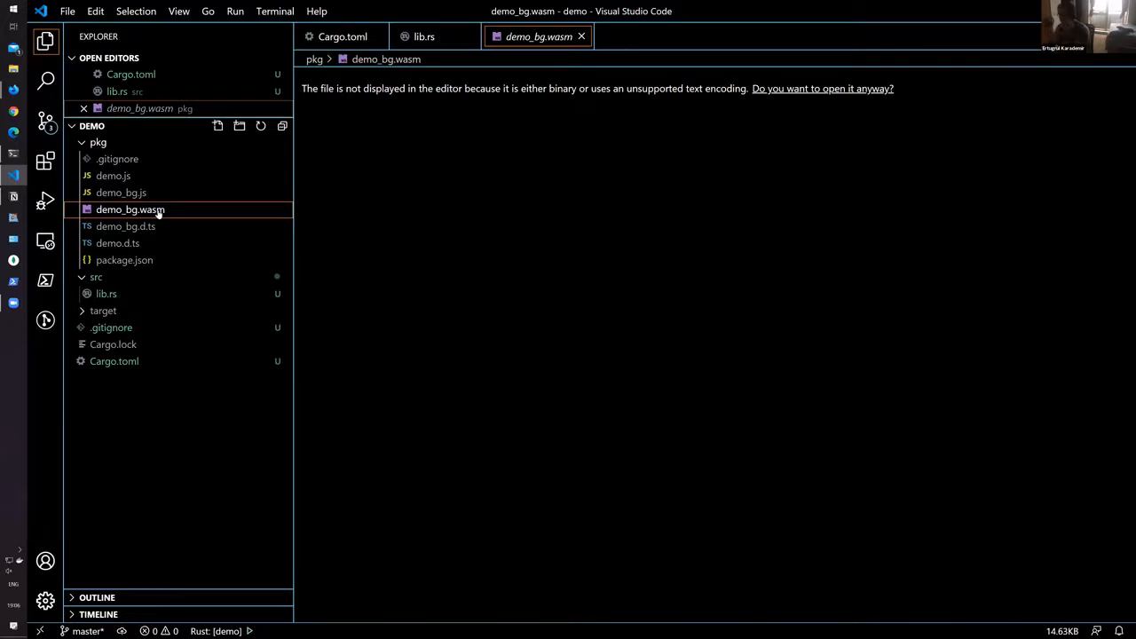
{"action": "mouse_move", "coordinate": [111, 175]}
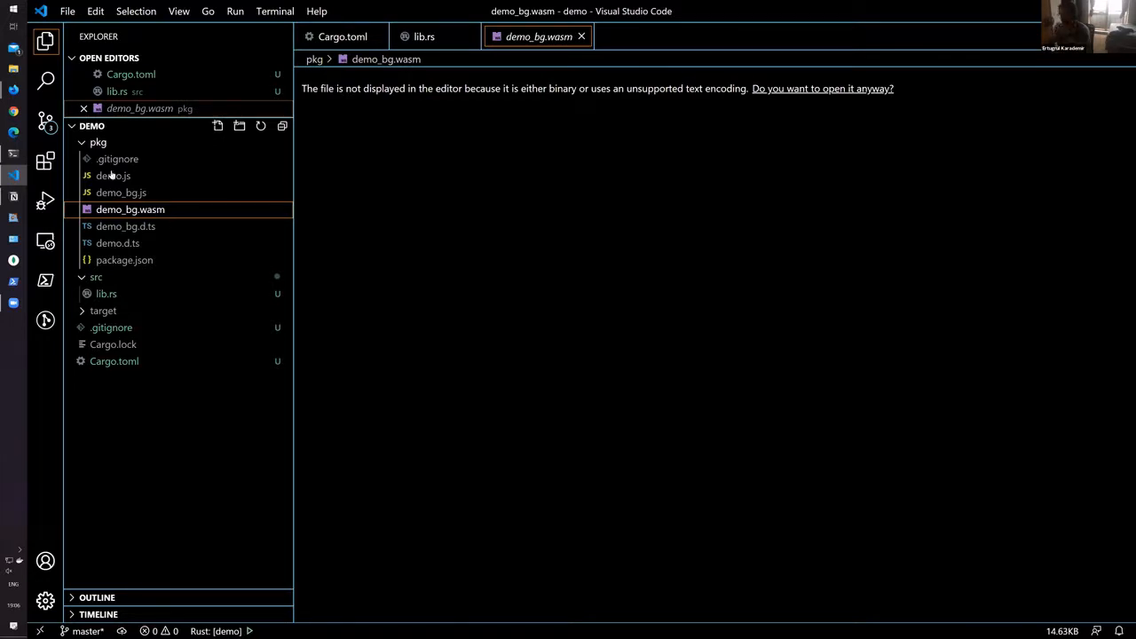
{"action": "mouse_move", "coordinate": [449, 281]}
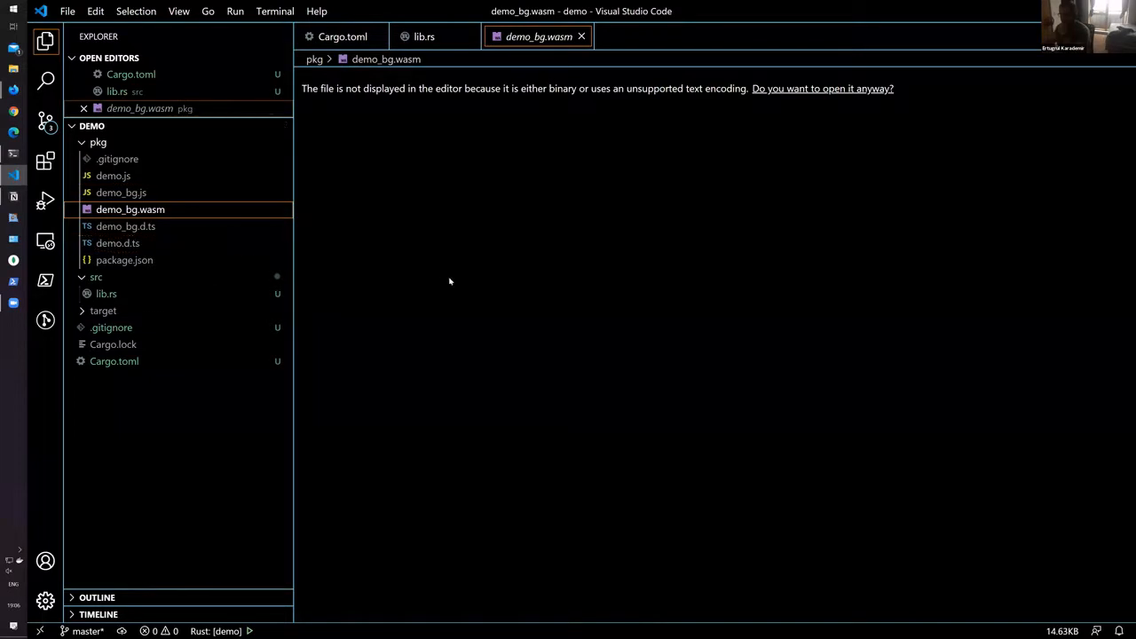
{"action": "mouse_move", "coordinate": [137, 233]}
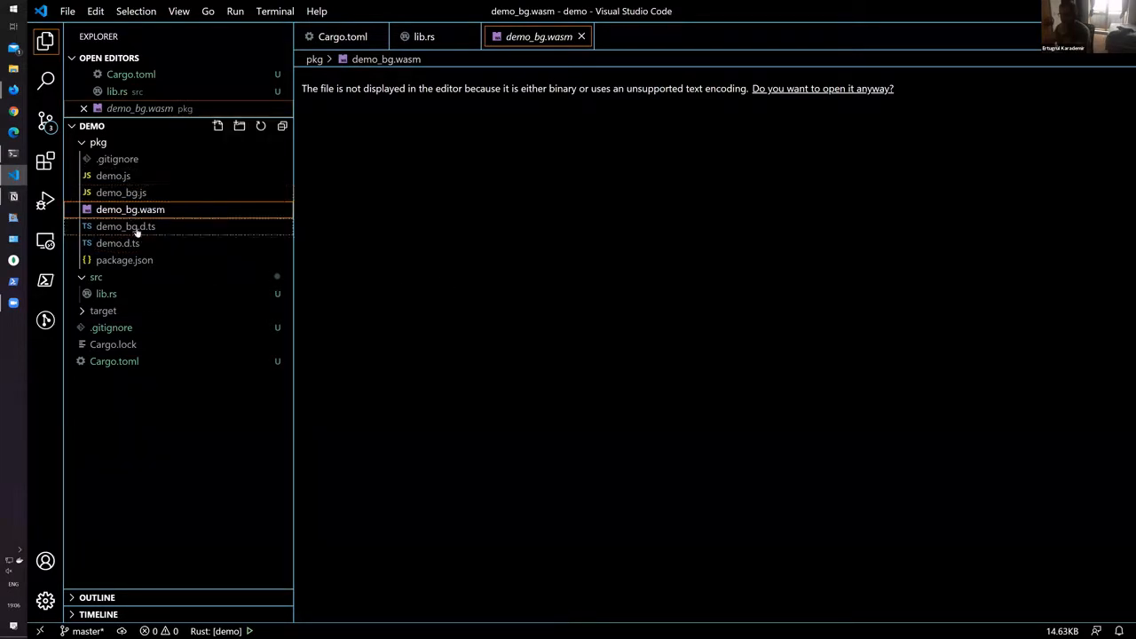
{"action": "left_click", "coordinate": [125, 225]}
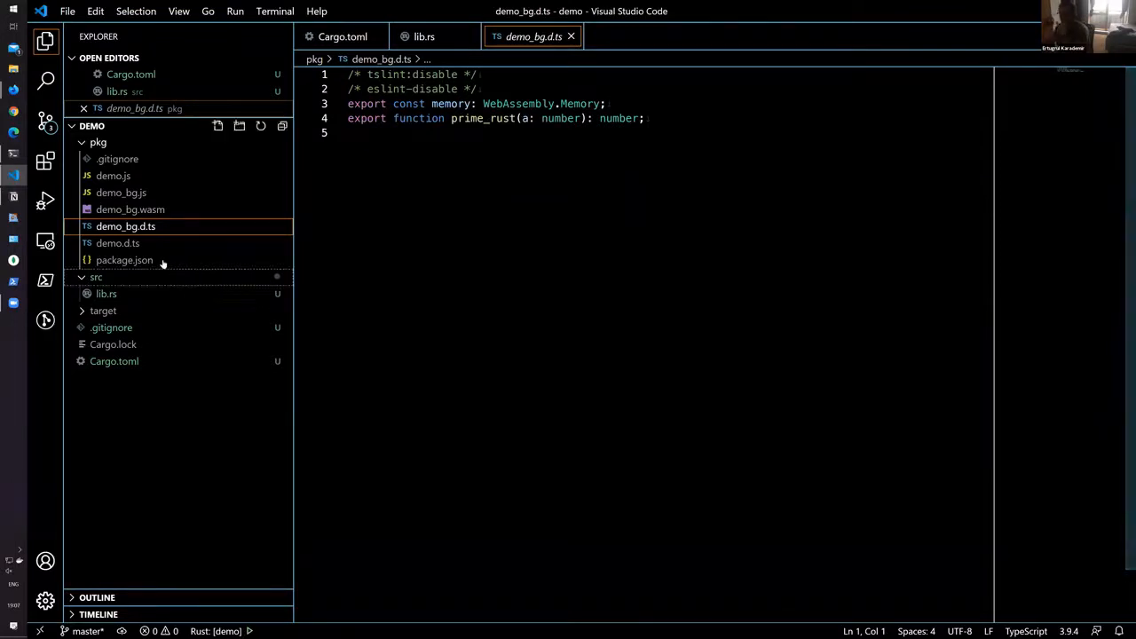
{"action": "mouse_move", "coordinate": [118, 243]}
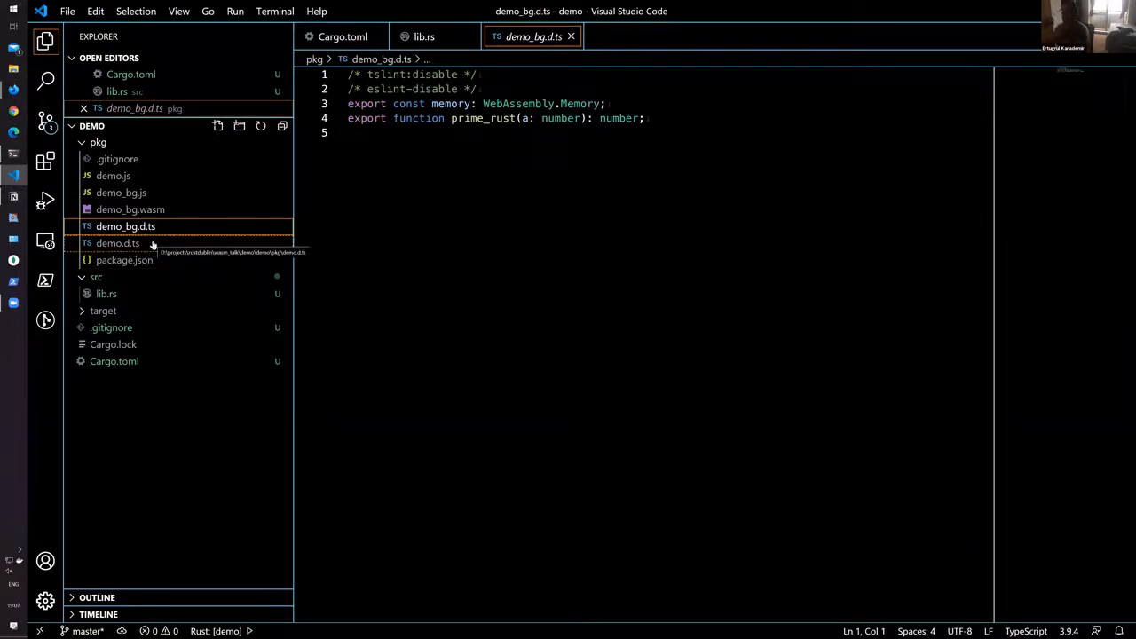
{"action": "mouse_move", "coordinate": [173, 209]}
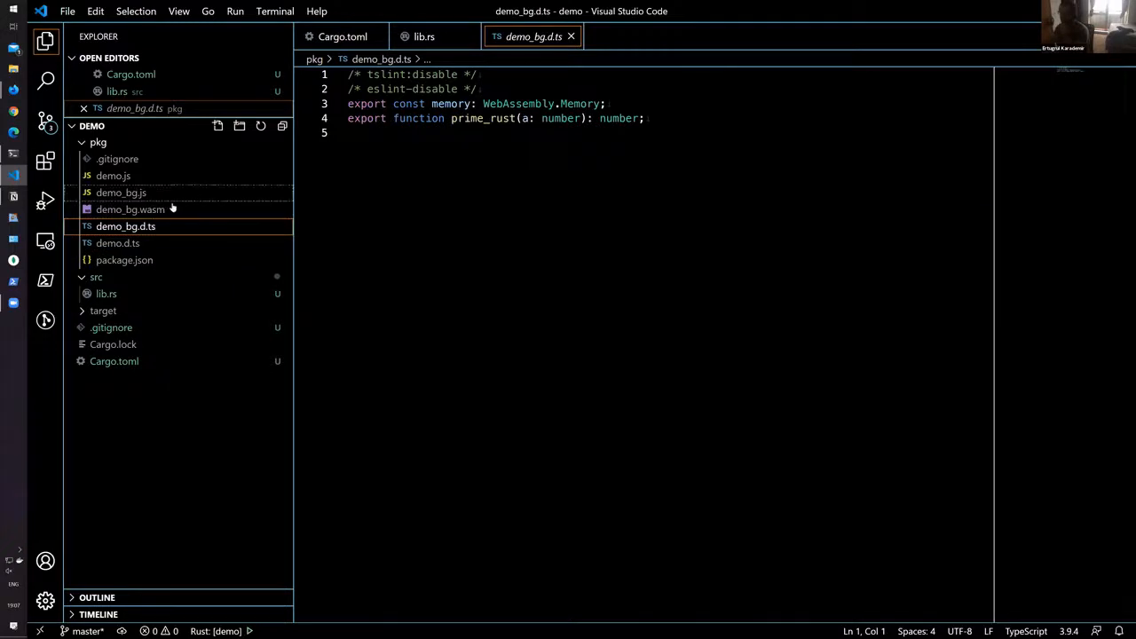
{"action": "left_click", "coordinate": [130, 210]}
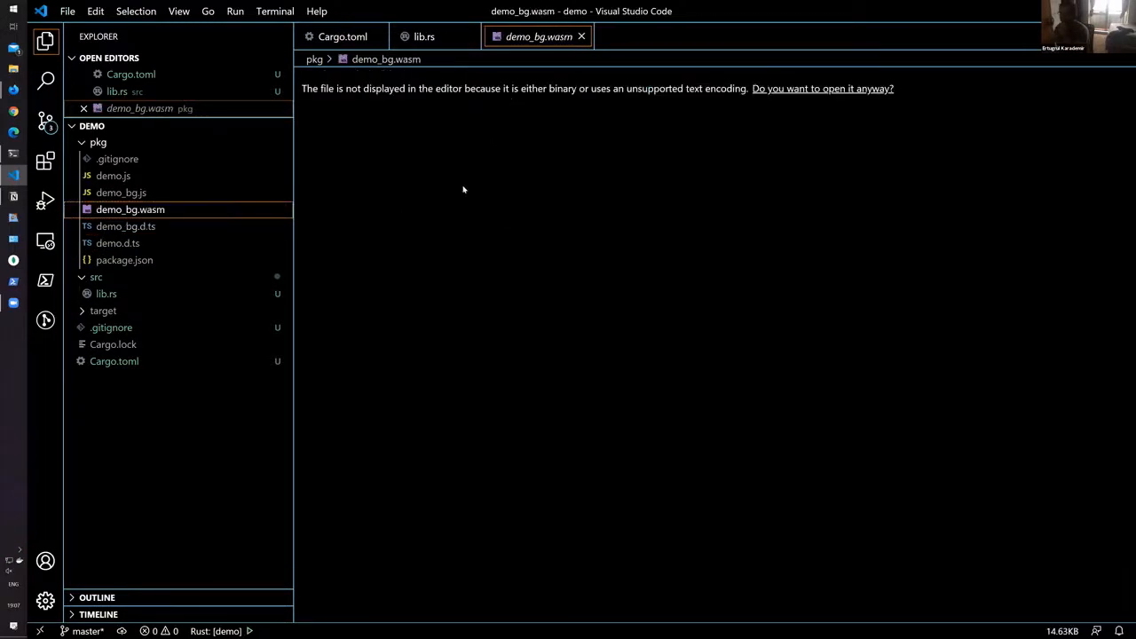
{"action": "mouse_move", "coordinate": [131, 210]}
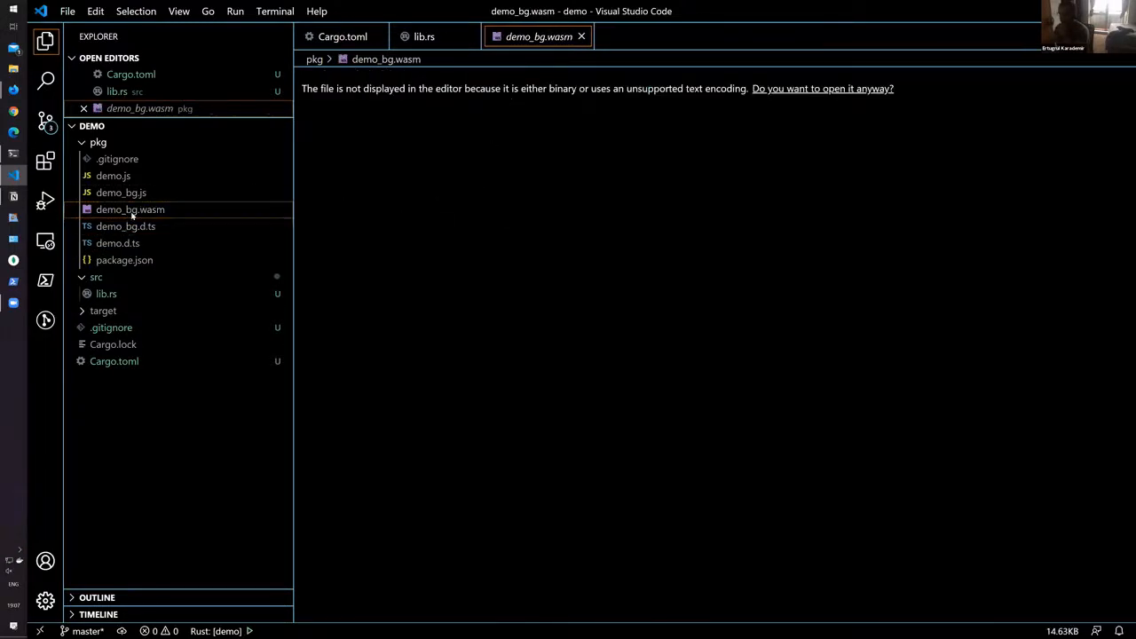
Step: Save demo_bg.wasm as a WebAssembly text file and open the resulting demo_bg.wat
{"action": "right_click", "coordinate": [130, 209]}
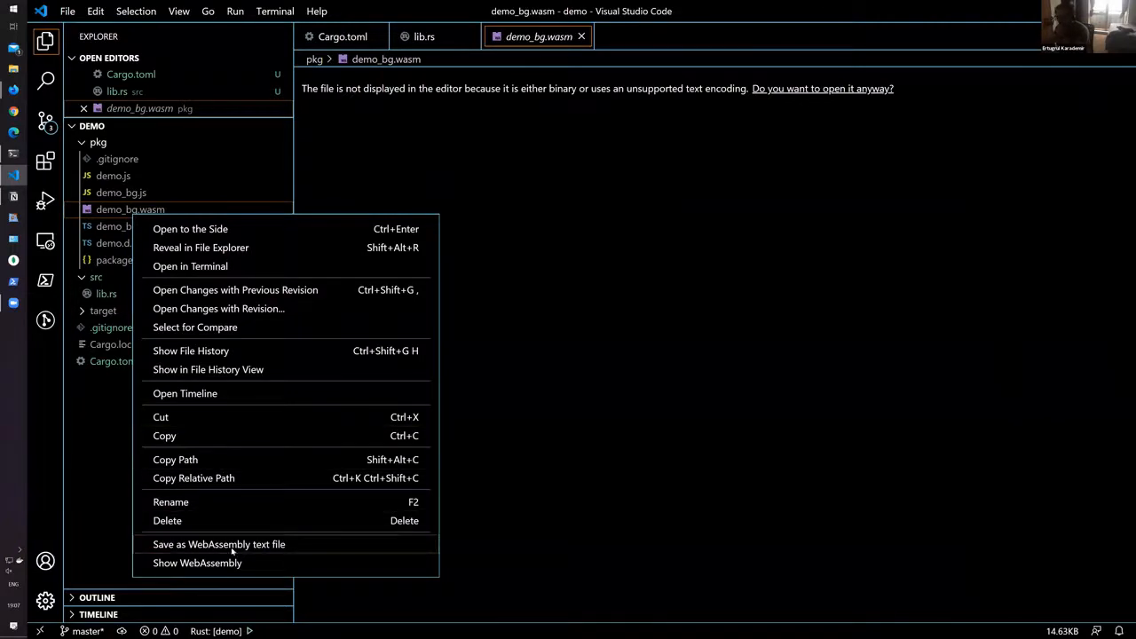
{"action": "left_click", "coordinate": [219, 544]}
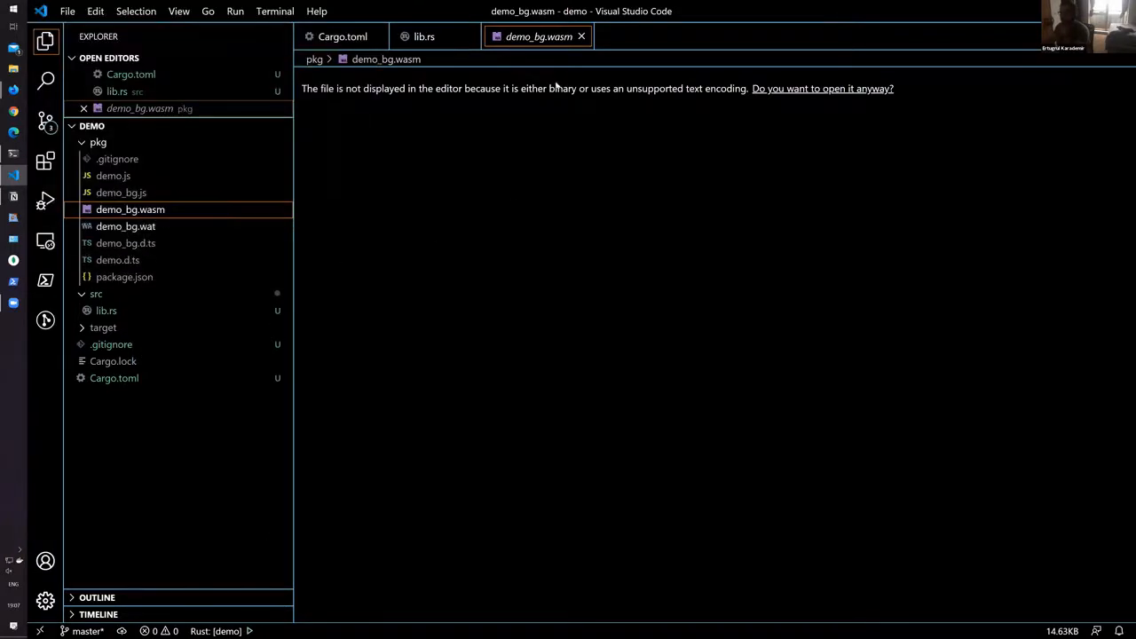
{"action": "mouse_move", "coordinate": [131, 225]}
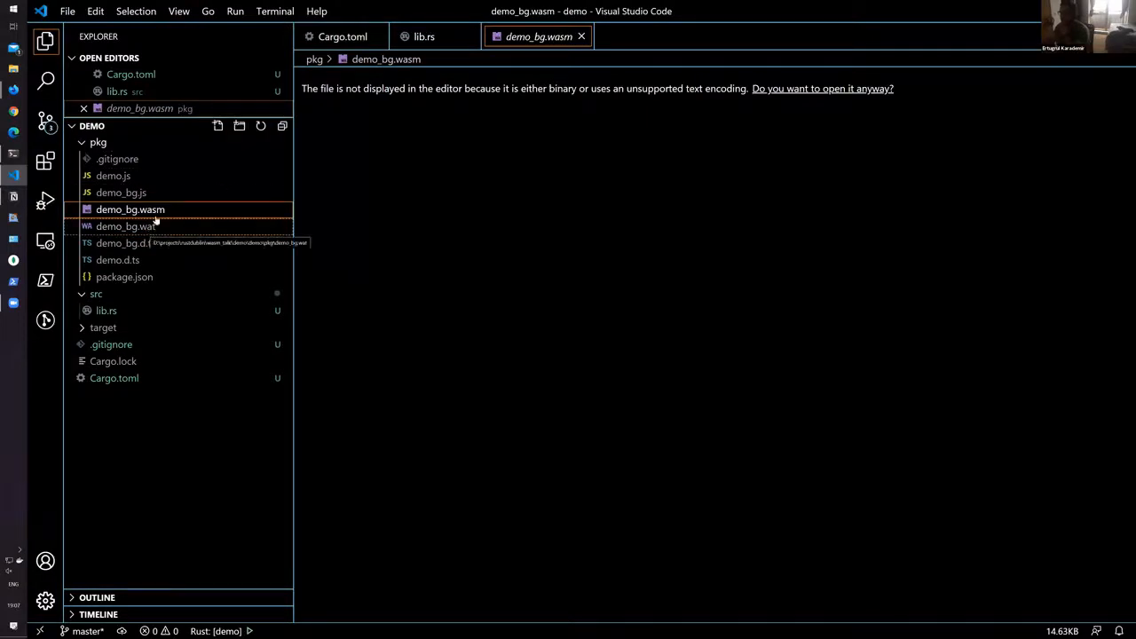
{"action": "mouse_move", "coordinate": [125, 227]}
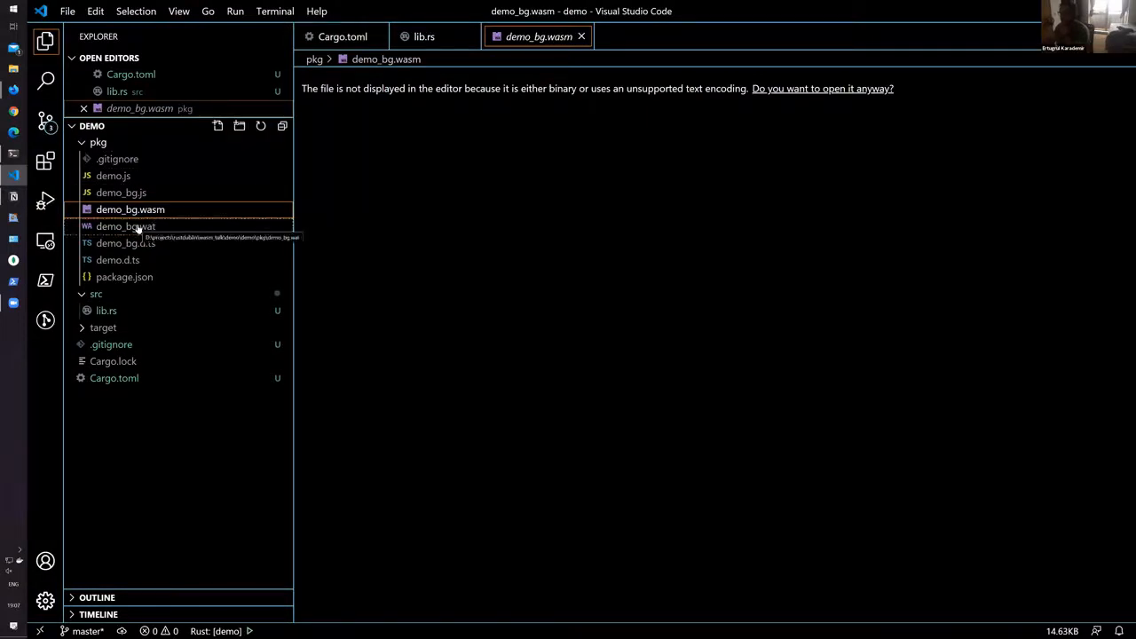
{"action": "left_click", "coordinate": [125, 226]}
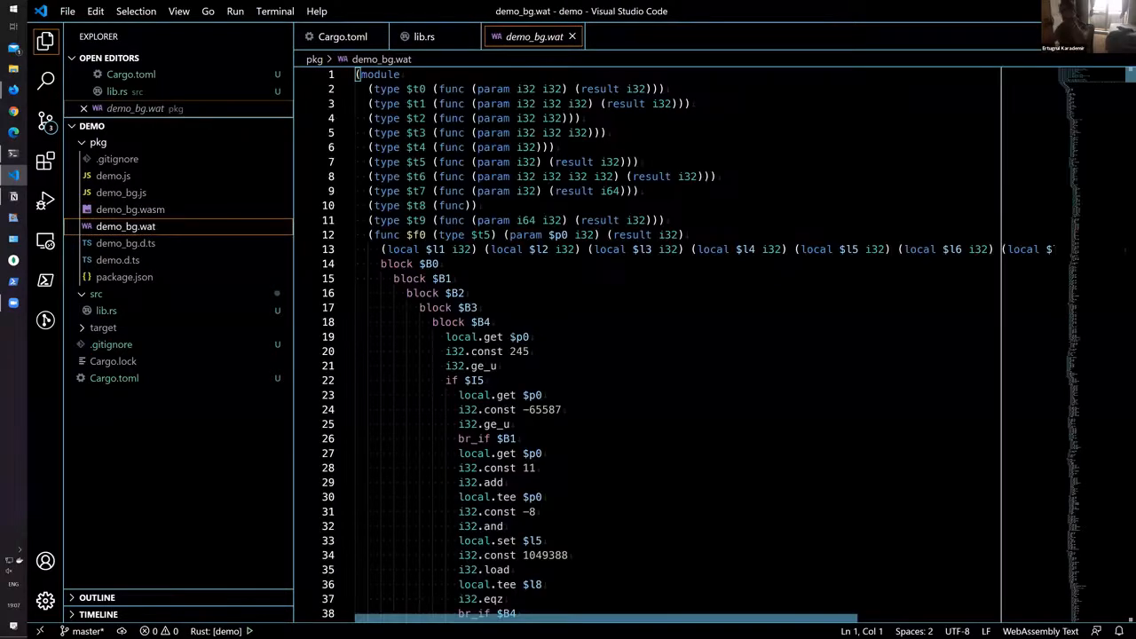
Step: Hide the sidebar and fold functions $f0 through $f9 in demo_bg.wat
{"action": "left_click", "coordinate": [45, 41]}
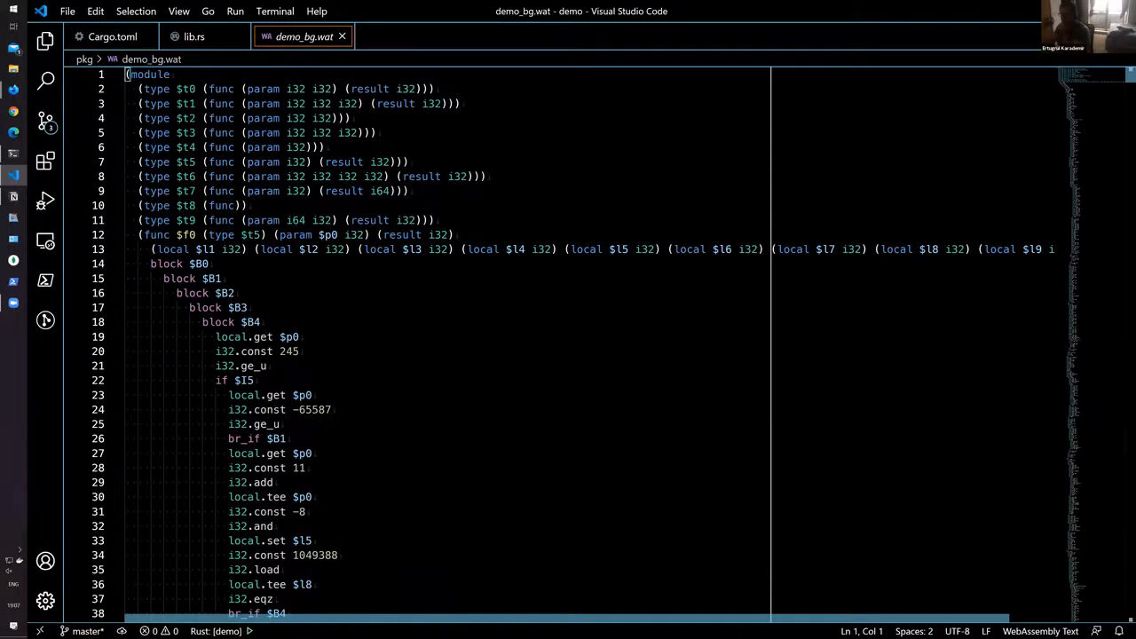
{"action": "scroll", "scroll_direction": "down", "scroll_amount": 3}
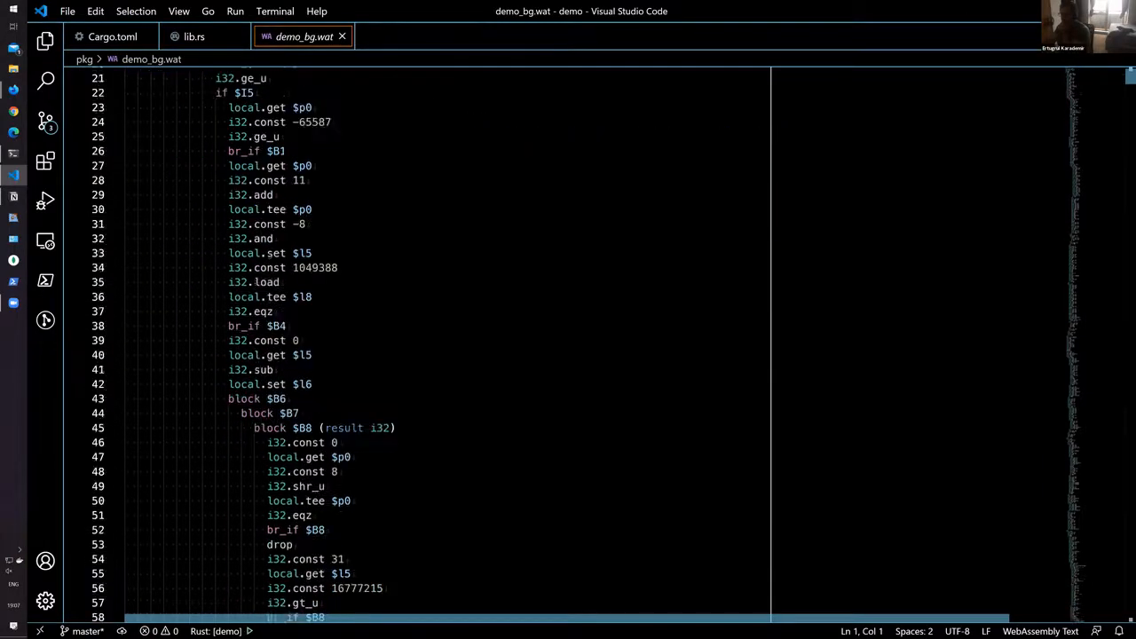
{"action": "scroll", "scroll_direction": "up", "scroll_amount": 3}
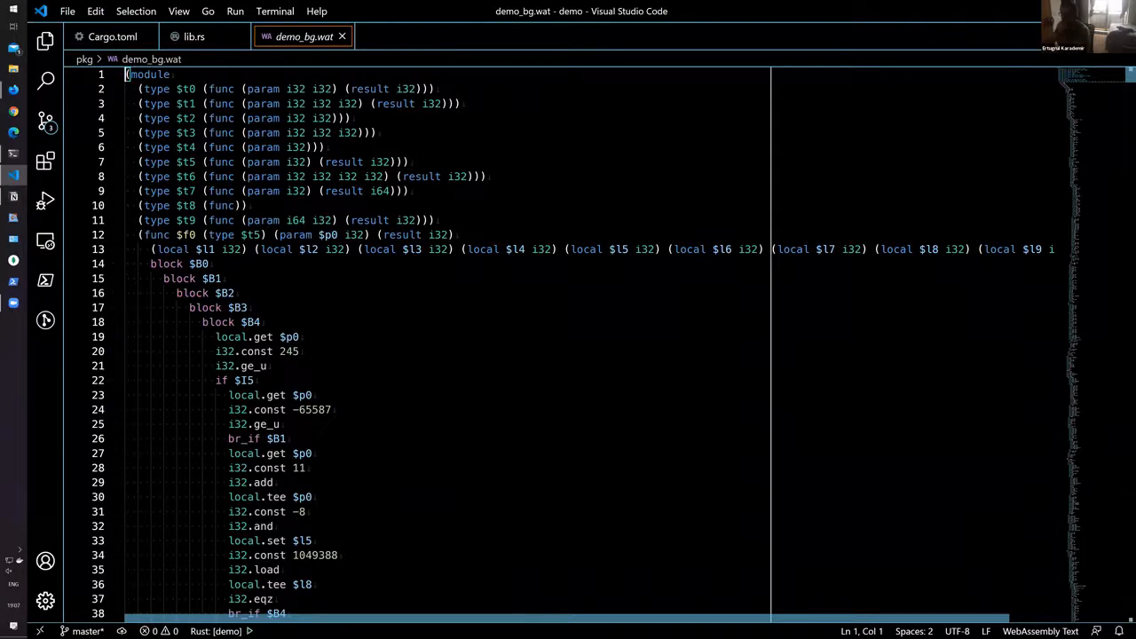
{"action": "scroll", "scroll_direction": "down", "scroll_amount": 3}
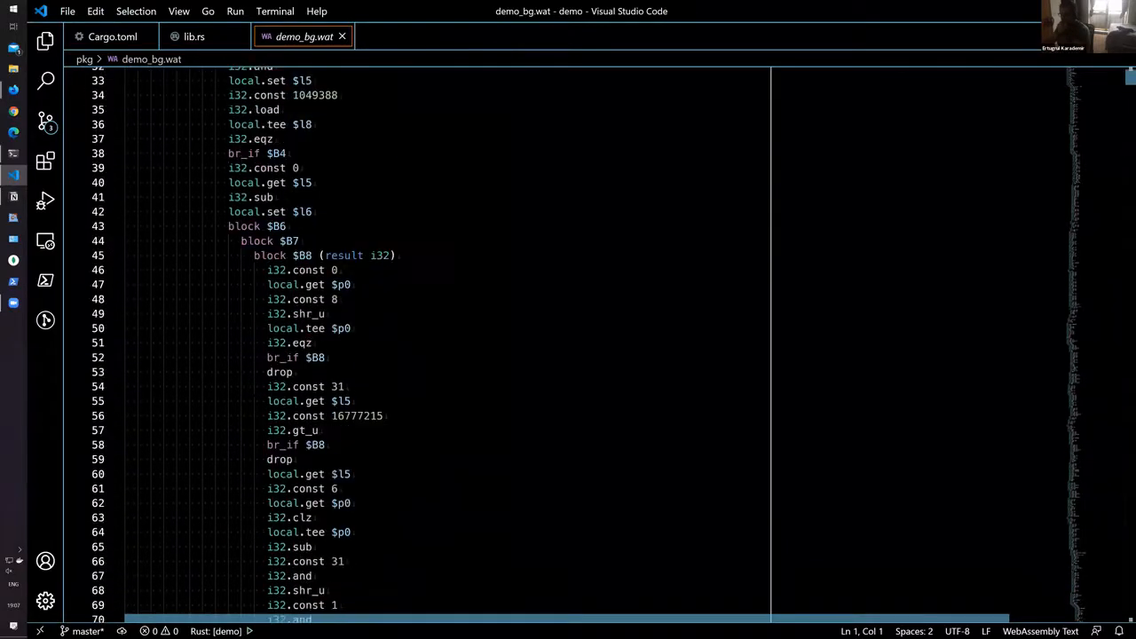
{"action": "key", "text": "ctrl+Home"}
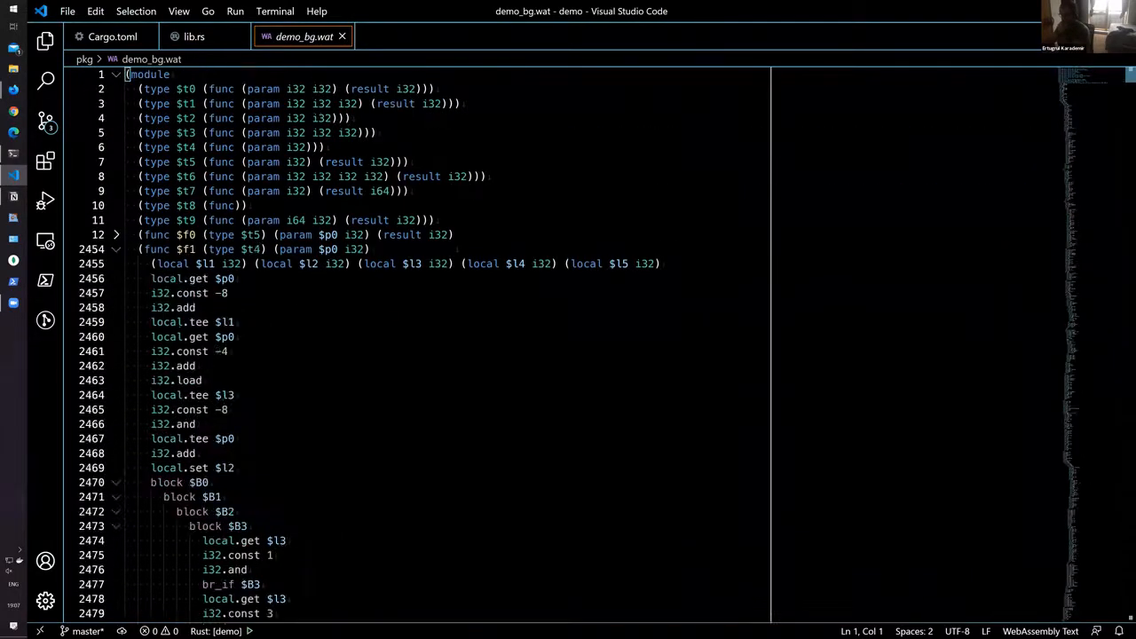
{"action": "scroll", "scroll_direction": "down", "scroll_amount": 3}
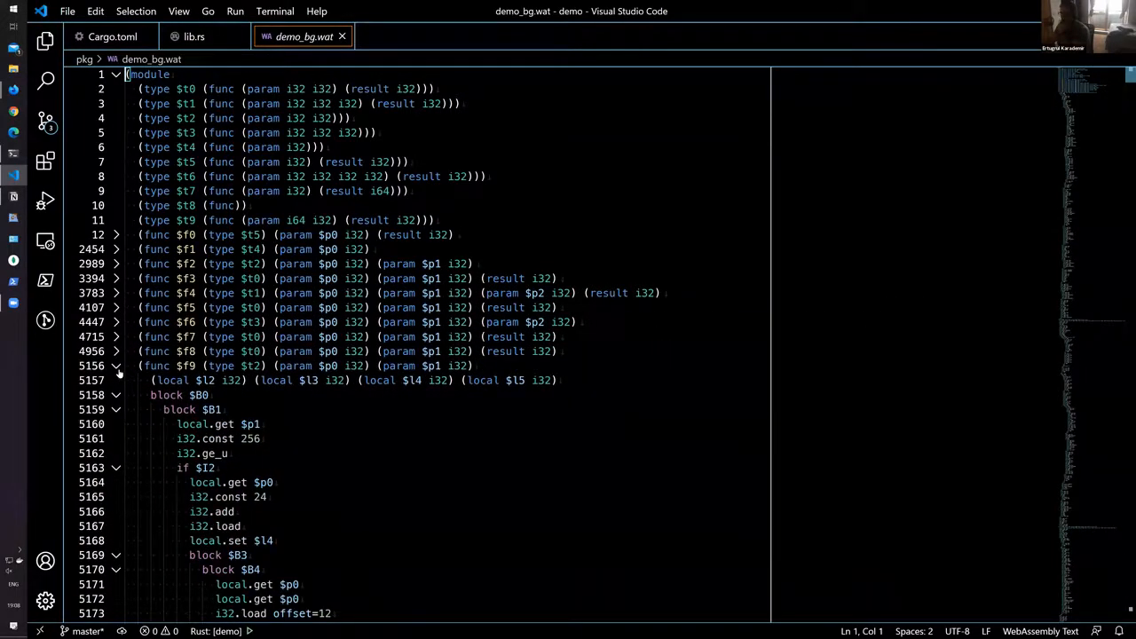
{"action": "left_click", "coordinate": [115, 366]}
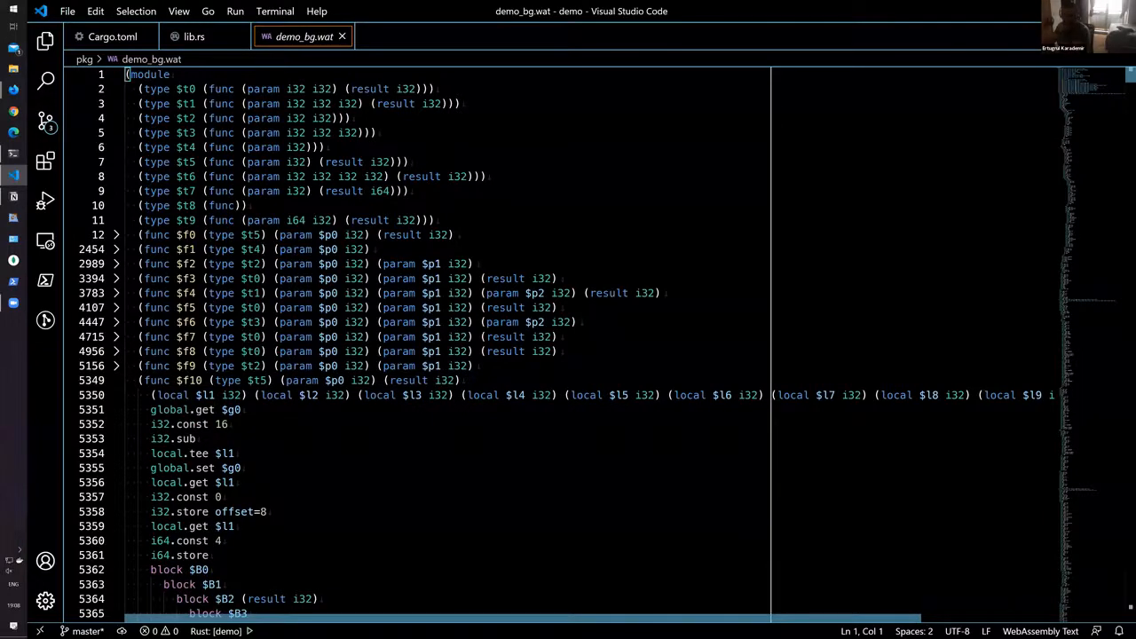
{"action": "scroll", "scroll_direction": "down", "scroll_amount": 3}
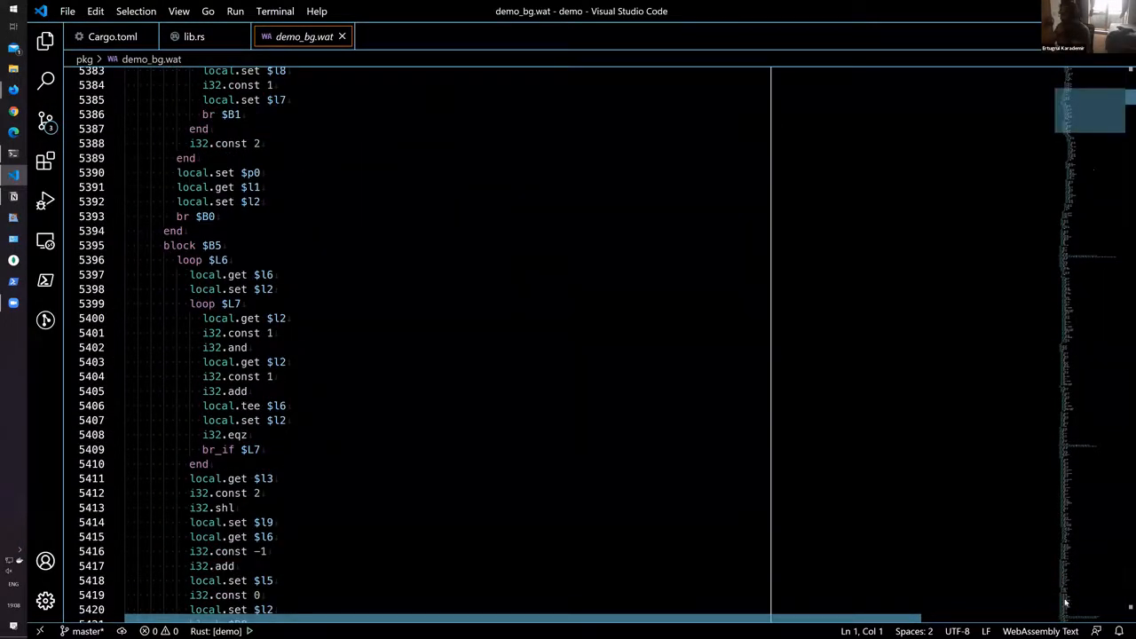
{"action": "scroll", "scroll_direction": "down", "scroll_amount": 3}
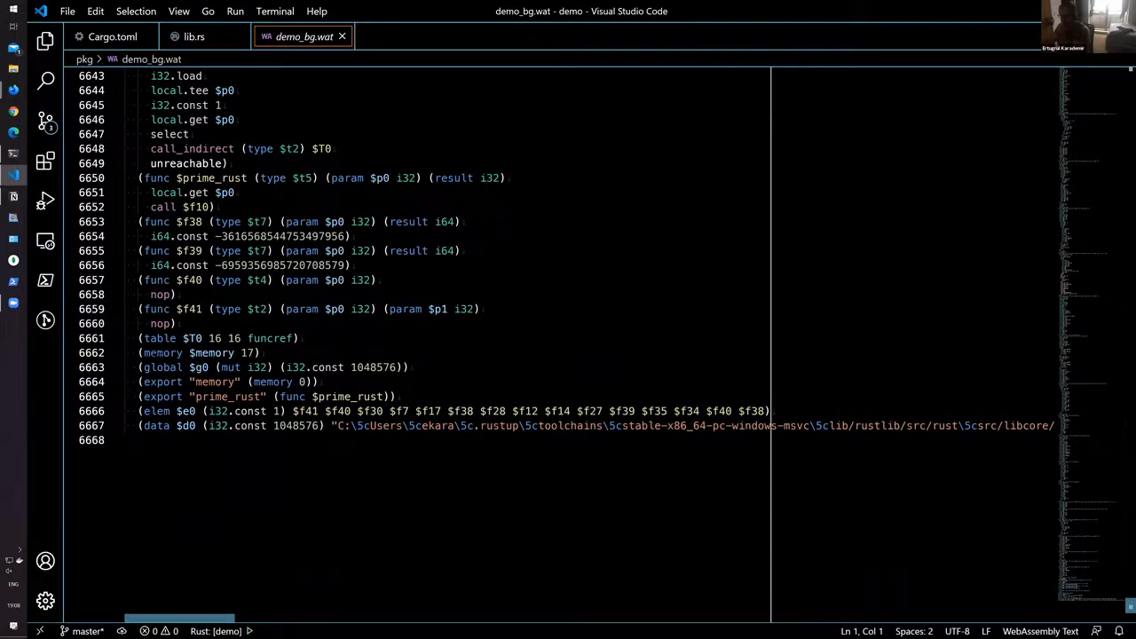
{"action": "double_click", "coordinate": [162, 352]}
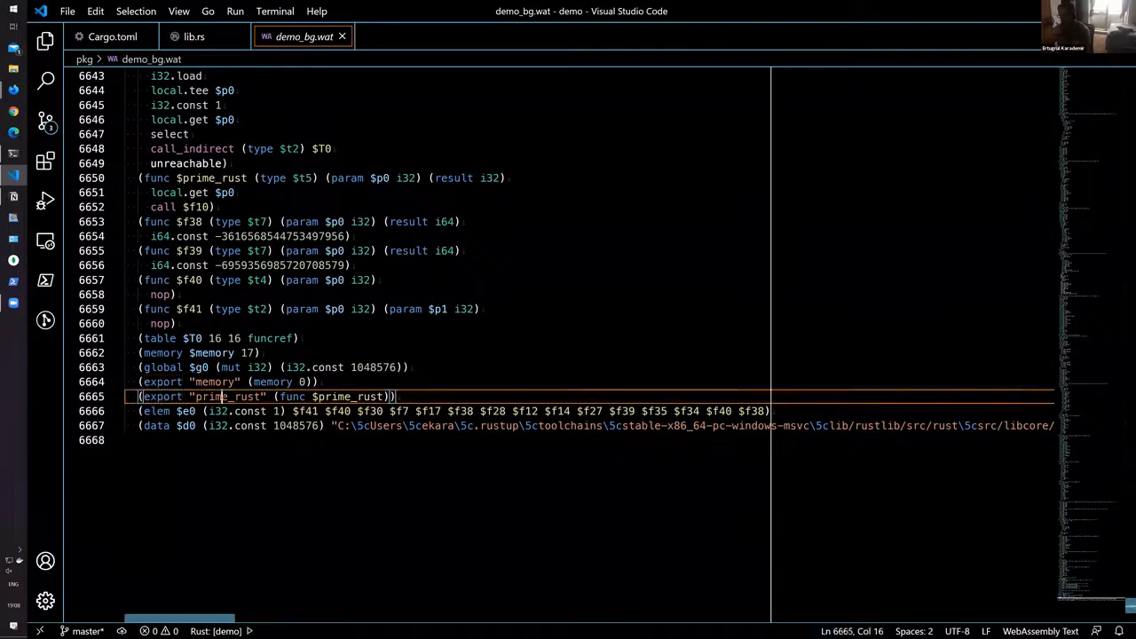
{"action": "double_click", "coordinate": [226, 396]}
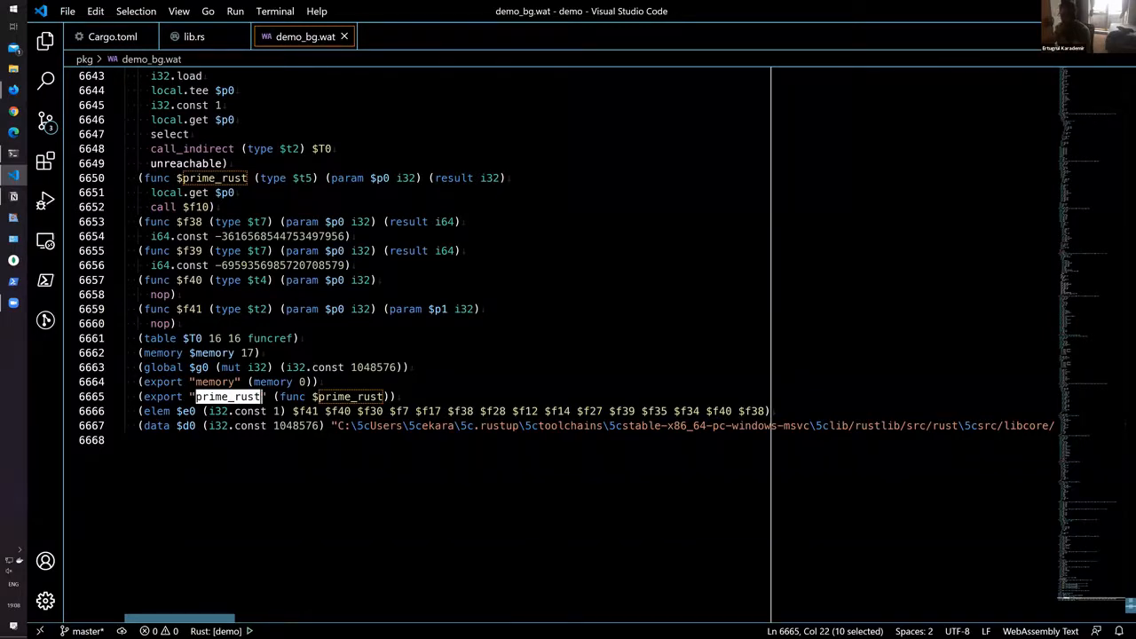
{"action": "left_click", "coordinate": [142, 440]}
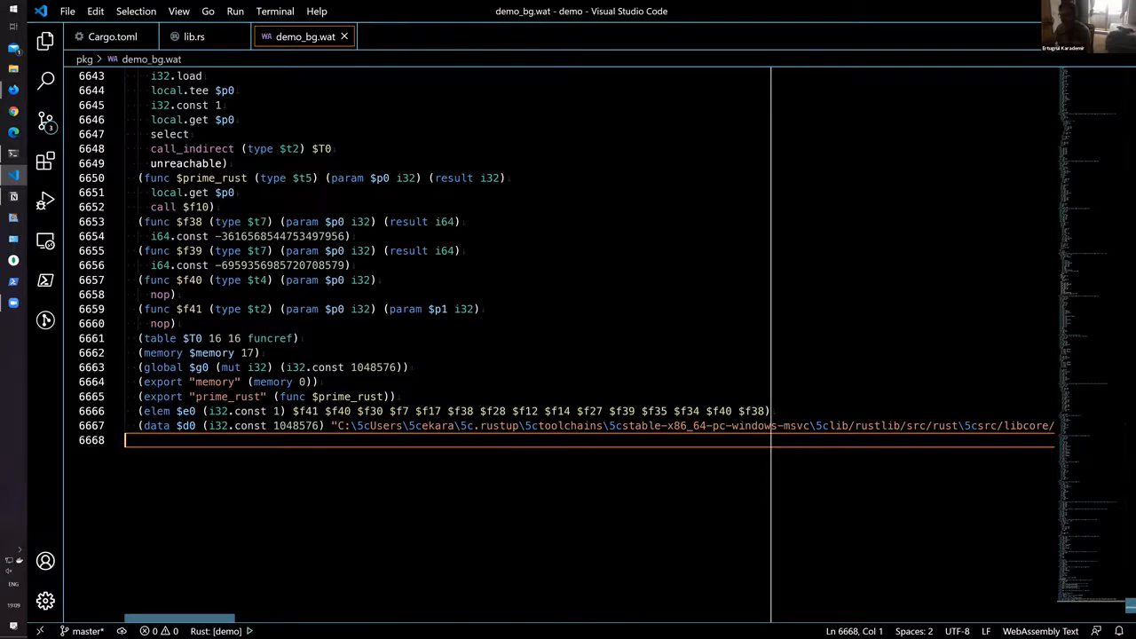
{"action": "double_click", "coordinate": [162, 397]}
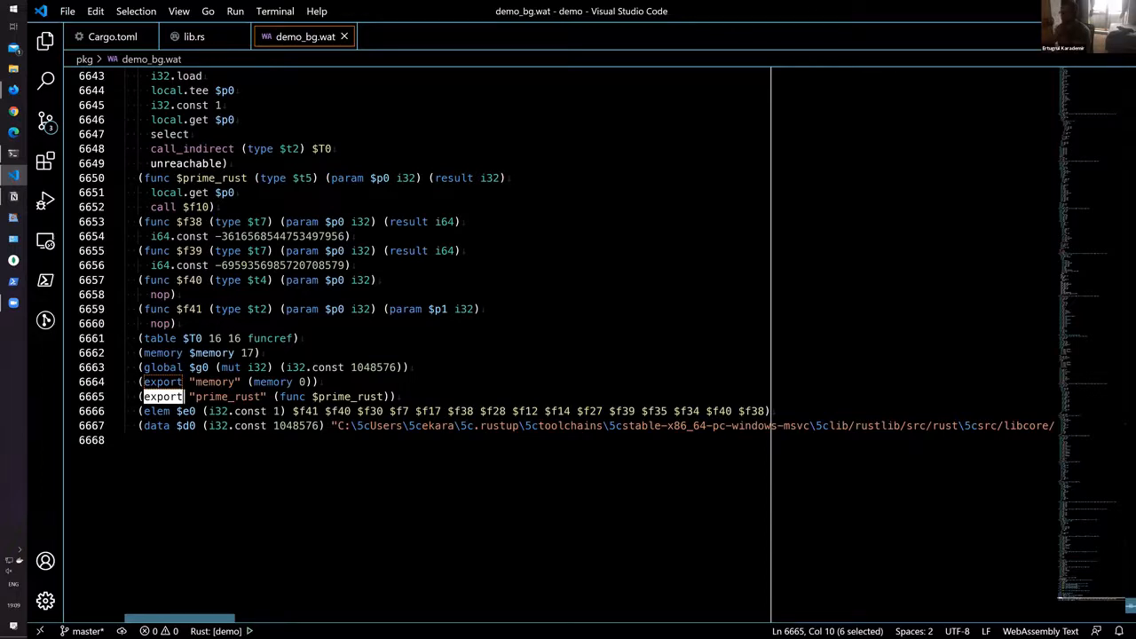
{"action": "left_click", "coordinate": [176, 294]}
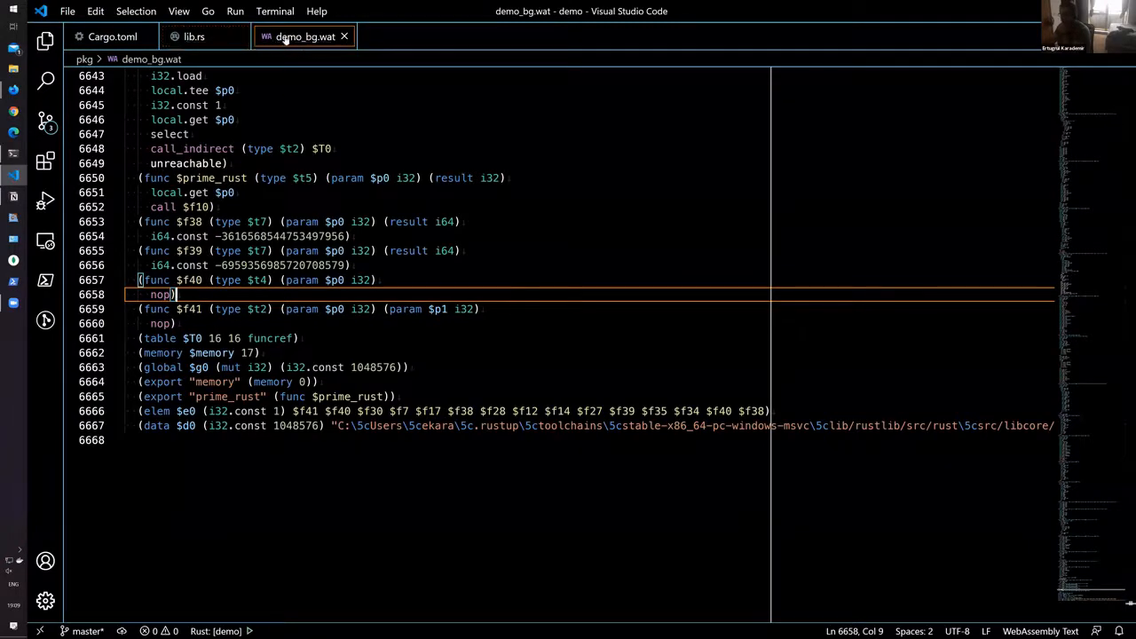
{"action": "mouse_move", "coordinate": [302, 36]}
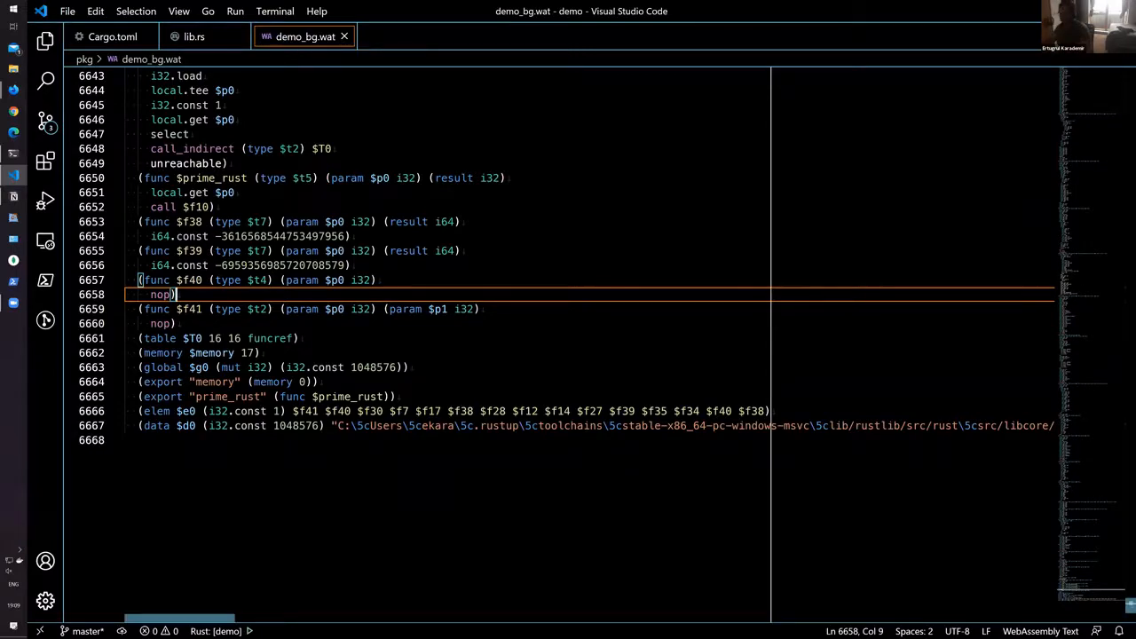
Step: Scroll through demo_bg.wat beside the terminal's finished wasm-pack build output
{"action": "scroll", "scroll_direction": "down", "scroll_amount": 3}
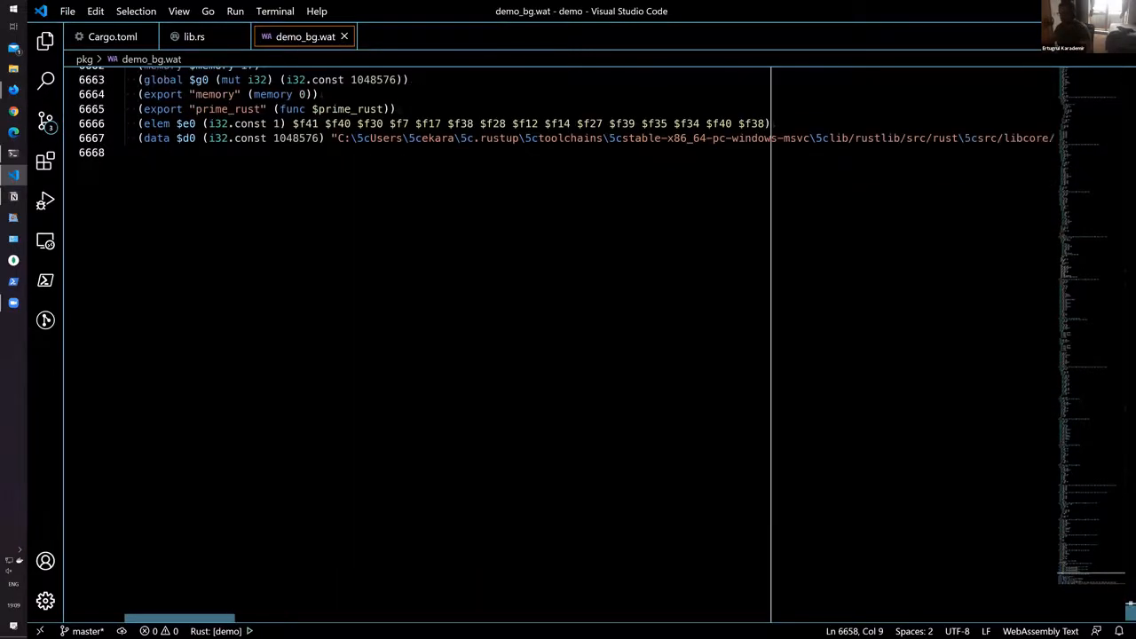
{"action": "scroll", "scroll_direction": "up", "scroll_amount": 3}
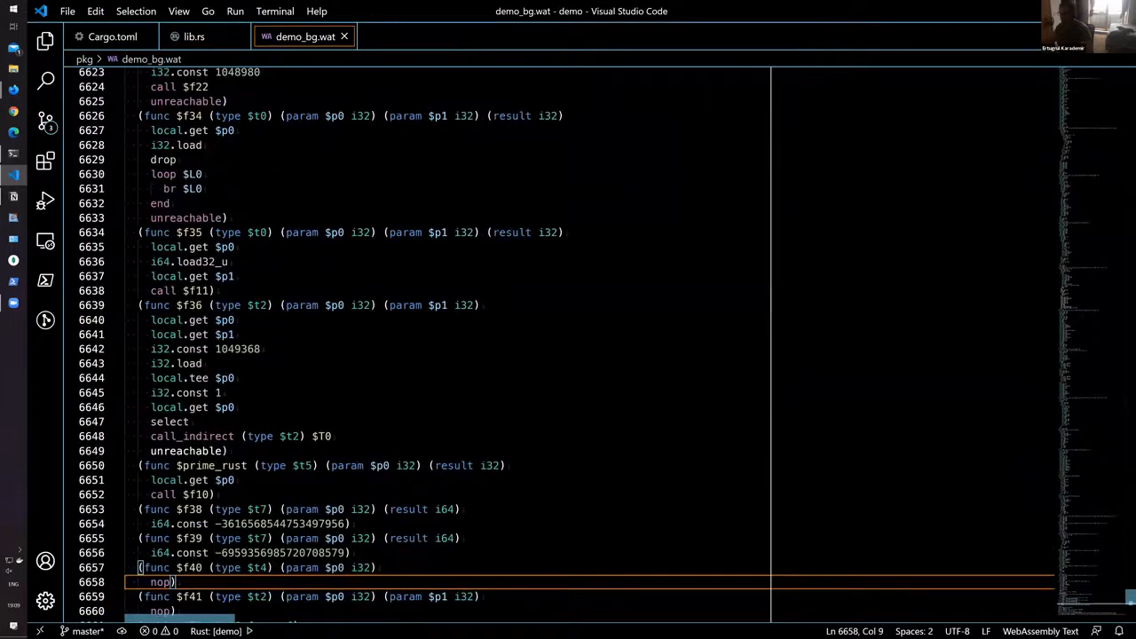
{"action": "scroll", "scroll_direction": "up", "scroll_amount": 3}
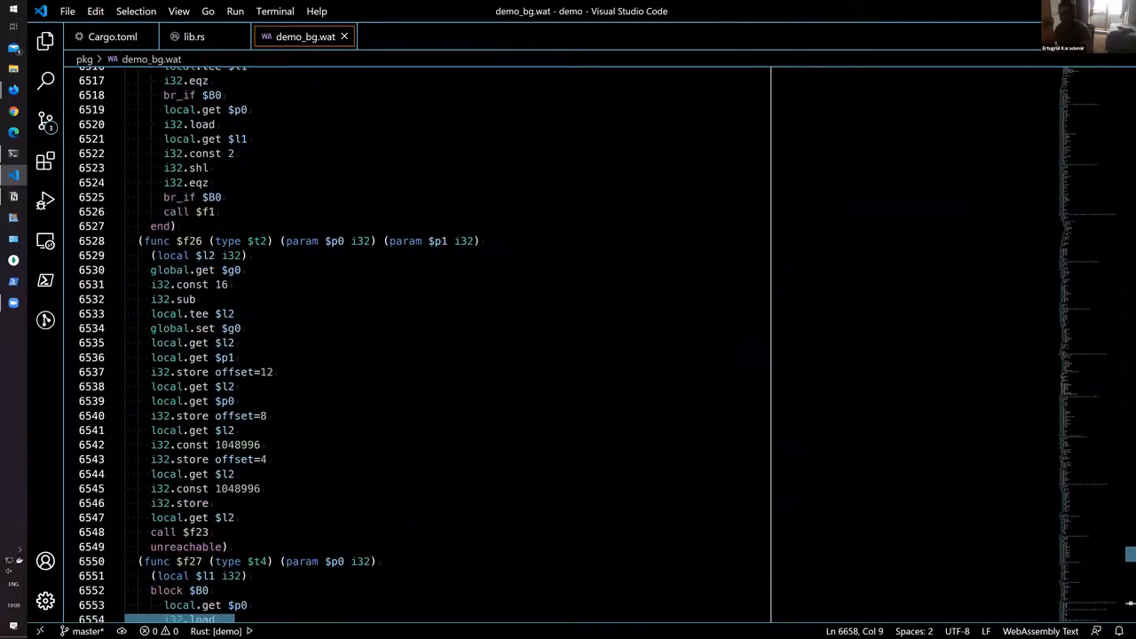
{"action": "scroll", "scroll_direction": "down", "scroll_amount": 3}
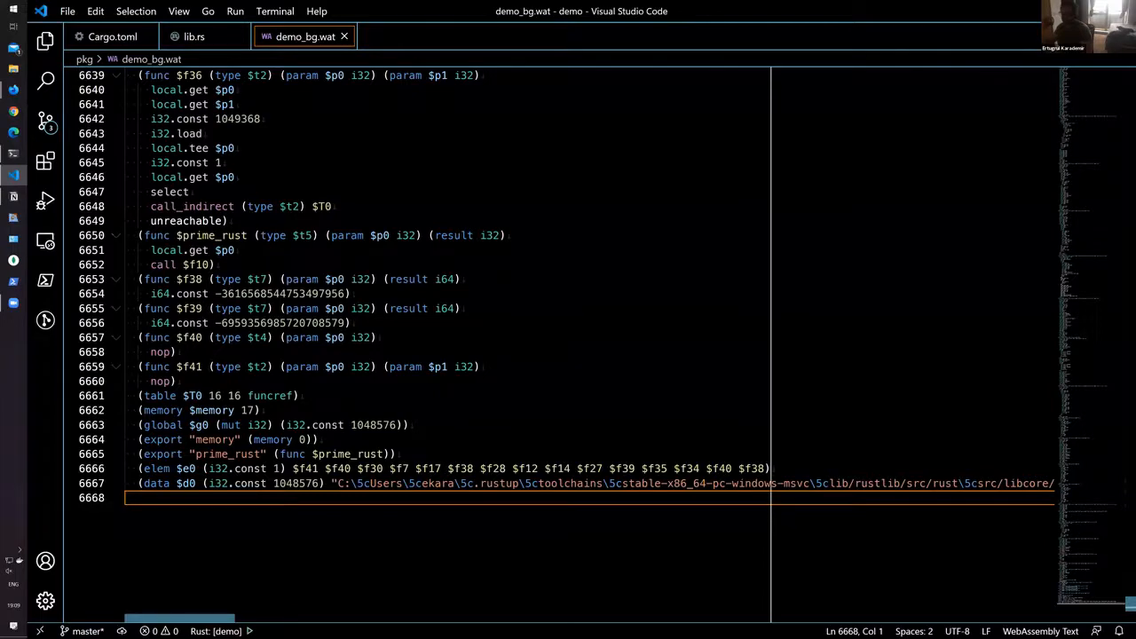
{"action": "scroll", "scroll_direction": "up", "scroll_amount": 3}
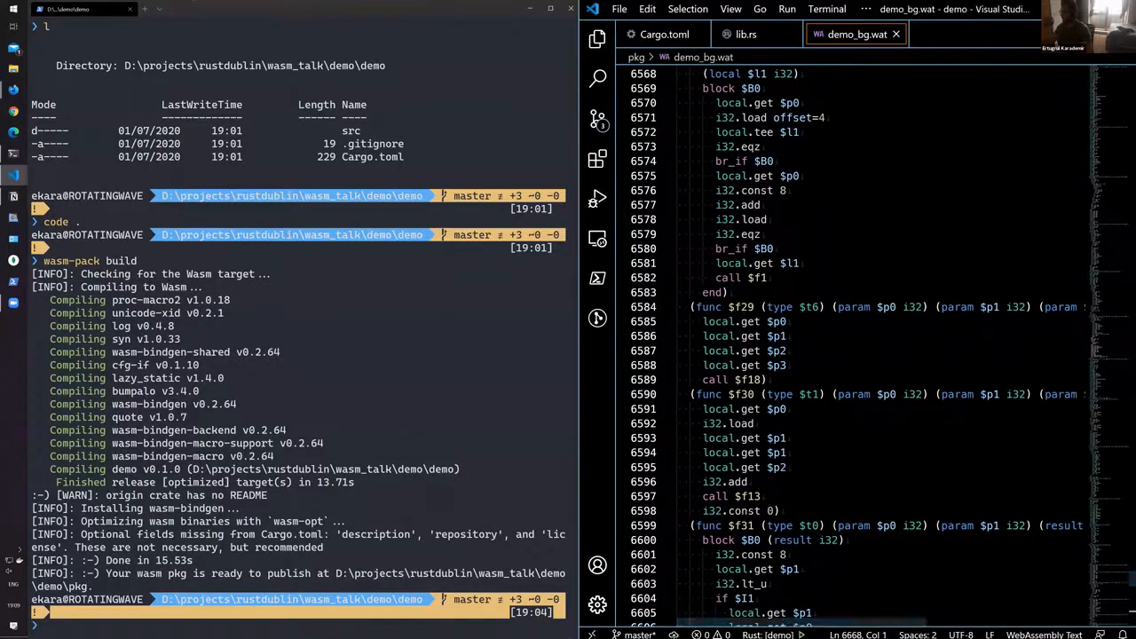
Step: Close the demo_bg.wat tab to reveal lib.rs, then focus the terminal
{"action": "left_click", "coordinate": [772, 263]}
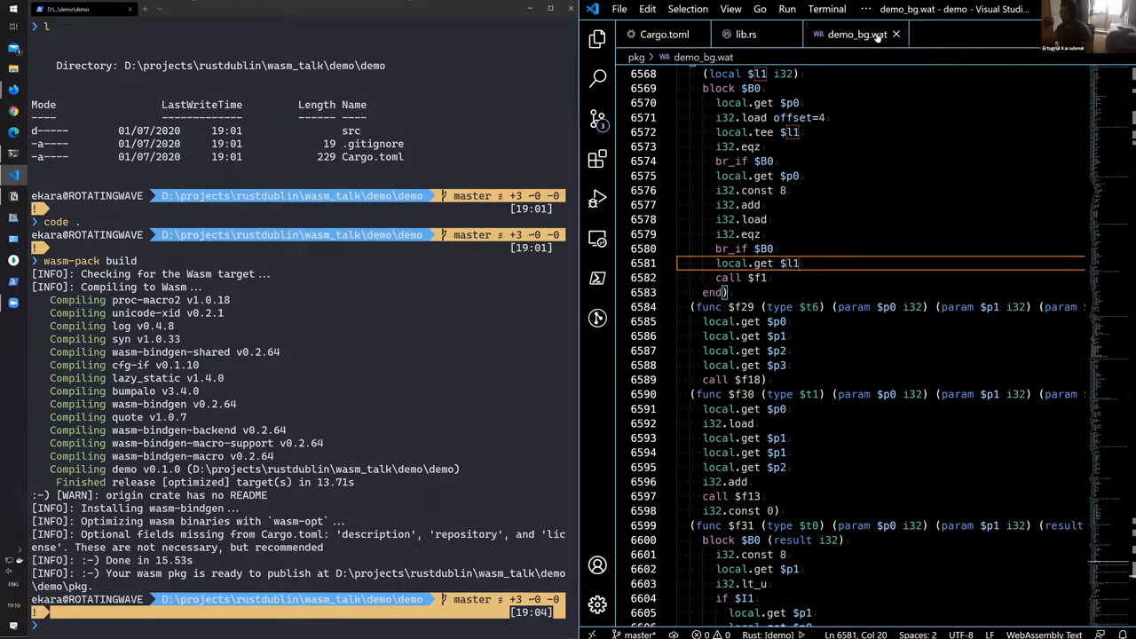
{"action": "left_click", "coordinate": [745, 33]}
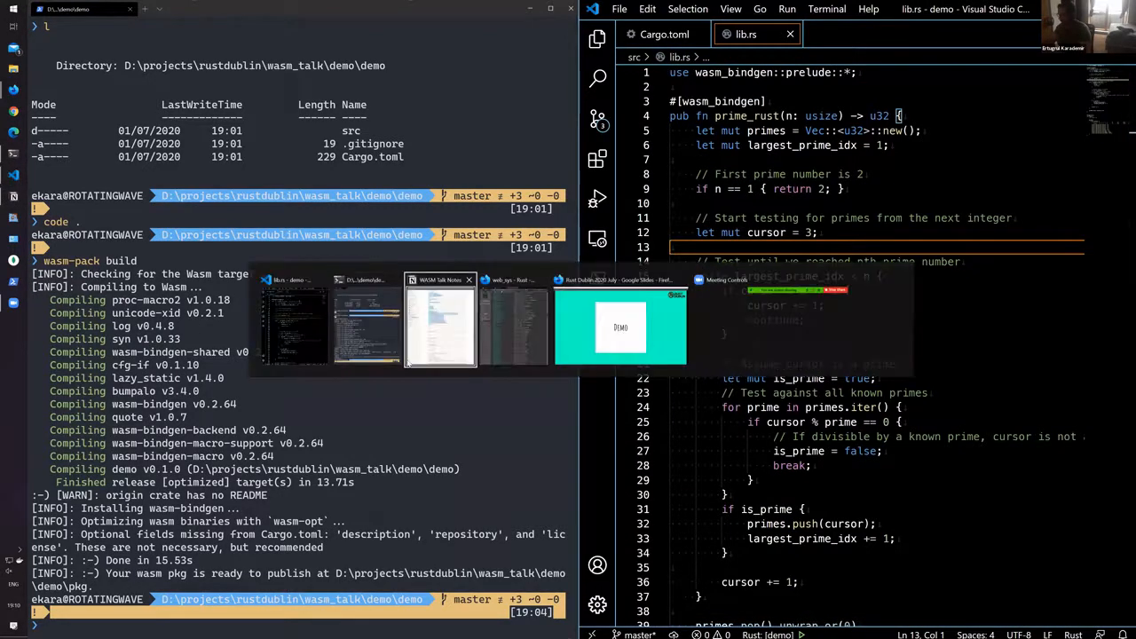
{"action": "left_click", "coordinate": [440, 326]}
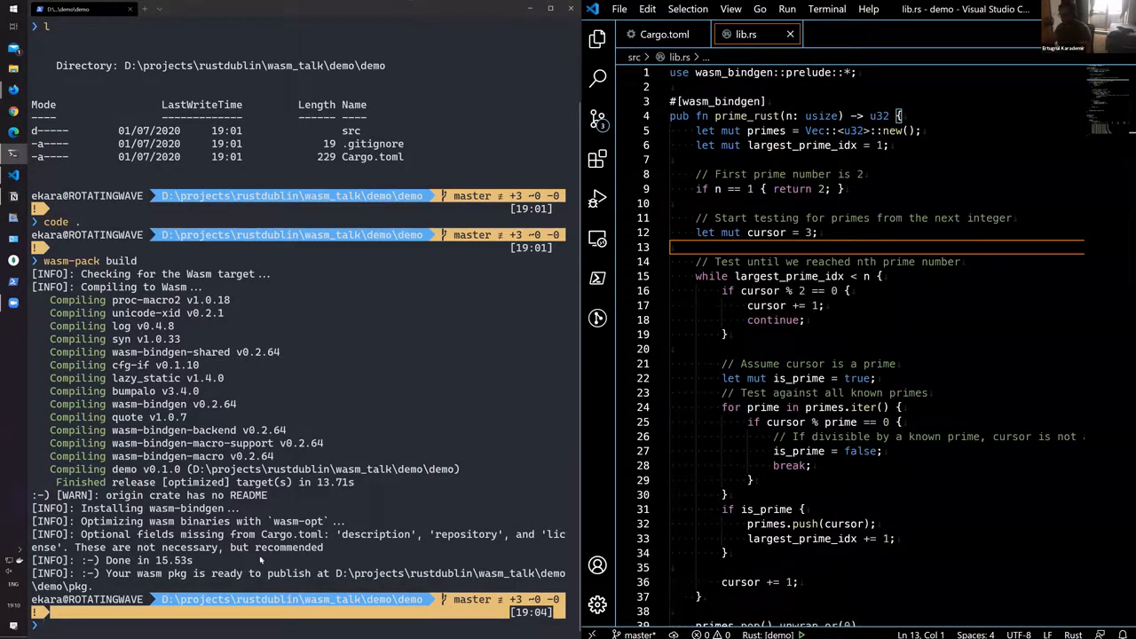
Step: Enter the command `npm init wasm-app www` at the terminal prompt
{"action": "type", "text": "npm init wasm-app www"}
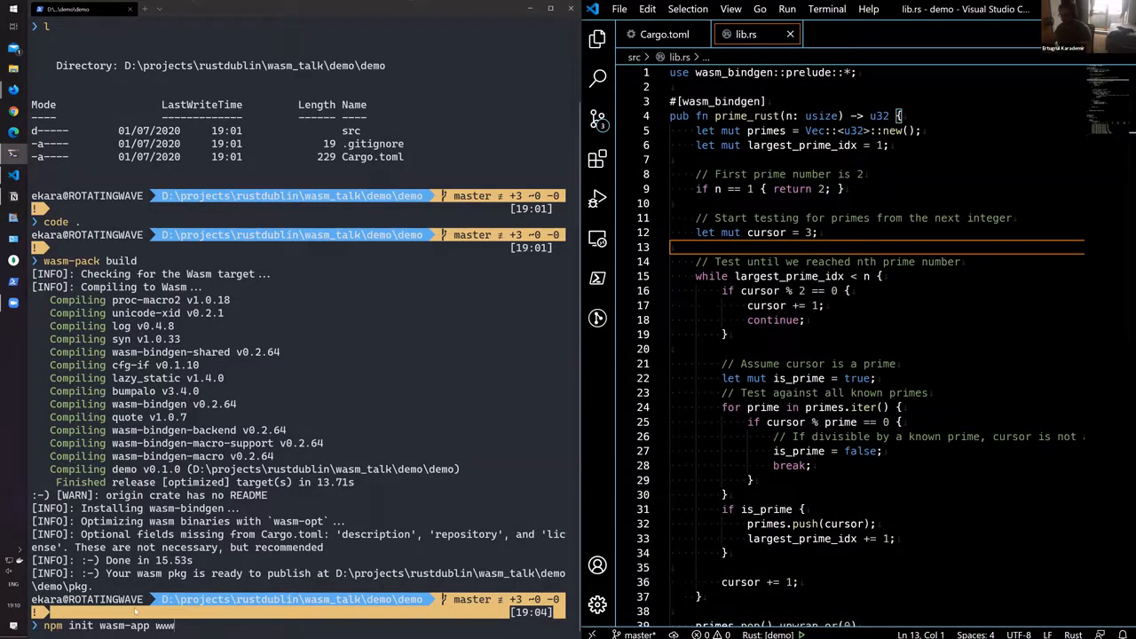
{"action": "mouse_move", "coordinate": [400, 504]}
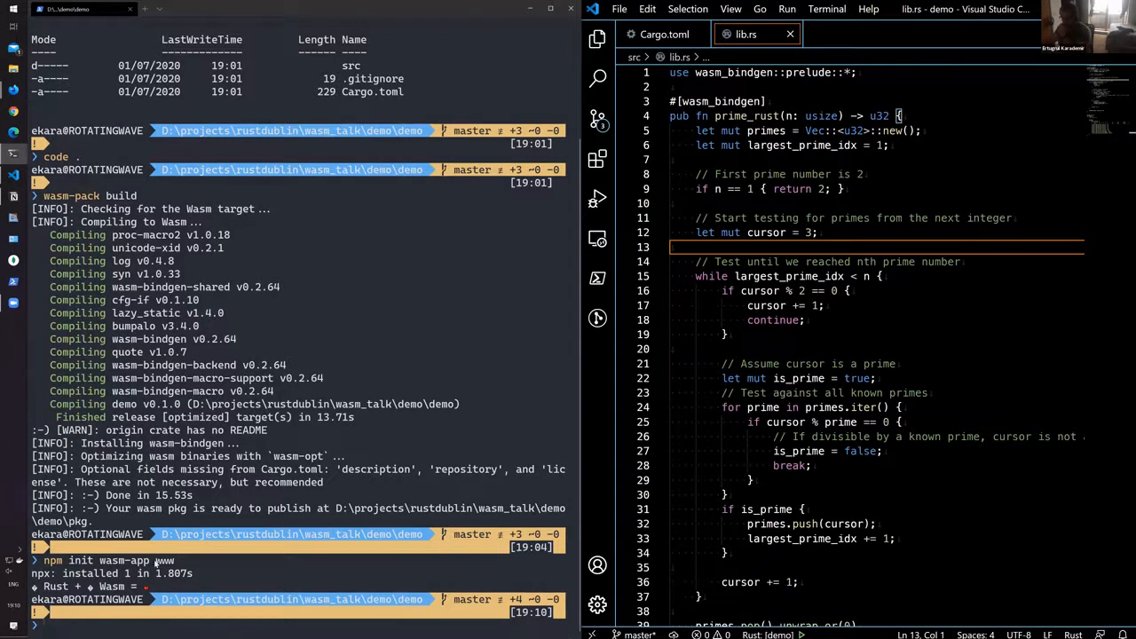
{"action": "mouse_move", "coordinate": [305, 345]}
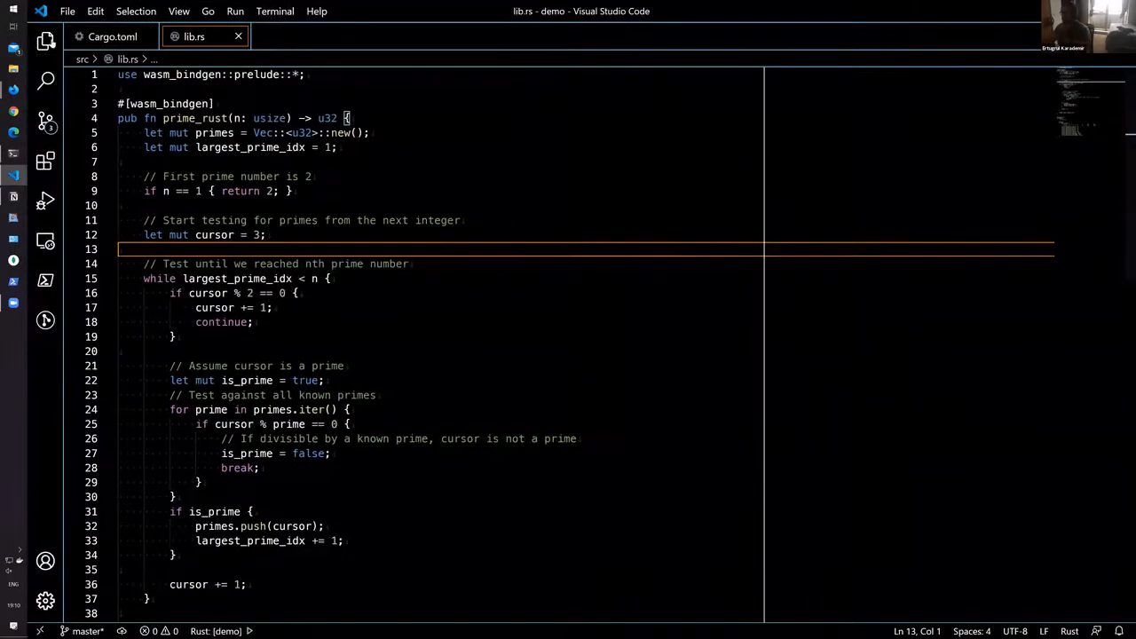
Step: Open www/package.json and look over its scripts, keywords and webpack devDependency
{"action": "left_click", "coordinate": [44, 42]}
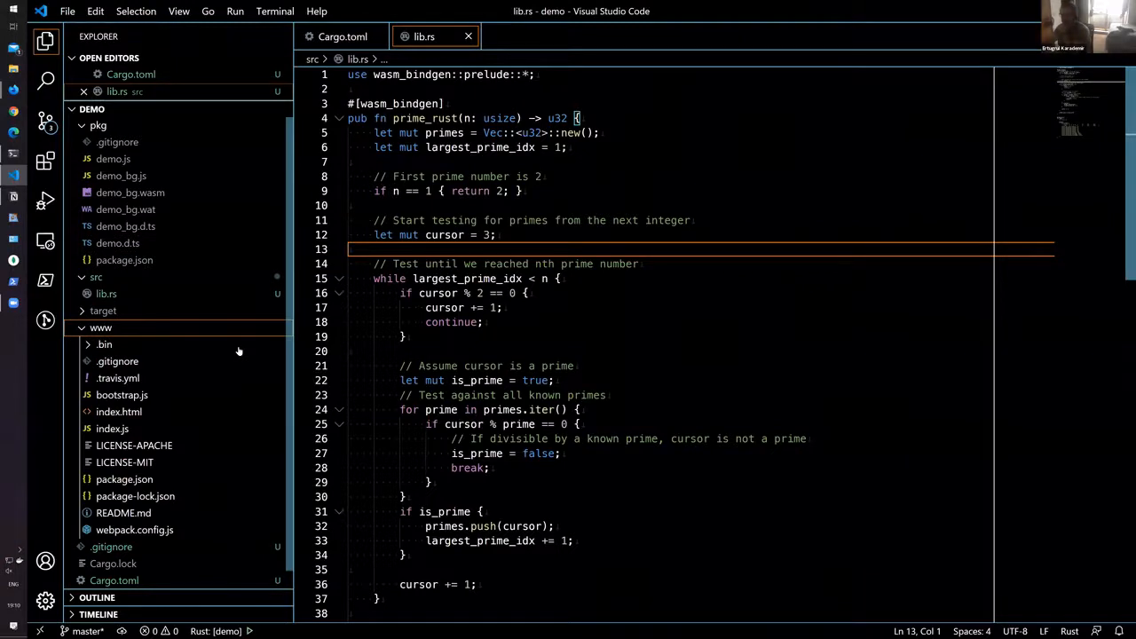
{"action": "left_click", "coordinate": [98, 125]}
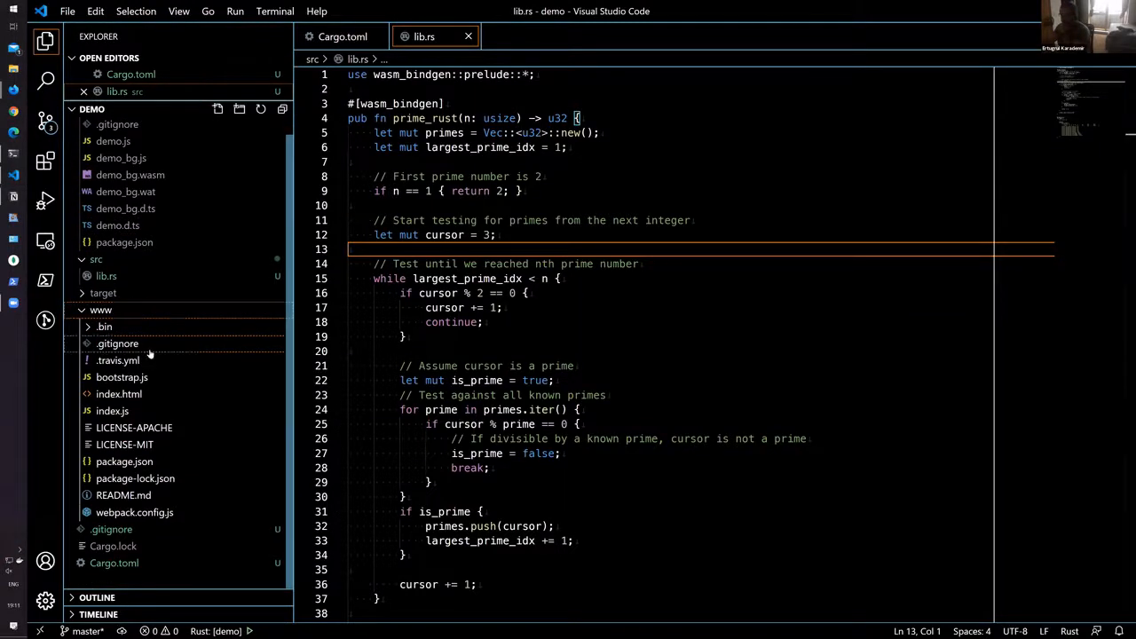
{"action": "mouse_move", "coordinate": [123, 462]}
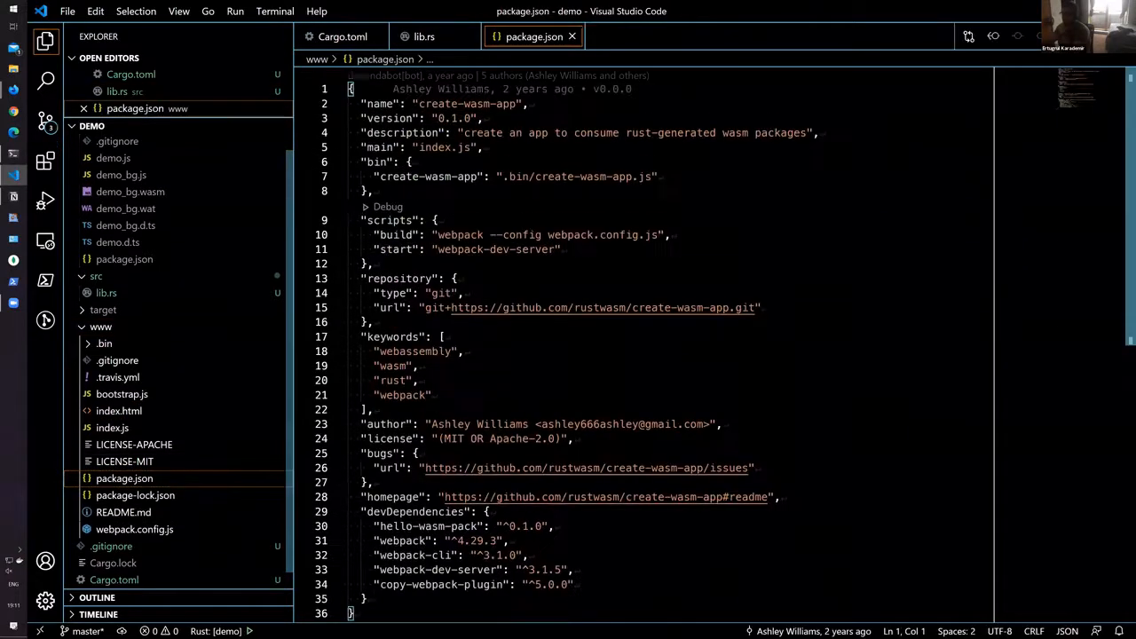
{"action": "scroll", "scroll_direction": "down", "scroll_amount": 3}
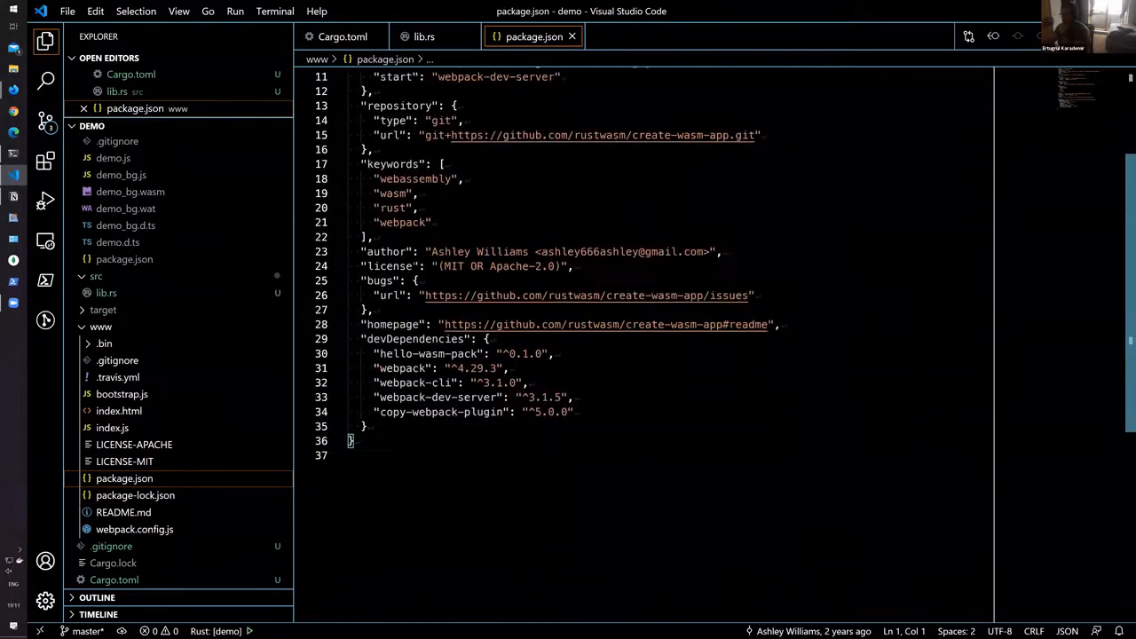
{"action": "scroll", "scroll_direction": "up", "scroll_amount": 3}
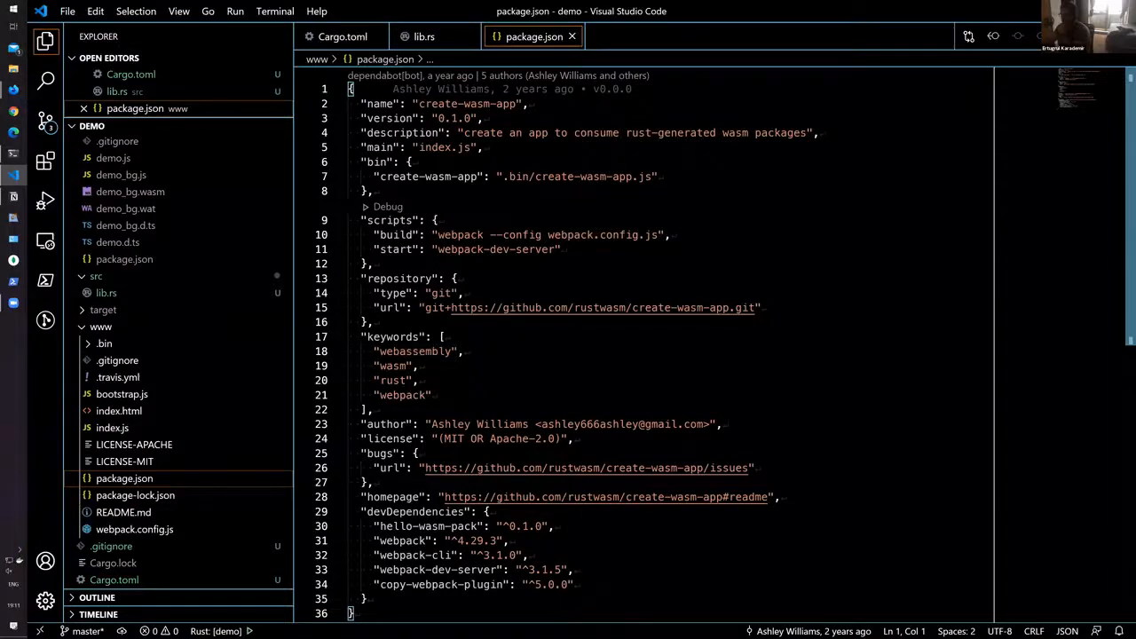
{"action": "scroll", "scroll_direction": "down", "scroll_amount": 3}
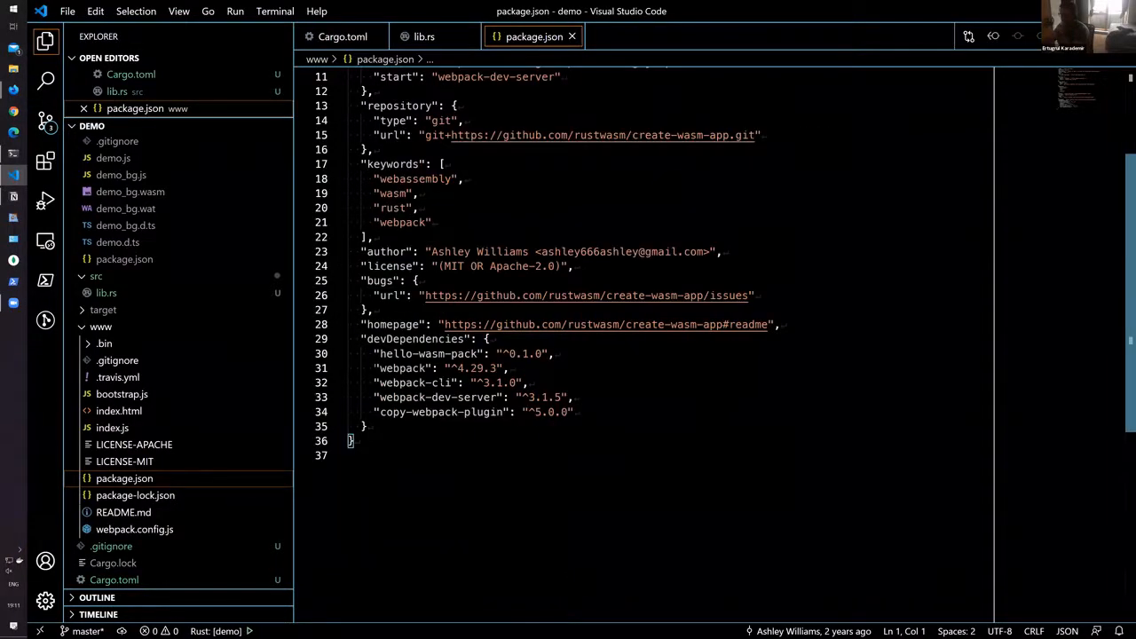
{"action": "double_click", "coordinate": [402, 368]}
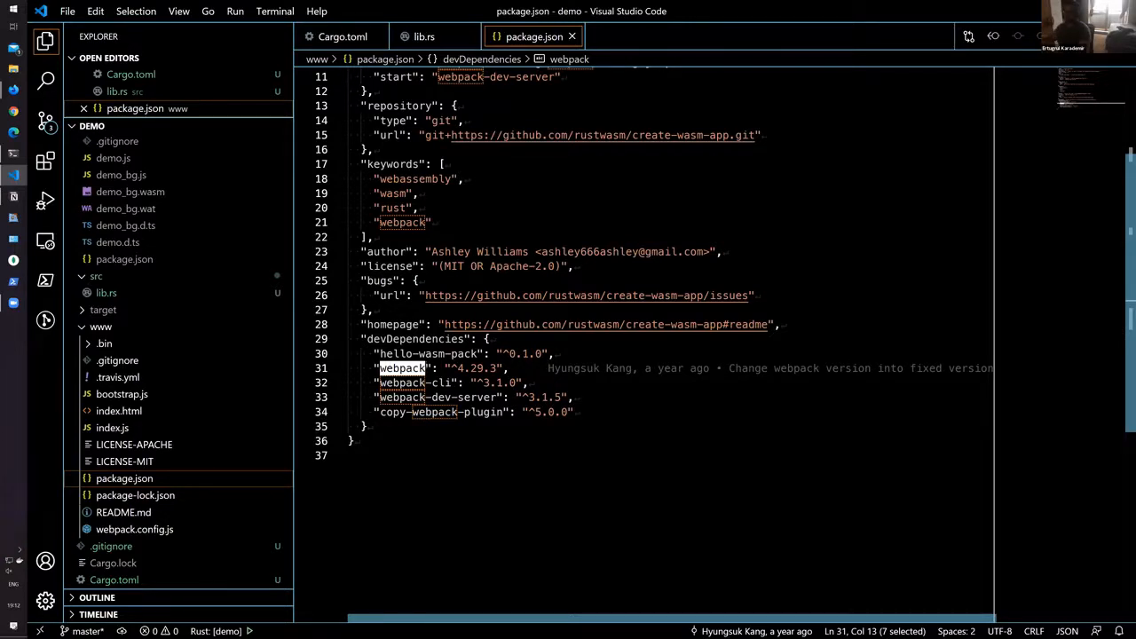
{"action": "scroll", "scroll_direction": "up", "scroll_amount": 3}
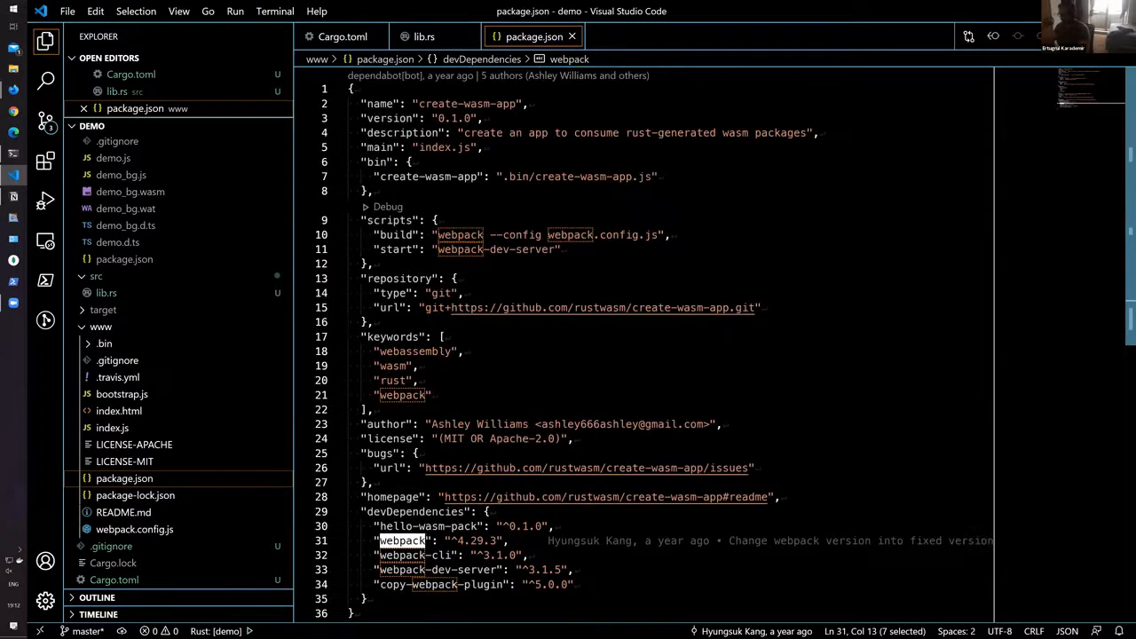
{"action": "left_click", "coordinate": [417, 380]}
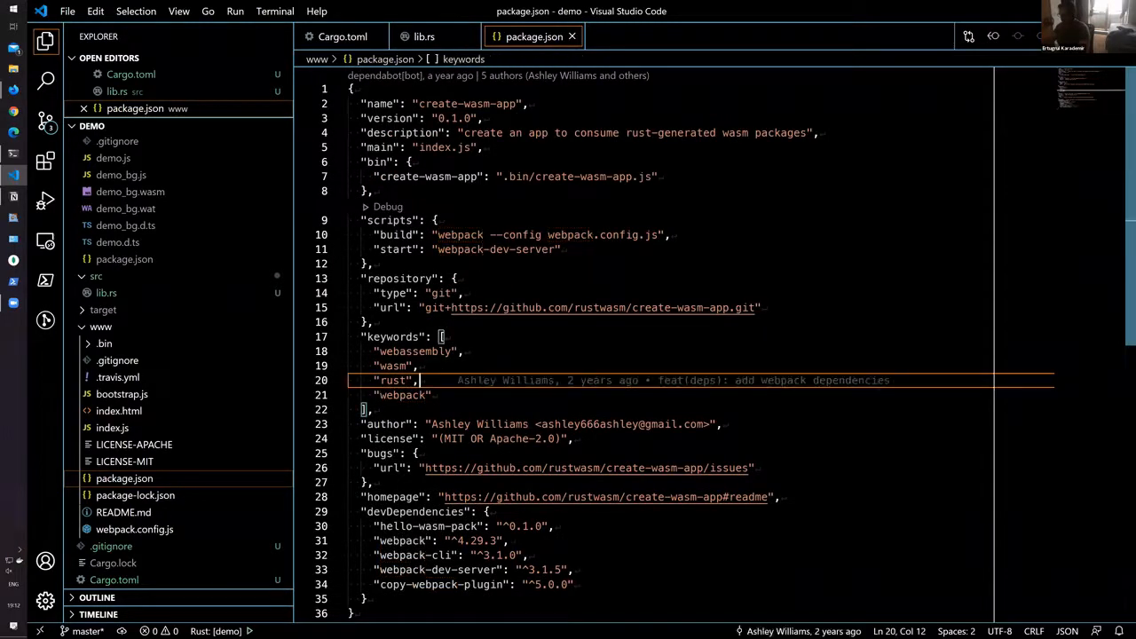
Step: Add "prime-calculator": "file:../pkg" to the www package.json dependencies and save
{"action": "scroll", "scroll_direction": "down", "scroll_amount": 3}
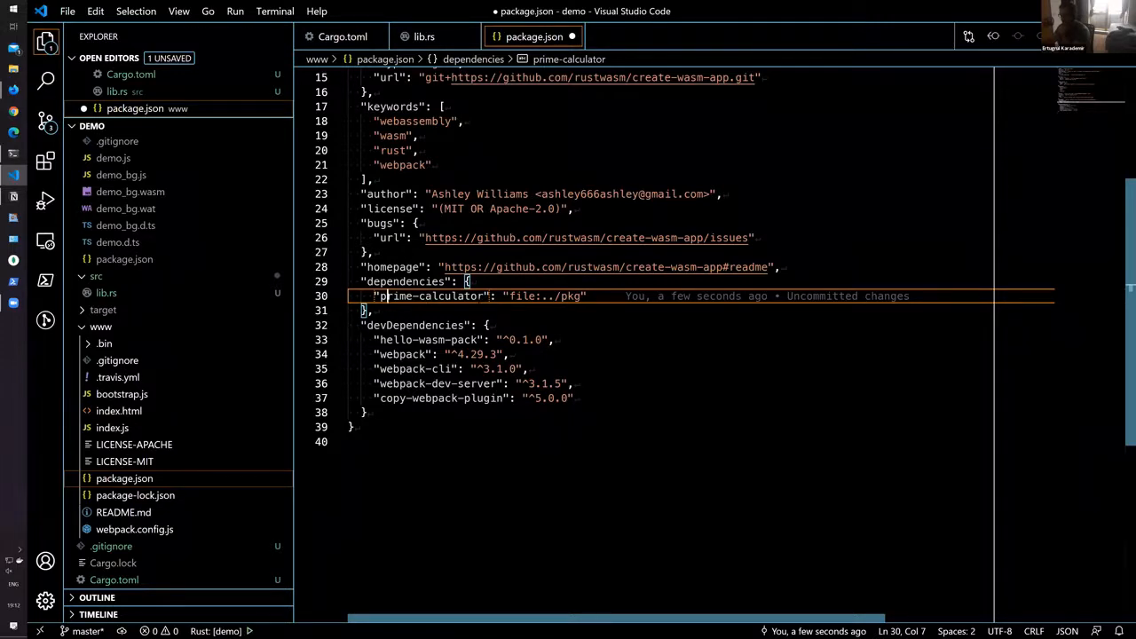
{"action": "double_click", "coordinate": [522, 296]}
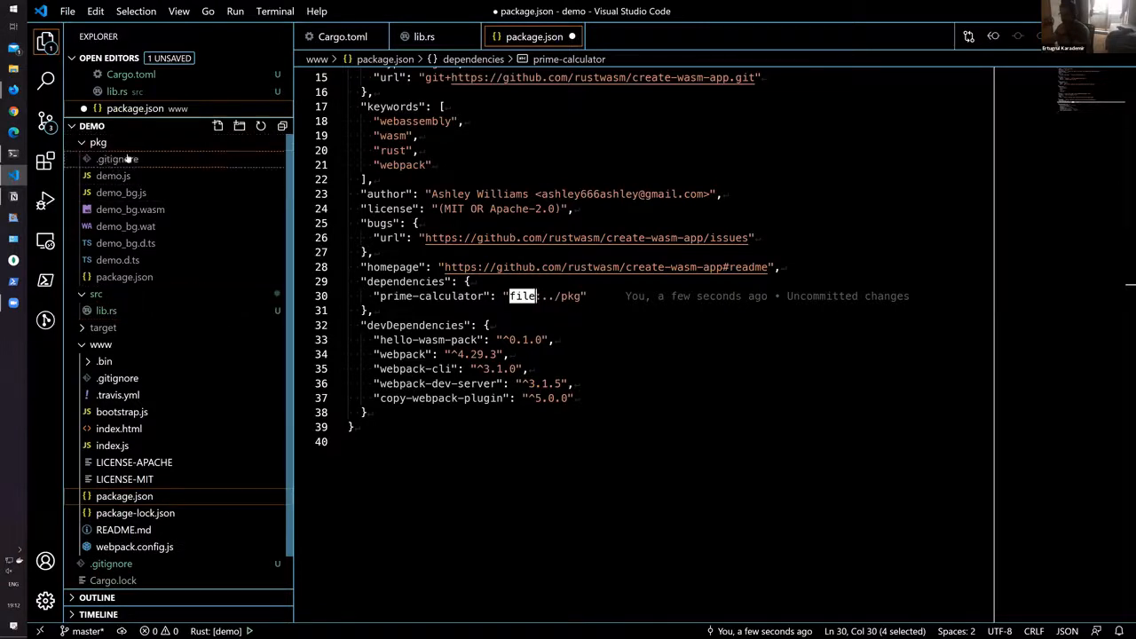
{"action": "mouse_move", "coordinate": [219, 299]}
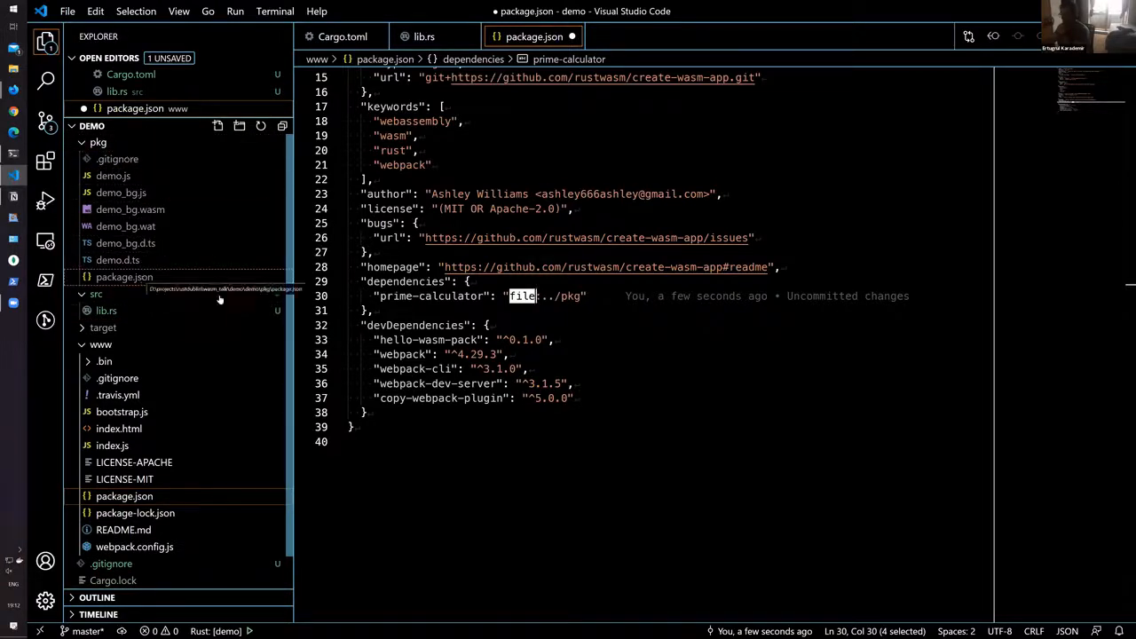
{"action": "mouse_move", "coordinate": [165, 282]}
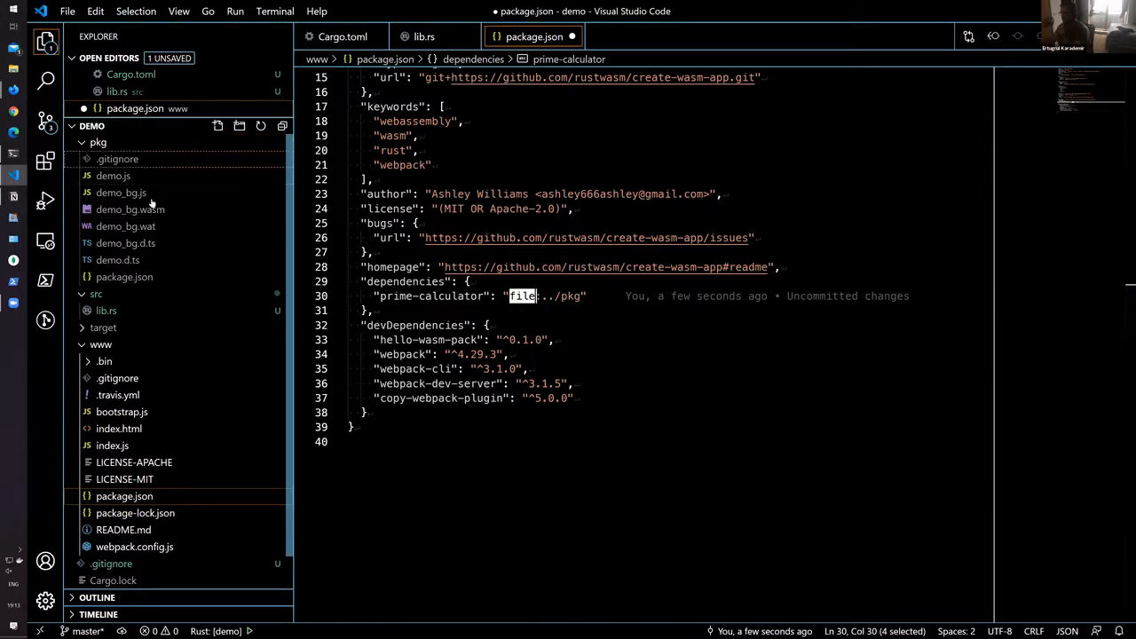
{"action": "left_click", "coordinate": [453, 340]}
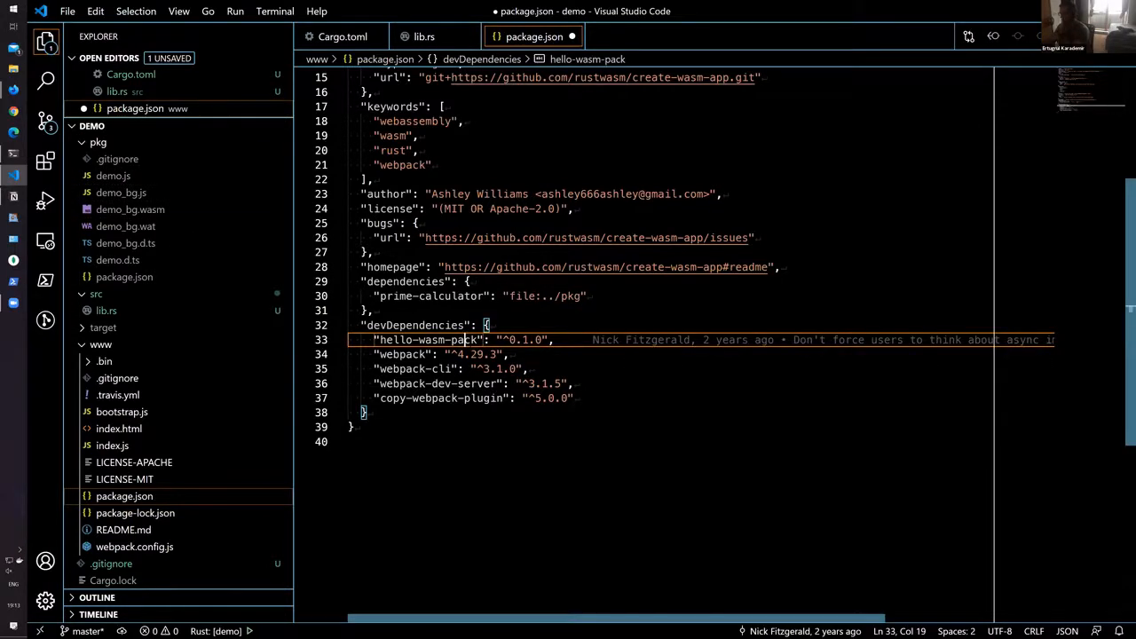
{"action": "key", "text": "ctrl+s"}
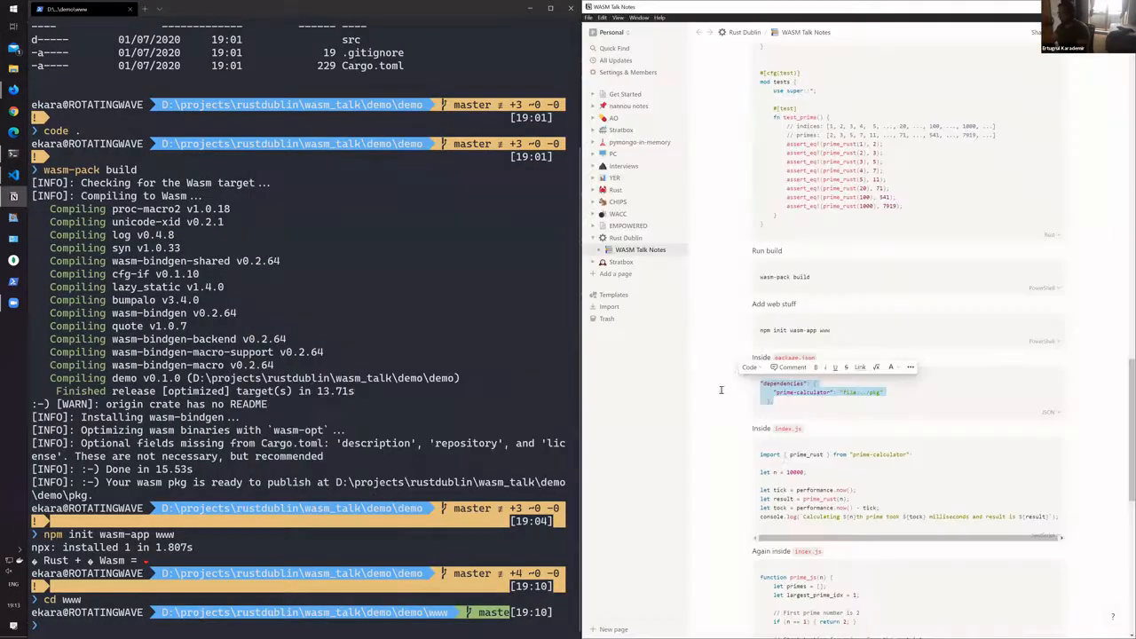
{"action": "scroll", "scroll_direction": "down", "scroll_amount": 3}
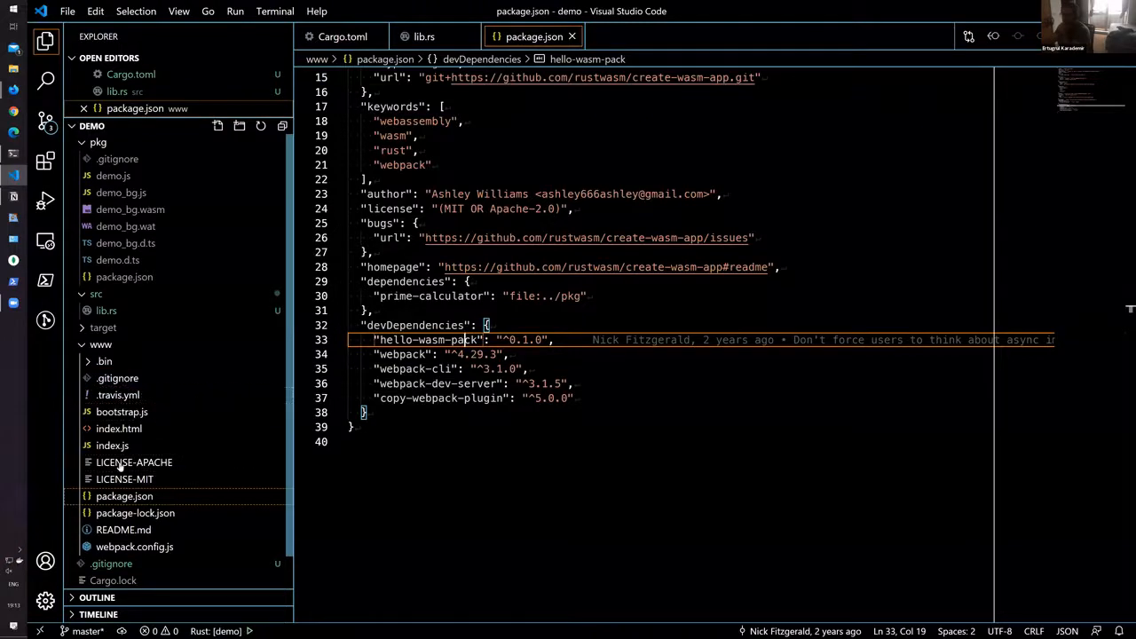
Step: Replace the index.js greeting with code timing prime_rust's 10000th prime, and save
{"action": "left_click", "coordinate": [112, 462]}
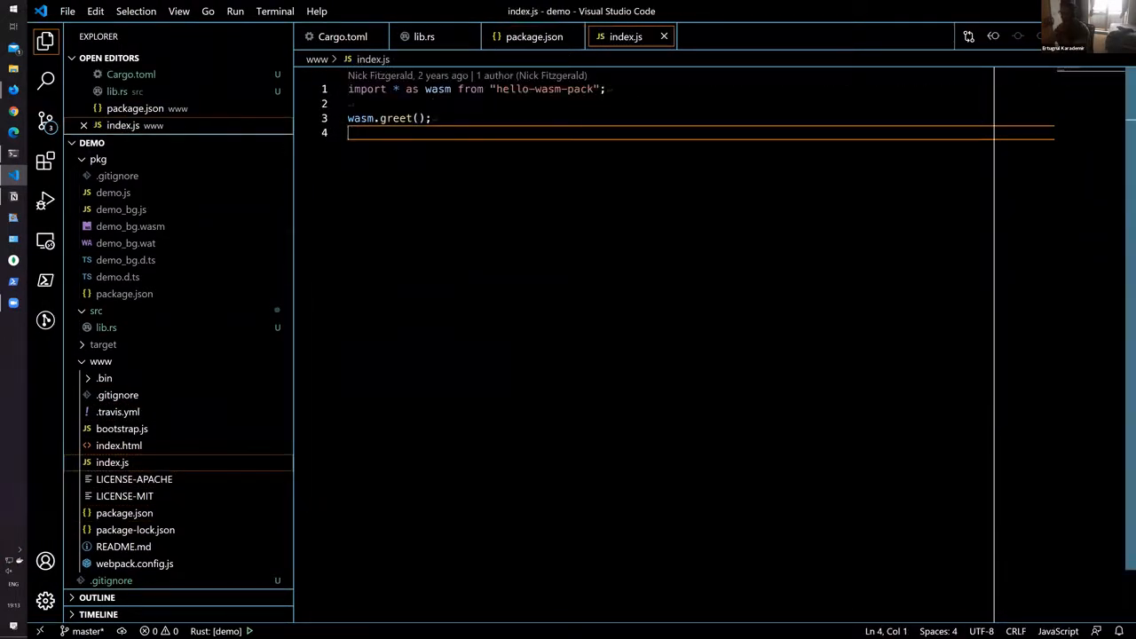
{"action": "key", "text": "ctrl+a"}
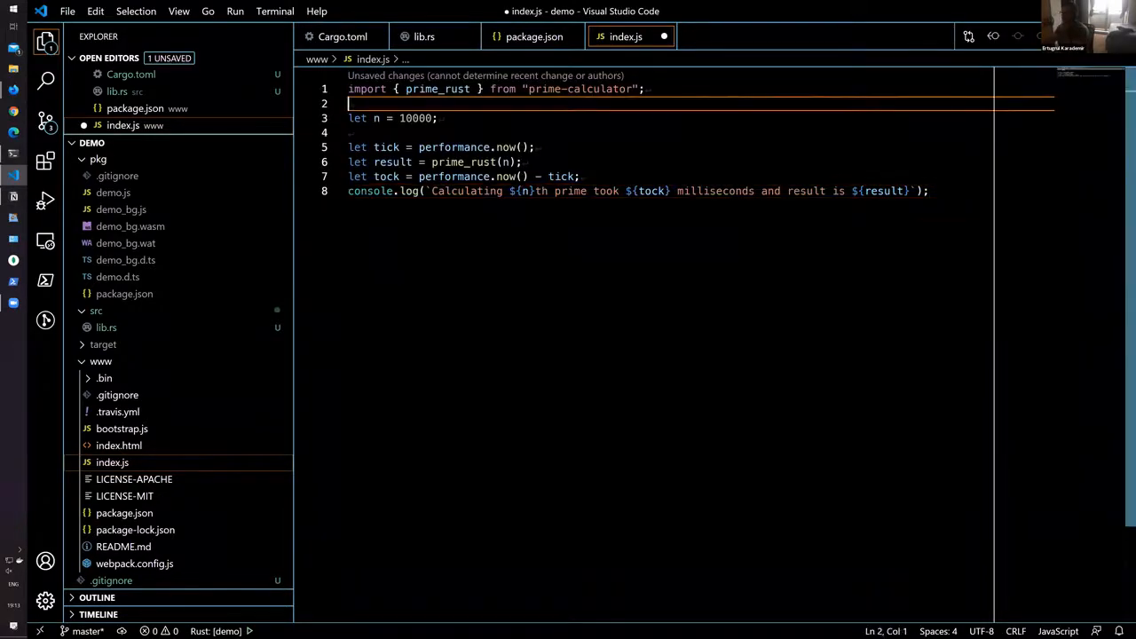
{"action": "mouse_move", "coordinate": [563, 80]}
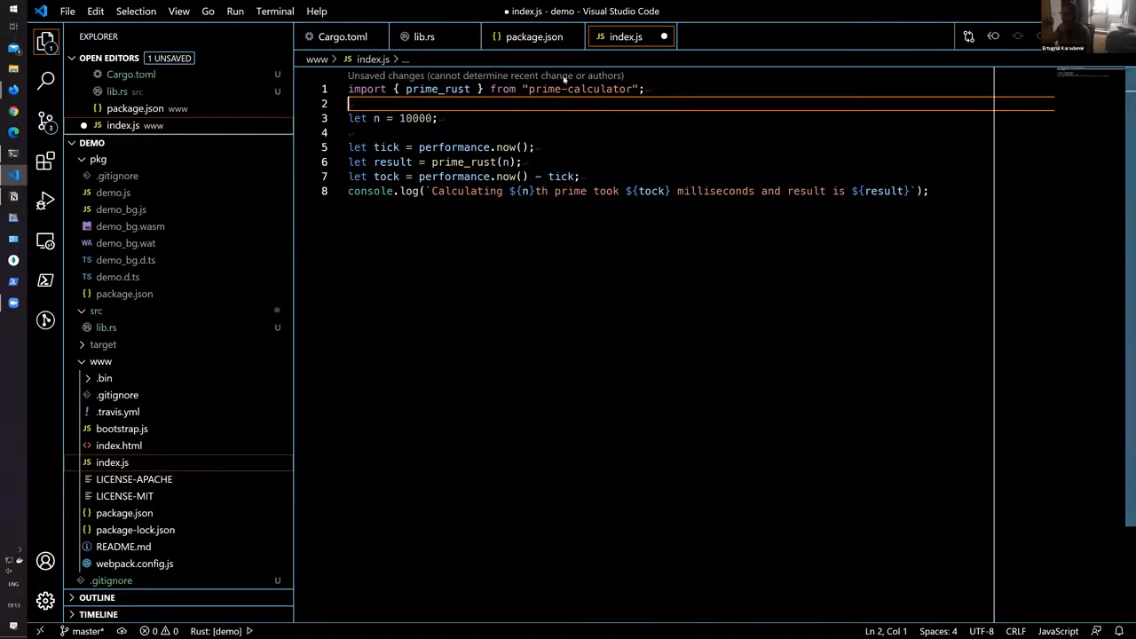
{"action": "left_click", "coordinate": [534, 37]}
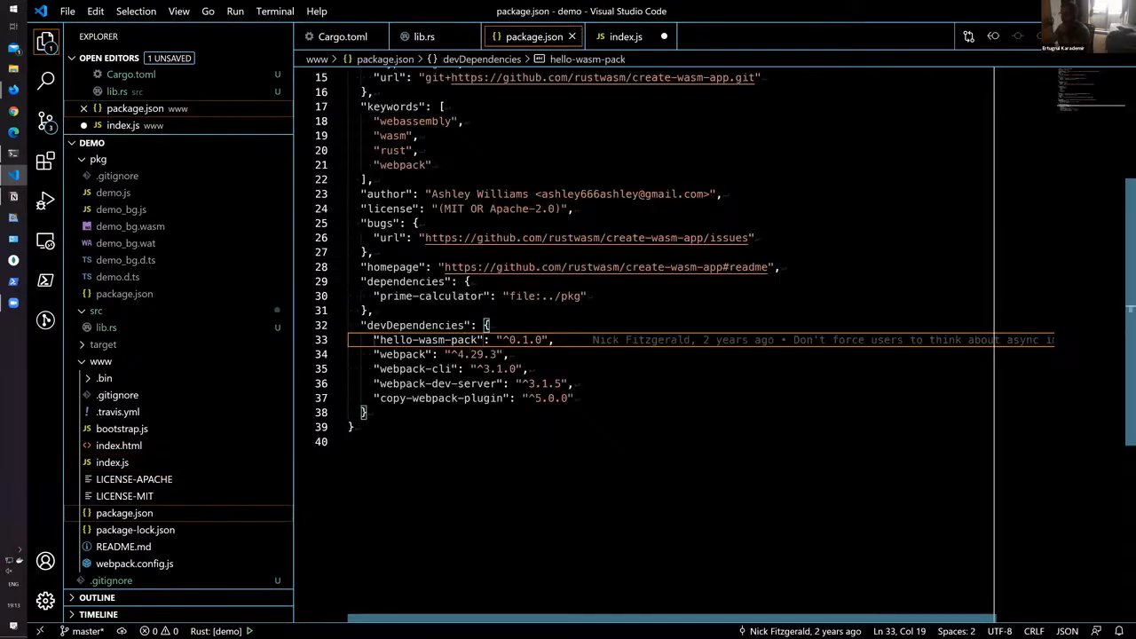
{"action": "left_click", "coordinate": [625, 37]}
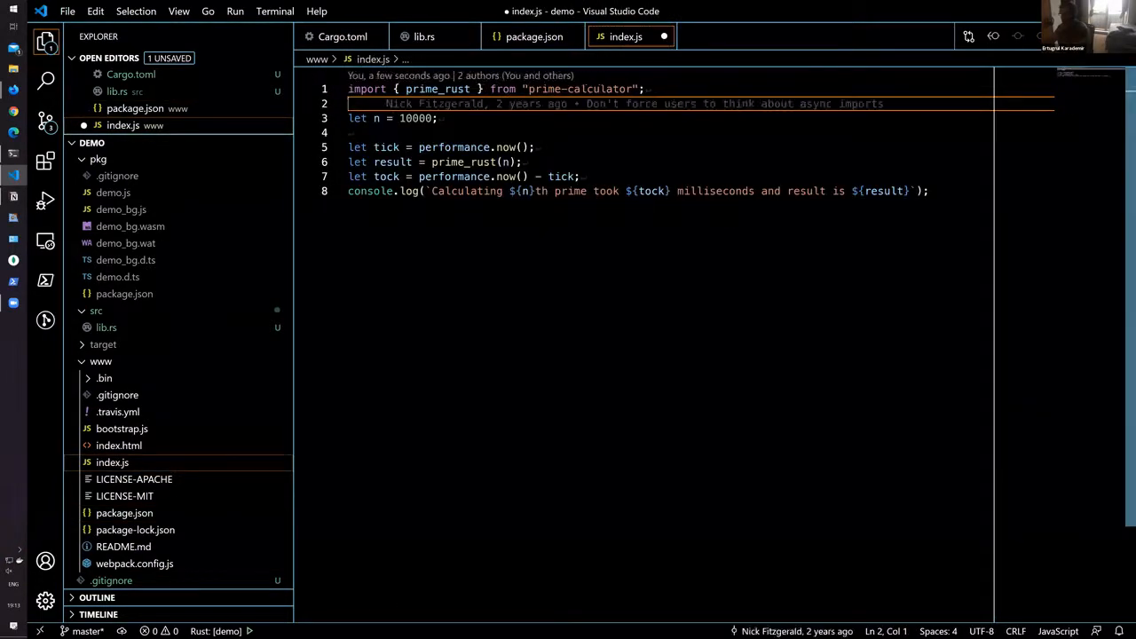
{"action": "key", "text": "ctrl+s"}
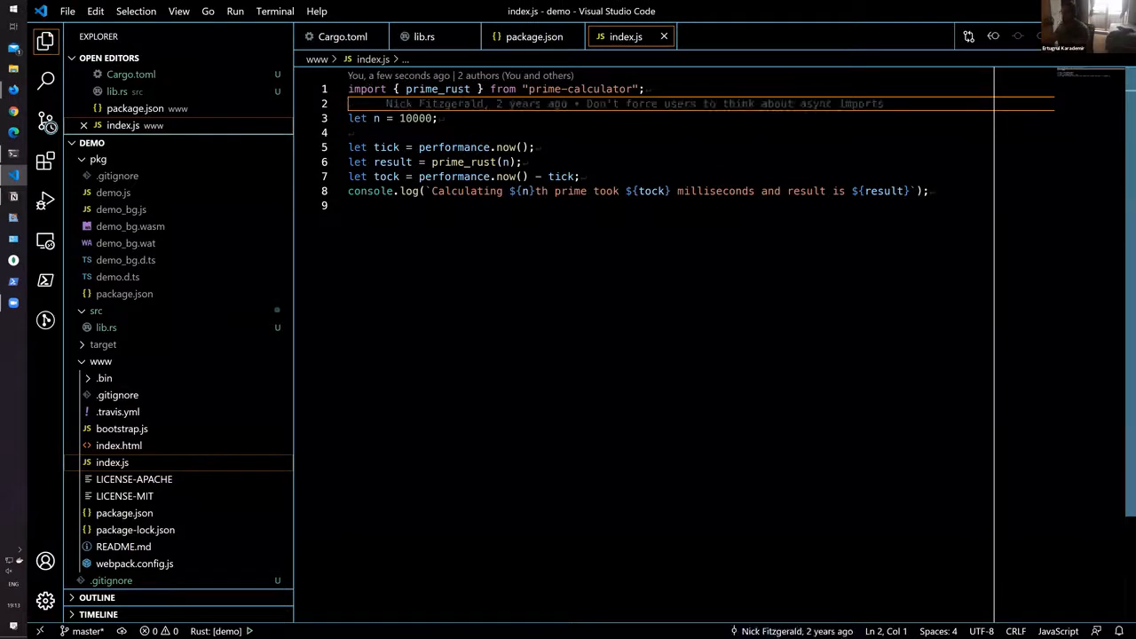
{"action": "mouse_move", "coordinate": [126, 260]}
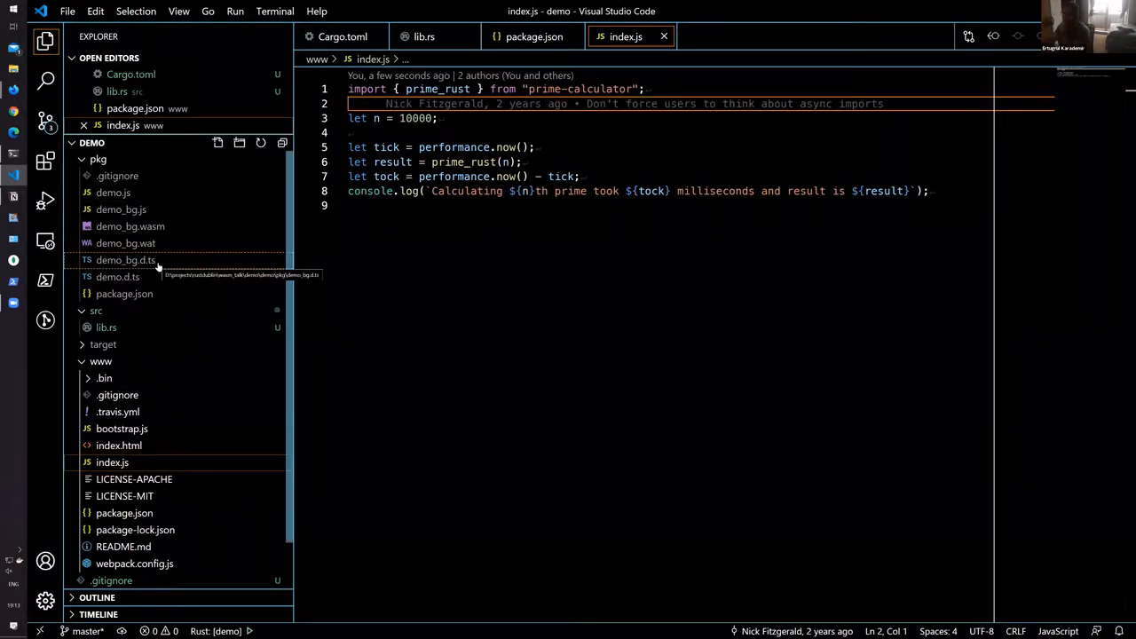
{"action": "mouse_move", "coordinate": [186, 257]}
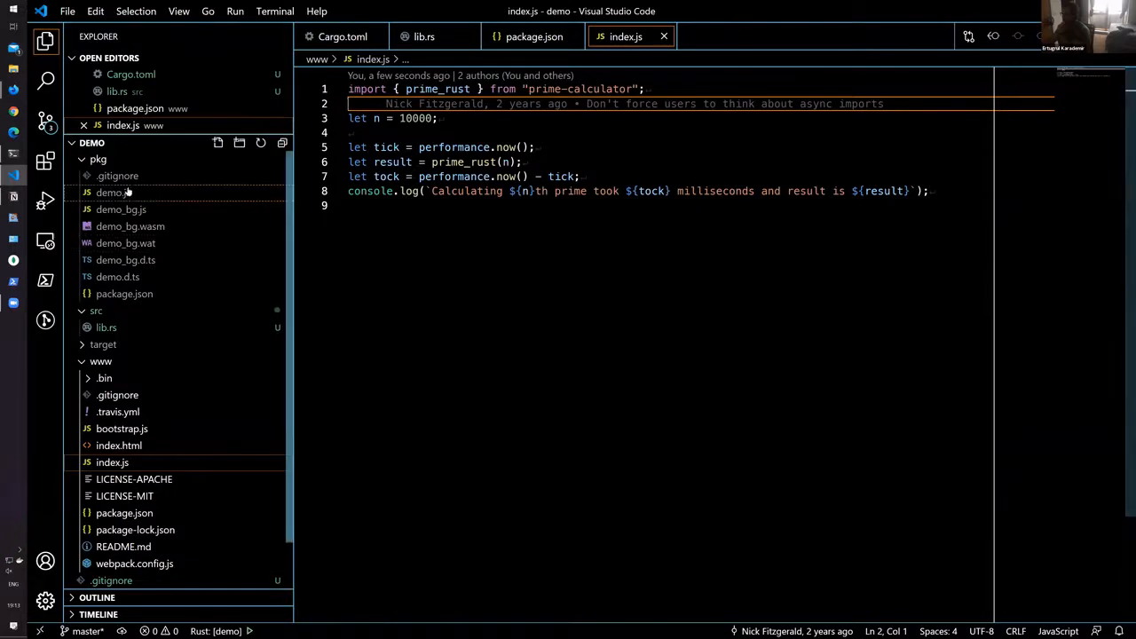
Step: View pkg/demo.js and demo_bg.js's prime_rust wrapper, then return to index.js
{"action": "left_click", "coordinate": [112, 193]}
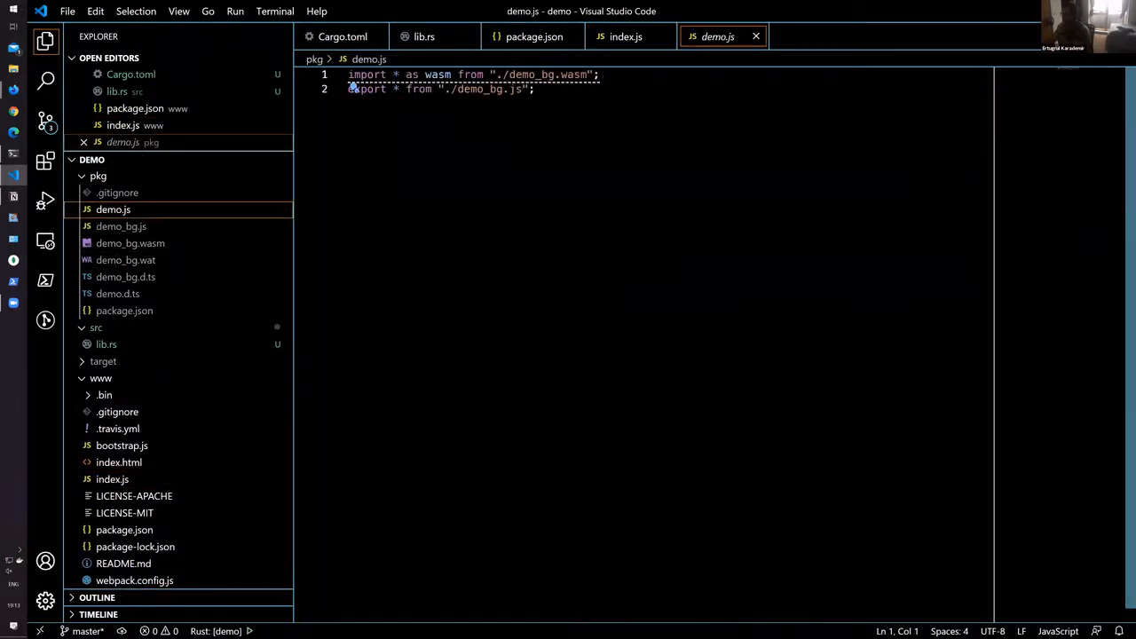
{"action": "left_click", "coordinate": [121, 227]}
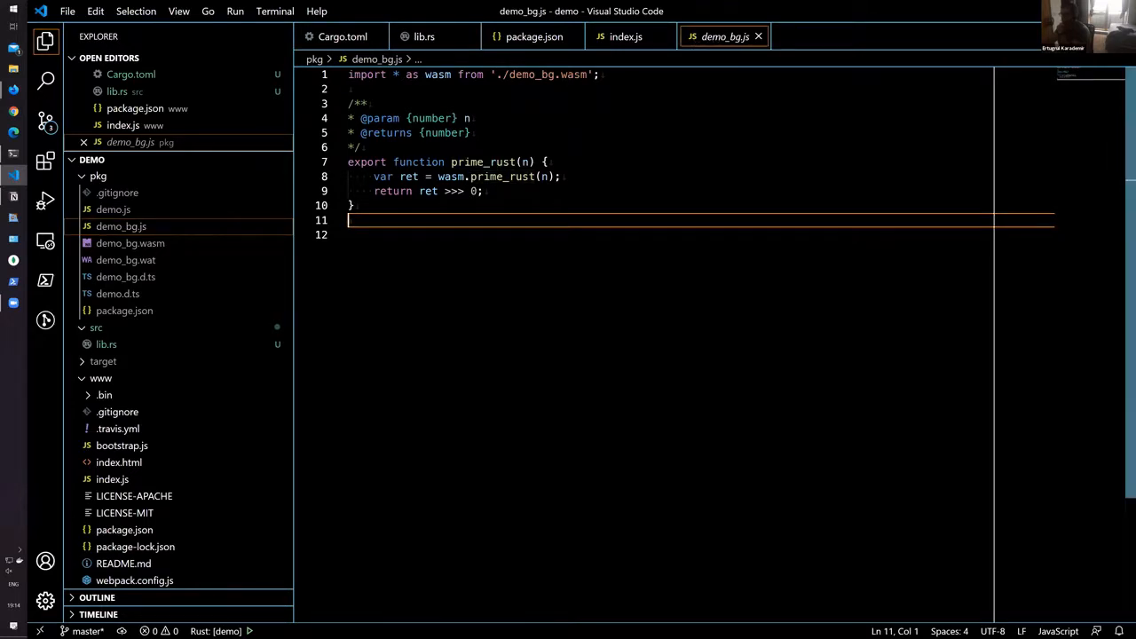
{"action": "mouse_move", "coordinate": [475, 162]}
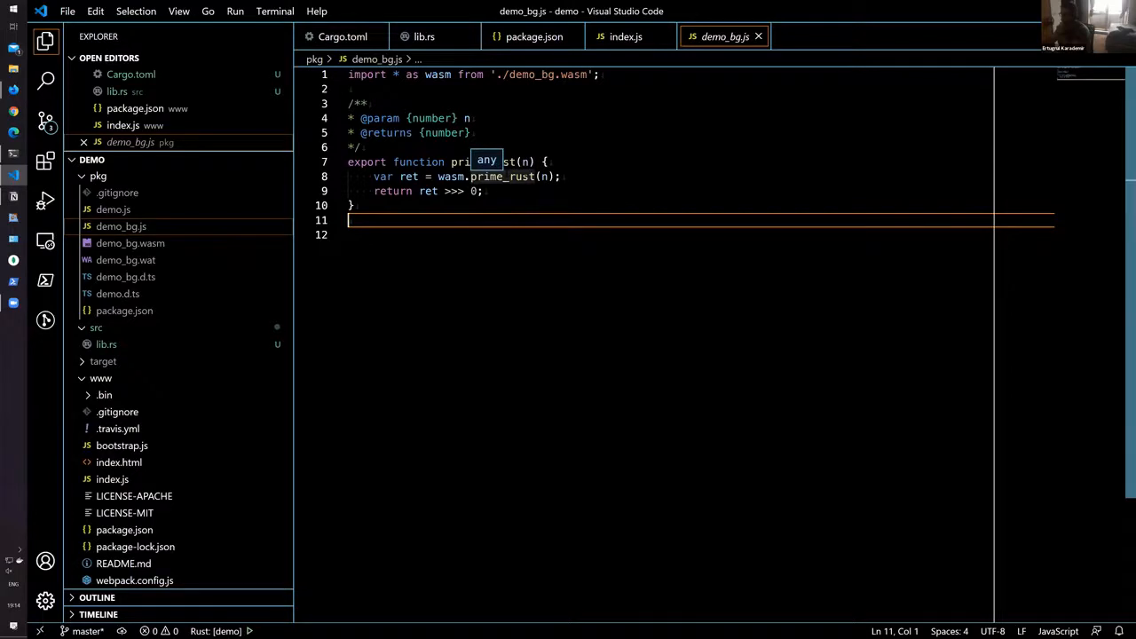
{"action": "left_click", "coordinate": [626, 37]}
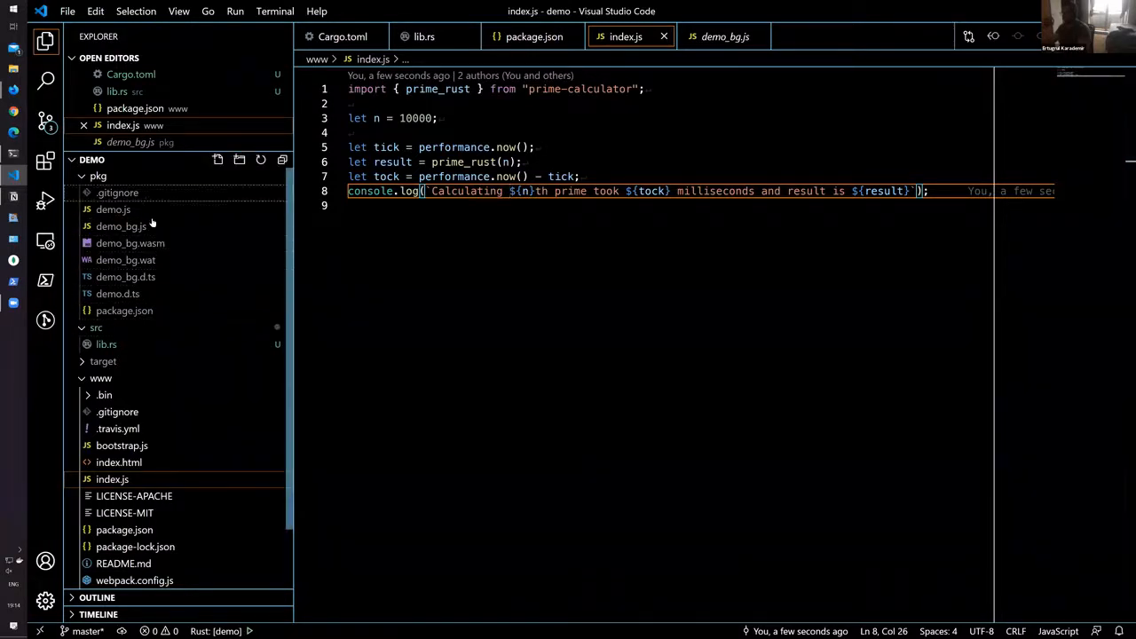
{"action": "mouse_move", "coordinate": [191, 247]}
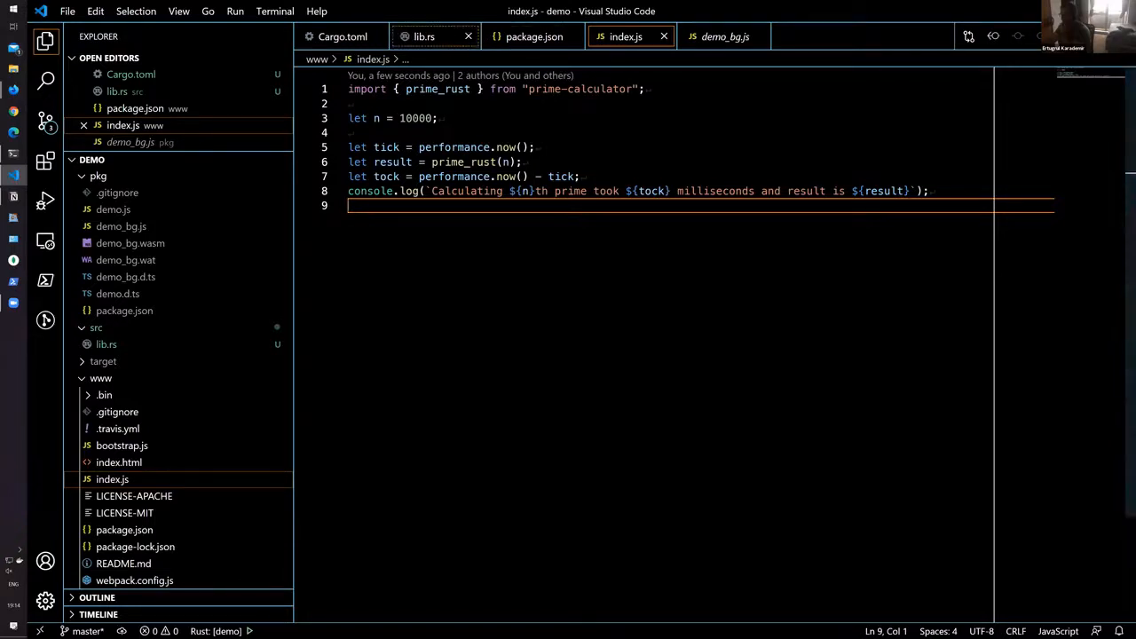
Step: Inspect primes vector usage in lib.rs, close demo_bg.js, and return to index.js
{"action": "left_click", "coordinate": [424, 37]}
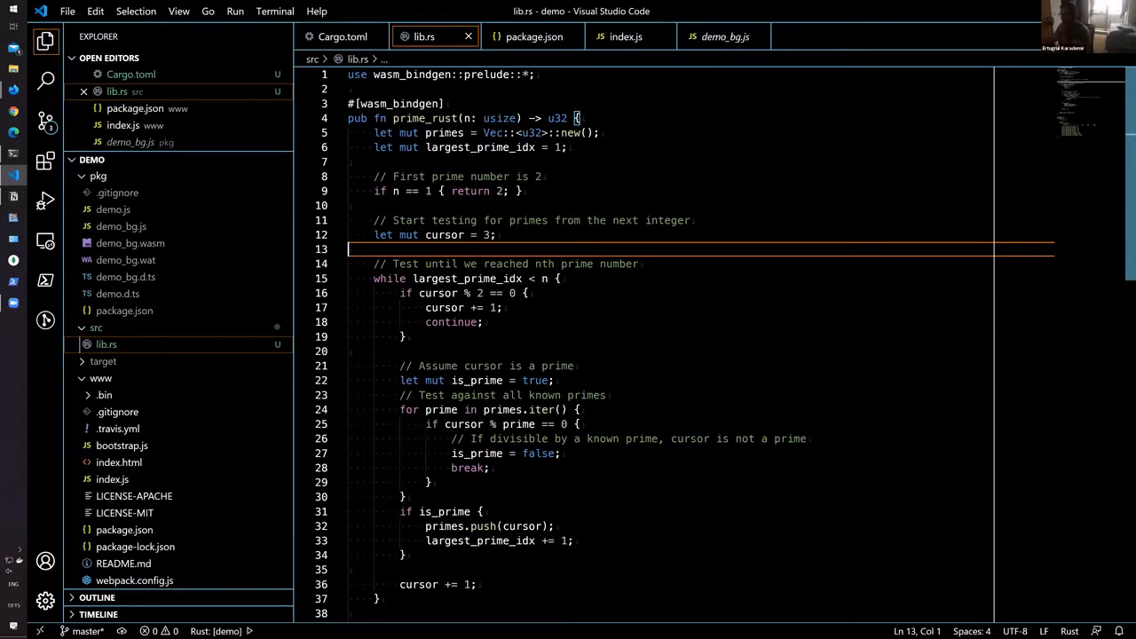
{"action": "double_click", "coordinate": [445, 133]}
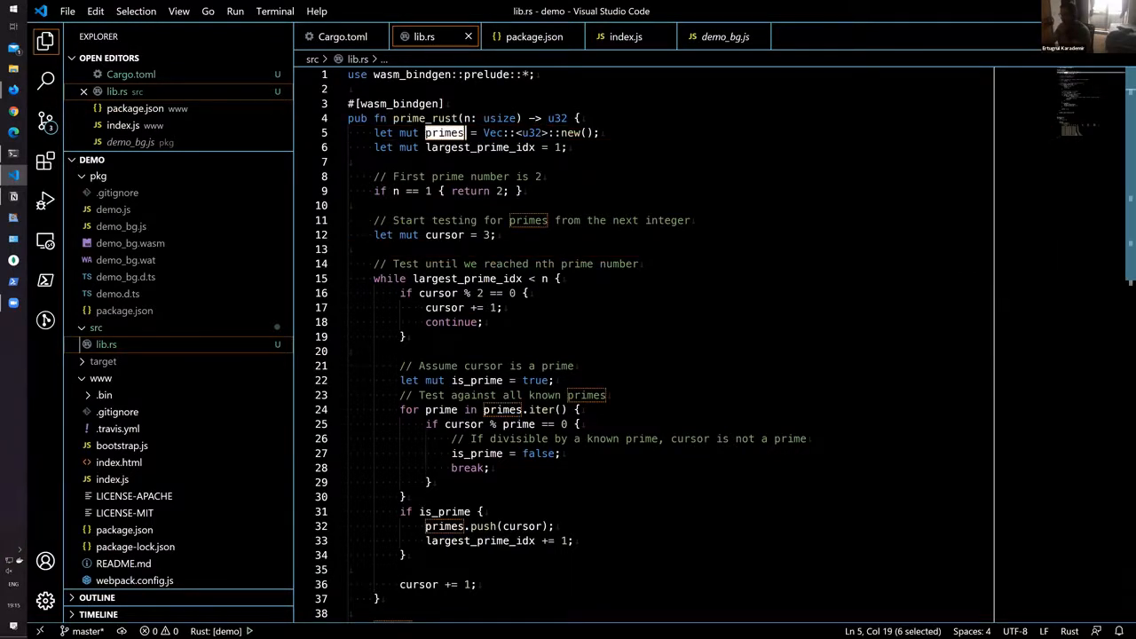
{"action": "scroll", "scroll_direction": "down", "scroll_amount": 3}
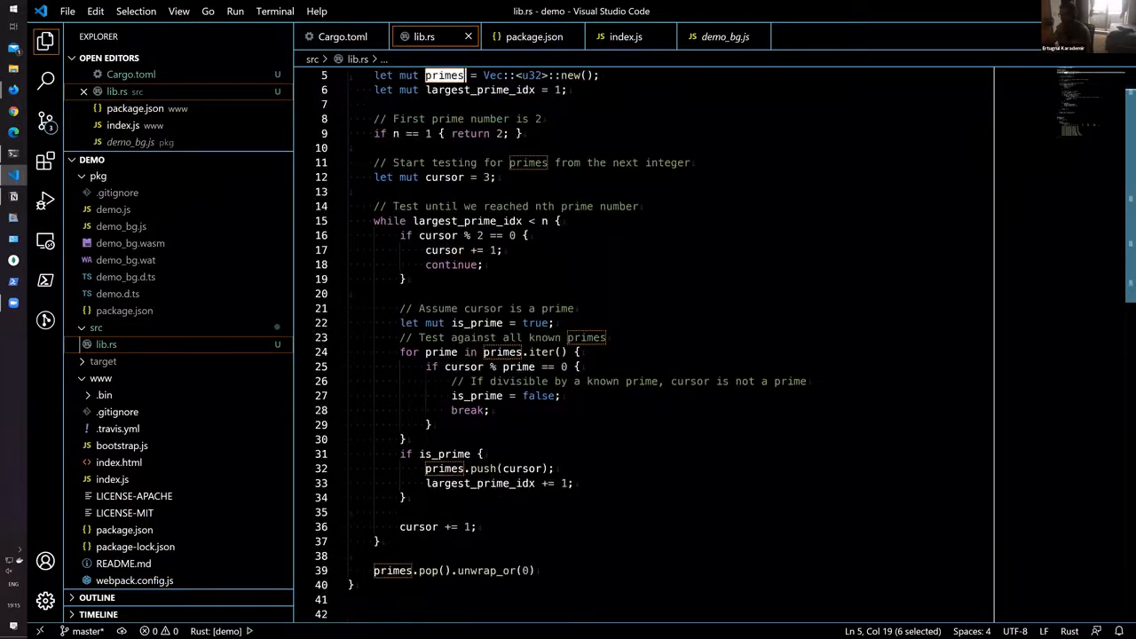
{"action": "scroll", "scroll_direction": "up", "scroll_amount": 3}
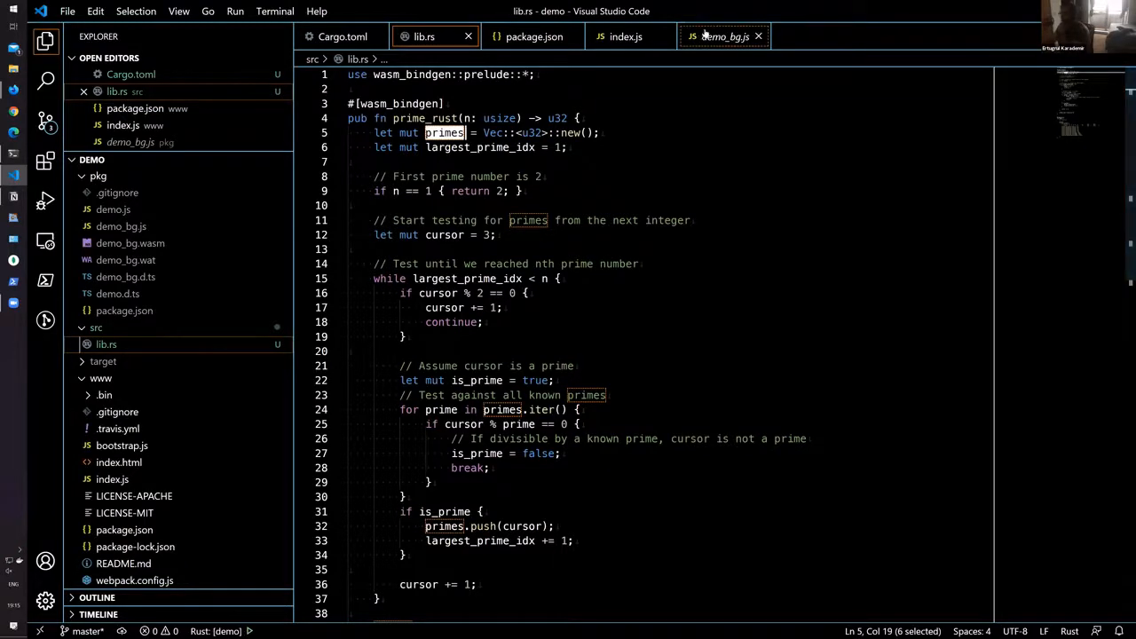
{"action": "left_click", "coordinate": [758, 37]}
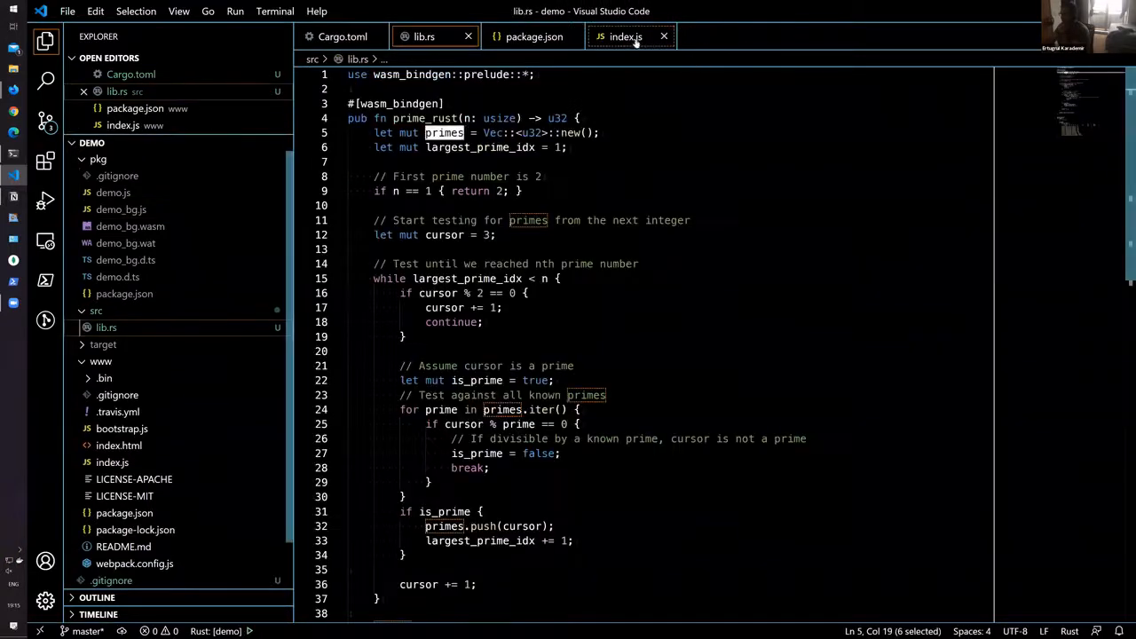
{"action": "left_click", "coordinate": [625, 37]}
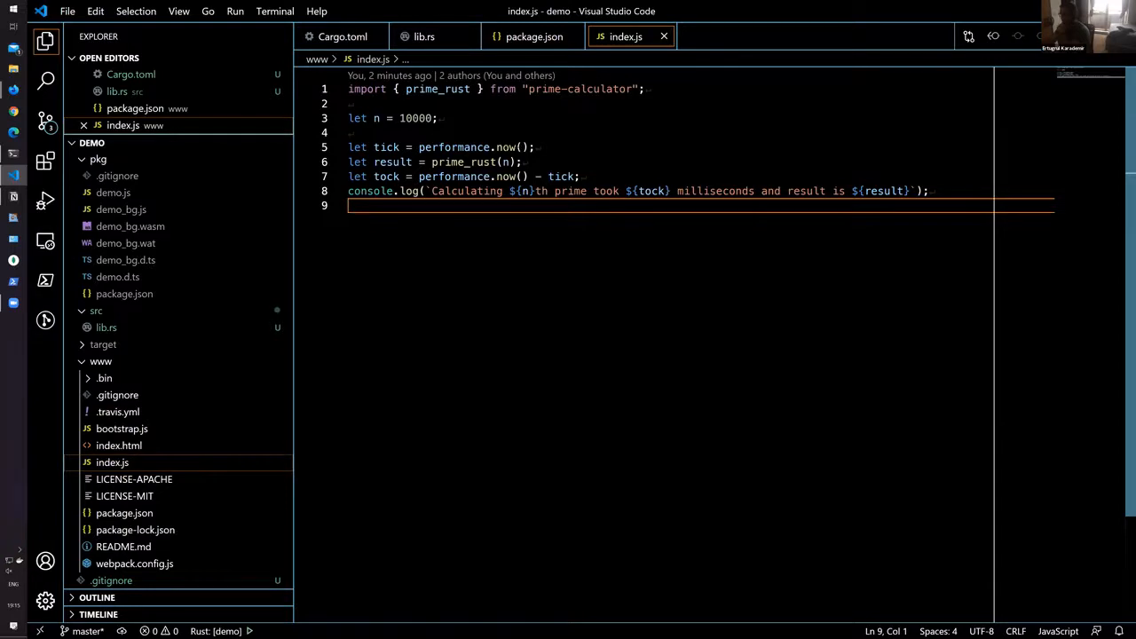
{"action": "mouse_move", "coordinate": [506, 147]}
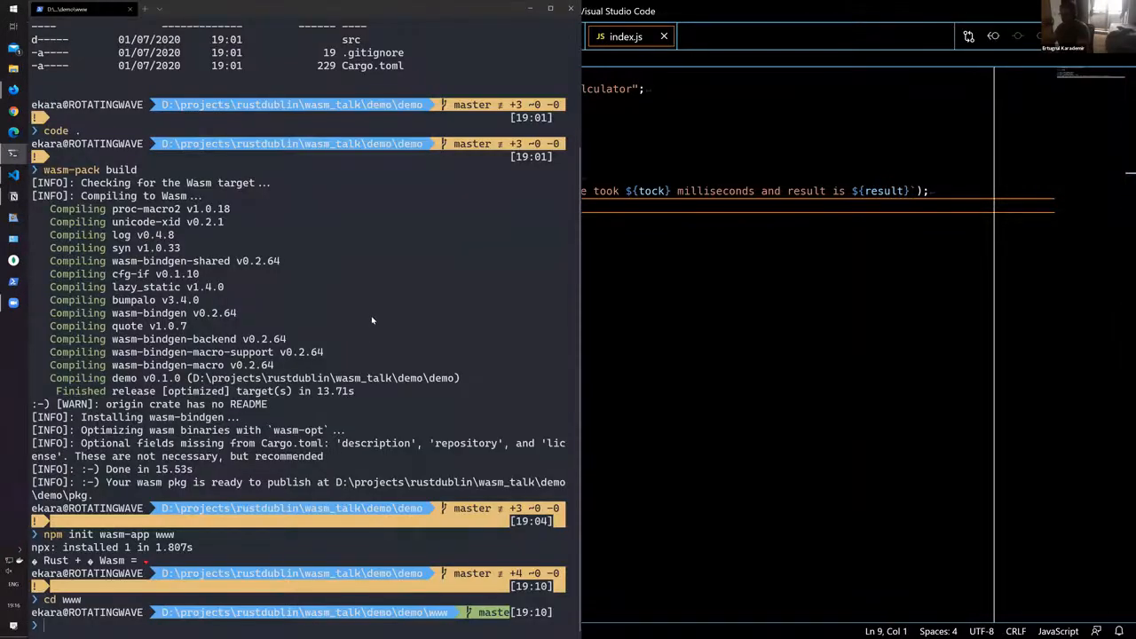
Step: Run npm install in www, retrying after the EPERM error, then npm run start
{"action": "type", "text": "npm ins"}
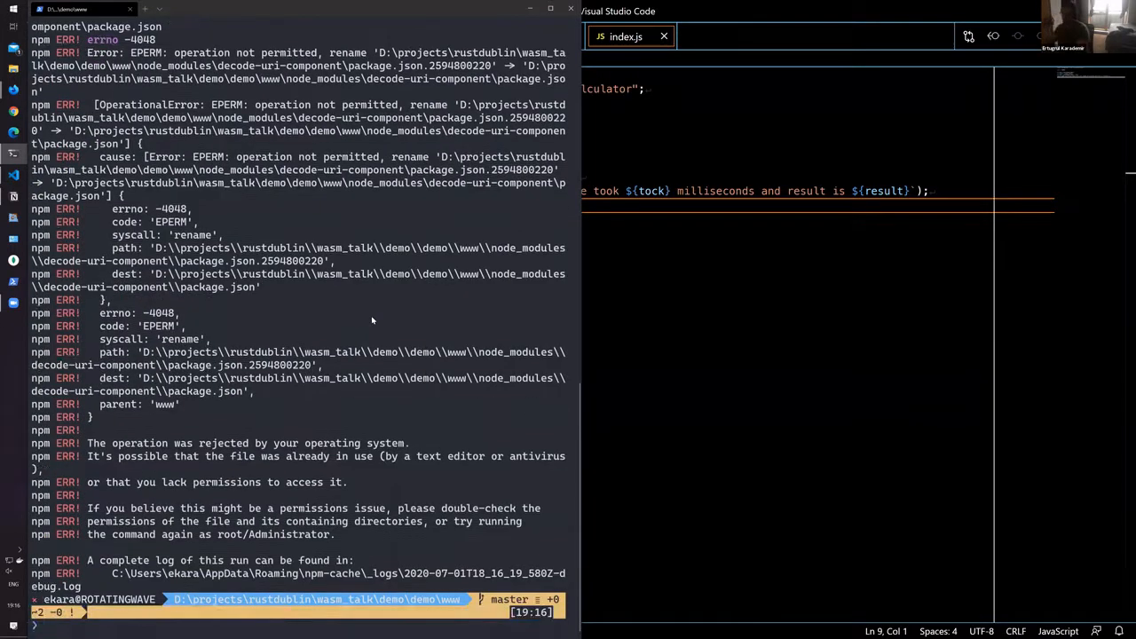
{"action": "type", "text": "npm install"}
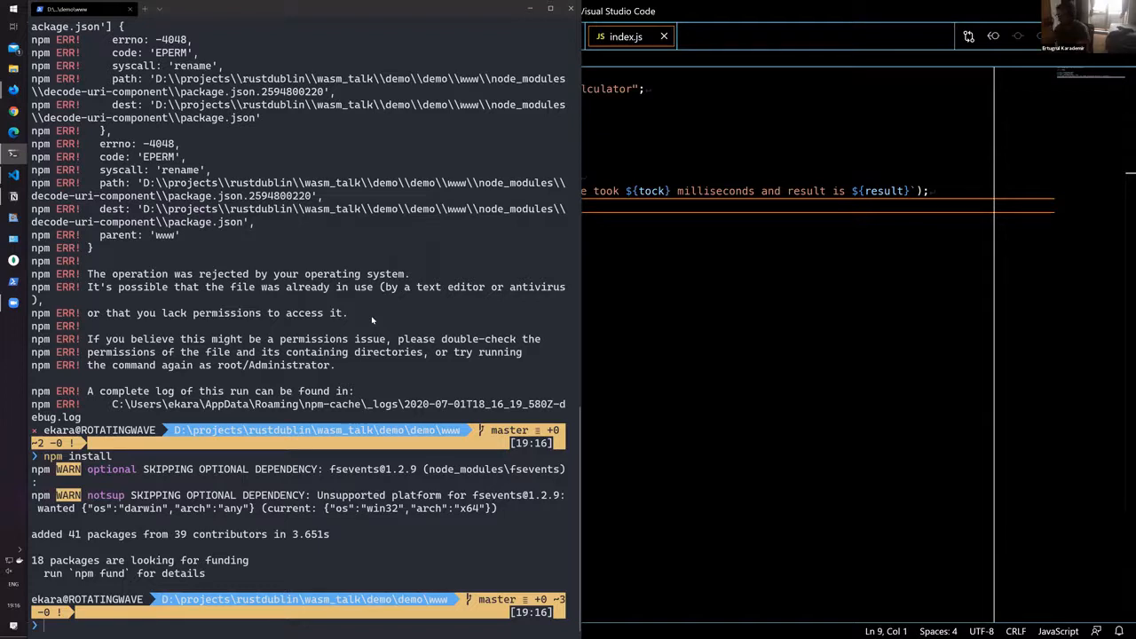
{"action": "type", "text": "npm"}
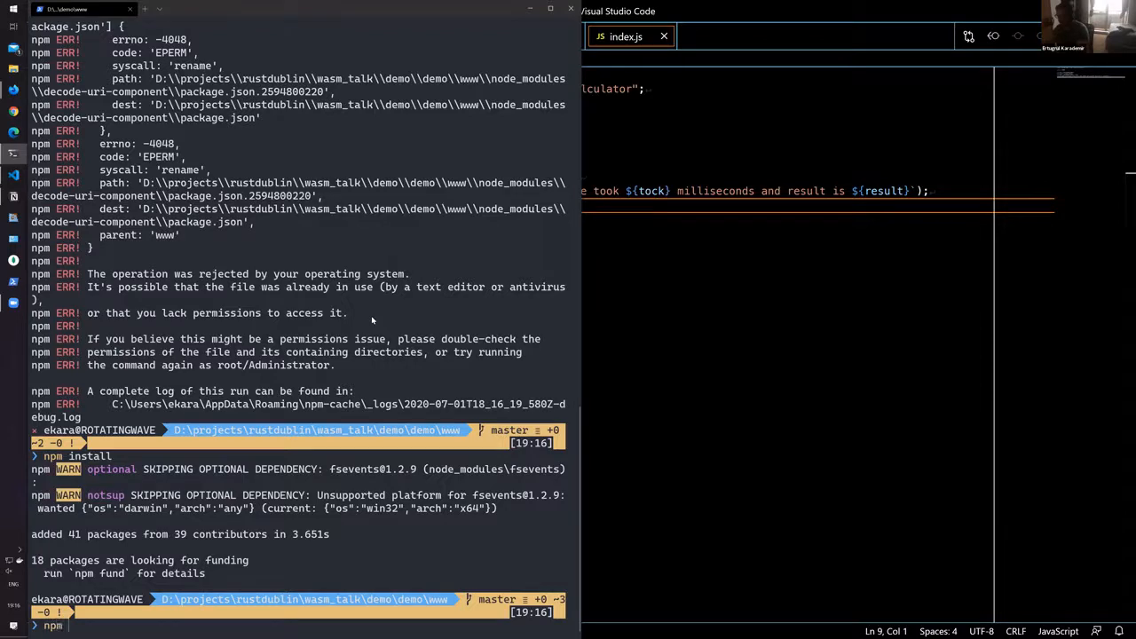
{"action": "type", "text": "npm run start"}
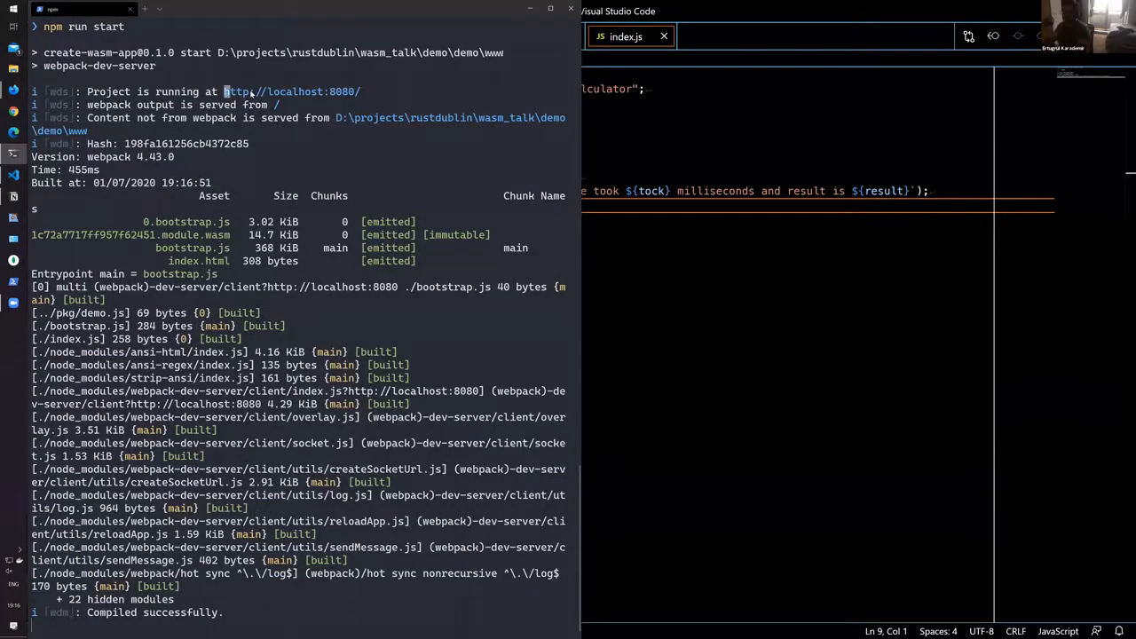
Step: Stop the dev server with Ctrl+C and select the localhost:8080 address
{"action": "key", "text": "ctrl+c"}
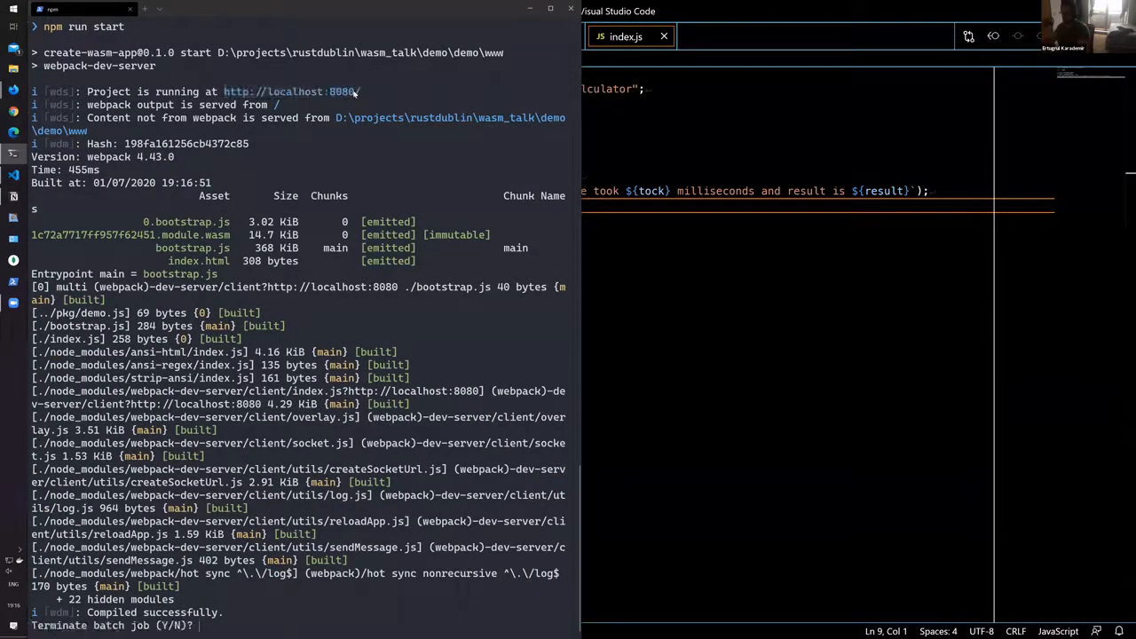
{"action": "double_click", "coordinate": [289, 91]}
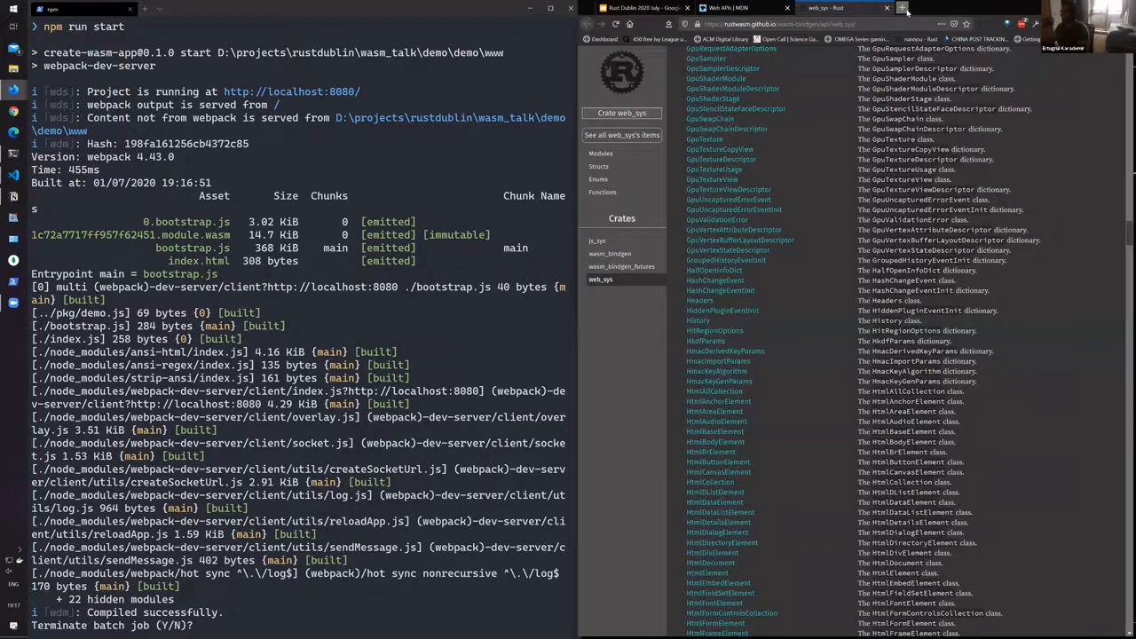
Step: Answer y in the terminal to terminate the dev server batch job
{"action": "left_click", "coordinate": [902, 7]}
{"action": "type", "text": "localhost:8080"}
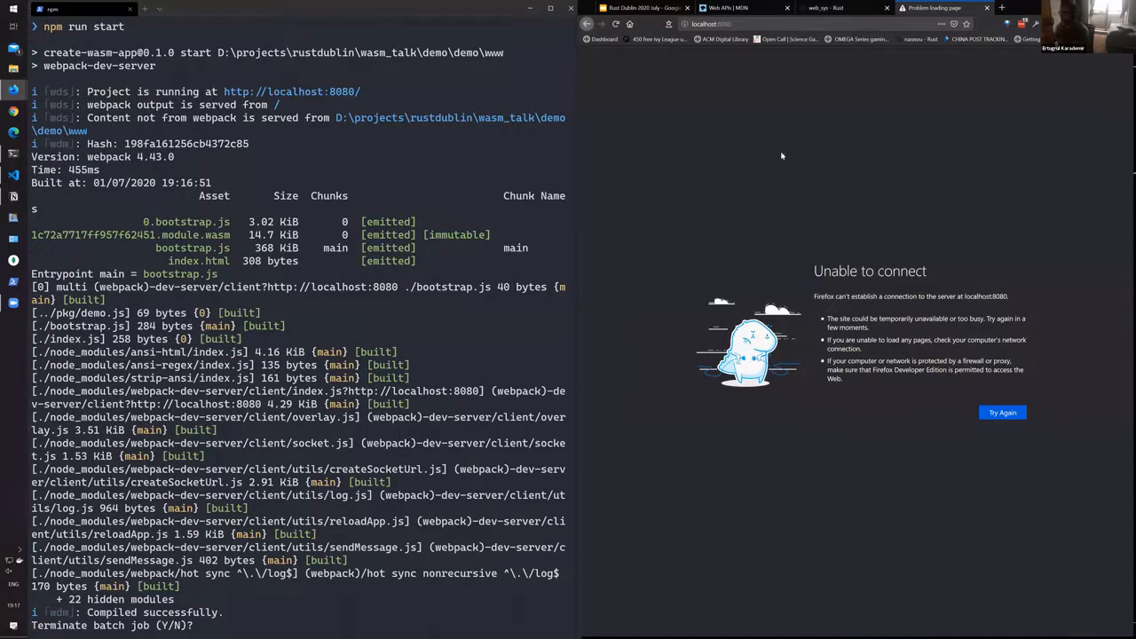
{"action": "mouse_move", "coordinate": [796, 147]}
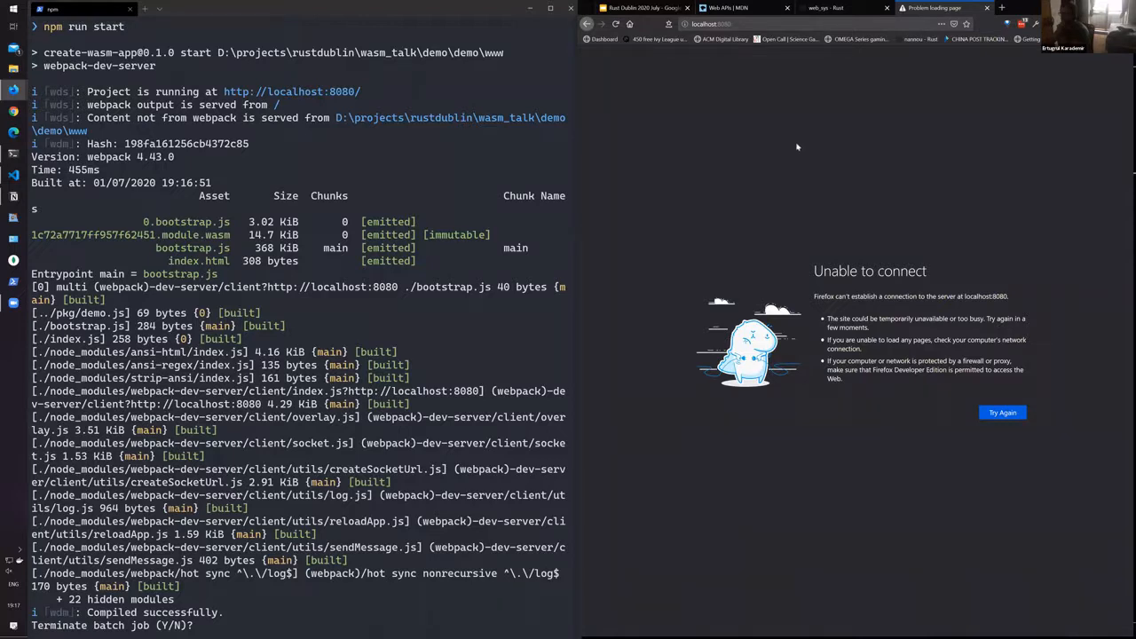
{"action": "left_click", "coordinate": [615, 24]}
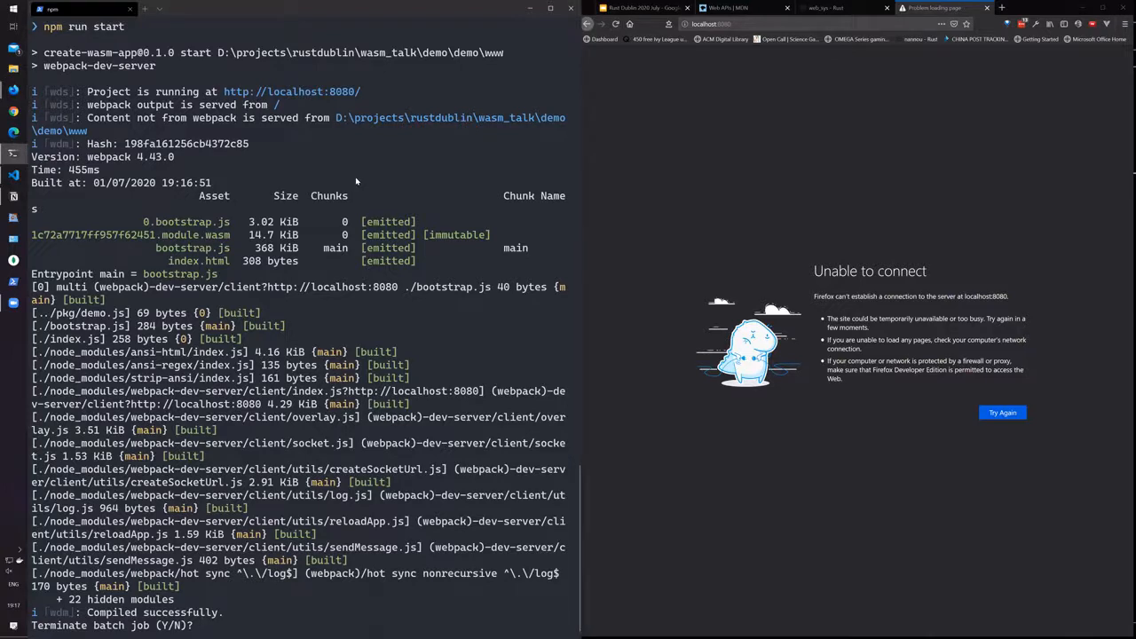
{"action": "type", "text": "y"}
{"action": "type", "text": "npm run start"}
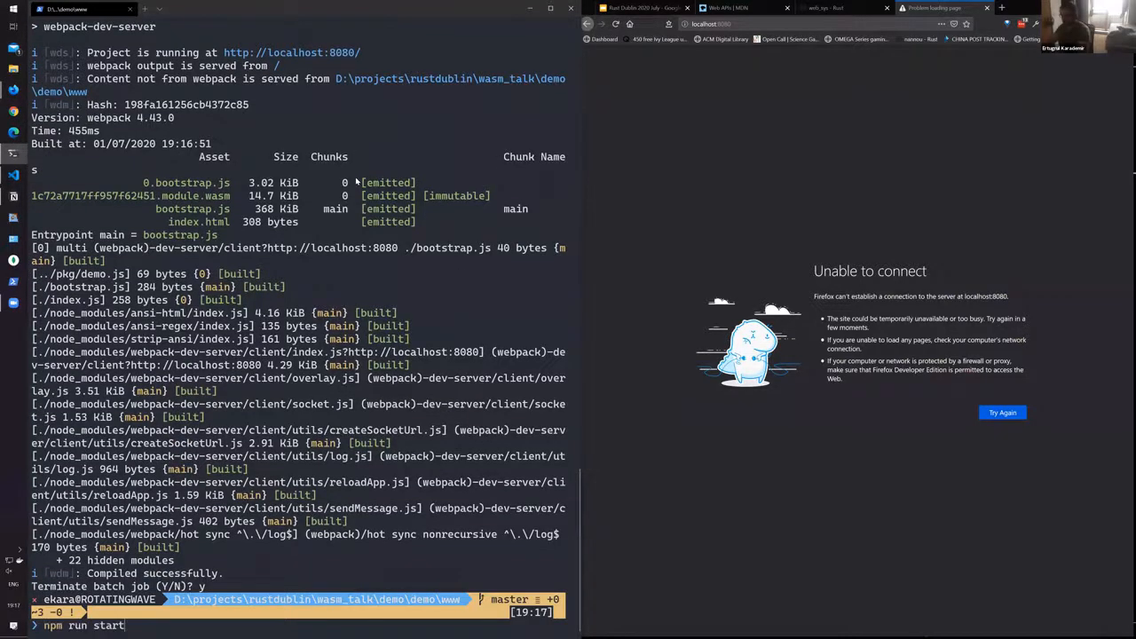
Step: Relaunch the dev server so localhost:8080 shows the 10000th prime, 104729, in 181 ms
{"action": "key", "text": "Return"}
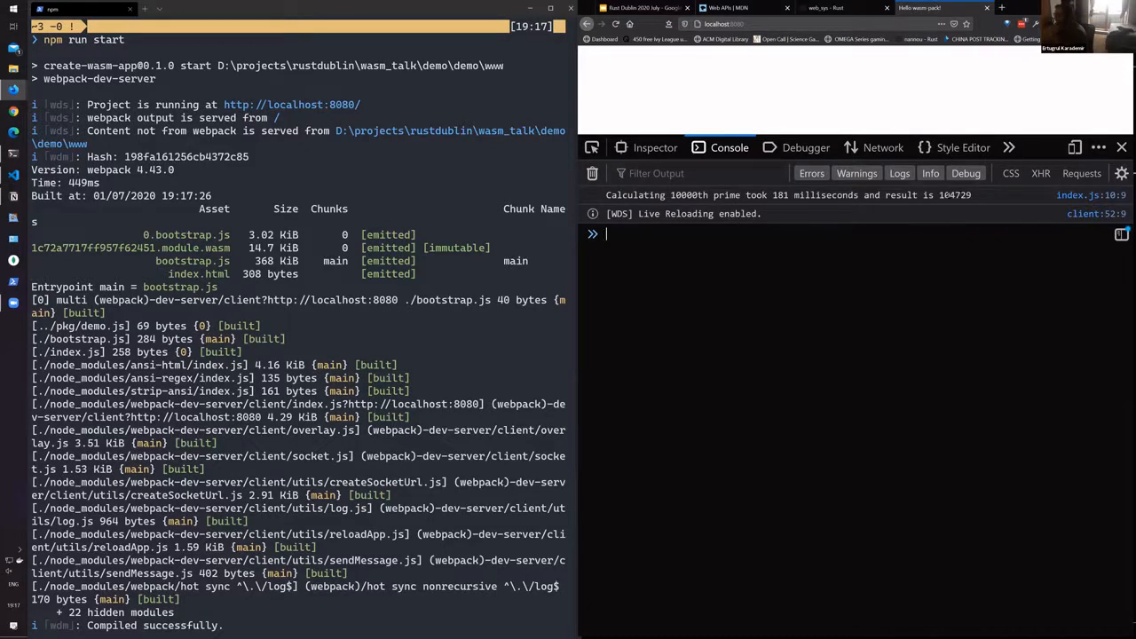
{"action": "mouse_move", "coordinate": [986, 374]}
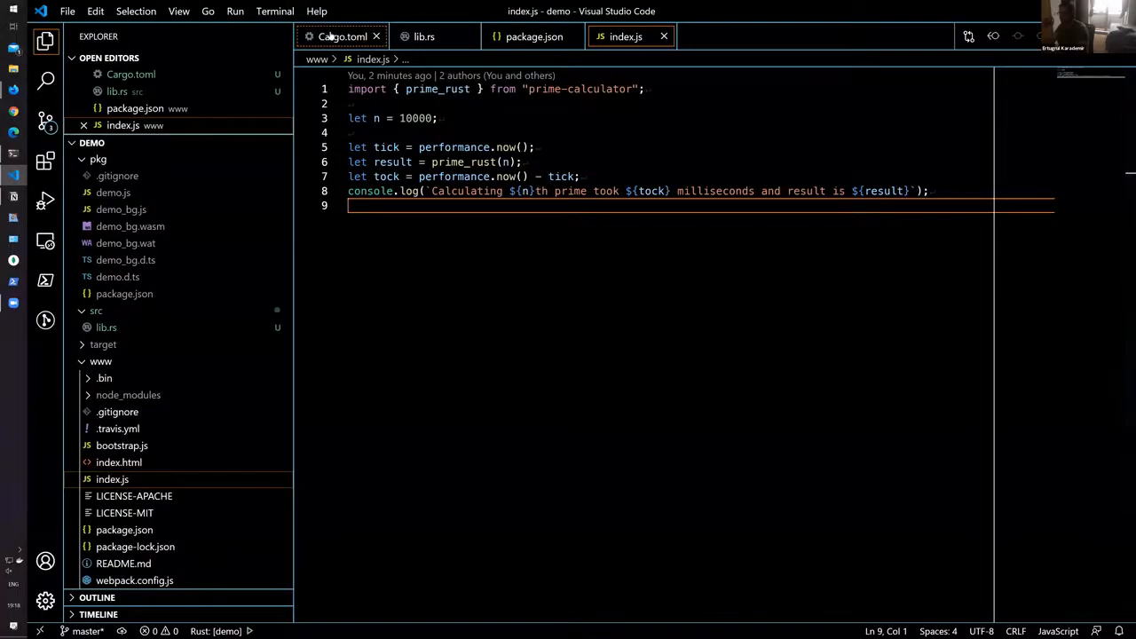
Step: Paste the Rust prime code into index.js and turn its header into function prime_js(n)
{"action": "left_click", "coordinate": [424, 37]}
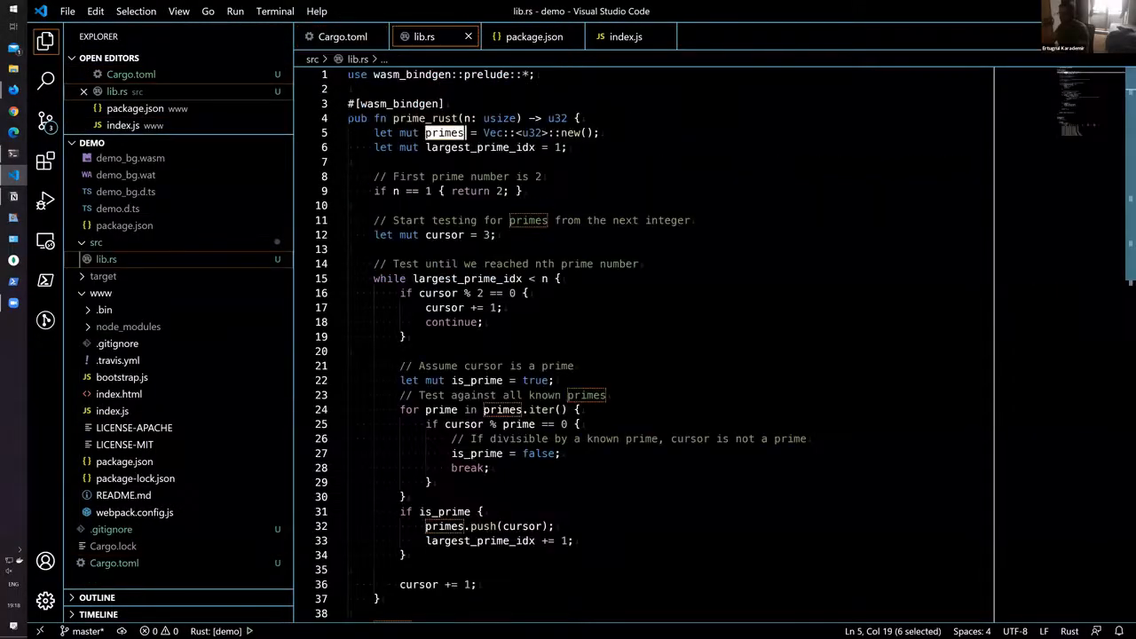
{"action": "scroll", "scroll_direction": "down", "scroll_amount": 3}
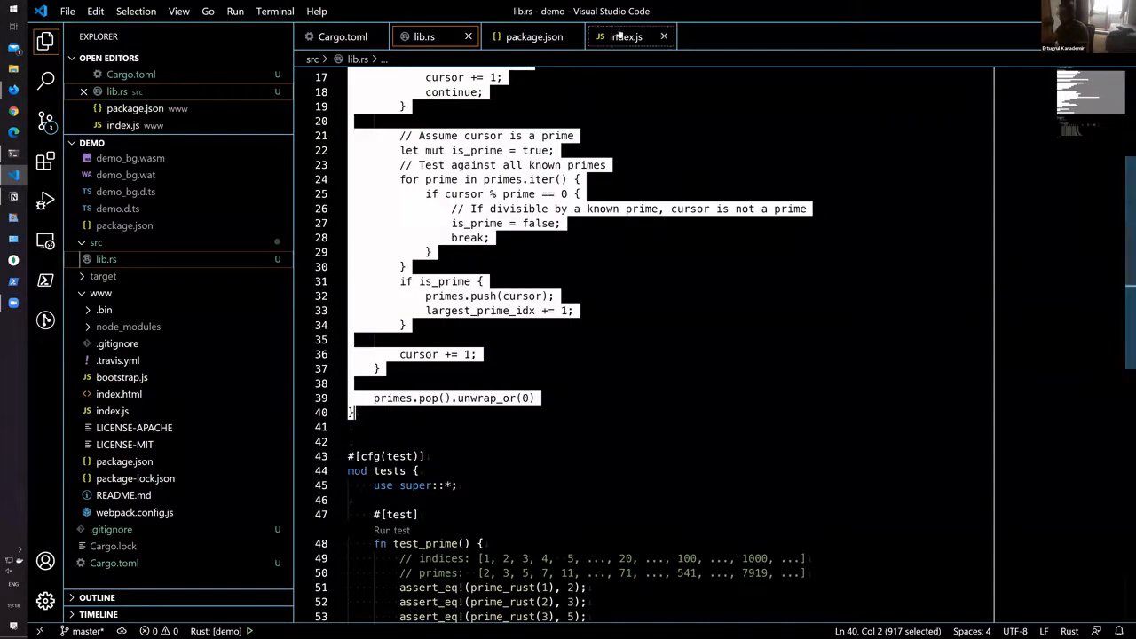
{"action": "left_click", "coordinate": [626, 37]}
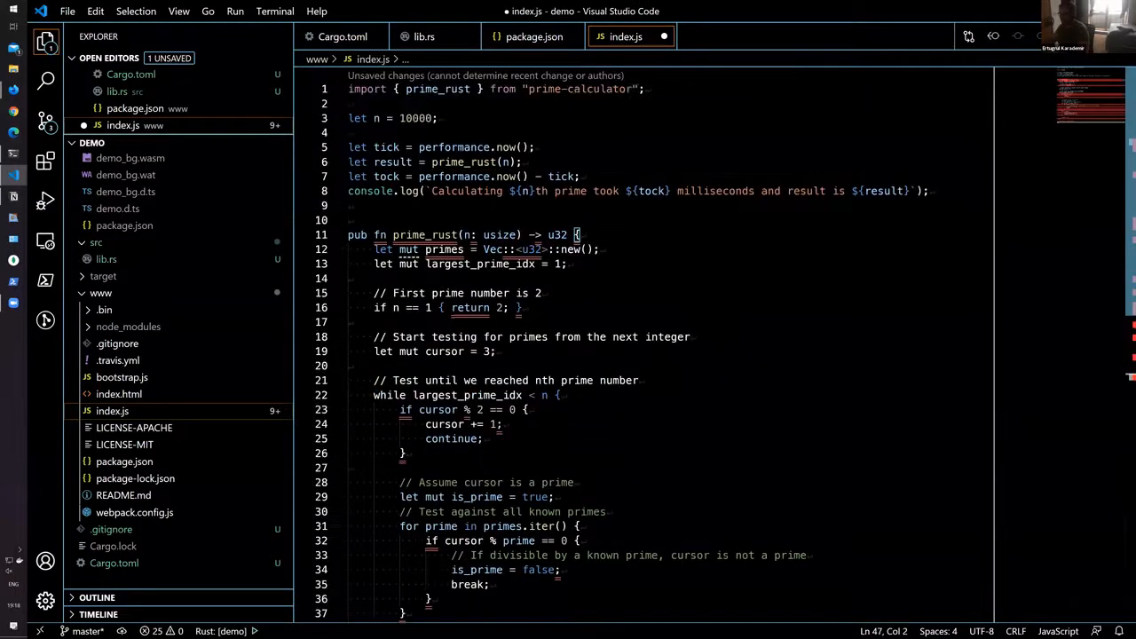
{"action": "left_click", "coordinate": [392, 234]}
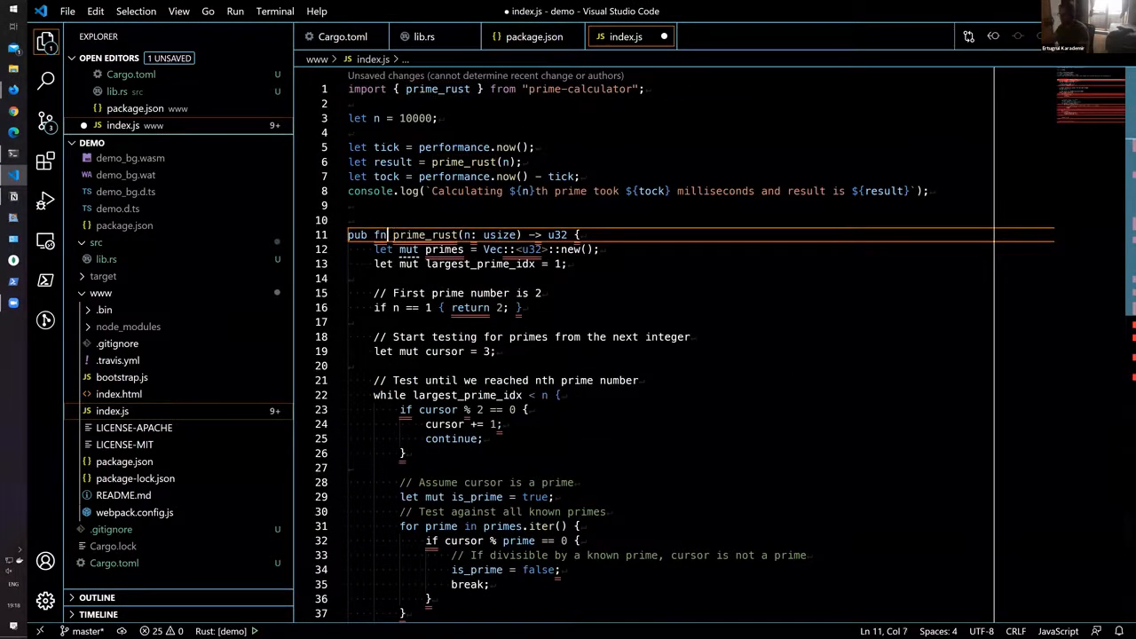
{"action": "type", "text": "functio"}
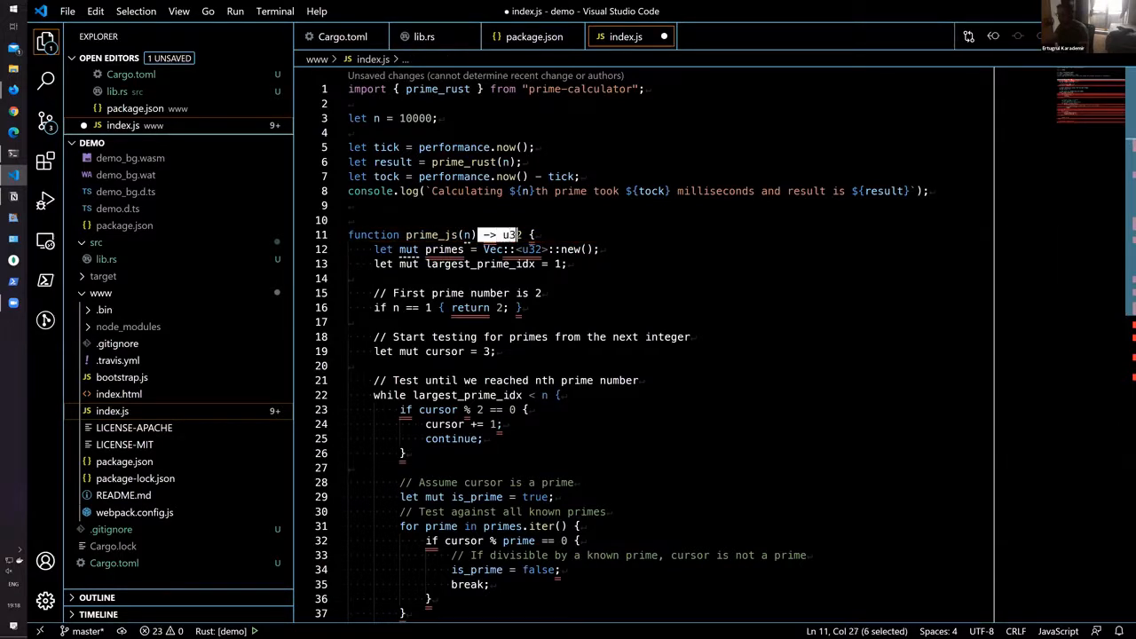
{"action": "left_click", "coordinate": [413, 248]}
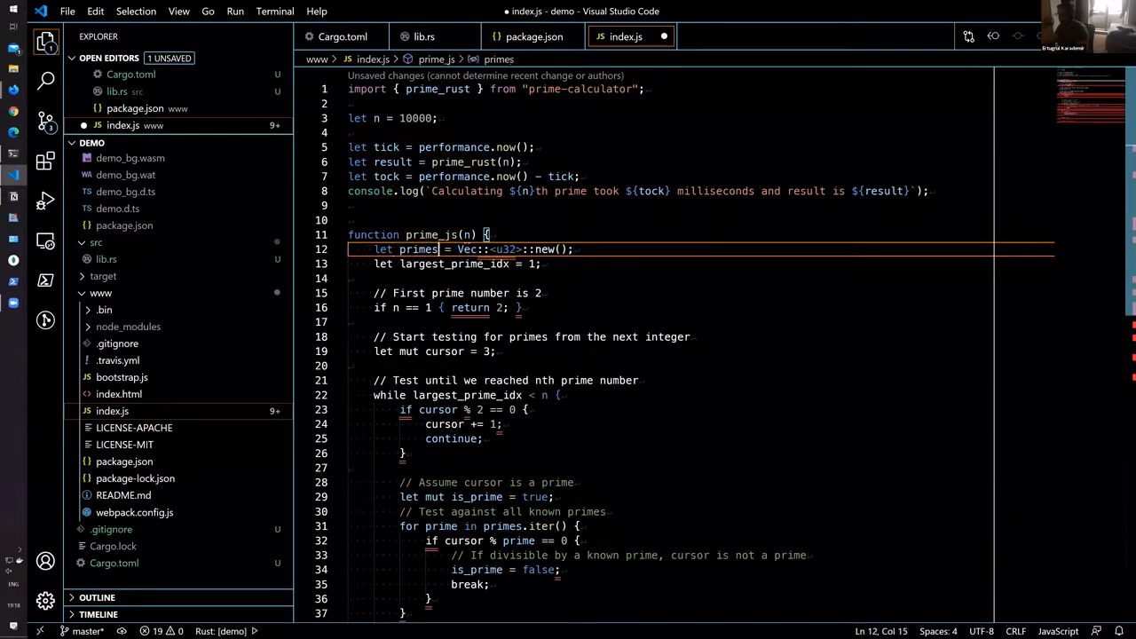
Step: Replace Vec::new() with [], drop mut, and parenthesize the conditions and for-of loop
{"action": "type", "text": "[];"}
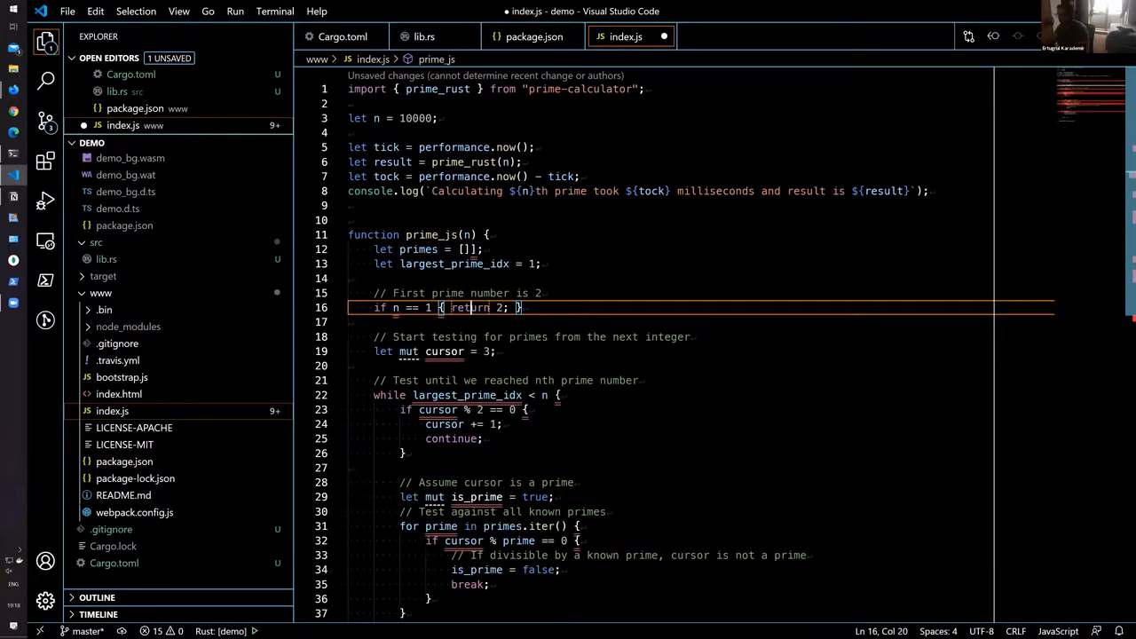
{"action": "left_click", "coordinate": [400, 307]}
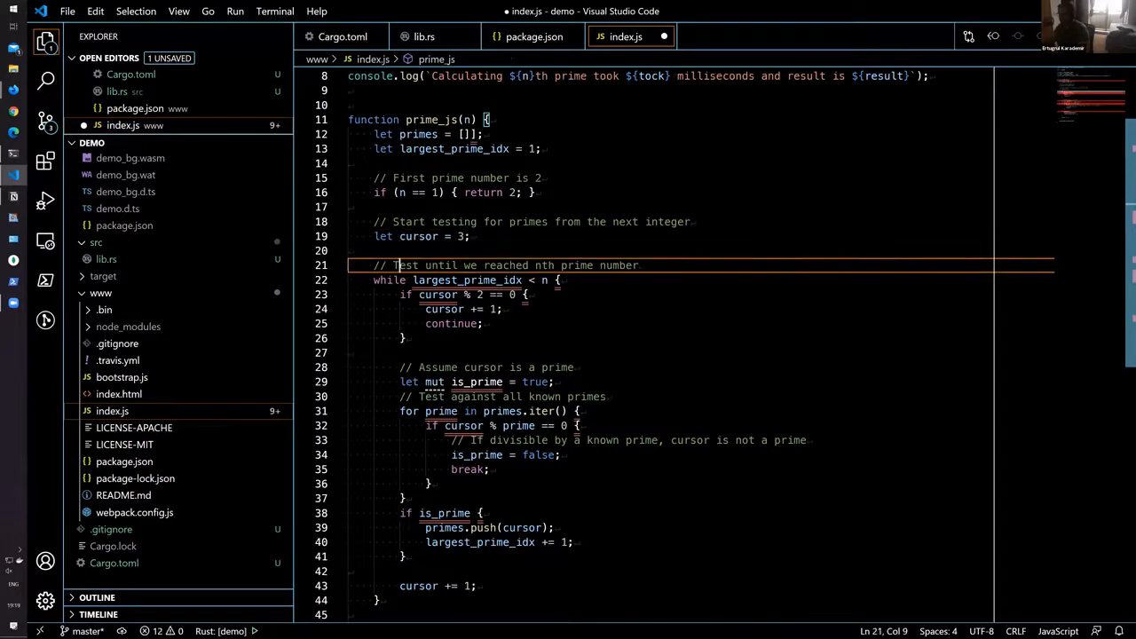
{"action": "left_click", "coordinate": [438, 294]}
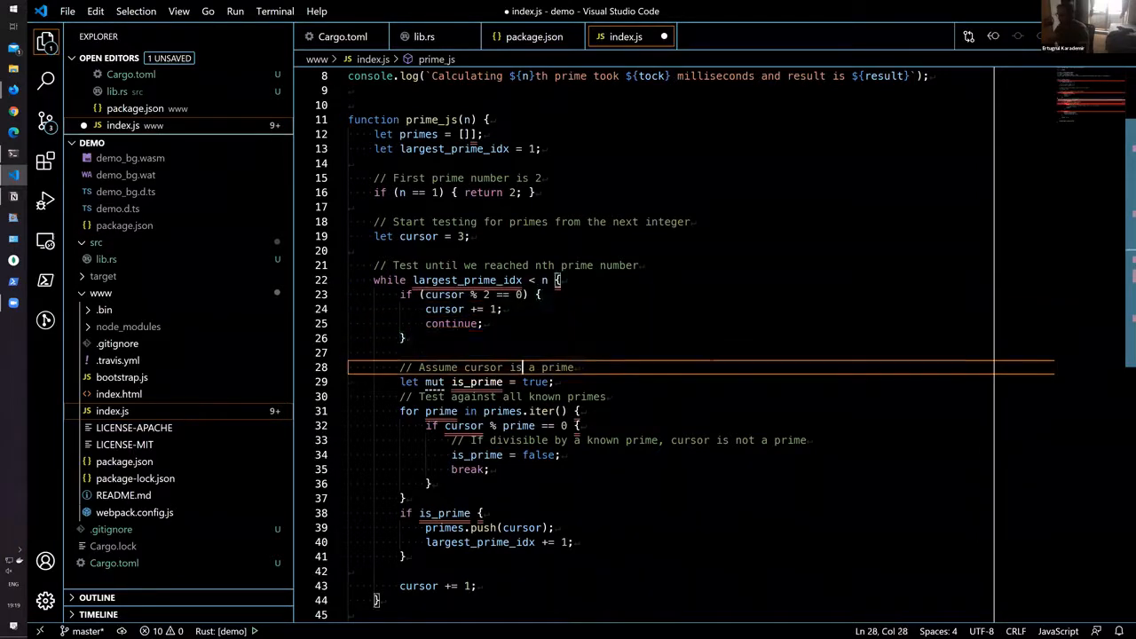
{"action": "scroll", "scroll_direction": "down", "scroll_amount": 3}
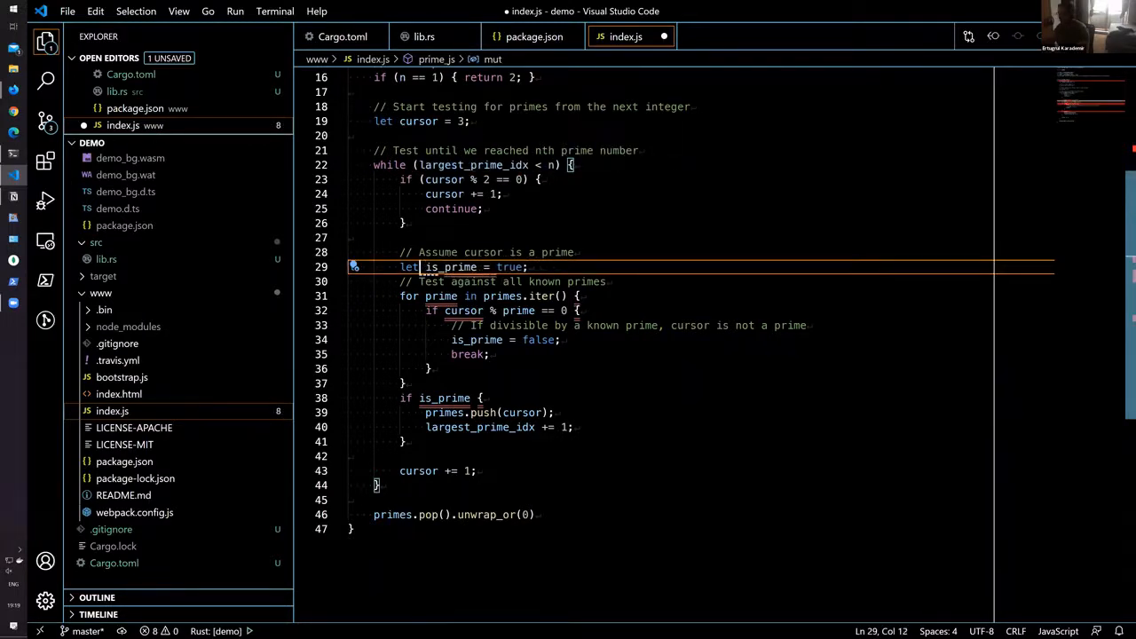
{"action": "left_click", "coordinate": [413, 296]}
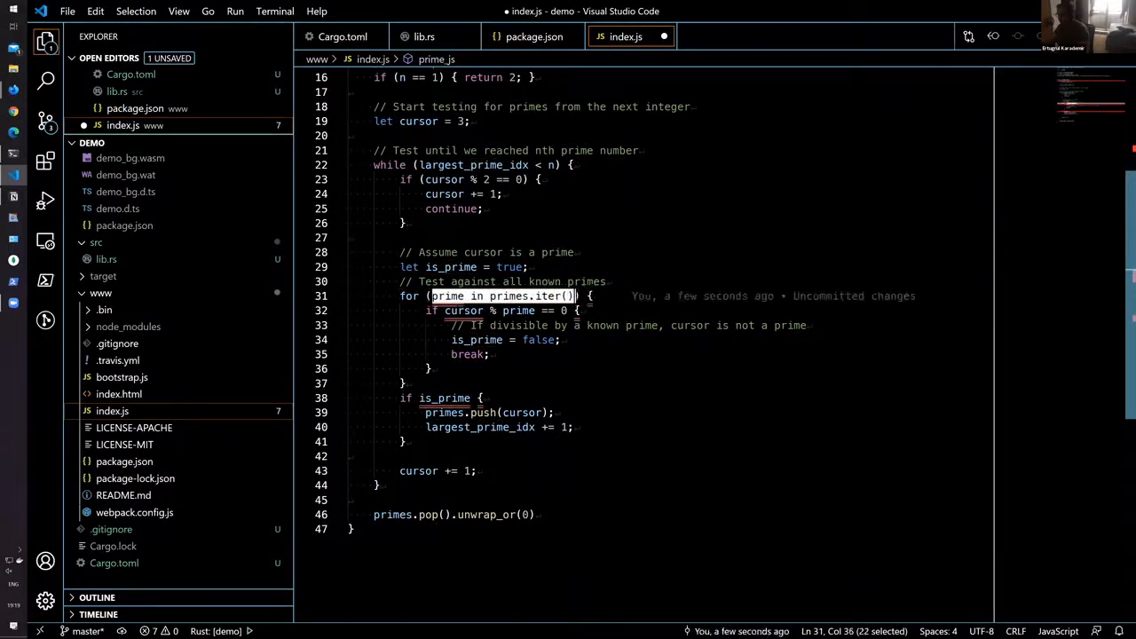
{"action": "key", "text": "BackSpace"}
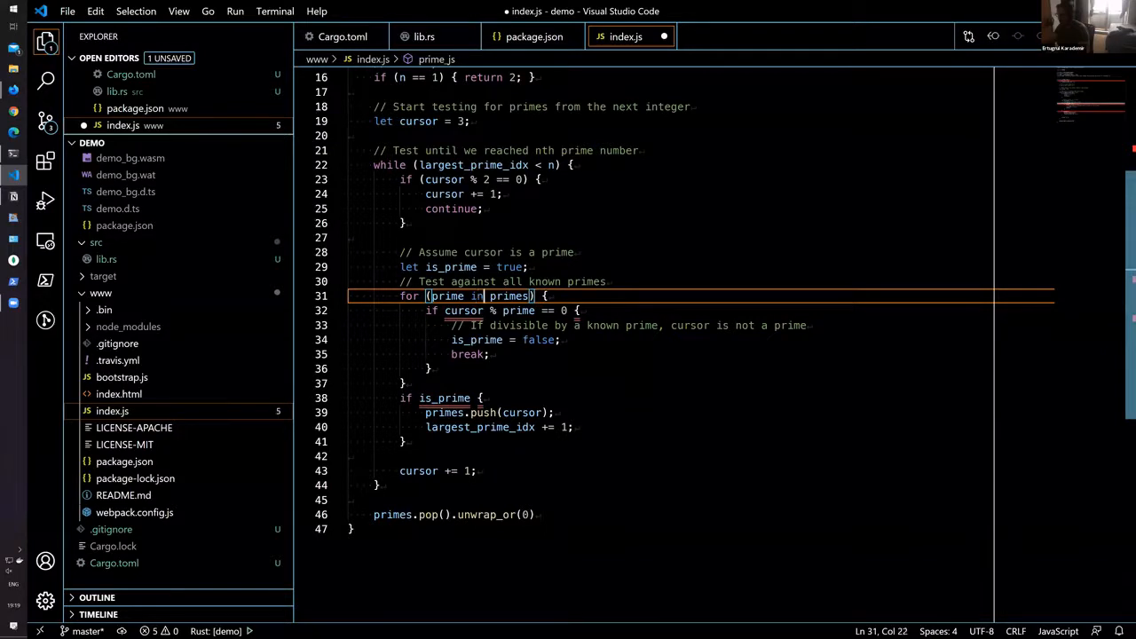
{"action": "type", "text": "of"}
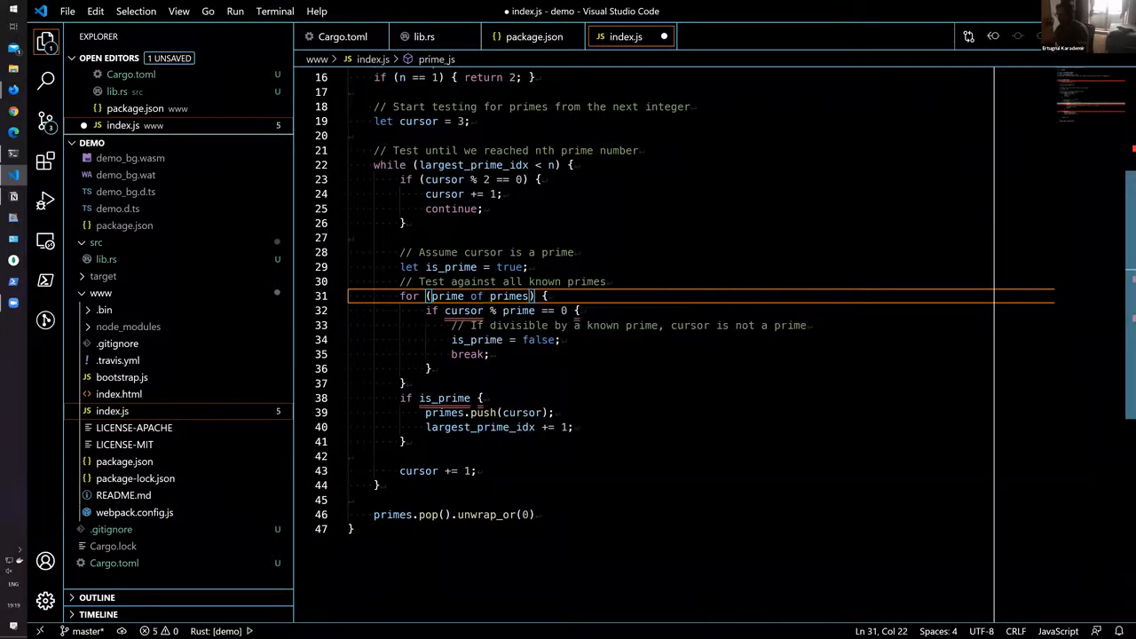
{"action": "double_click", "coordinate": [462, 310]}
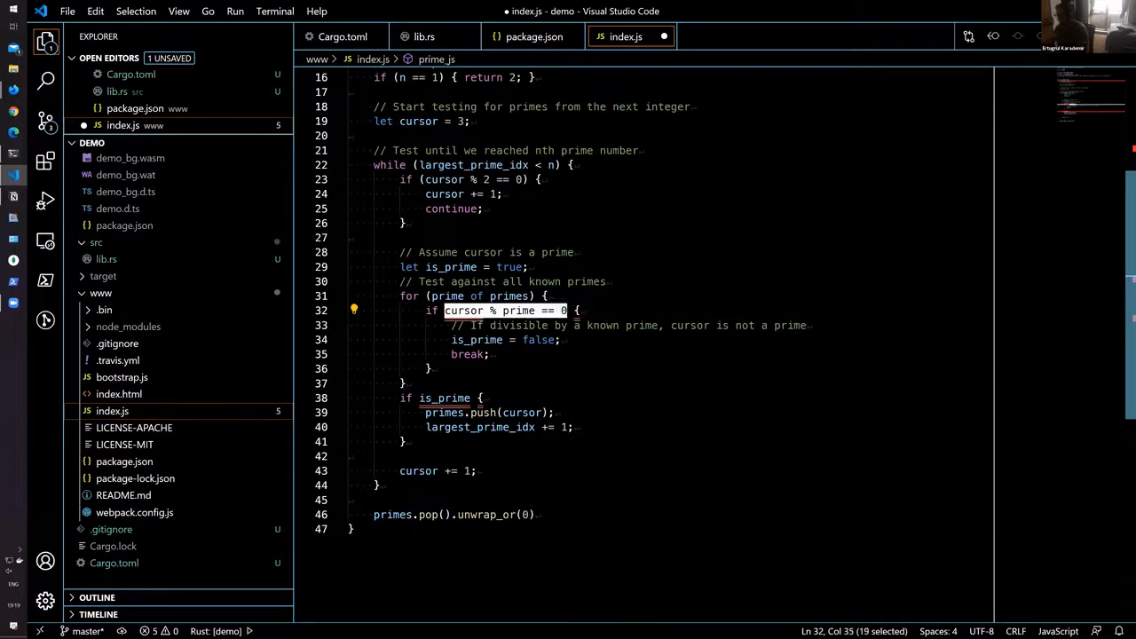
{"action": "left_click", "coordinate": [480, 398]}
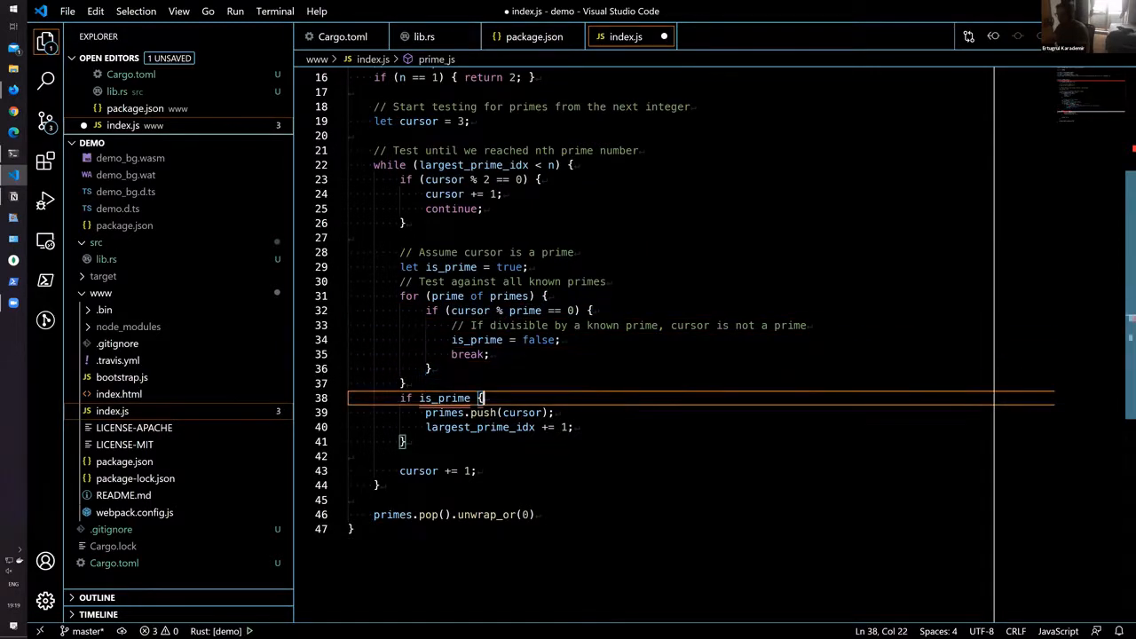
{"action": "double_click", "coordinate": [443, 397]}
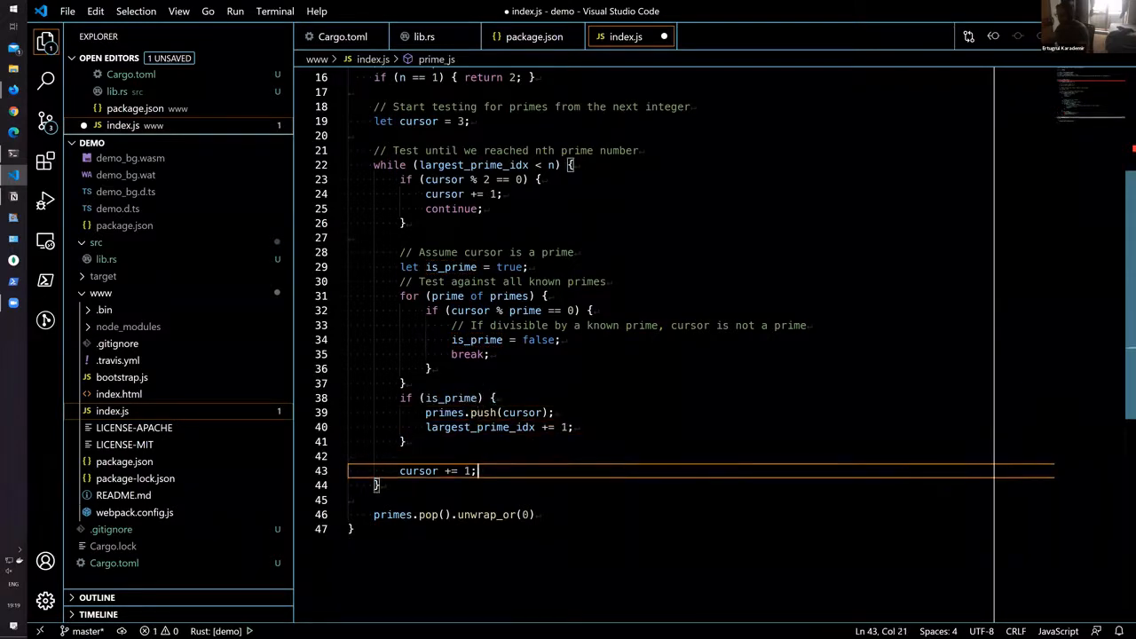
Step: Replace the trailing unwrap_or(0) with return primes.pop(); and review the function
{"action": "left_click", "coordinate": [452, 514]}
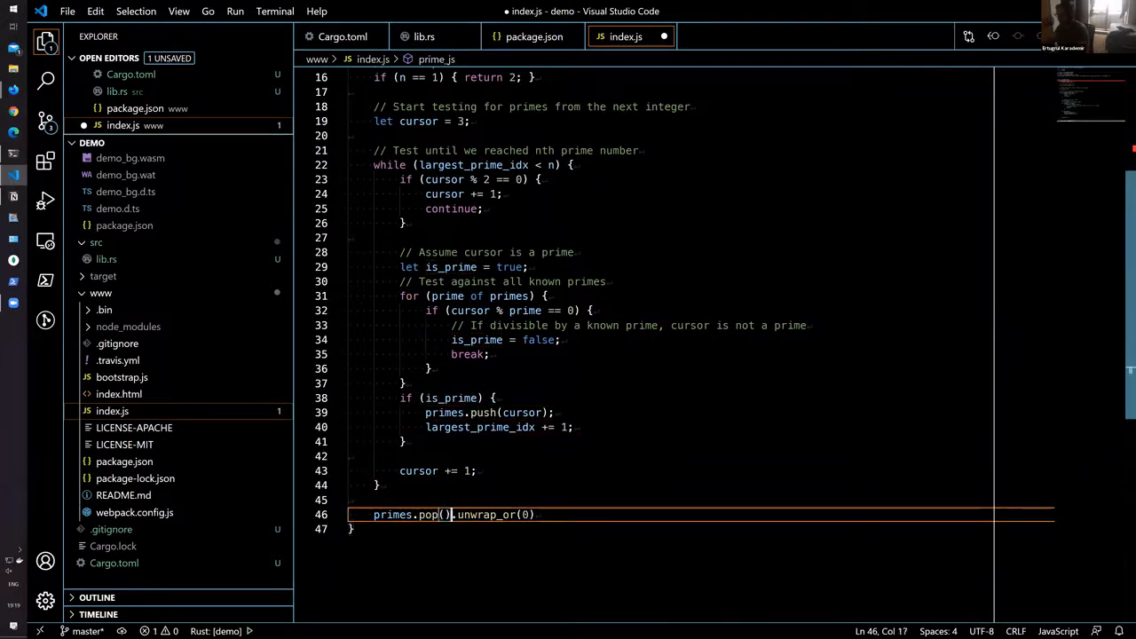
{"action": "key", "text": "BackSpace"}
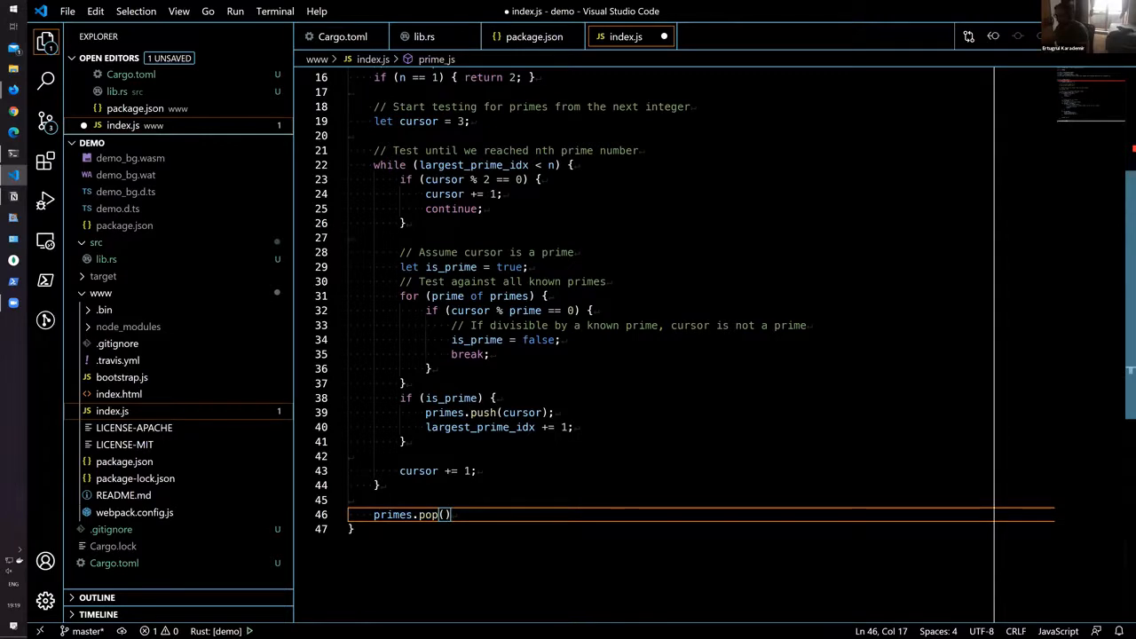
{"action": "type", "text": ";"}
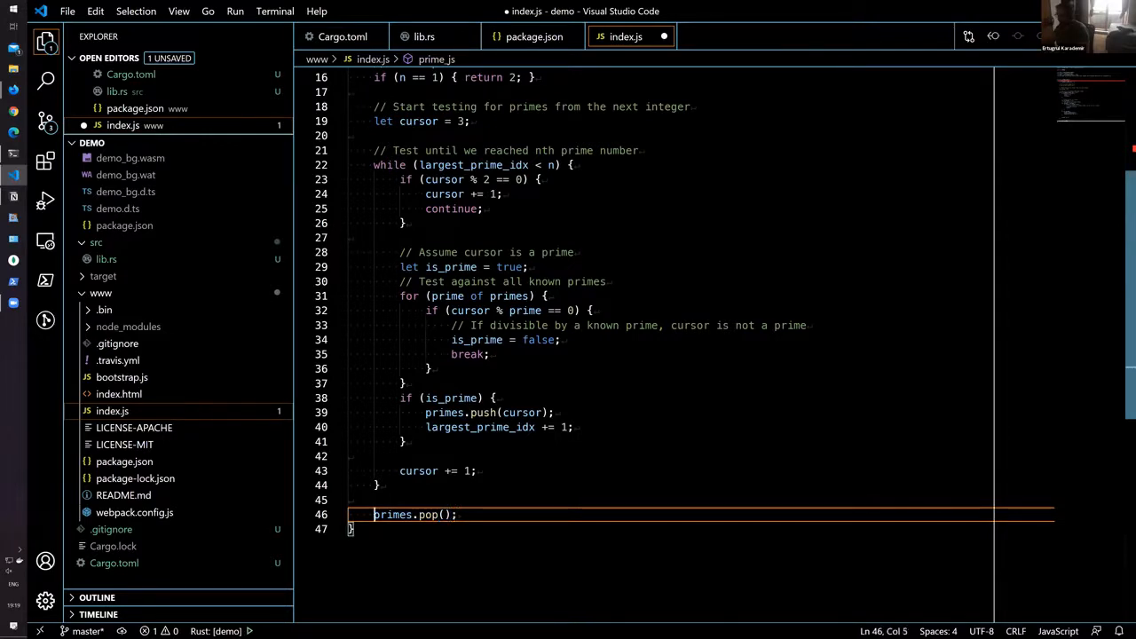
{"action": "type", "text": "return"}
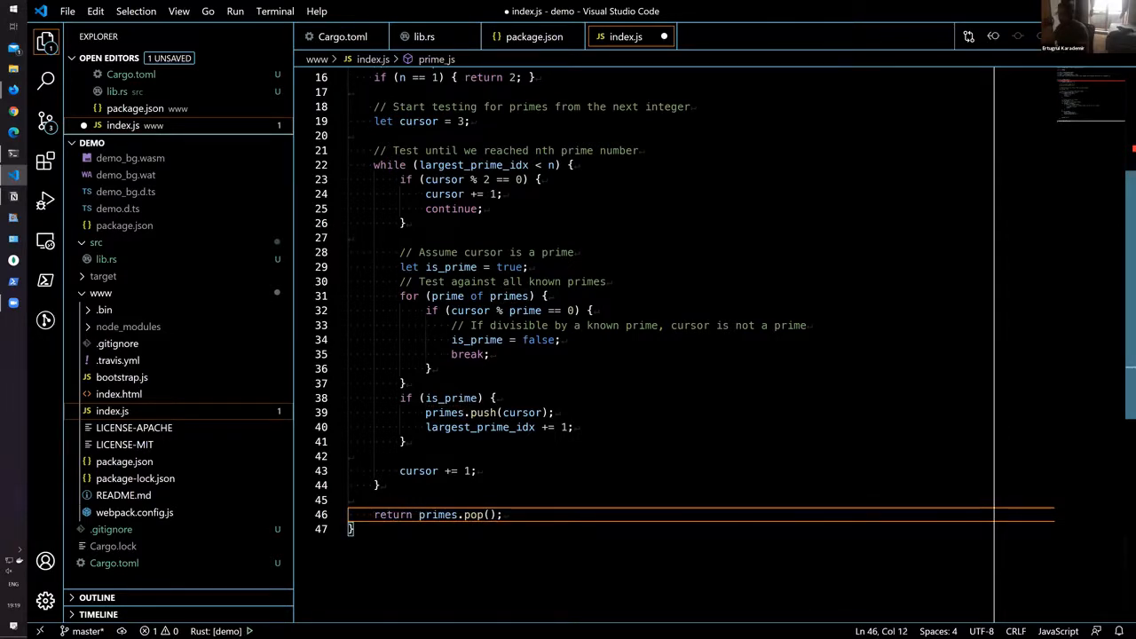
{"action": "scroll", "scroll_direction": "up", "scroll_amount": 3}
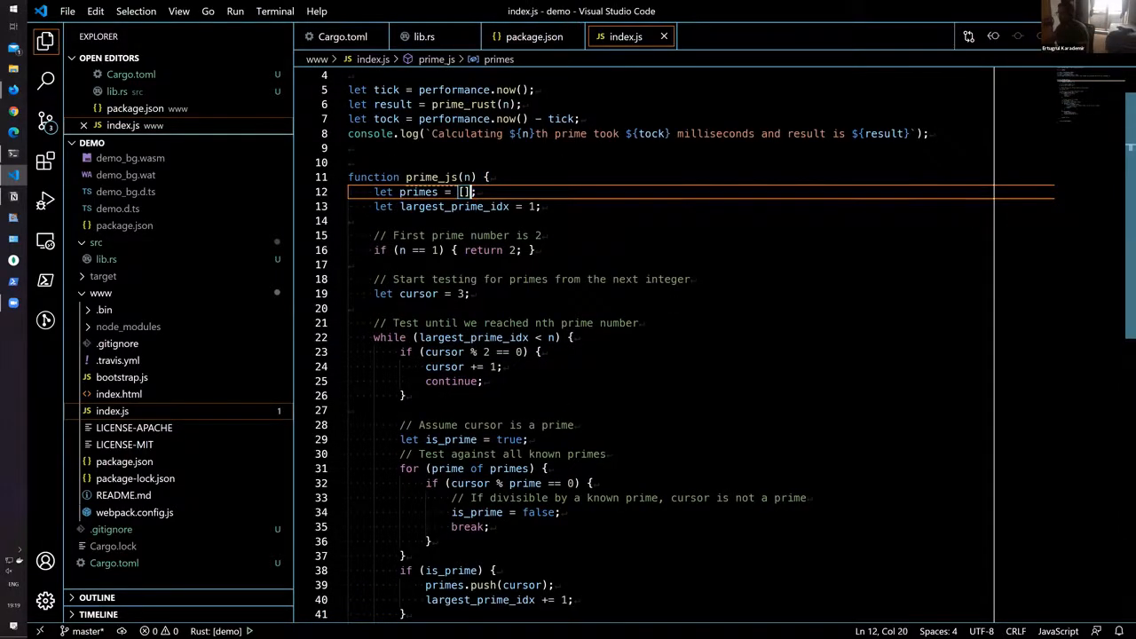
{"action": "scroll", "scroll_direction": "down", "scroll_amount": 3}
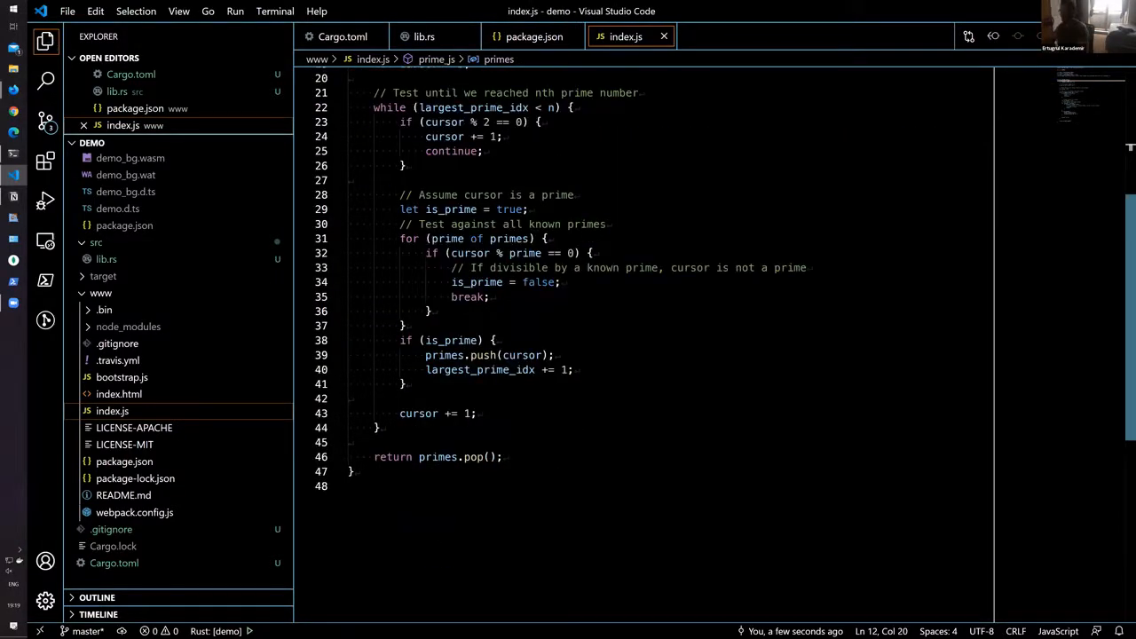
{"action": "scroll", "scroll_direction": "up", "scroll_amount": 3}
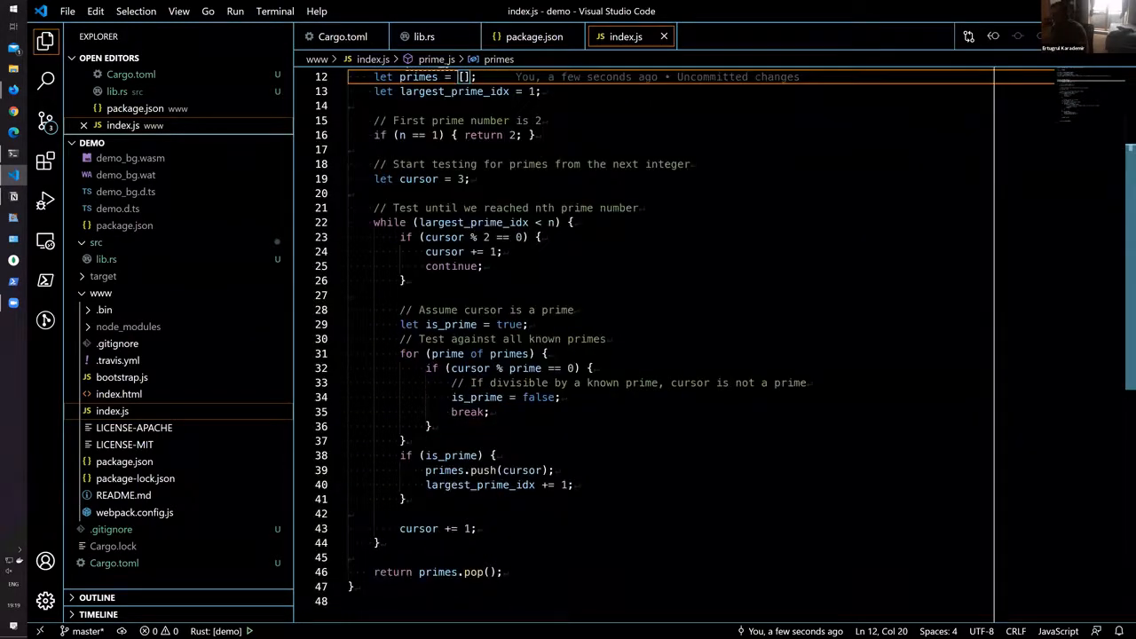
{"action": "scroll", "scroll_direction": "down", "scroll_amount": 3}
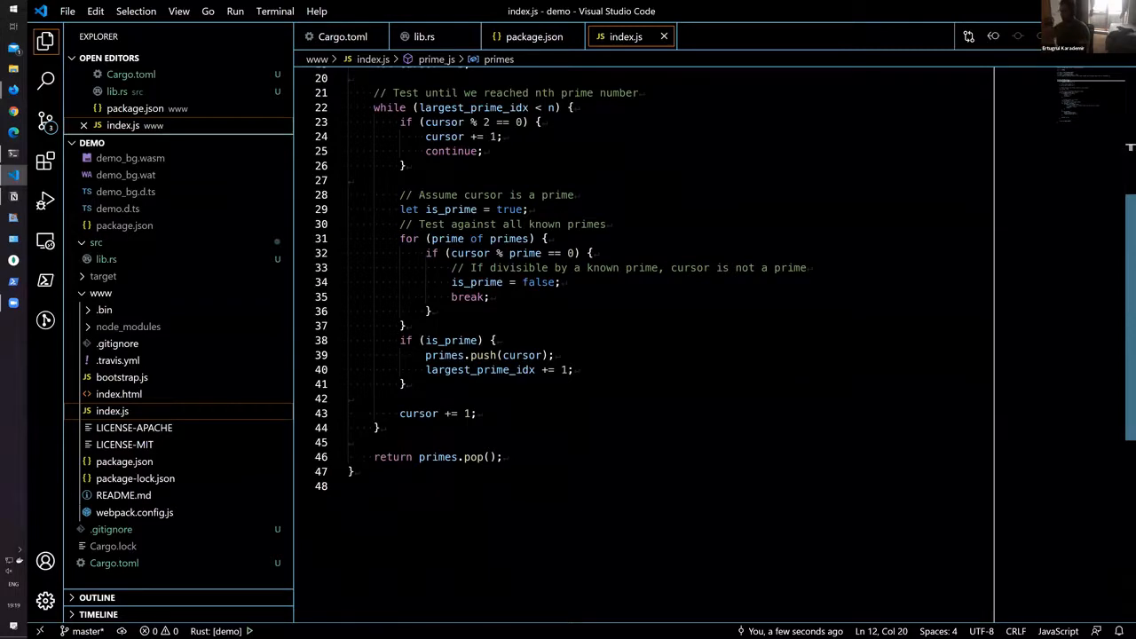
{"action": "mouse_move", "coordinate": [568, 360]}
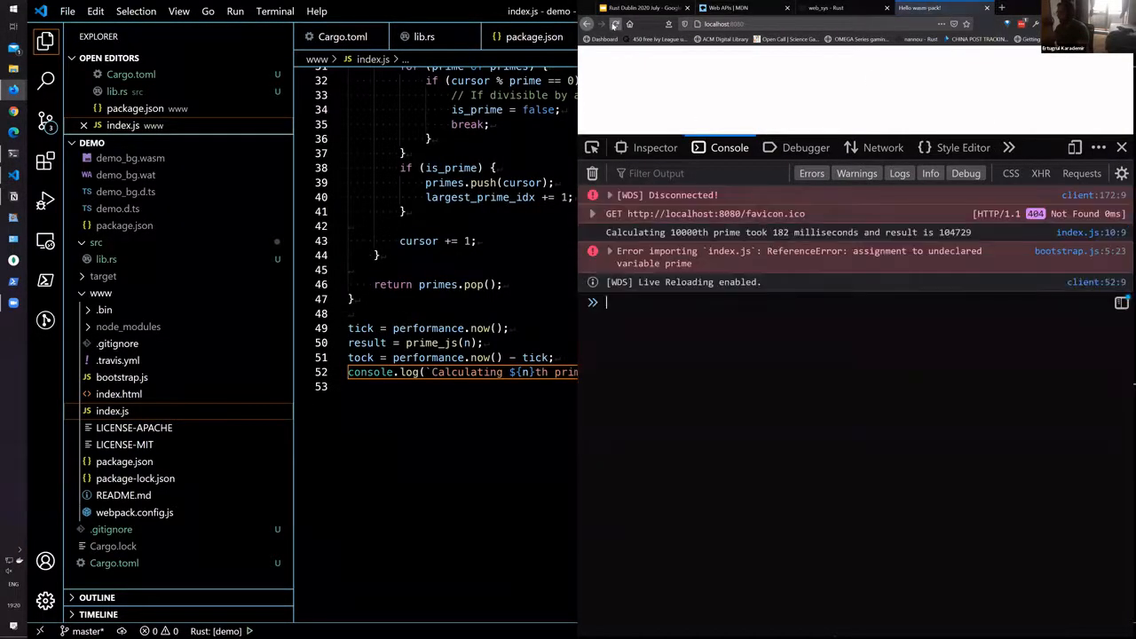
Step: Reload the page so the console compares Rust's 184 ms with JavaScript's 527 ms
{"action": "left_click", "coordinate": [610, 250]}
{"action": "type", "text": "let "}
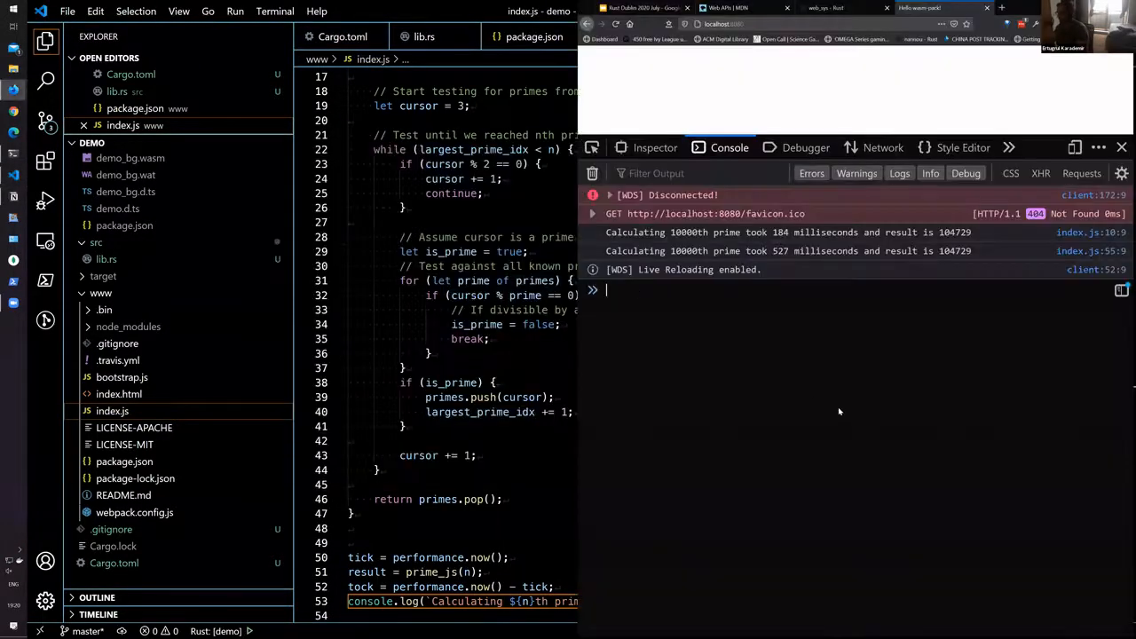
{"action": "mouse_move", "coordinate": [805, 471]}
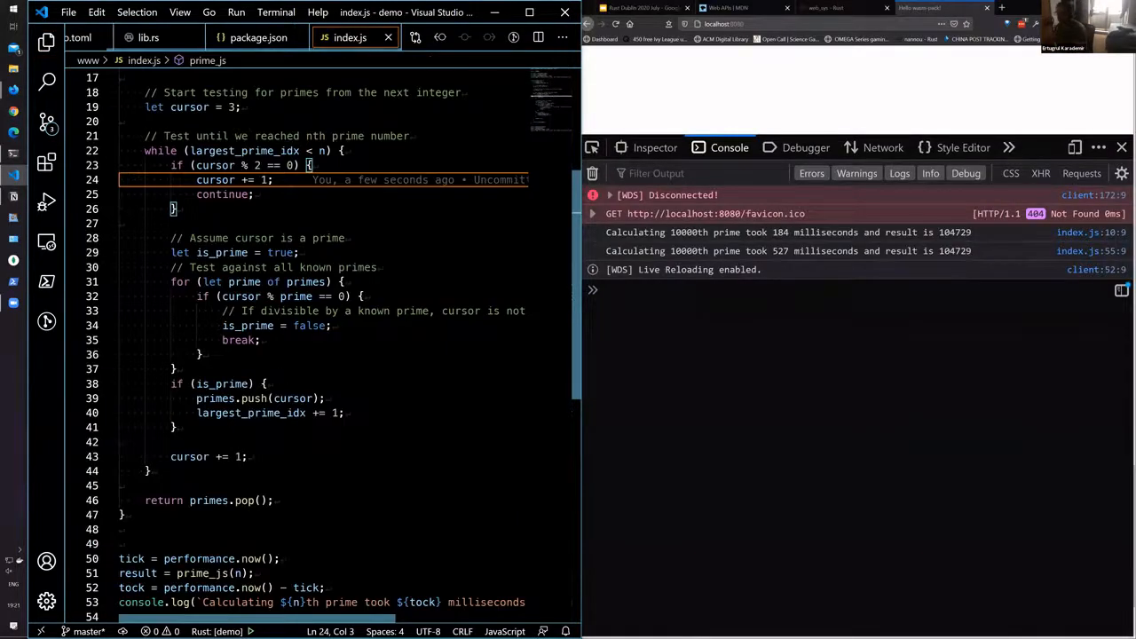
Step: Set let n = 20000 in index.js, giving Rust 727 ms versus JavaScript 2110 ms
{"action": "scroll", "scroll_direction": "up", "scroll_amount": 3}
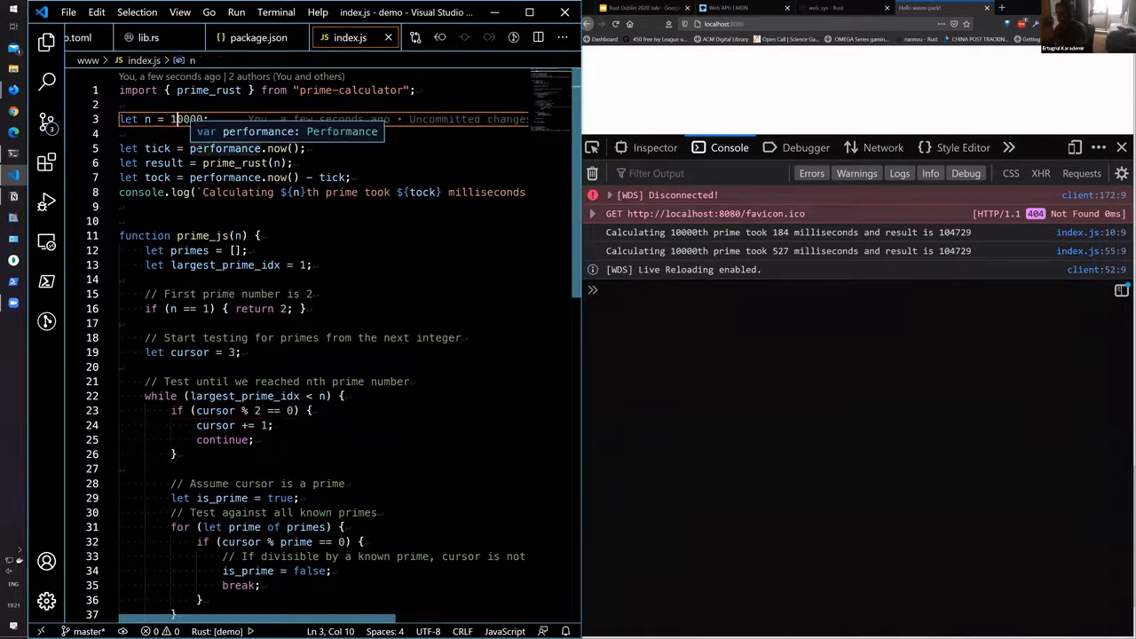
{"action": "type", "text": "20000"}
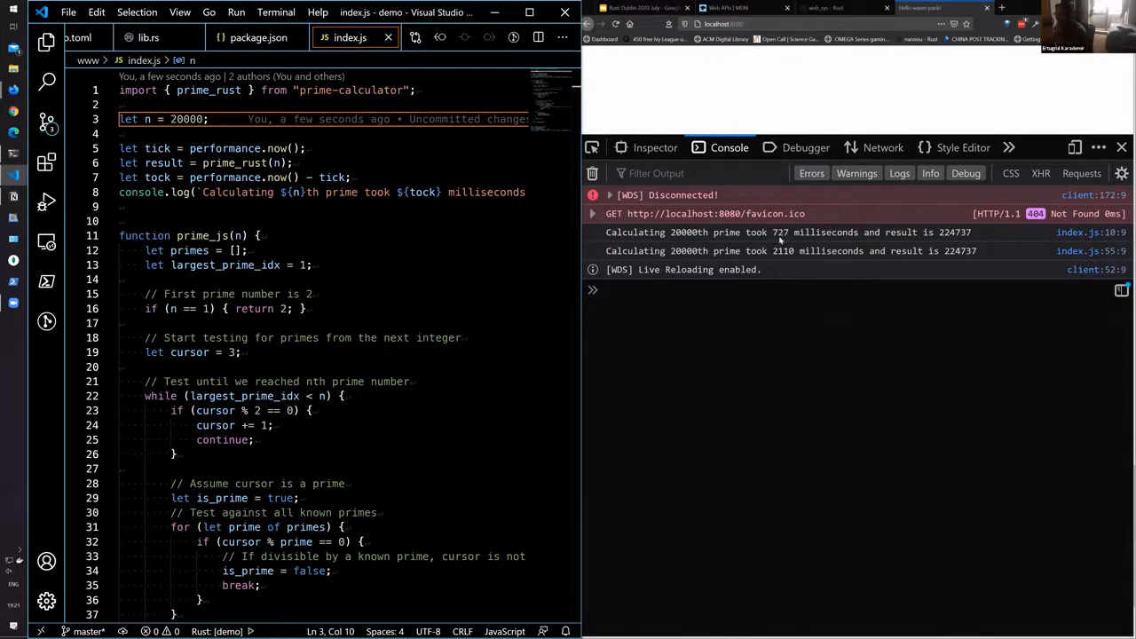
{"action": "mouse_move", "coordinate": [793, 320]}
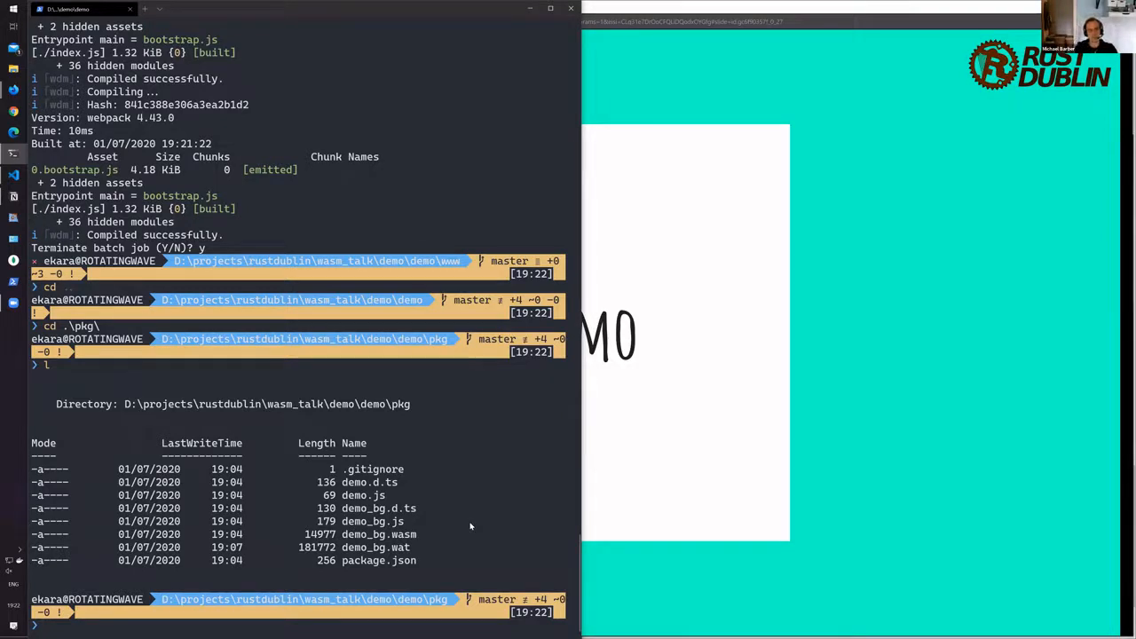
{"action": "mouse_move", "coordinate": [465, 515]}
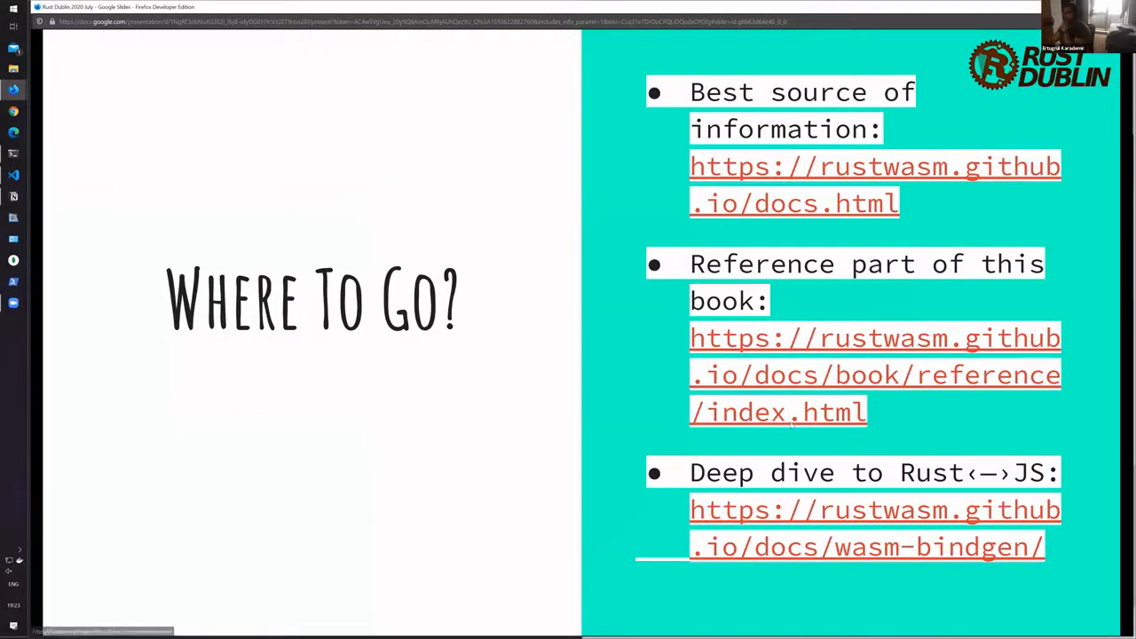
{"action": "mouse_move", "coordinate": [781, 167]}
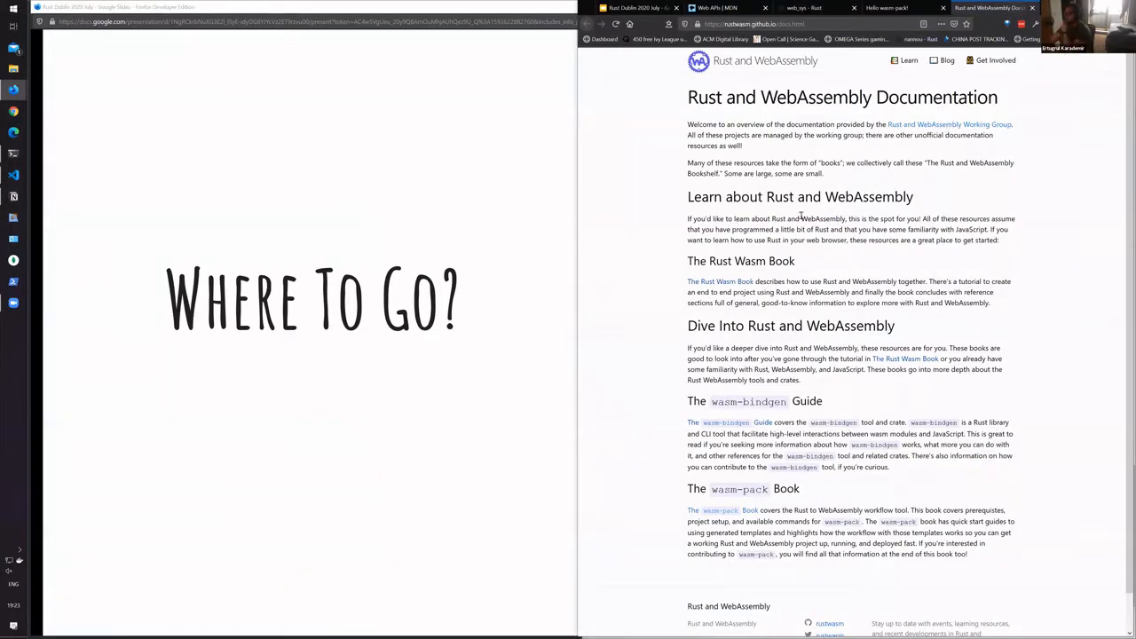
{"action": "mouse_move", "coordinate": [646, 231]}
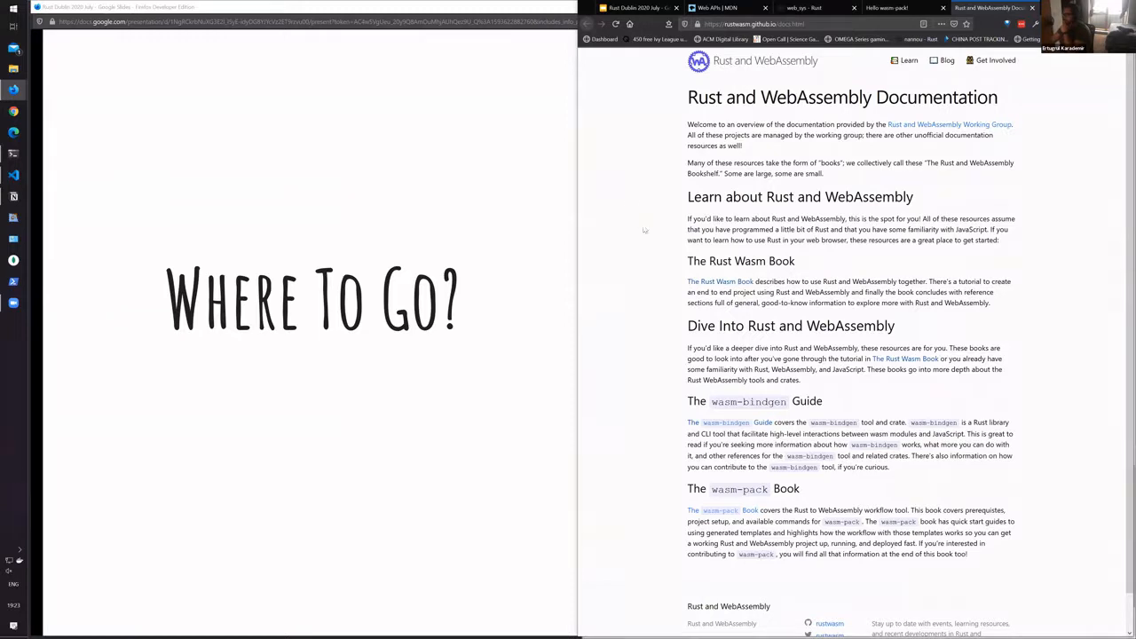
{"action": "mouse_move", "coordinate": [720, 282]}
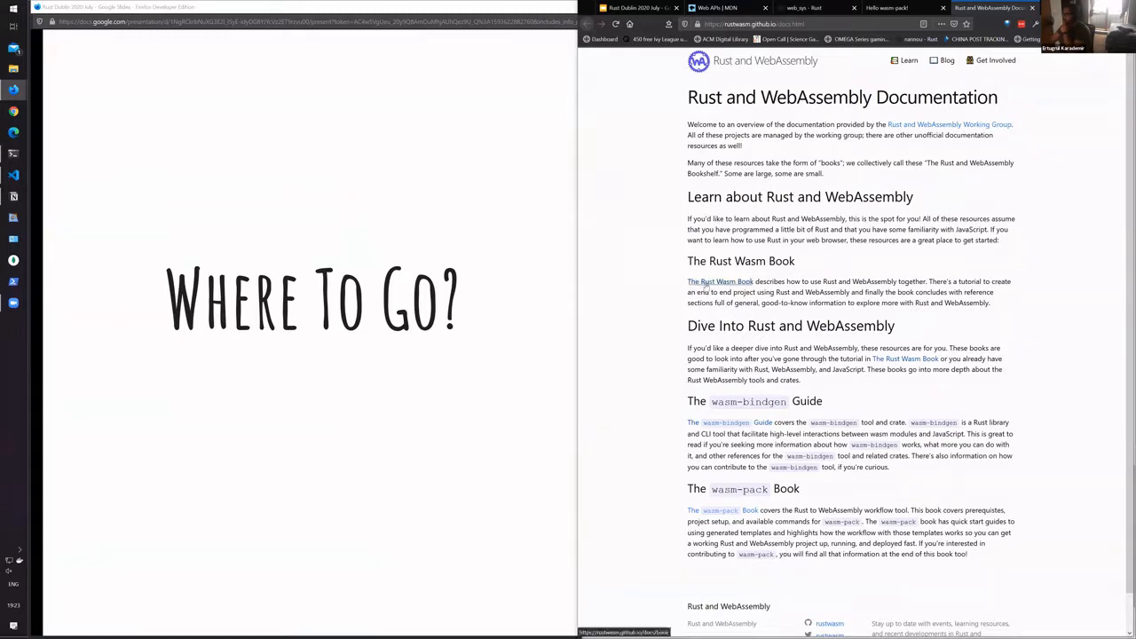
Step: Open The Rust Wasm Book from the rustwasm documentation page
{"action": "left_click", "coordinate": [720, 281]}
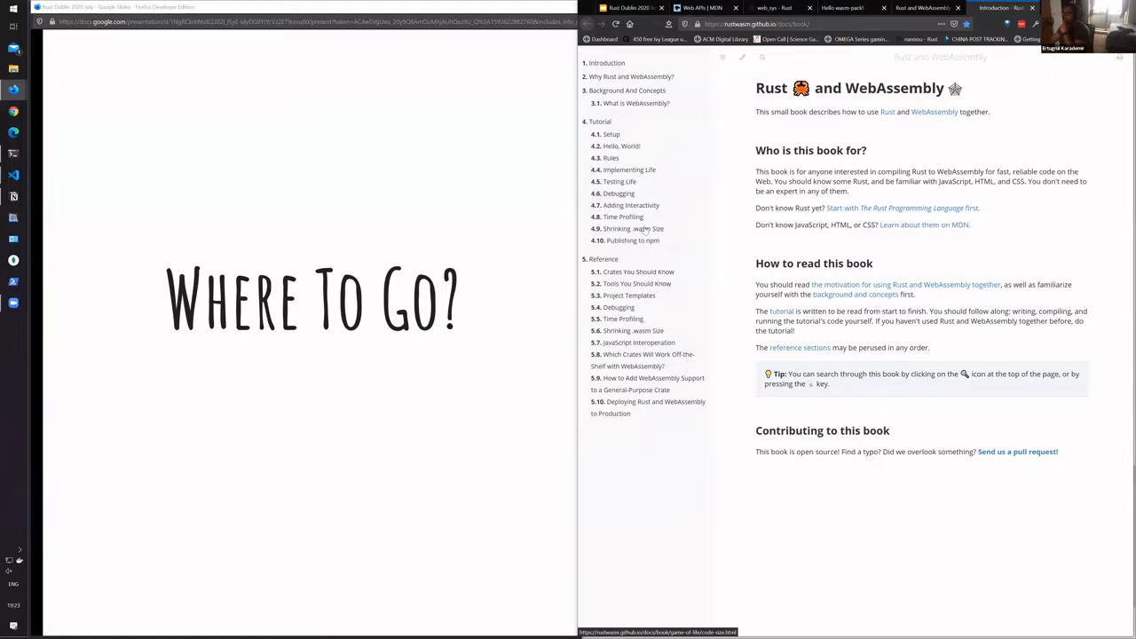
Step: Skim the 4.2 Hello, World! and 4.4 Implementing Life chapters, then open 5. Reference
{"action": "left_click", "coordinate": [621, 146]}
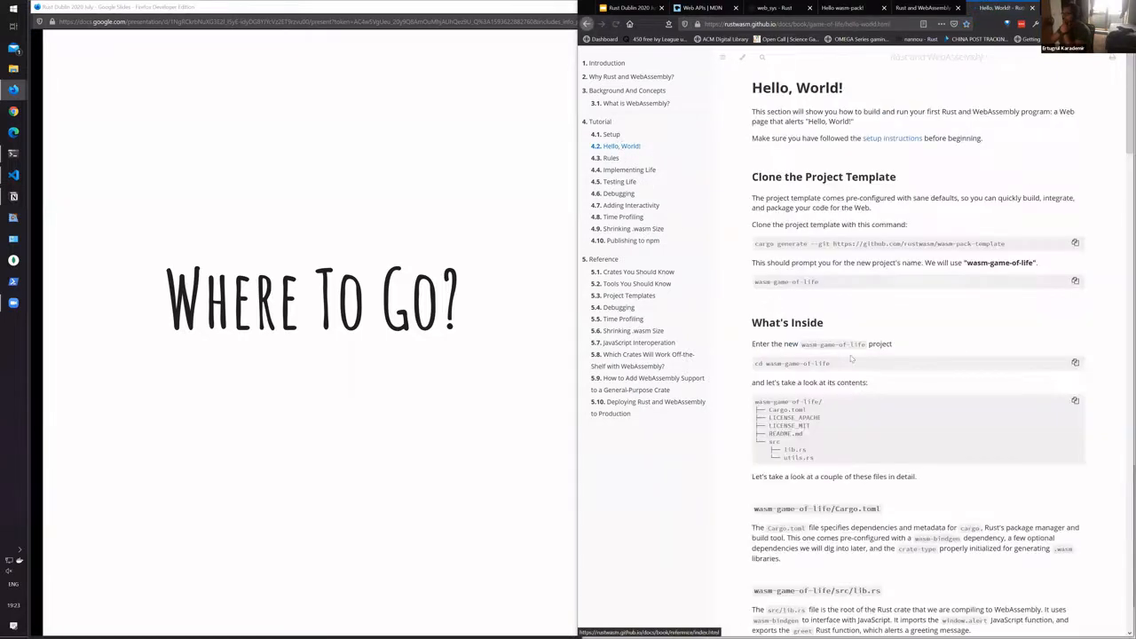
{"action": "scroll", "scroll_direction": "down", "scroll_amount": 3}
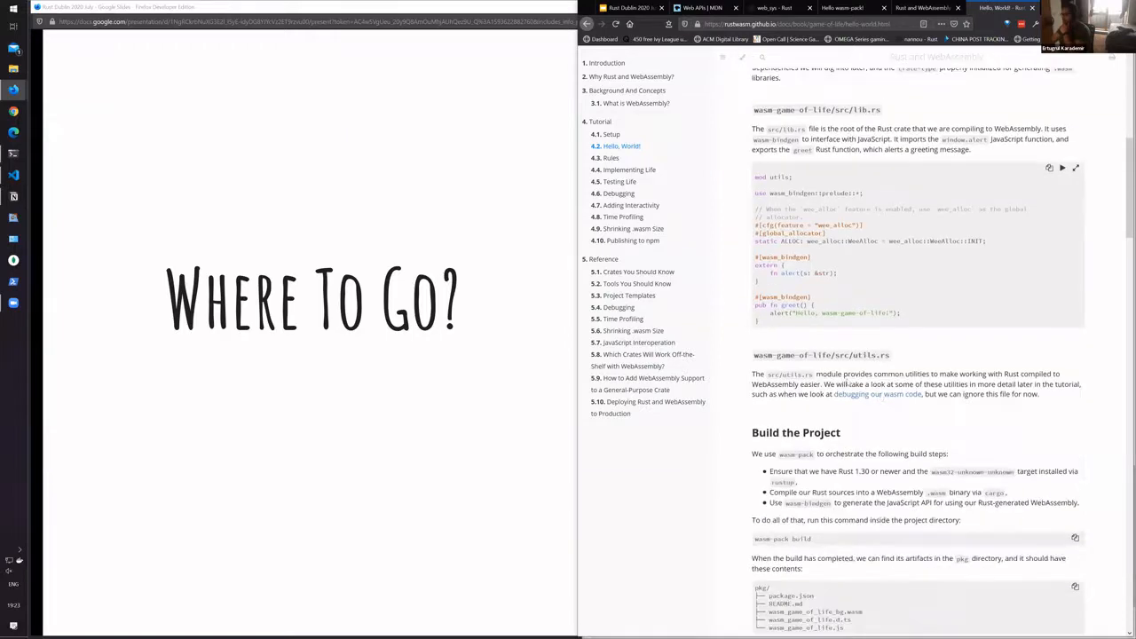
{"action": "scroll", "scroll_direction": "down", "scroll_amount": 3}
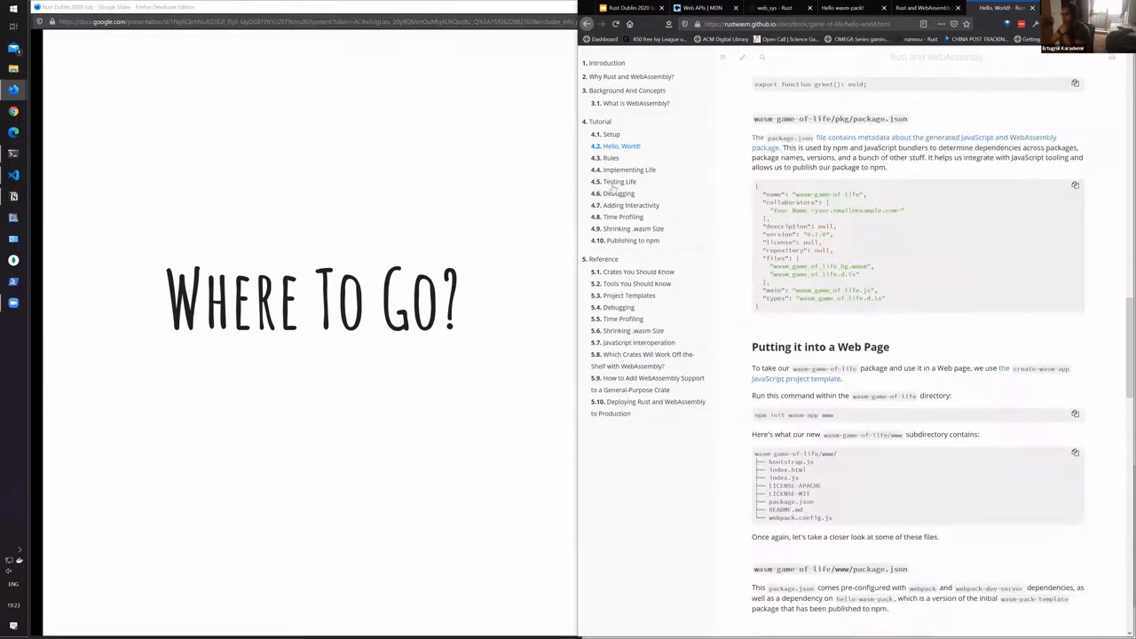
{"action": "left_click", "coordinate": [630, 170]}
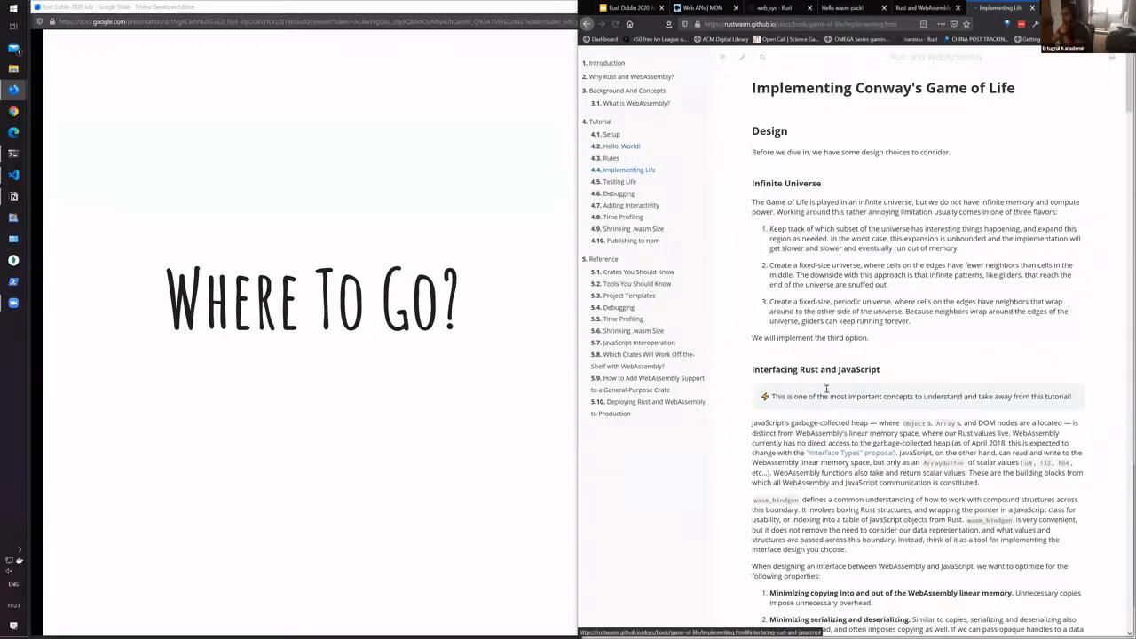
{"action": "scroll", "scroll_direction": "down", "scroll_amount": 3}
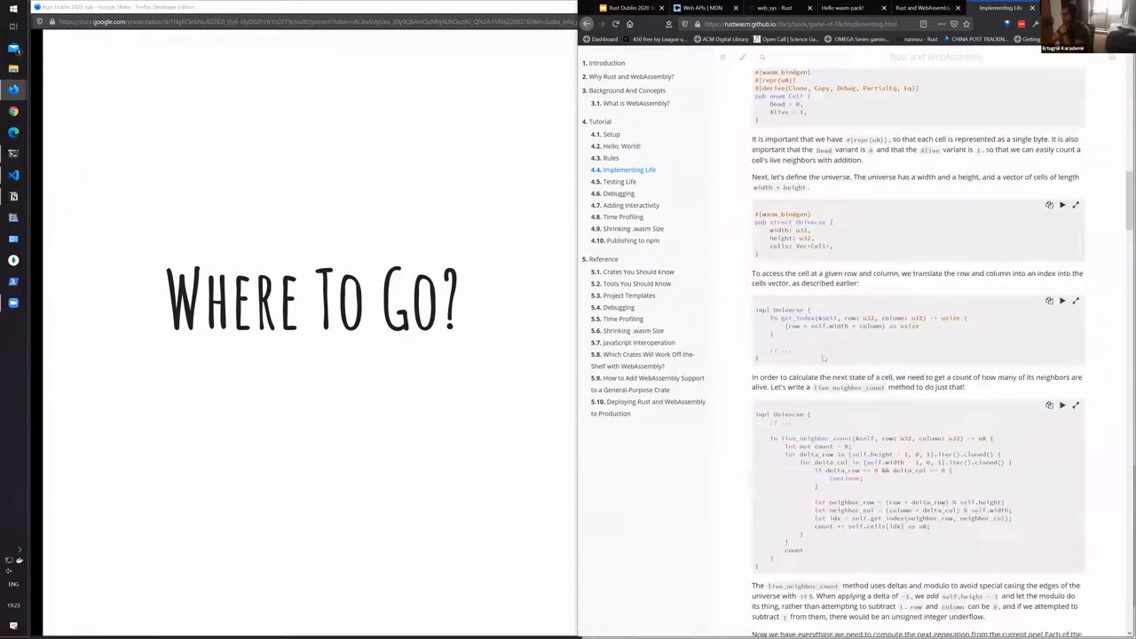
{"action": "scroll", "scroll_direction": "down", "scroll_amount": 3}
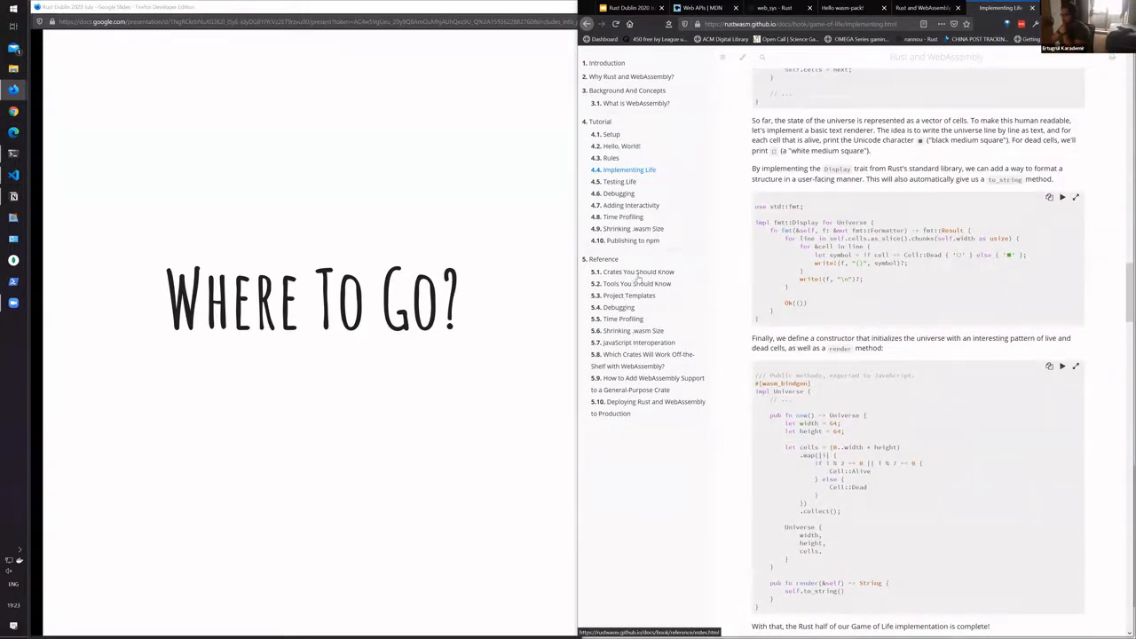
{"action": "left_click", "coordinate": [602, 258]}
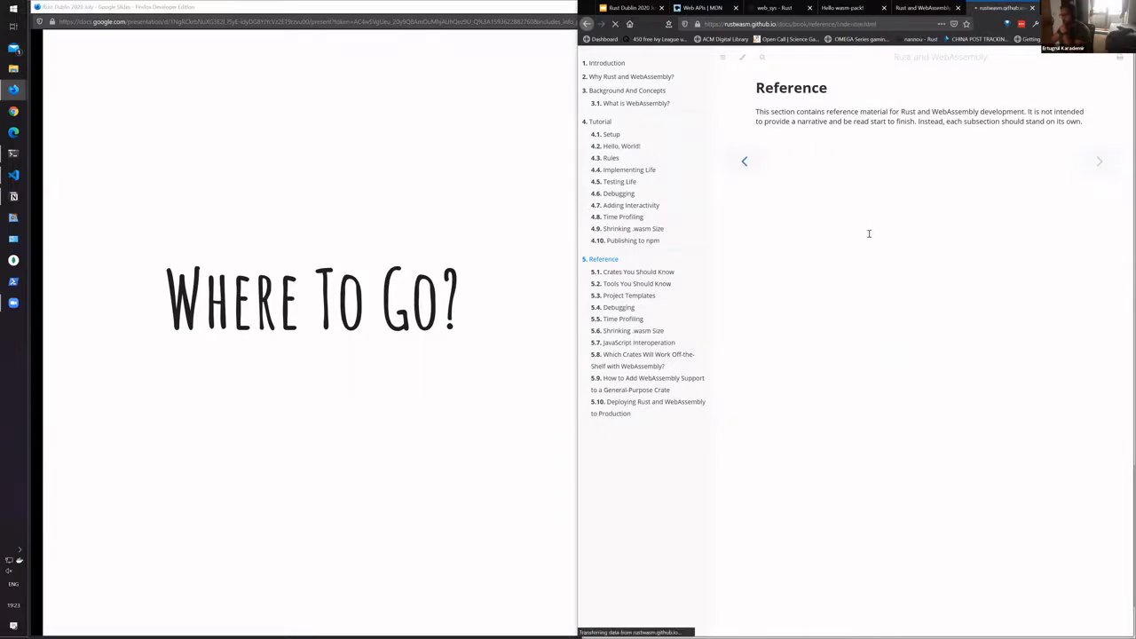
Step: Open 5.6 Shrinking .wasm Size and scroll to its panic-avoidance techniques
{"action": "left_click", "coordinate": [632, 330]}
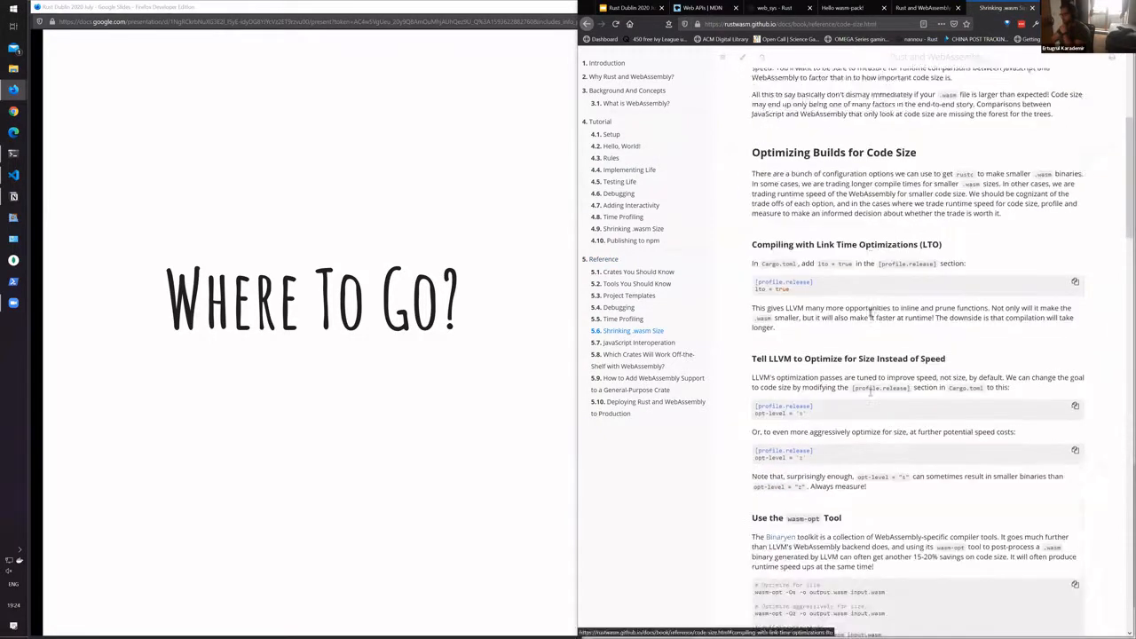
{"action": "scroll", "scroll_direction": "down", "scroll_amount": 3}
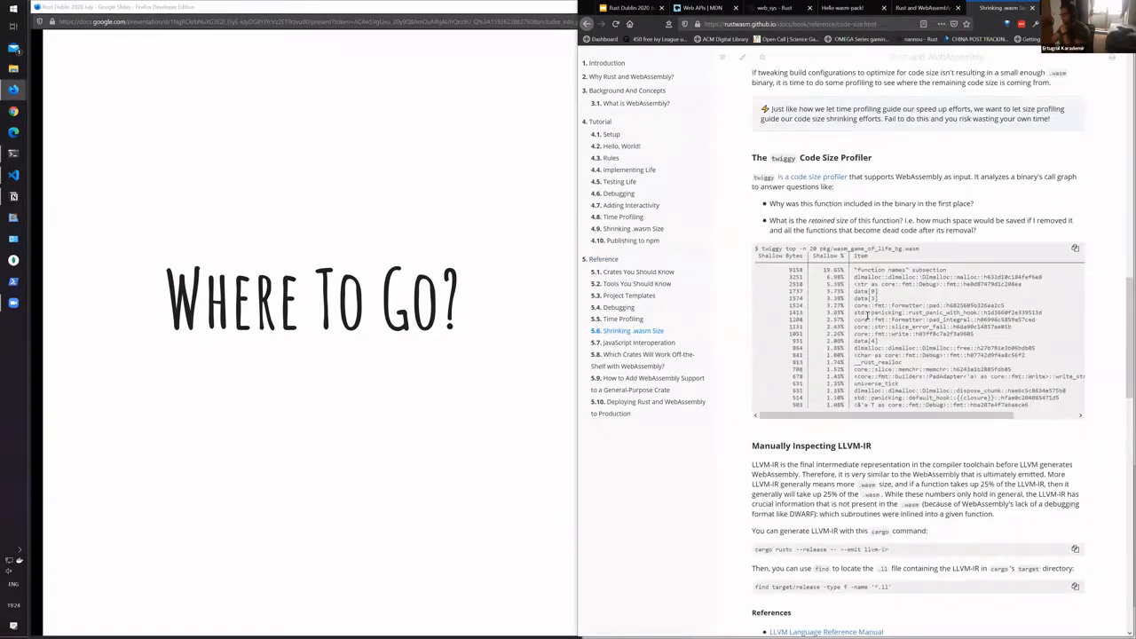
{"action": "scroll", "scroll_direction": "down", "scroll_amount": 3}
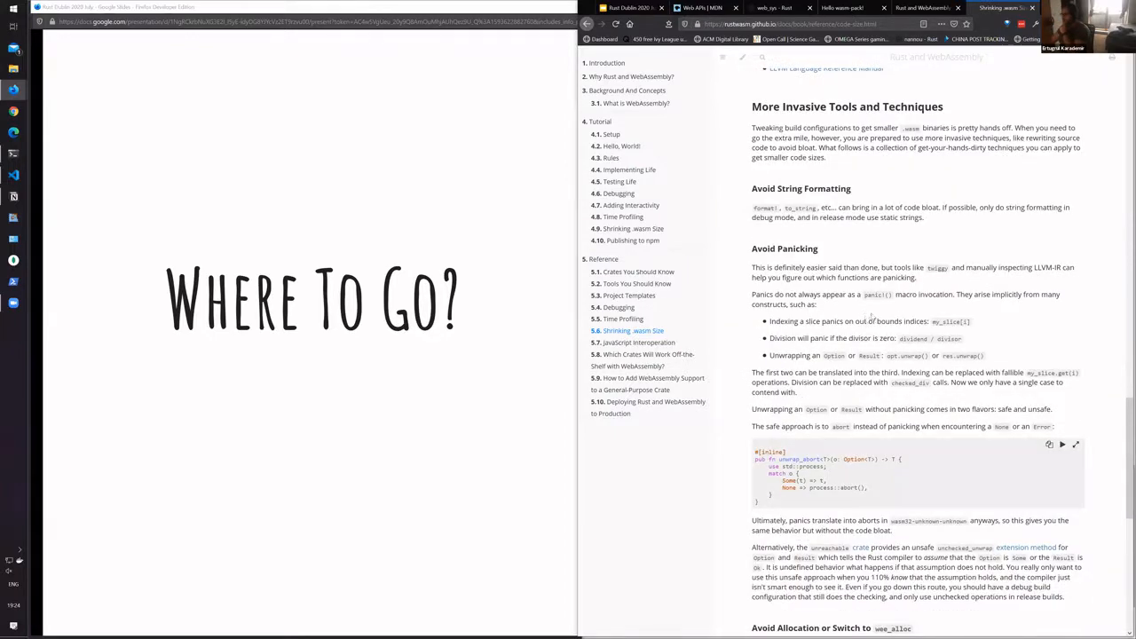
{"action": "mouse_move", "coordinate": [903, 204]}
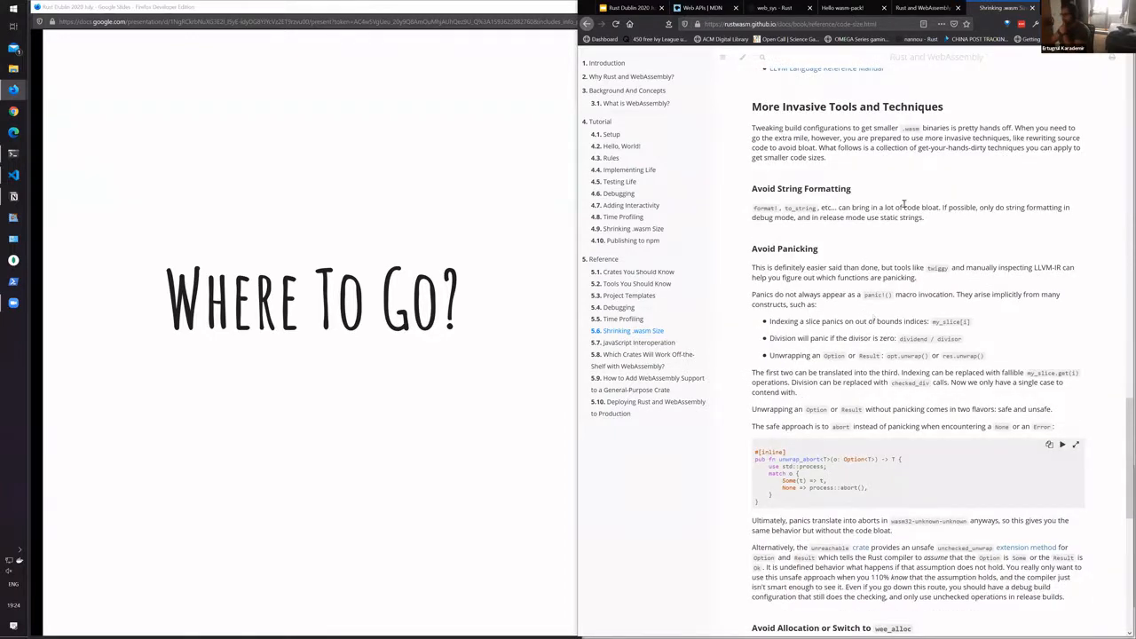